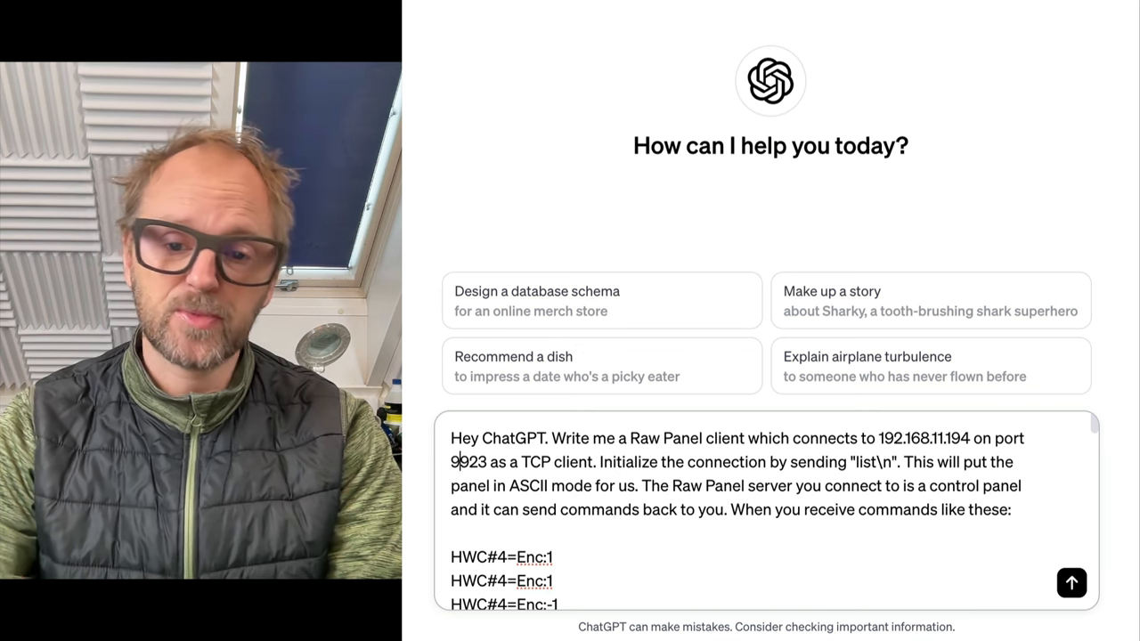
Review the drafted Raw Panel client prompt in ChatGPT
{"action": "scroll", "scroll_direction": "down", "scroll_amount": 3}
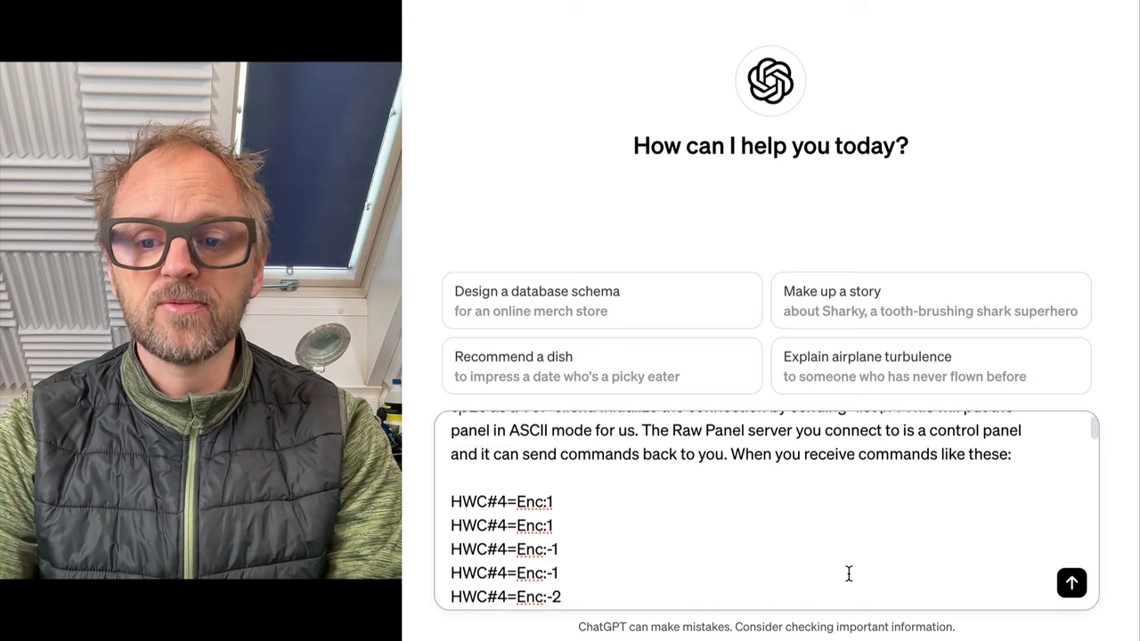
{"action": "scroll", "scroll_direction": "down", "scroll_amount": 3}
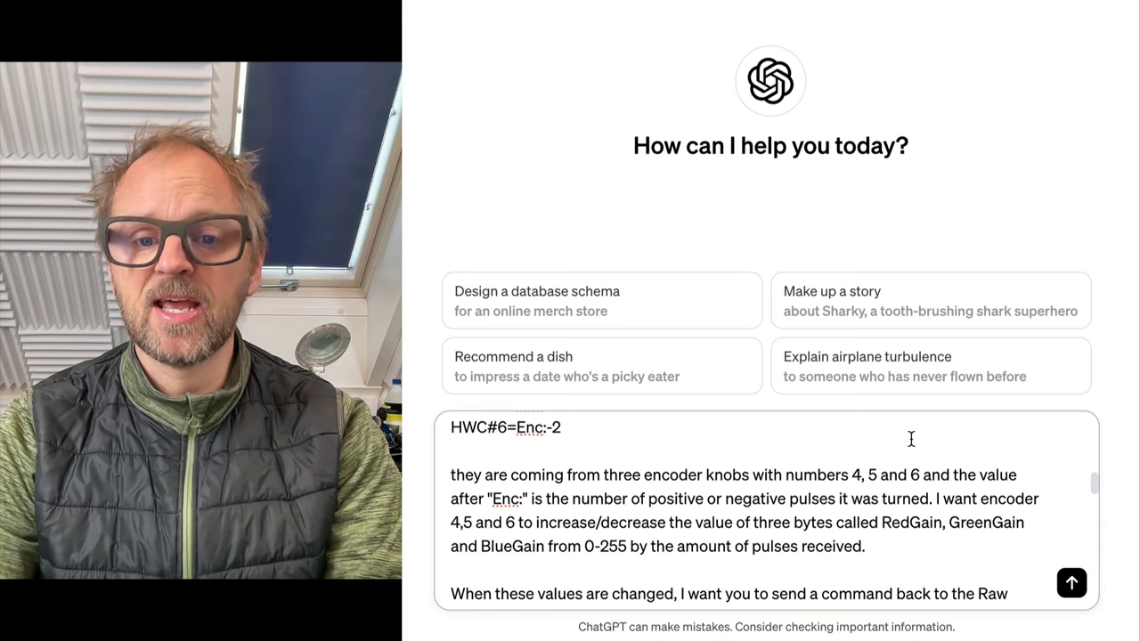
{"action": "scroll", "scroll_direction": "down", "scroll_amount": 3}
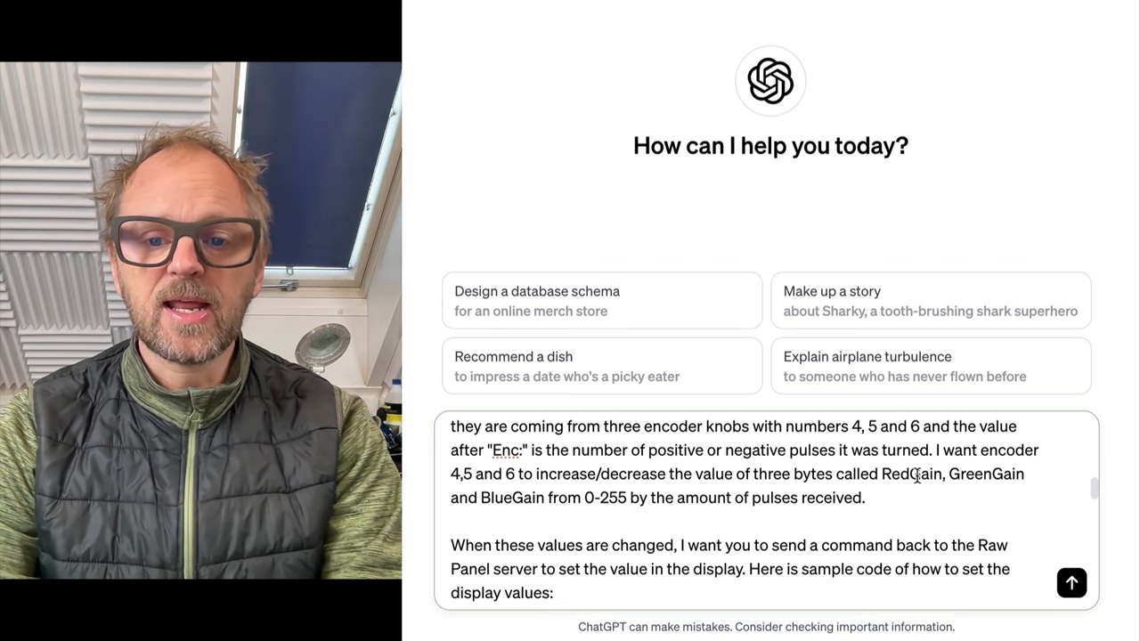
{"action": "scroll", "scroll_direction": "down", "scroll_amount": 3}
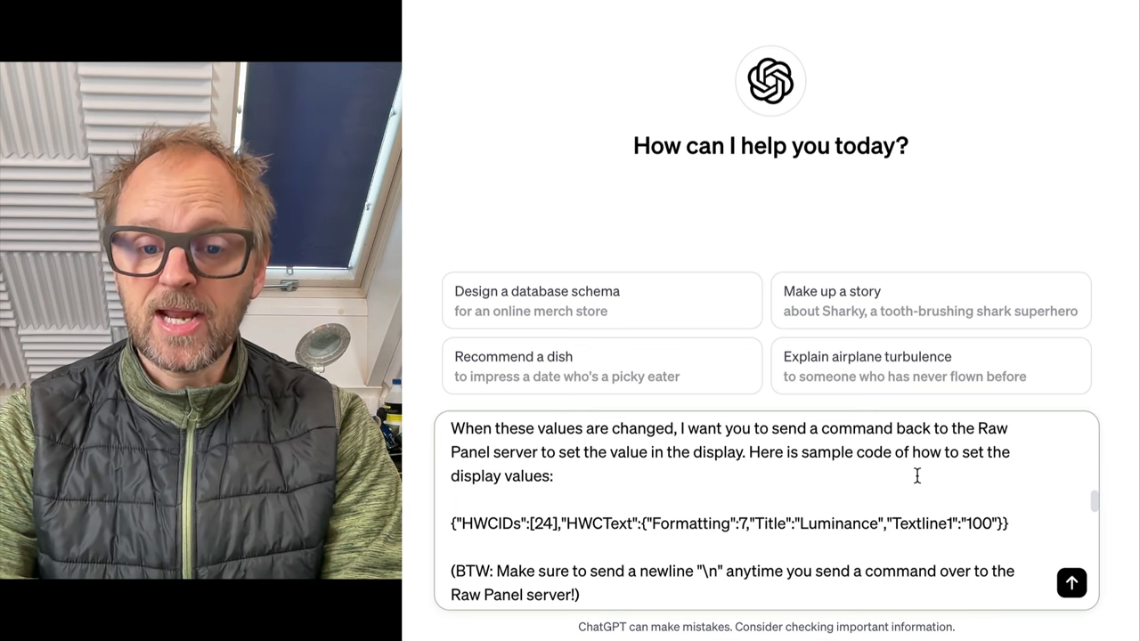
{"action": "scroll", "scroll_direction": "down", "scroll_amount": 3}
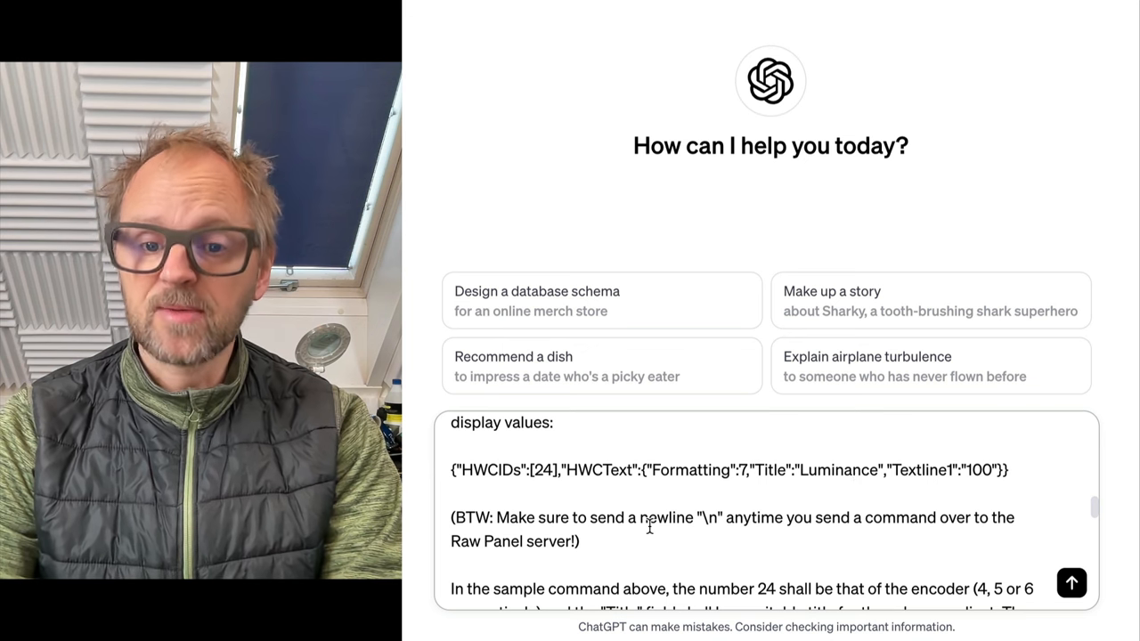
{"action": "scroll", "scroll_direction": "down", "scroll_amount": 3}
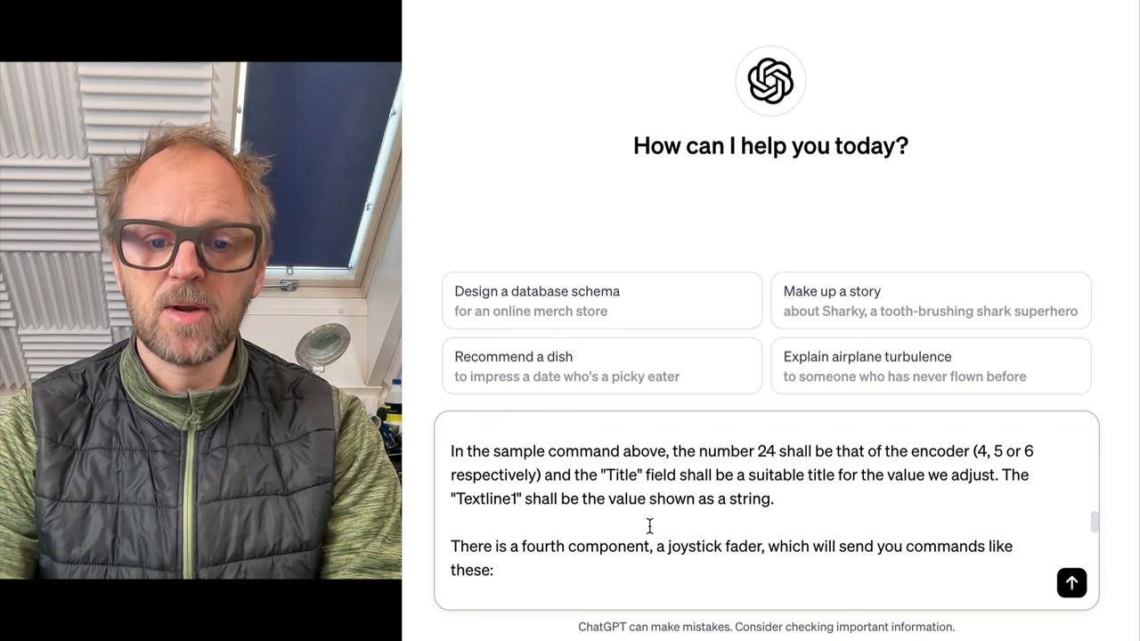
{"action": "scroll", "scroll_direction": "down", "scroll_amount": 3}
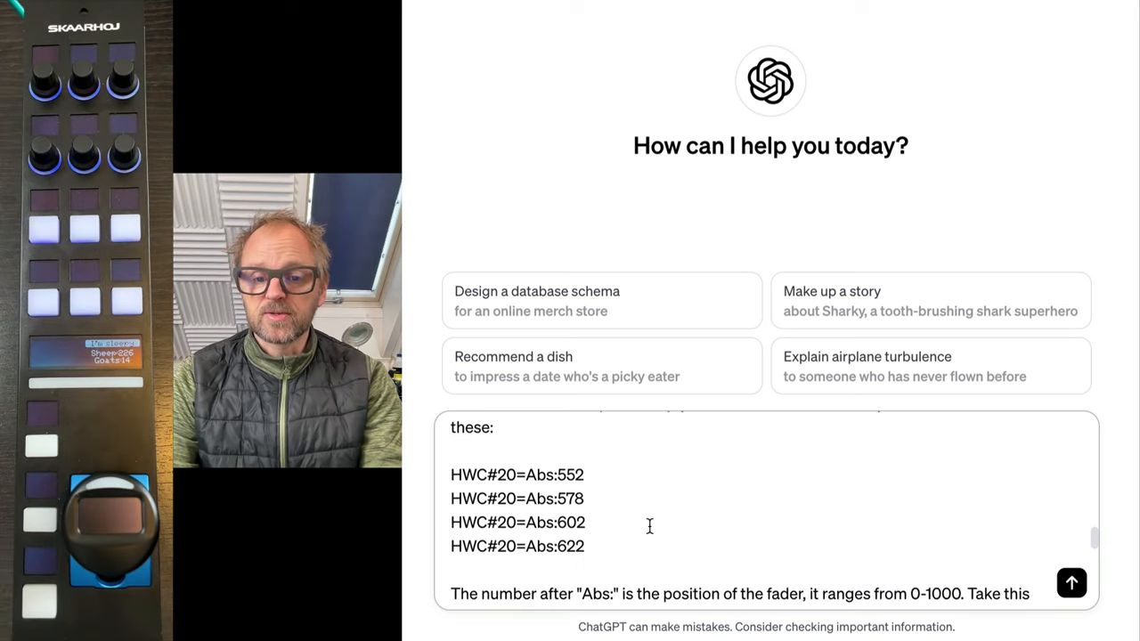
{"action": "scroll", "scroll_direction": "down", "scroll_amount": 3}
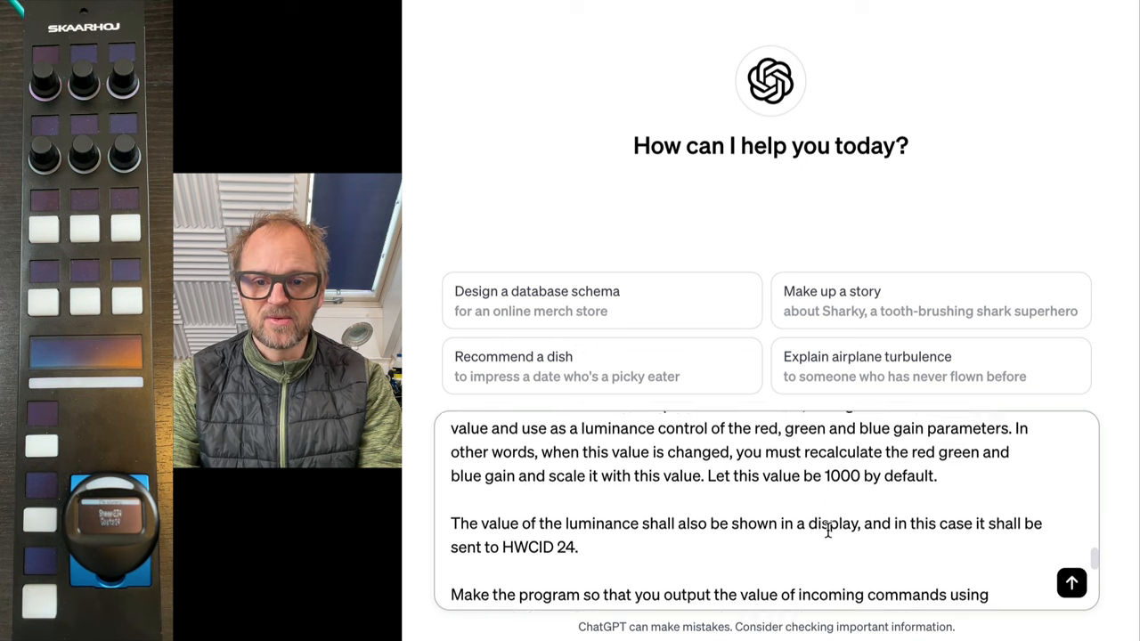
{"action": "scroll", "scroll_direction": "up", "scroll_amount": 3}
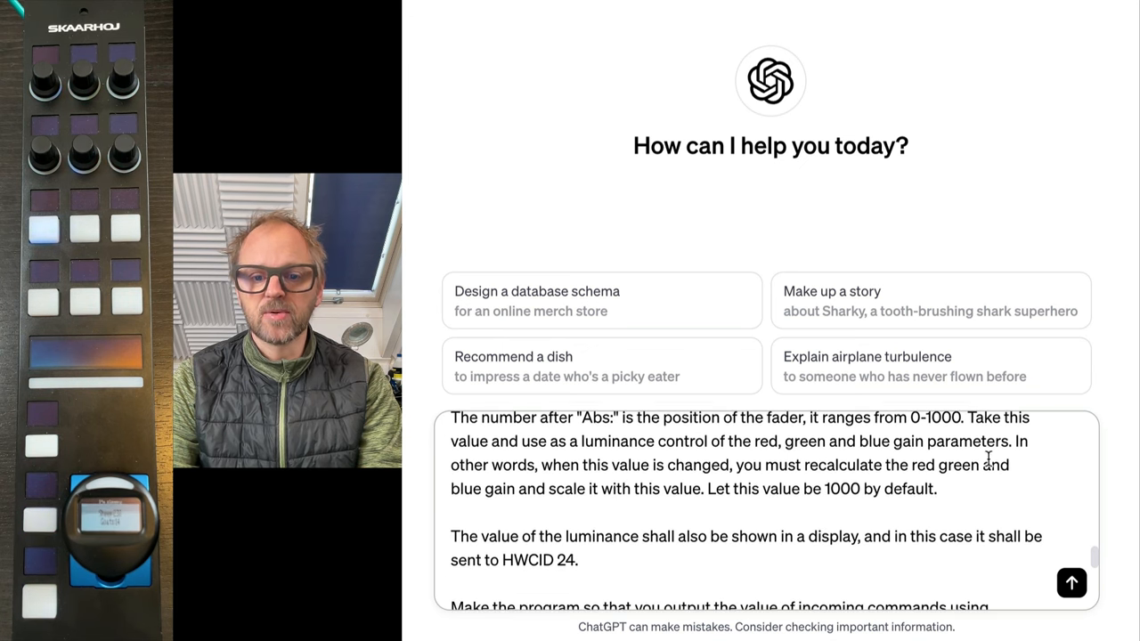
{"action": "scroll", "scroll_direction": "down", "scroll_amount": 3}
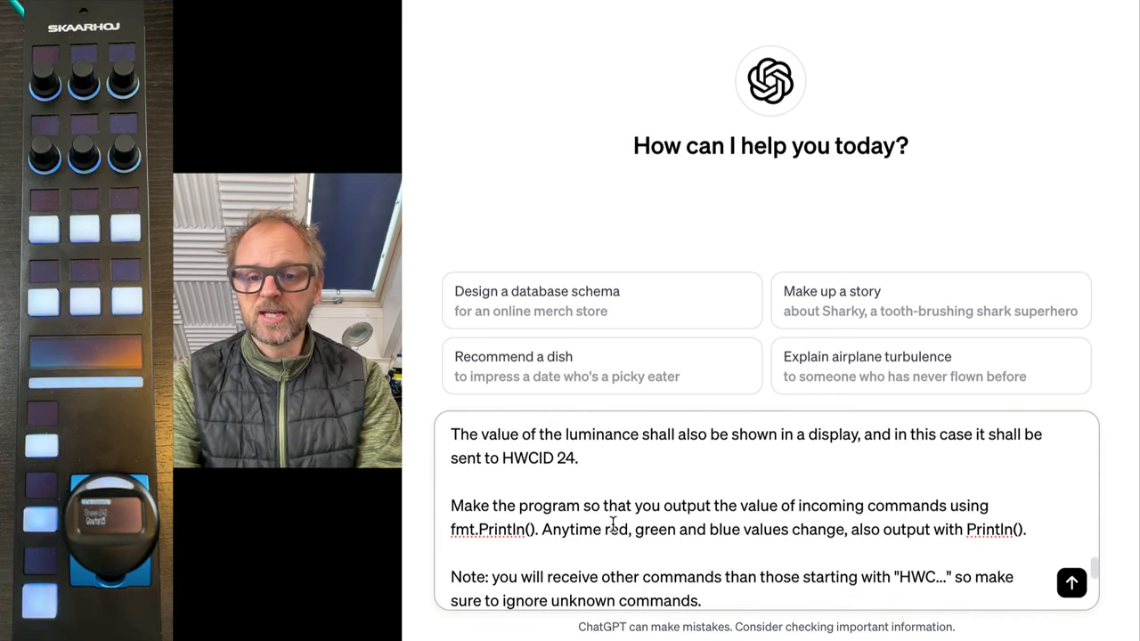
{"action": "scroll", "scroll_direction": "down", "scroll_amount": 3}
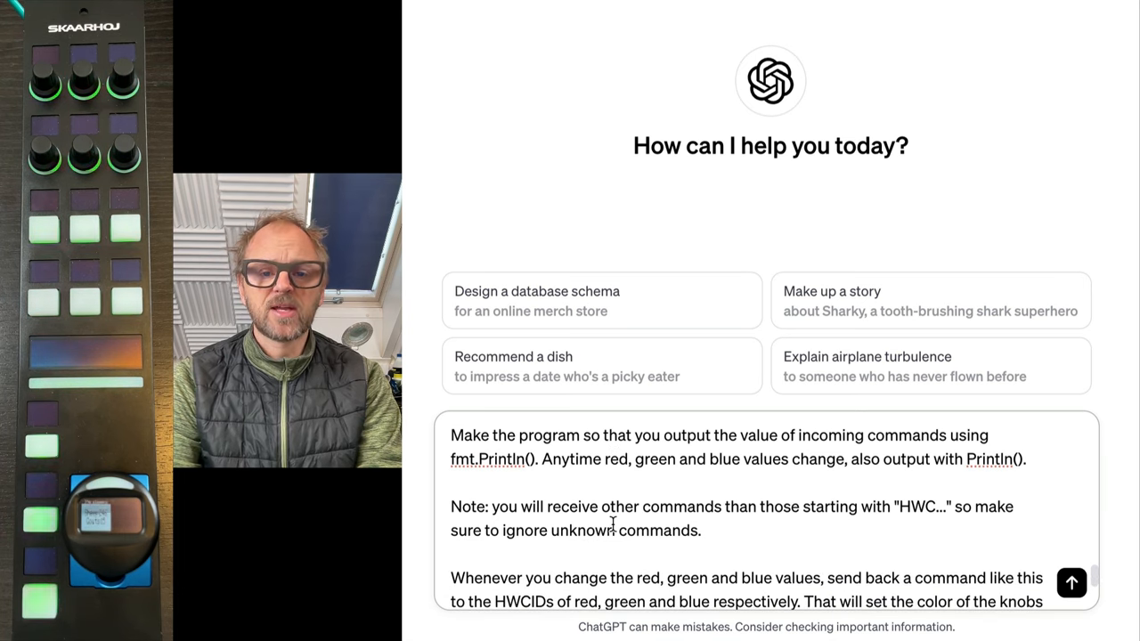
{"action": "scroll", "scroll_direction": "up", "scroll_amount": 3}
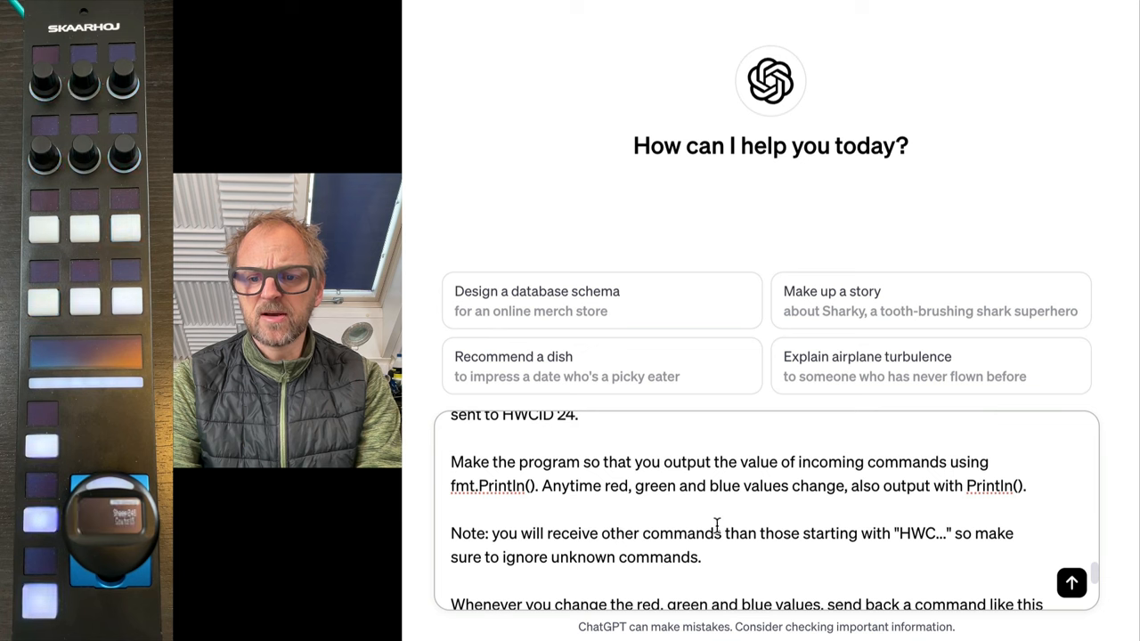
{"action": "scroll", "scroll_direction": "down", "scroll_amount": 3}
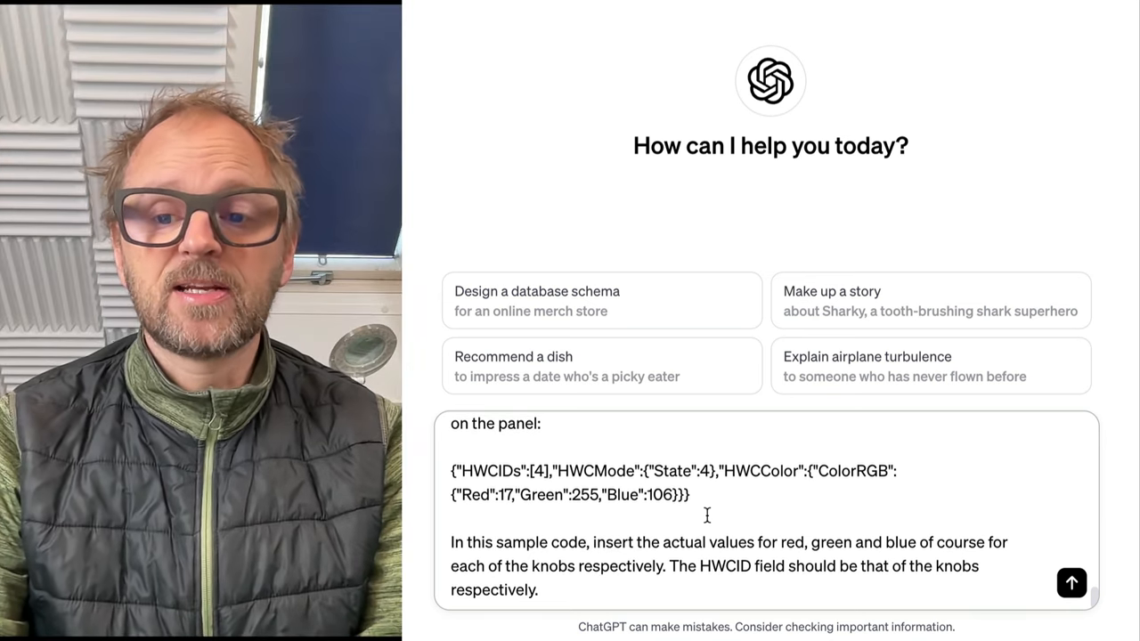
Send the prompt and scroll through ChatGPT's Go client code reply
{"action": "left_click", "coordinate": [1072, 582]}
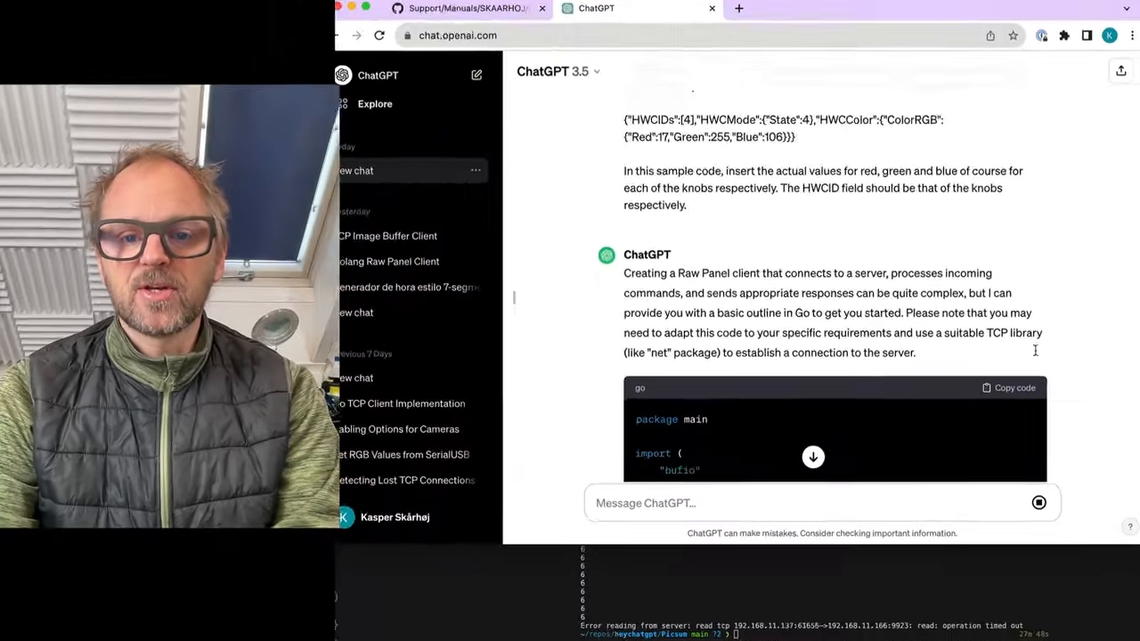
{"action": "scroll", "scroll_direction": "down", "scroll_amount": 3}
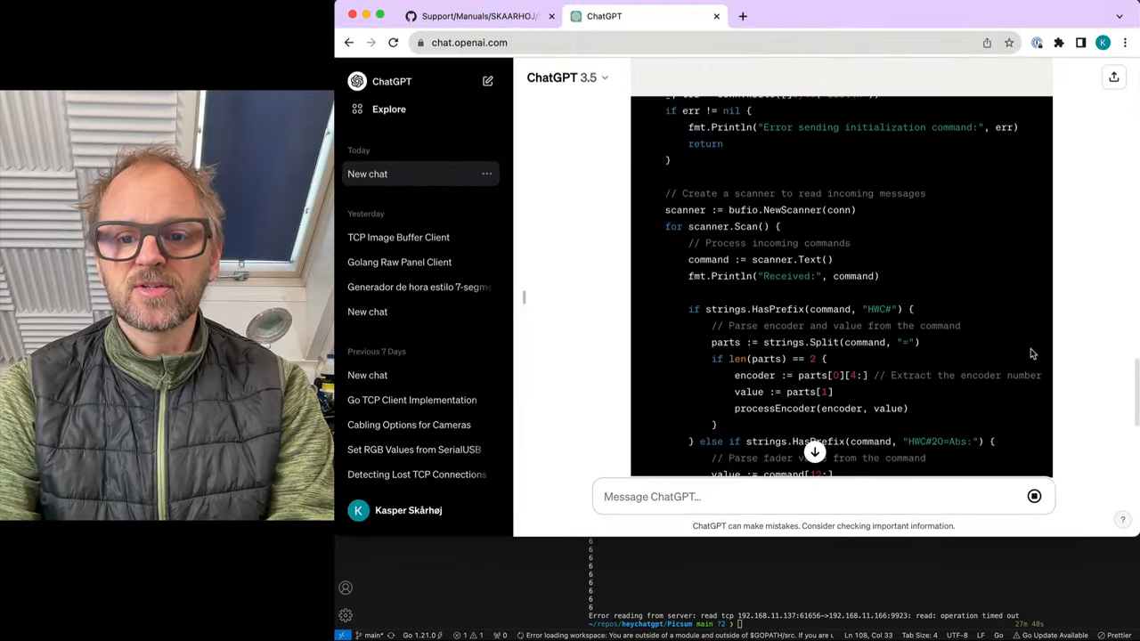
{"action": "scroll", "scroll_direction": "up", "scroll_amount": 3}
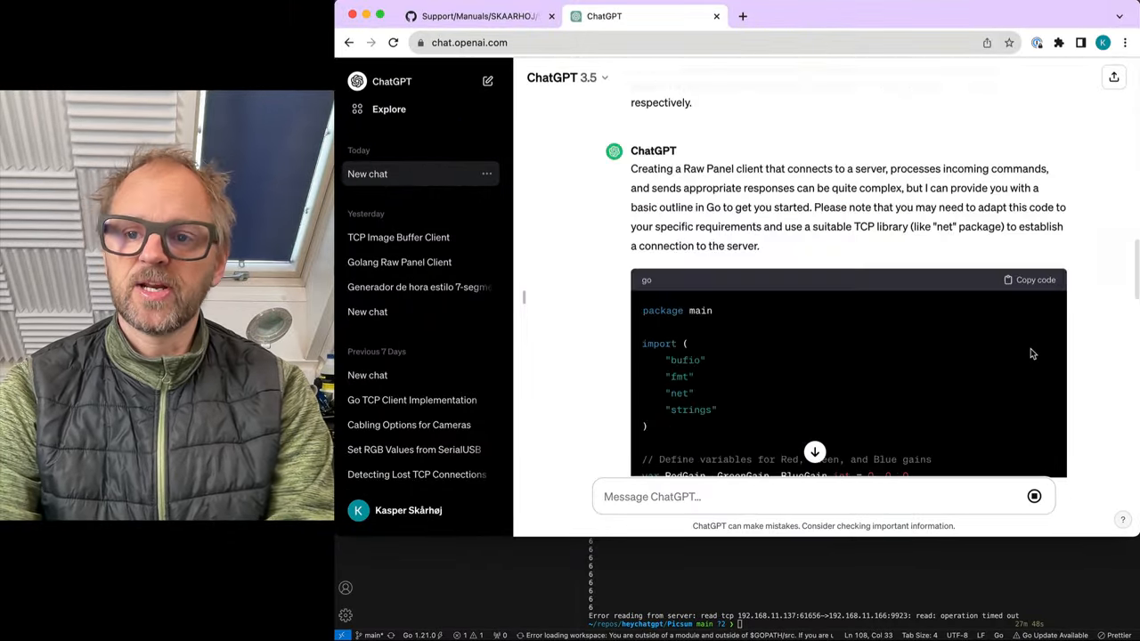
{"action": "scroll", "scroll_direction": "up", "scroll_amount": 3}
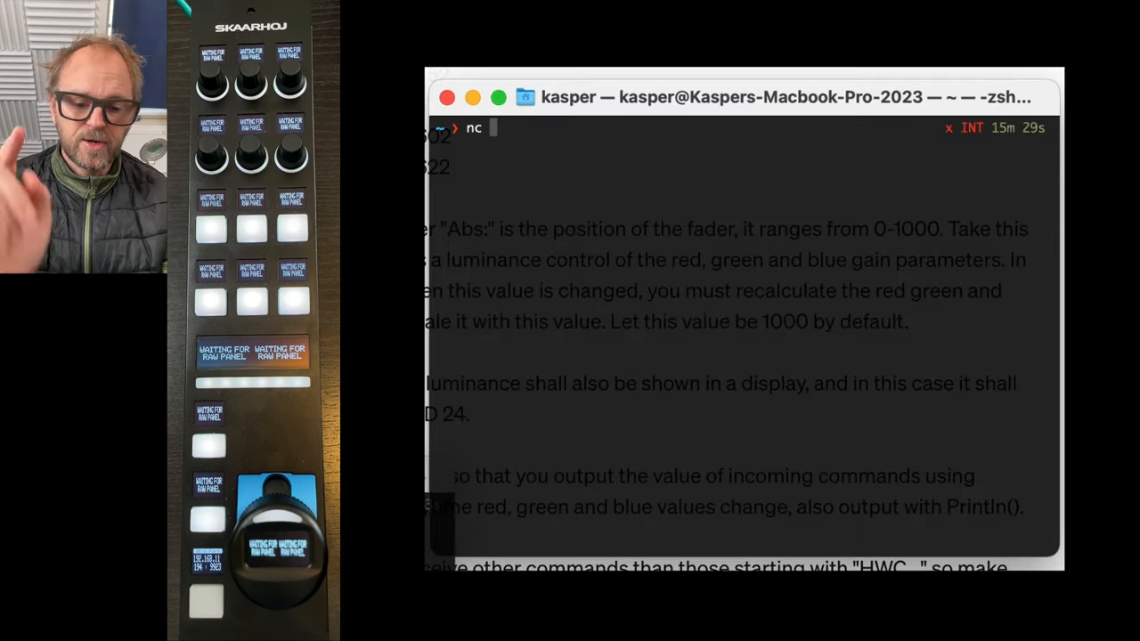
Connect netcat to 192.168.11.194 port 9923 and send 'list' for ASCII events
{"action": "type", "text": "192.168"}
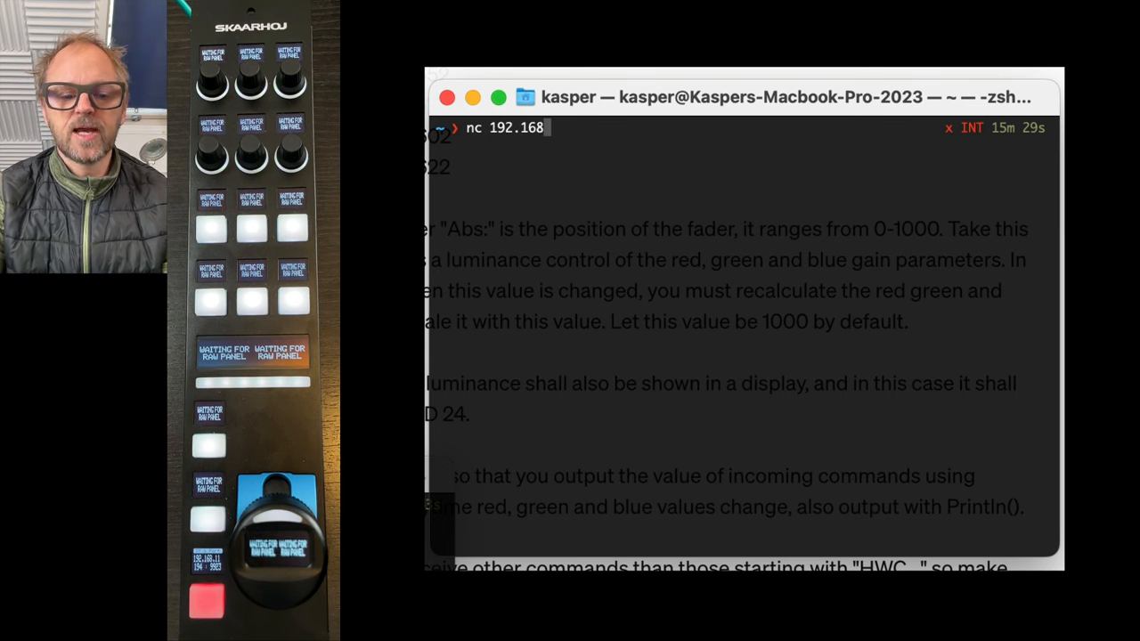
{"action": "type", "text": ".11.194 99"}
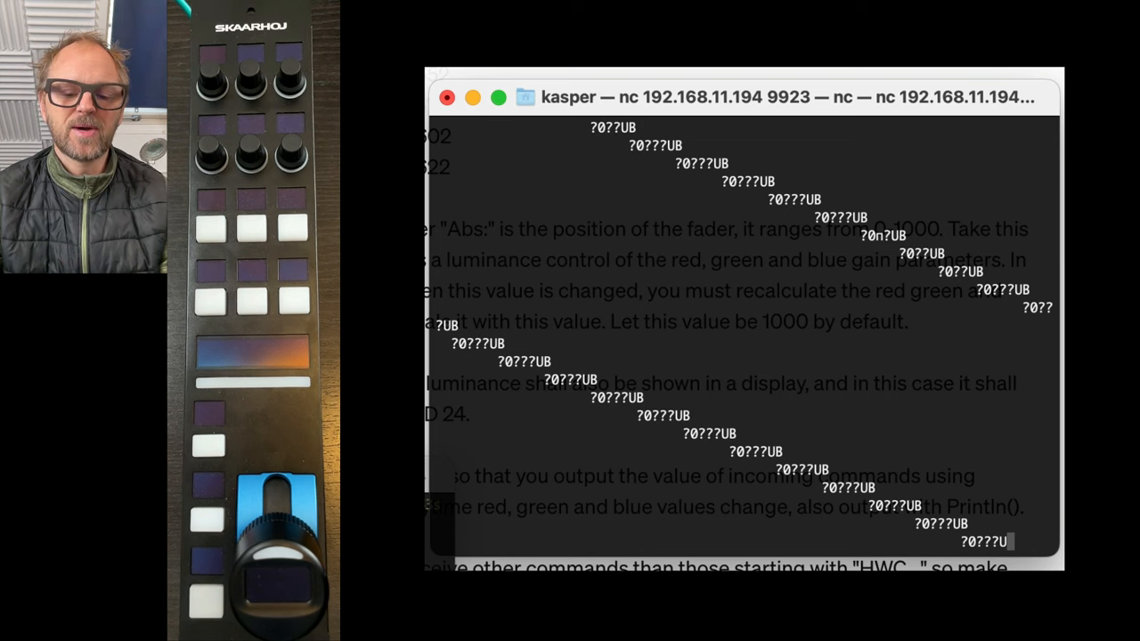
{"action": "type", "text": "list"}
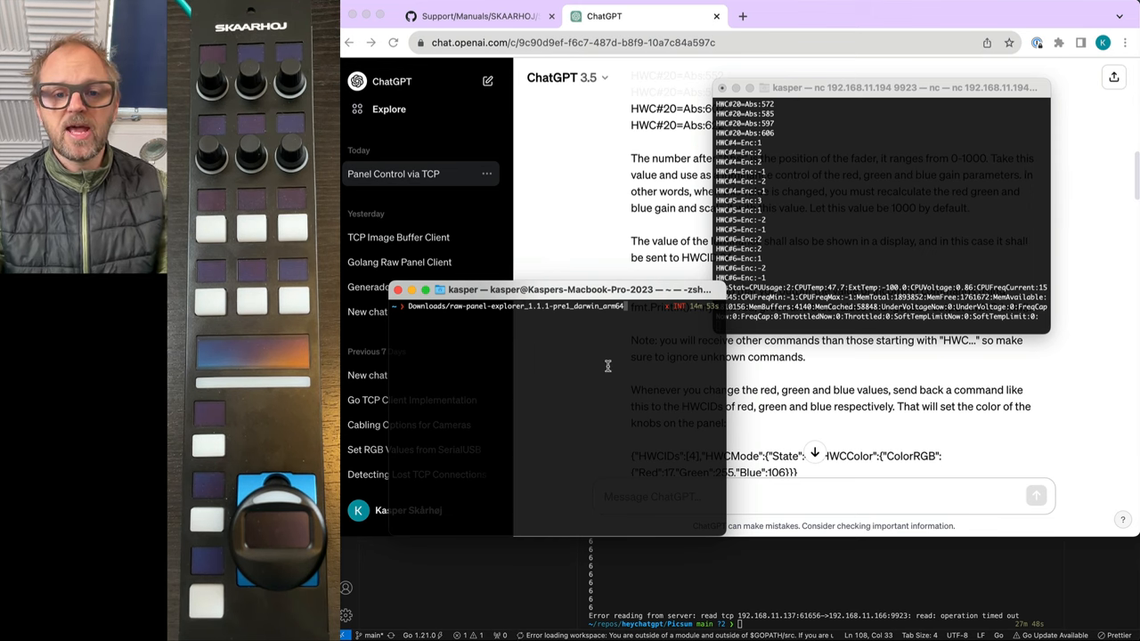
Open the RCPMINIPRO panel in Raw Panel Explorer and show Knob D's (HWC#4) state settings
{"action": "left_click", "coordinate": [809, 16]}
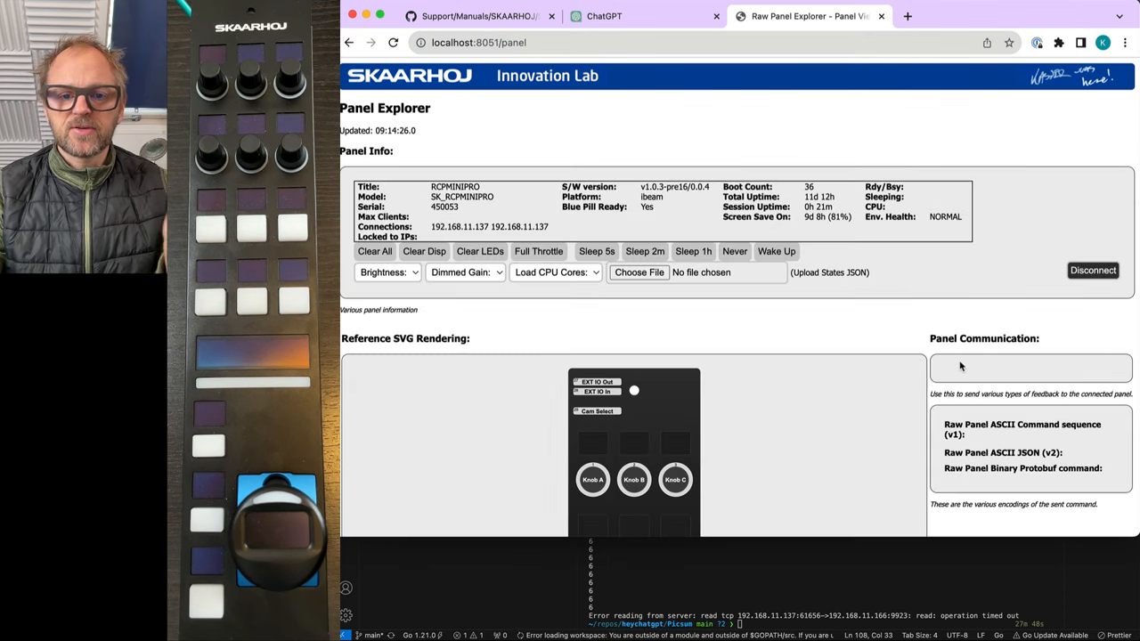
{"action": "scroll", "scroll_direction": "down", "scroll_amount": 3}
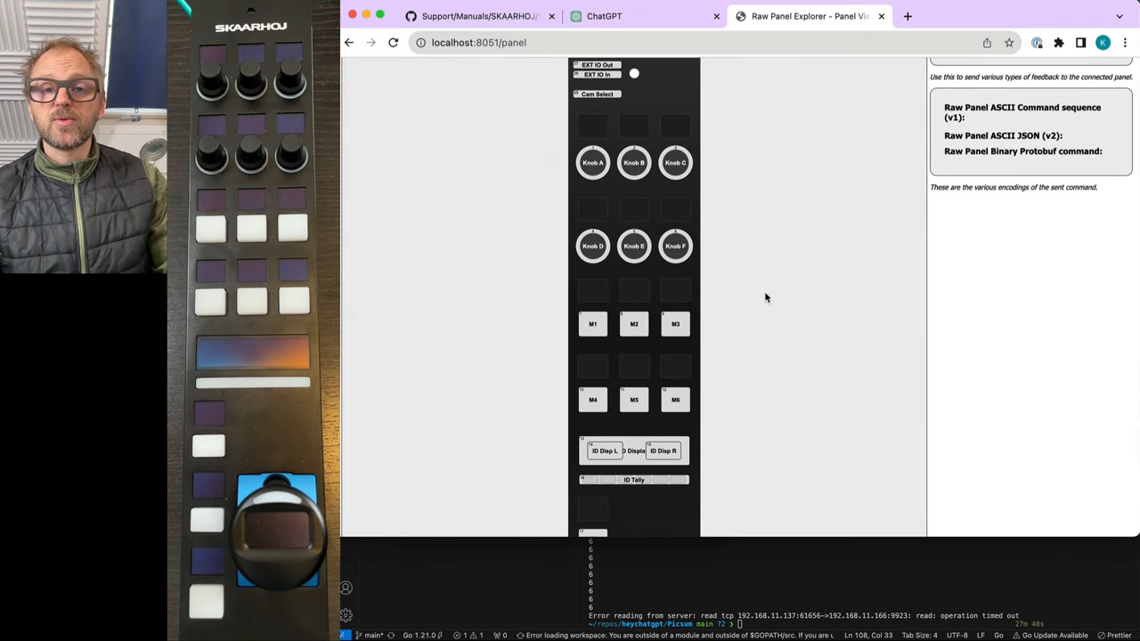
{"action": "mouse_move", "coordinate": [784, 312]}
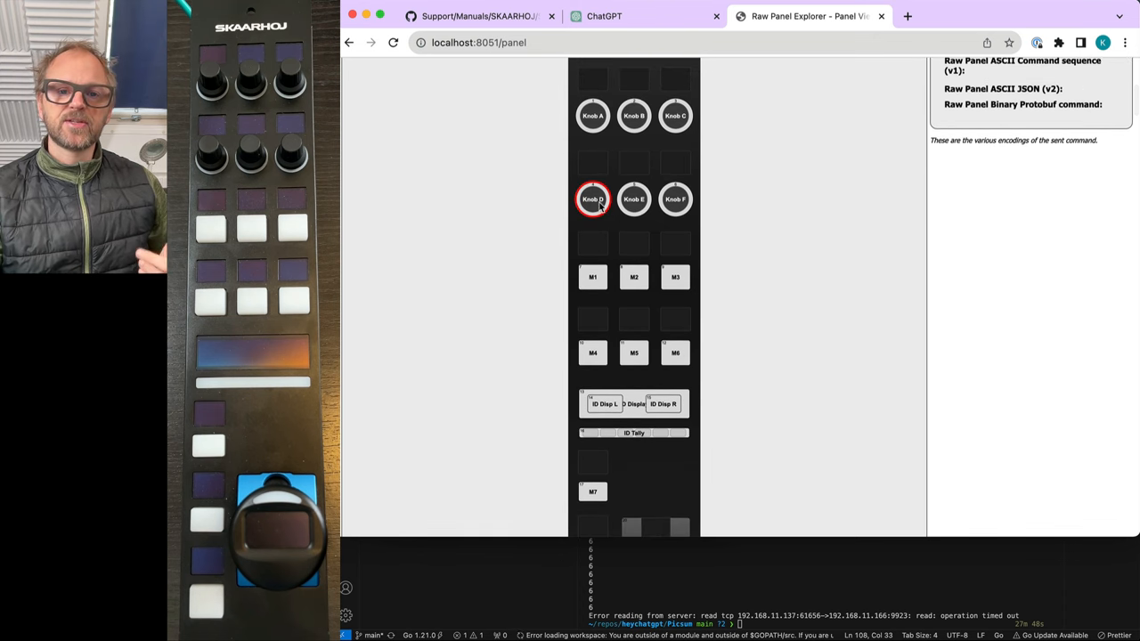
{"action": "left_click", "coordinate": [592, 199]}
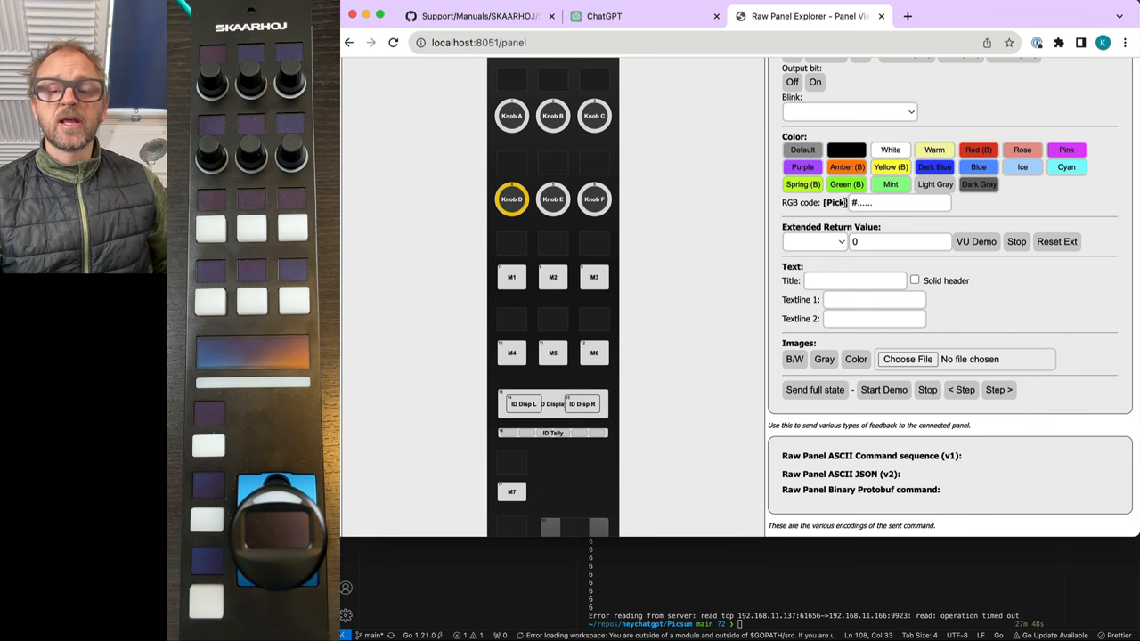
{"action": "scroll", "scroll_direction": "up", "scroll_amount": 3}
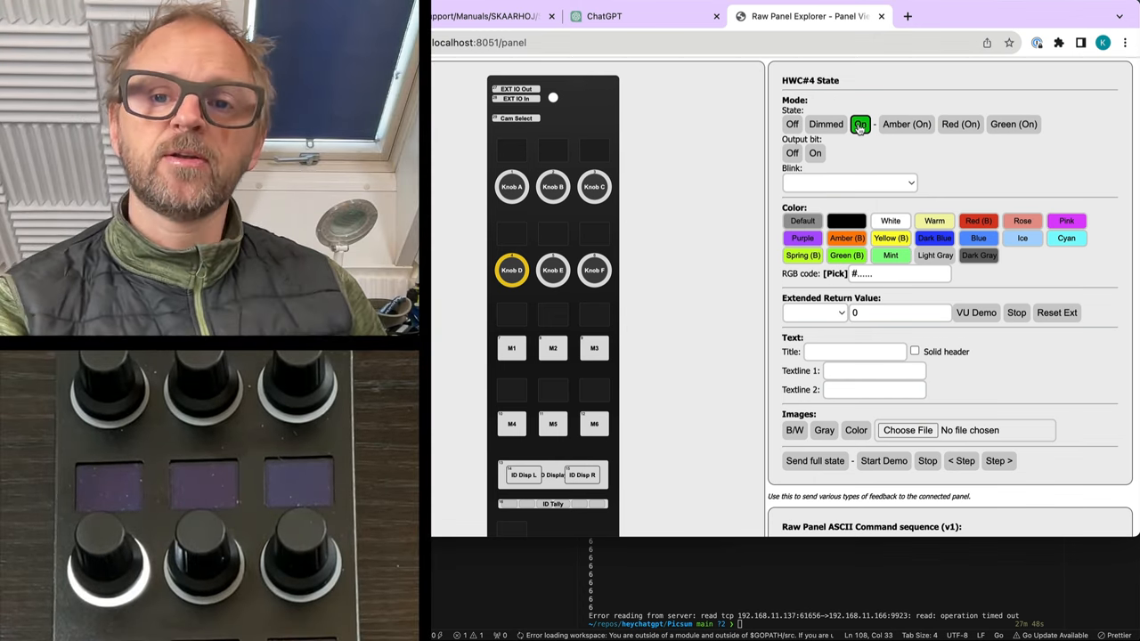
Light Knob D blue (RGB 33, 23, 255) and send encoder 4's full state
{"action": "left_click", "coordinate": [792, 123]}
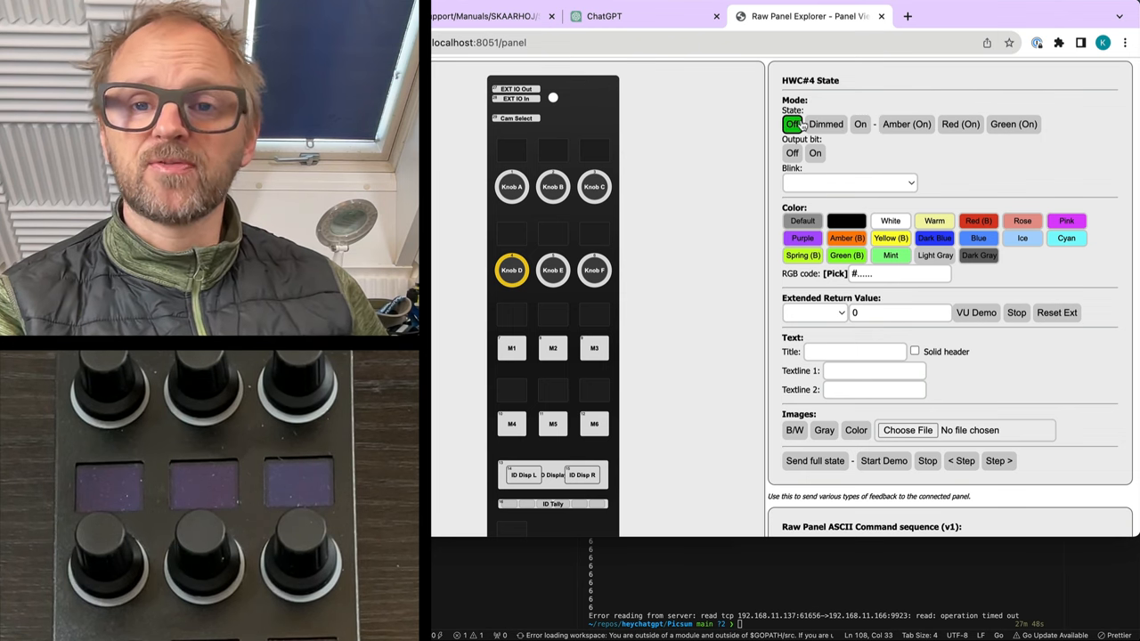
{"action": "left_click", "coordinate": [825, 124]}
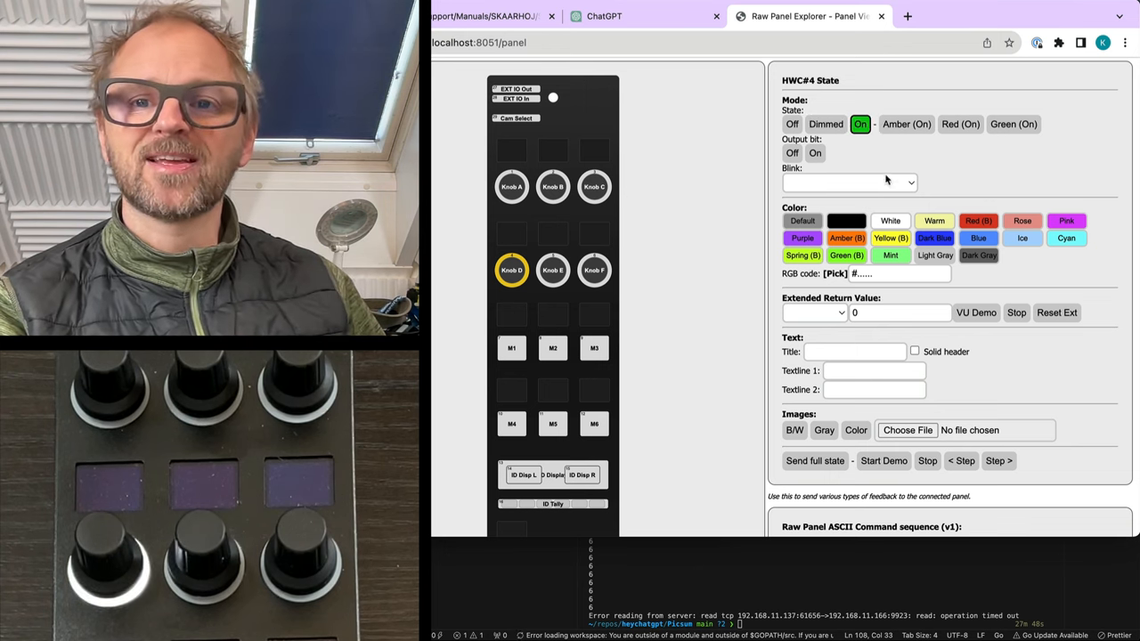
{"action": "left_click", "coordinate": [834, 273]}
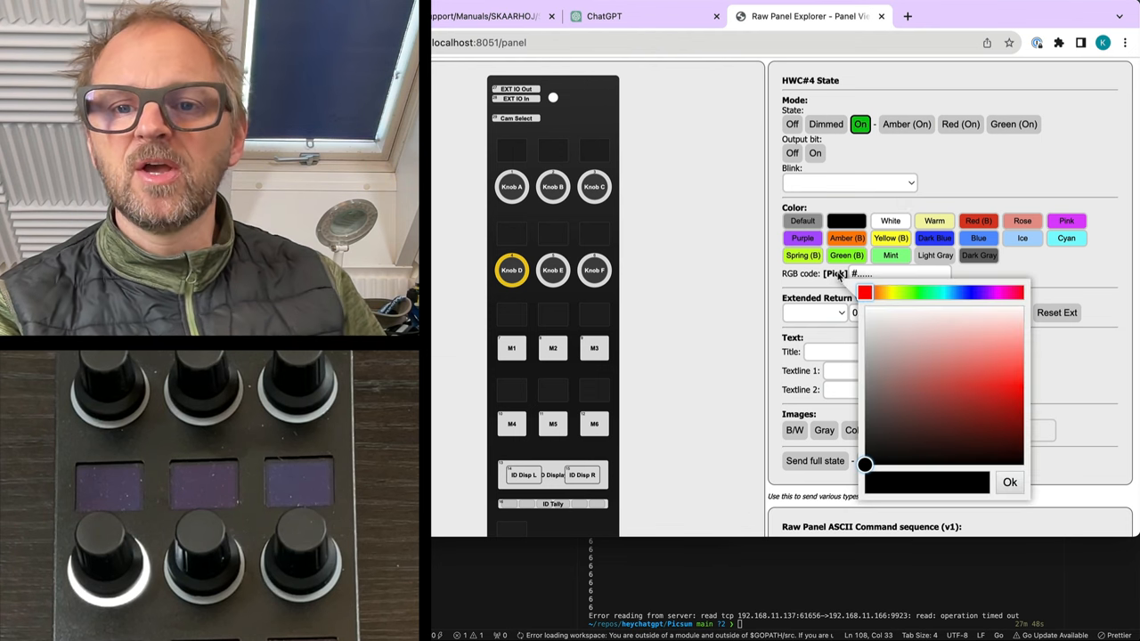
{"action": "left_click", "coordinate": [1023, 378]}
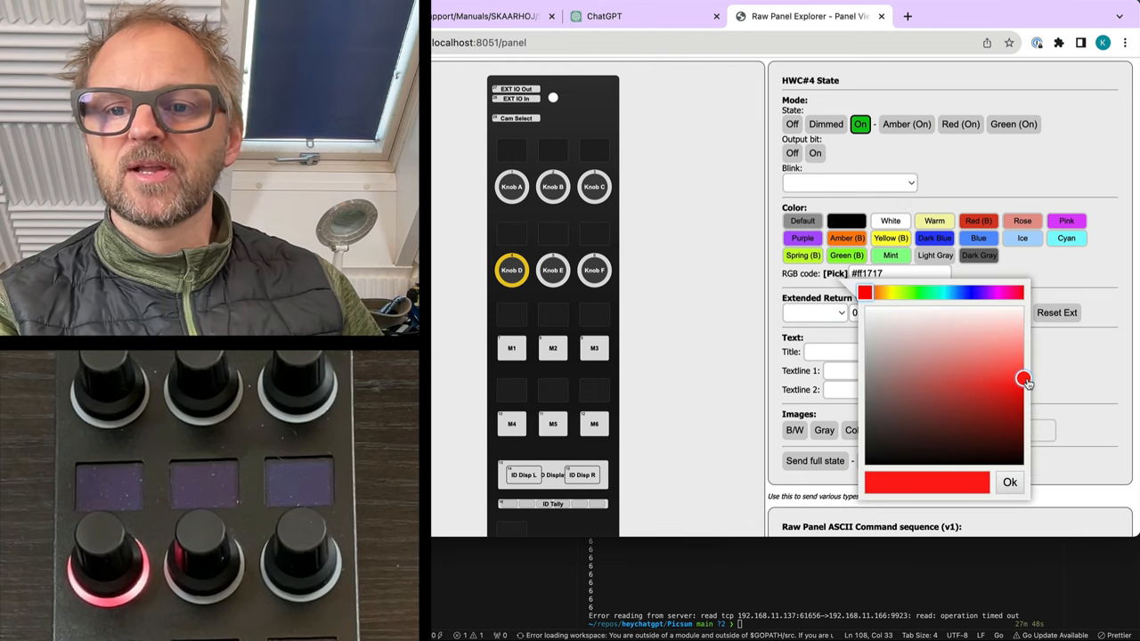
{"action": "left_click", "coordinate": [972, 293]}
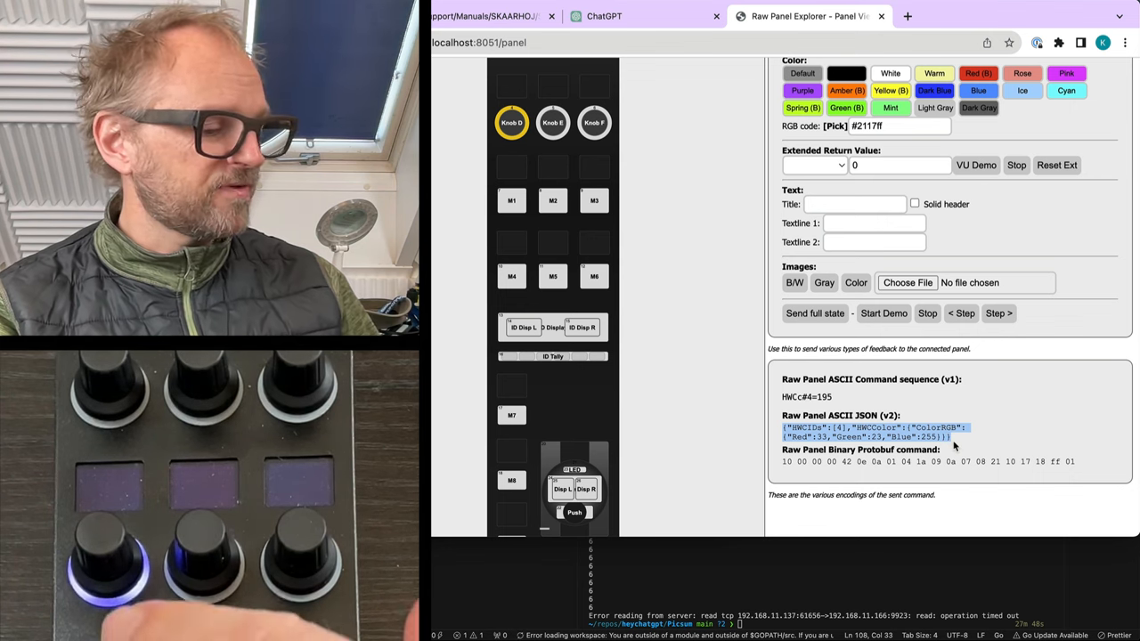
{"action": "left_click", "coordinate": [800, 312]}
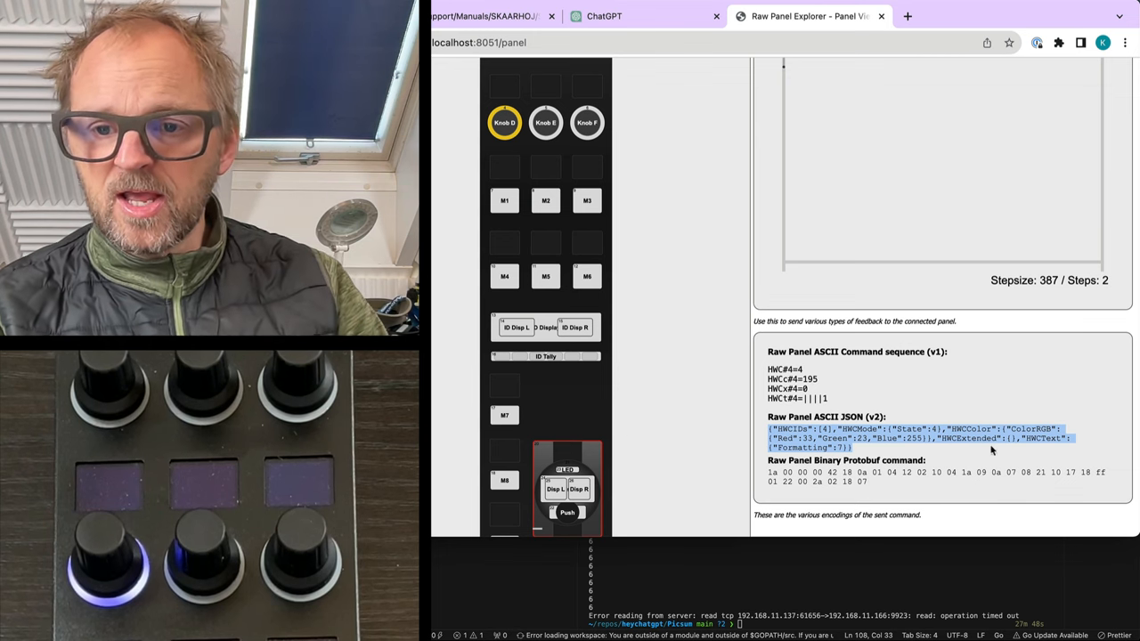
{"action": "mouse_move", "coordinate": [991, 450]}
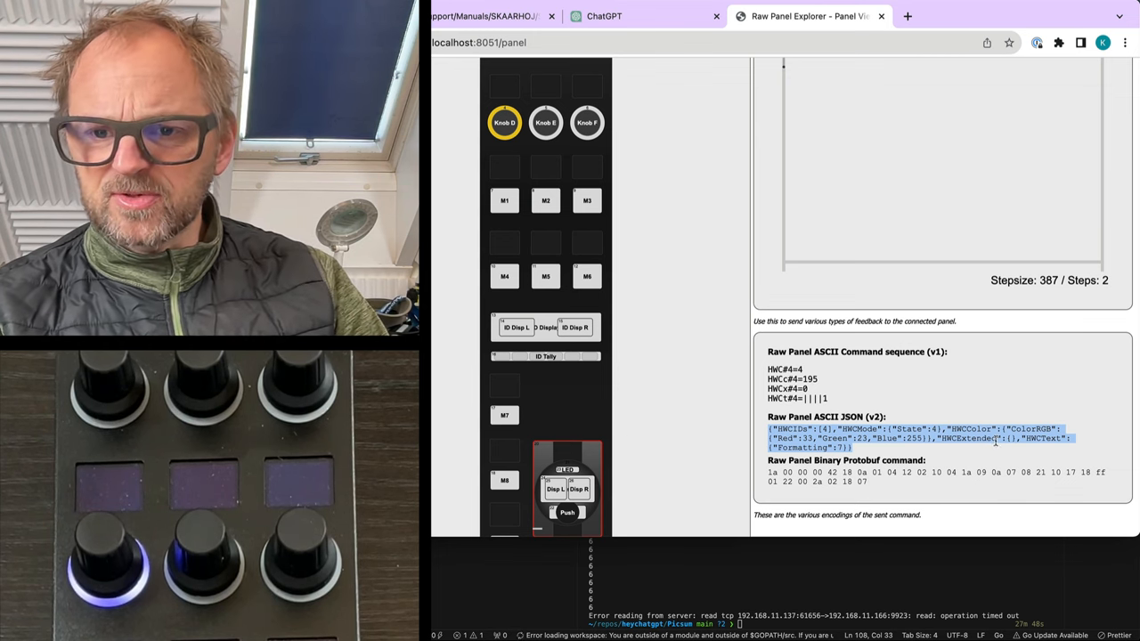
{"action": "mouse_move", "coordinate": [911, 379]}
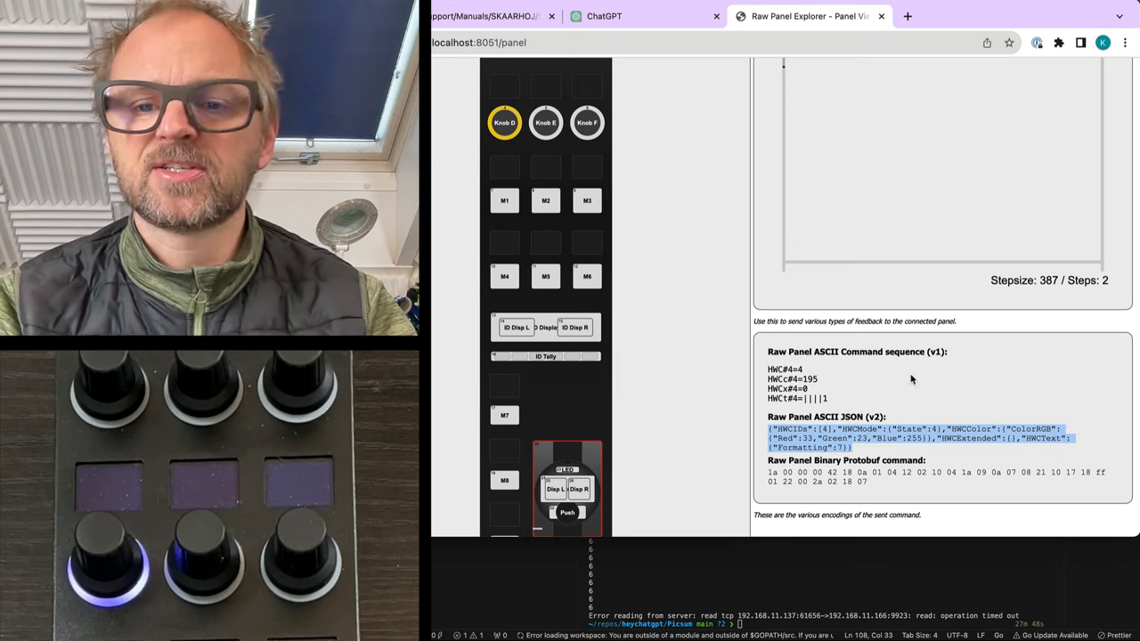
Set encoder 4's display title to 'Red Gain' and textline 1 to '123'
{"action": "scroll", "scroll_direction": "up", "scroll_amount": 3}
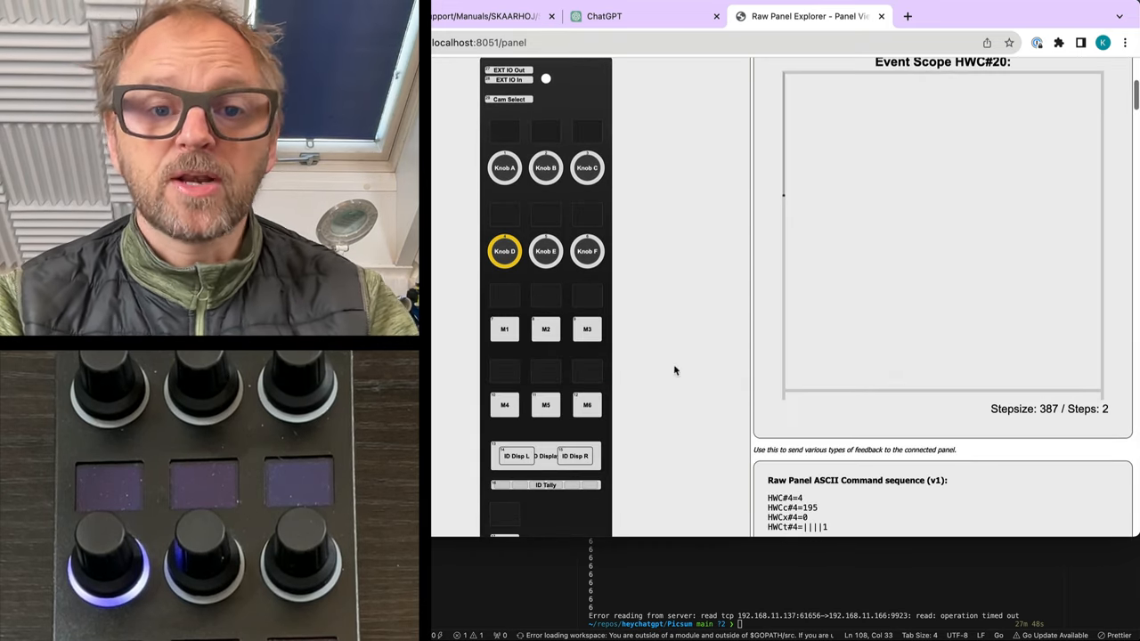
{"action": "left_click", "coordinate": [587, 250]}
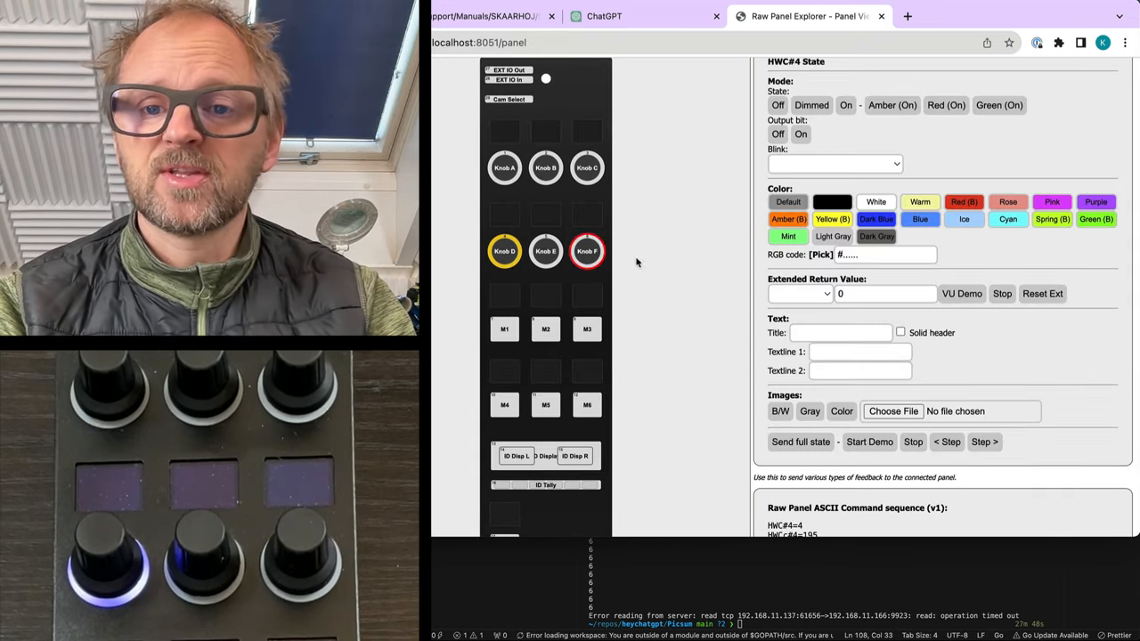
{"action": "left_click", "coordinate": [840, 333]}
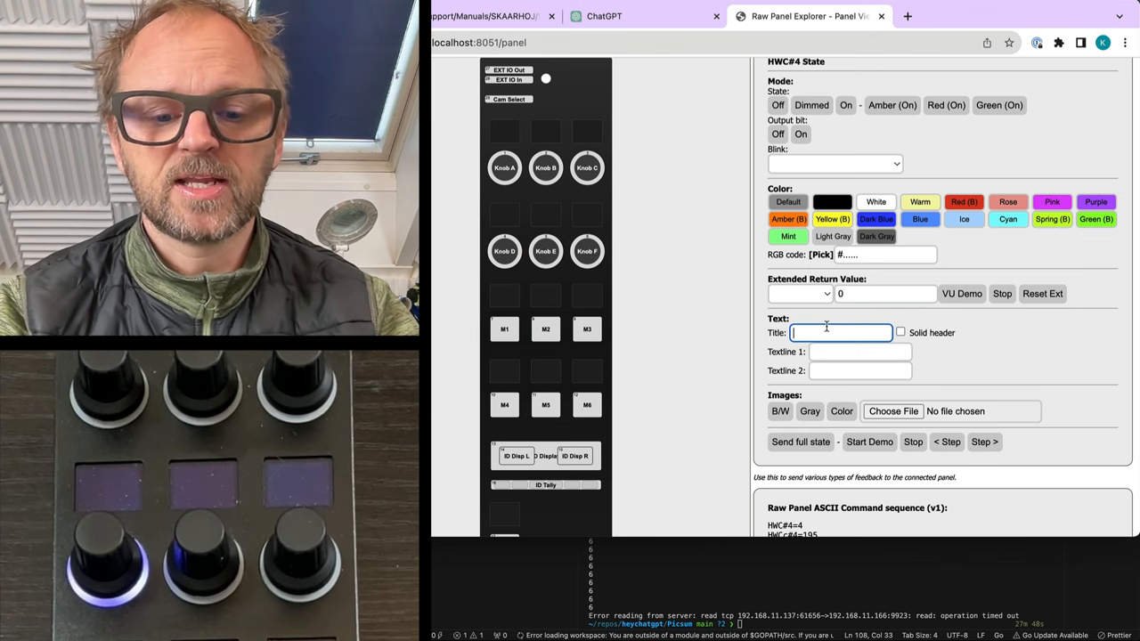
{"action": "type", "text": "Red Gain"}
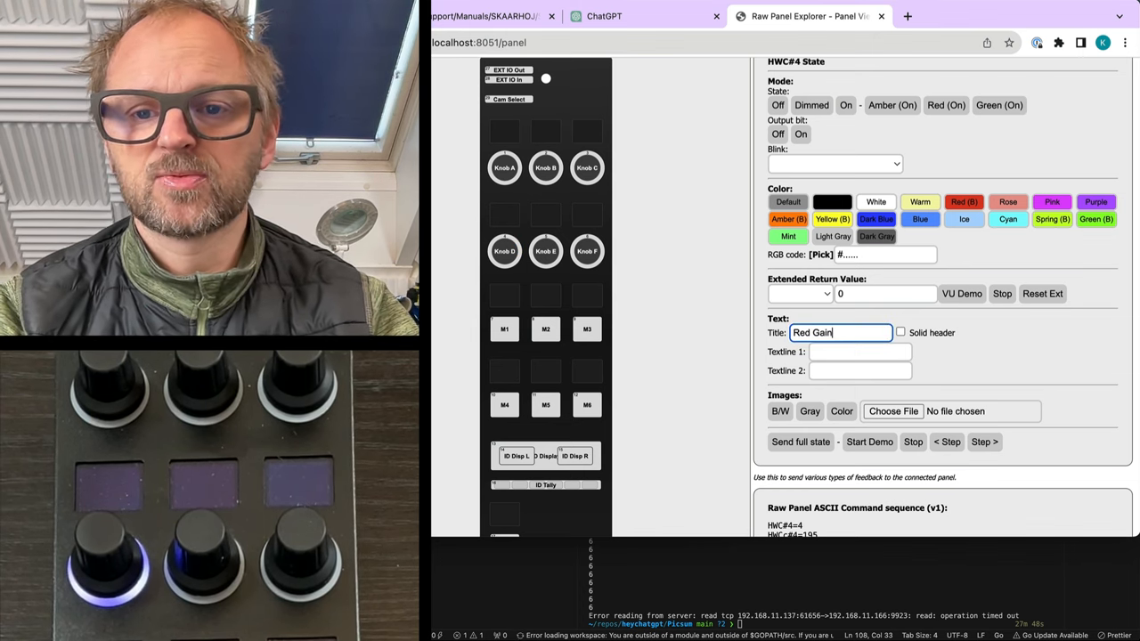
{"action": "left_click", "coordinate": [860, 352]}
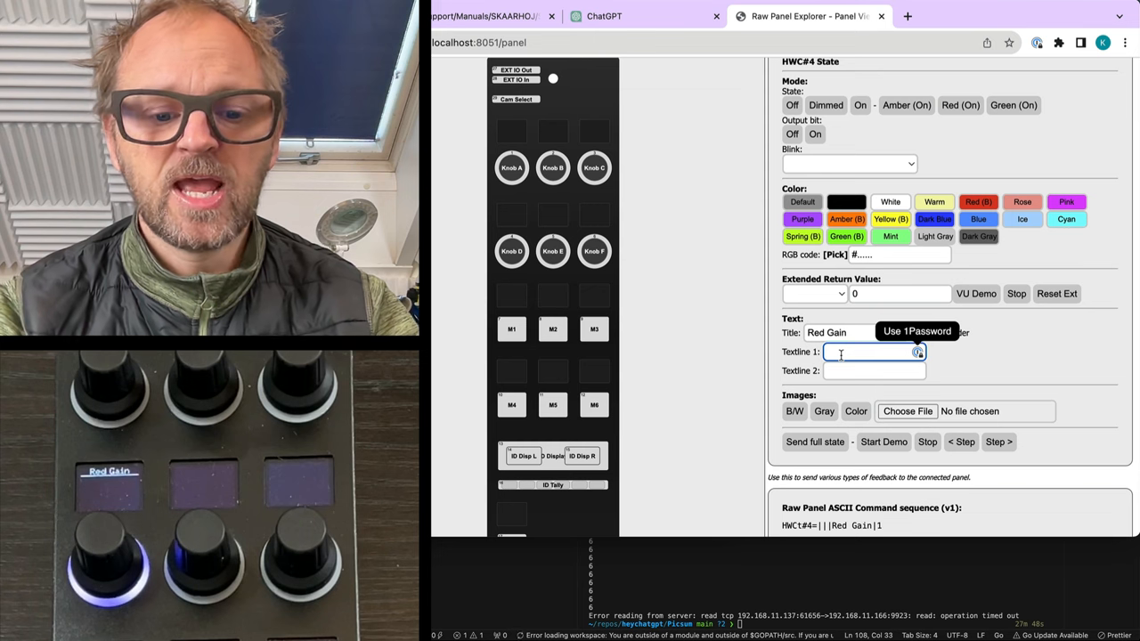
{"action": "type", "text": "123"}
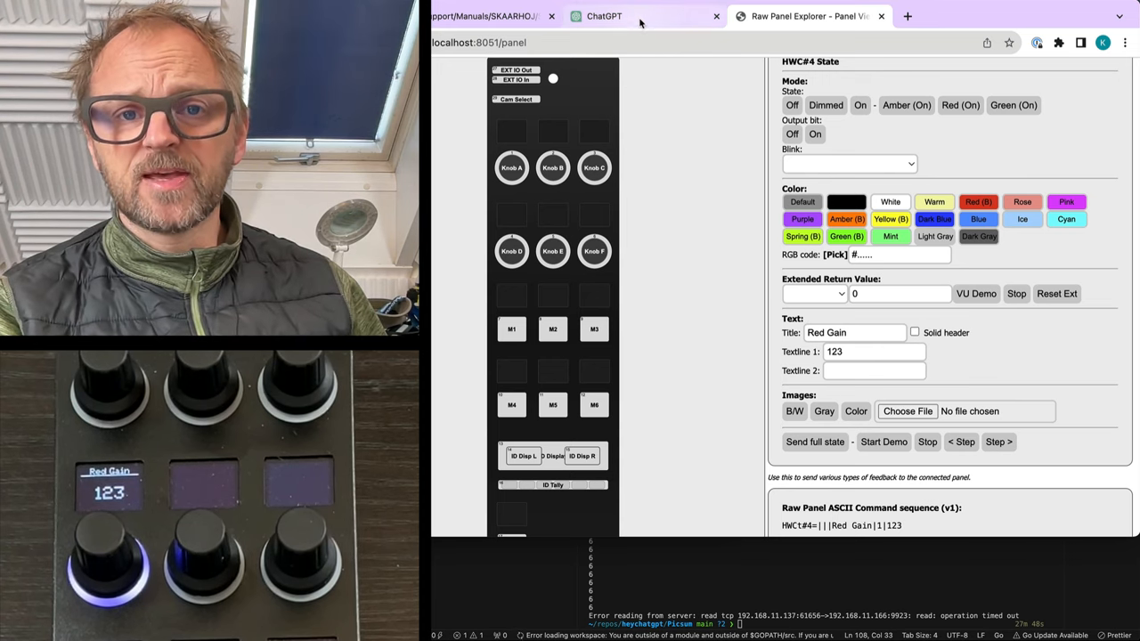
Review the prompt and generated Go encoder client in ChatGPT, then copy the code
{"action": "left_click", "coordinate": [604, 16]}
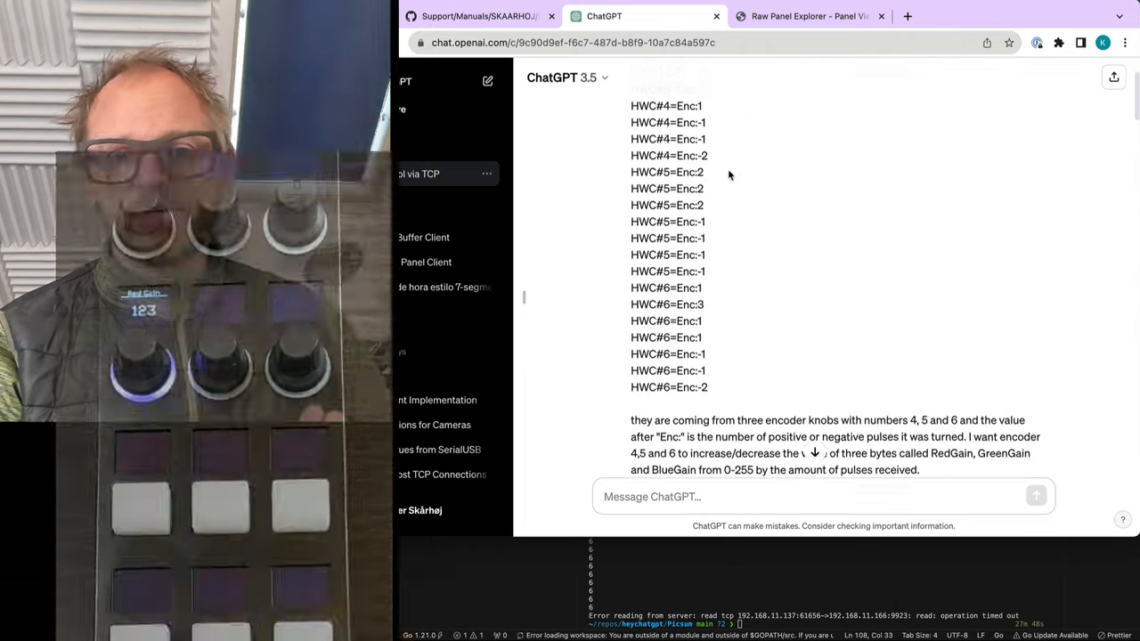
{"action": "scroll", "scroll_direction": "down", "scroll_amount": 3}
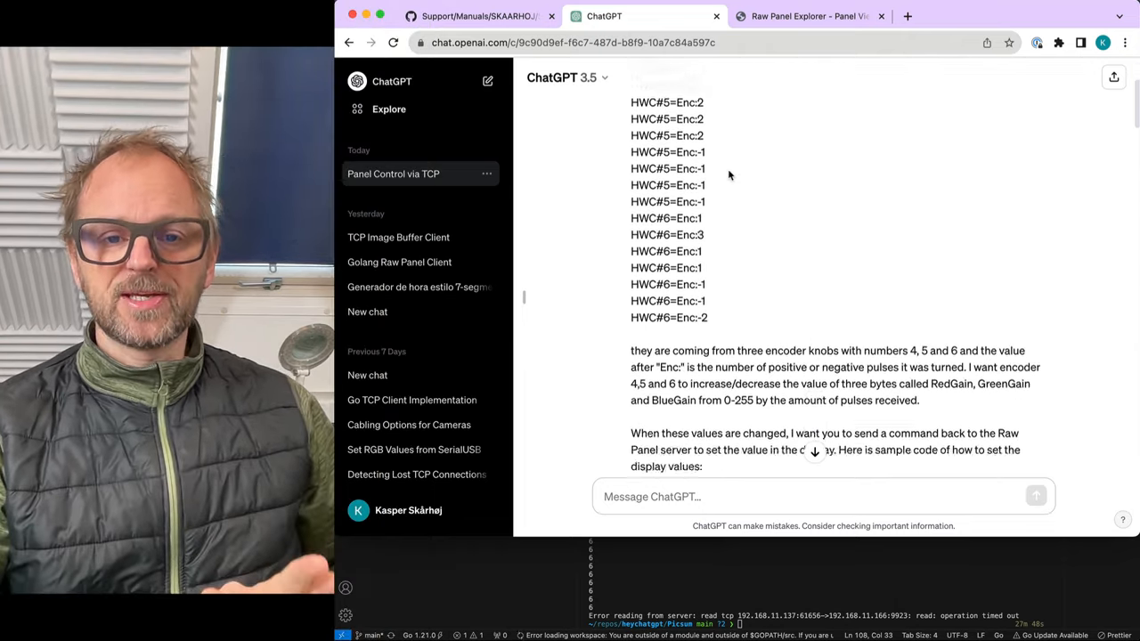
{"action": "scroll", "scroll_direction": "down", "scroll_amount": 3}
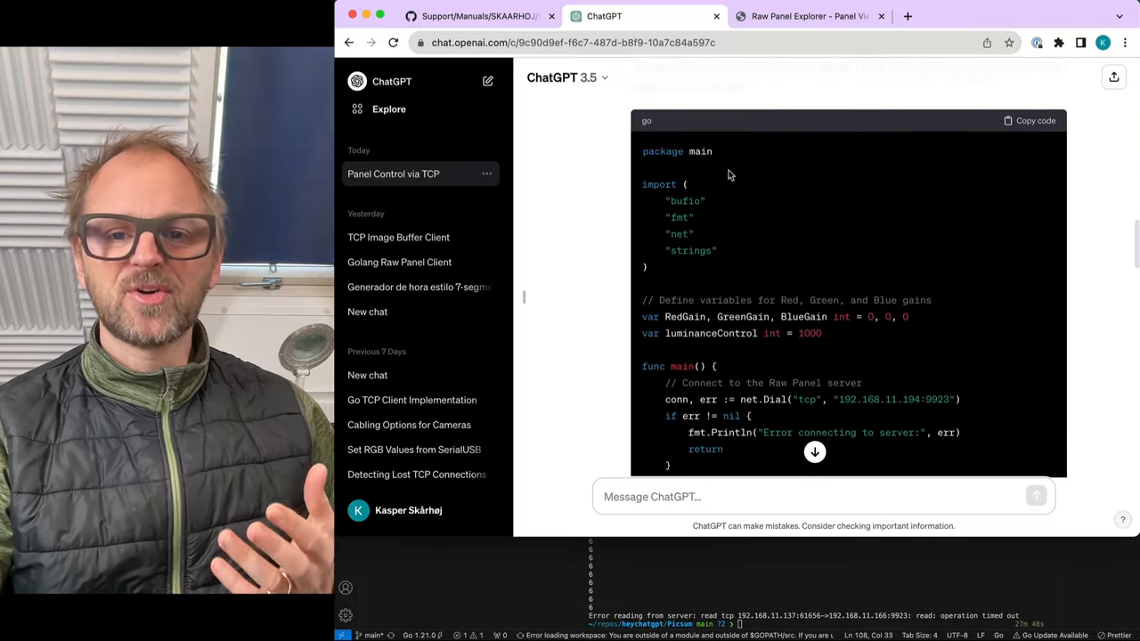
{"action": "scroll", "scroll_direction": "up", "scroll_amount": 3}
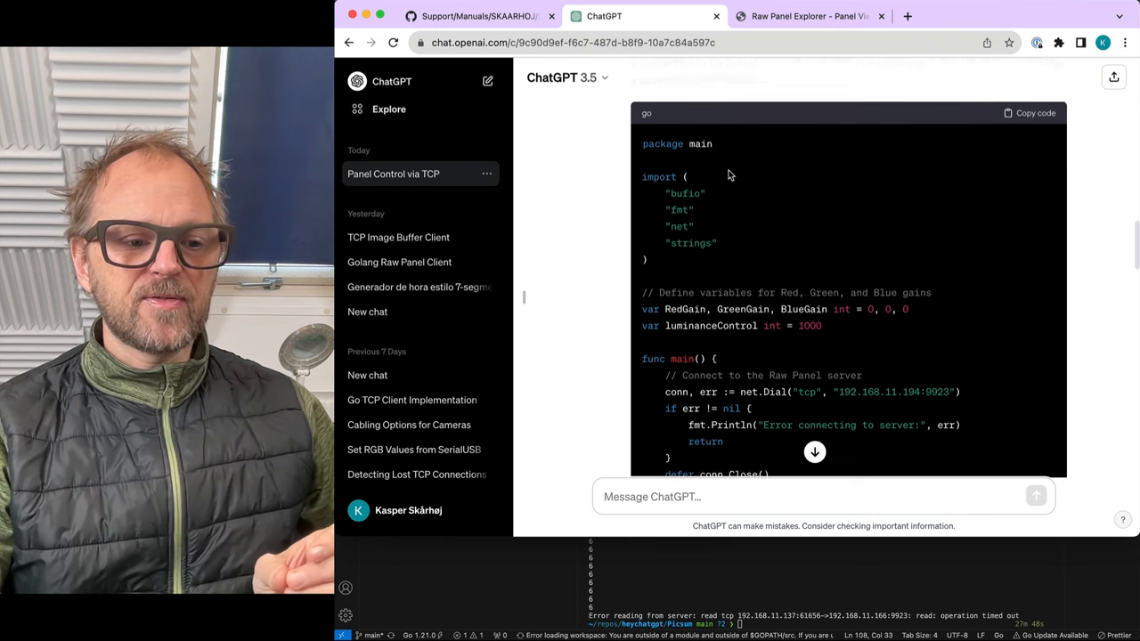
{"action": "scroll", "scroll_direction": "down", "scroll_amount": 3}
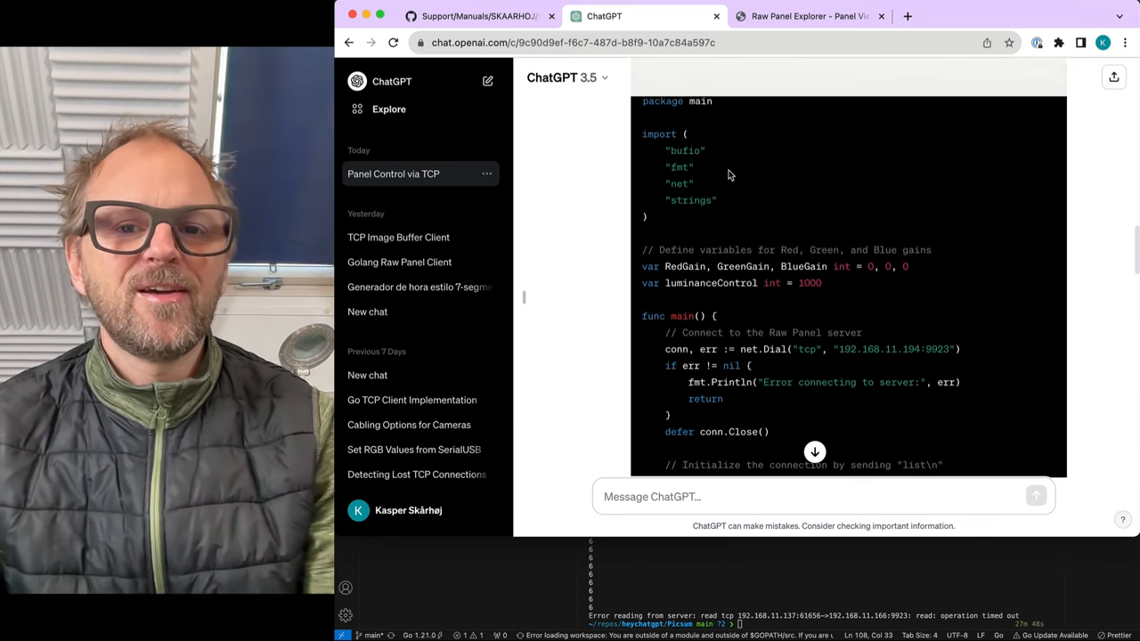
{"action": "scroll", "scroll_direction": "up", "scroll_amount": 3}
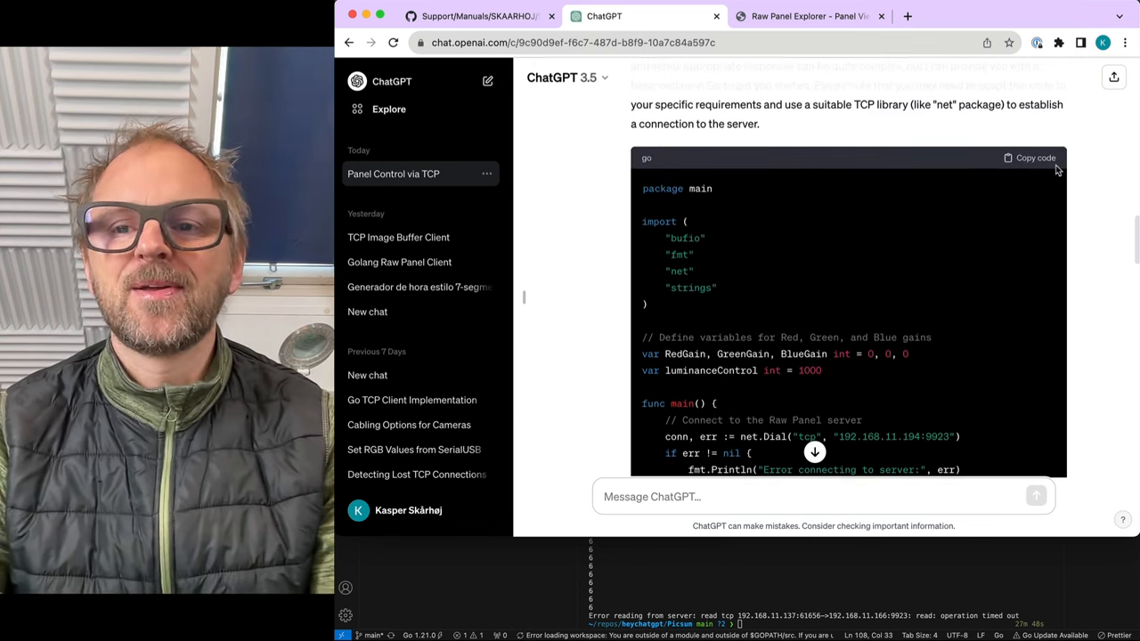
{"action": "left_click", "coordinate": [1030, 158]}
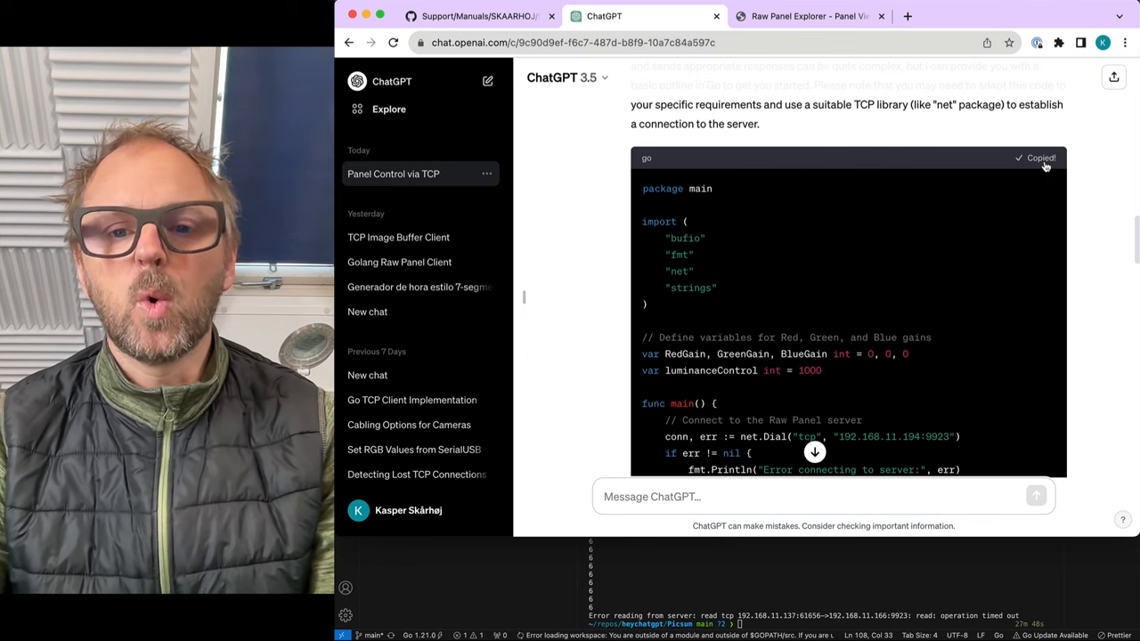
{"action": "scroll", "scroll_direction": "down", "scroll_amount": 3}
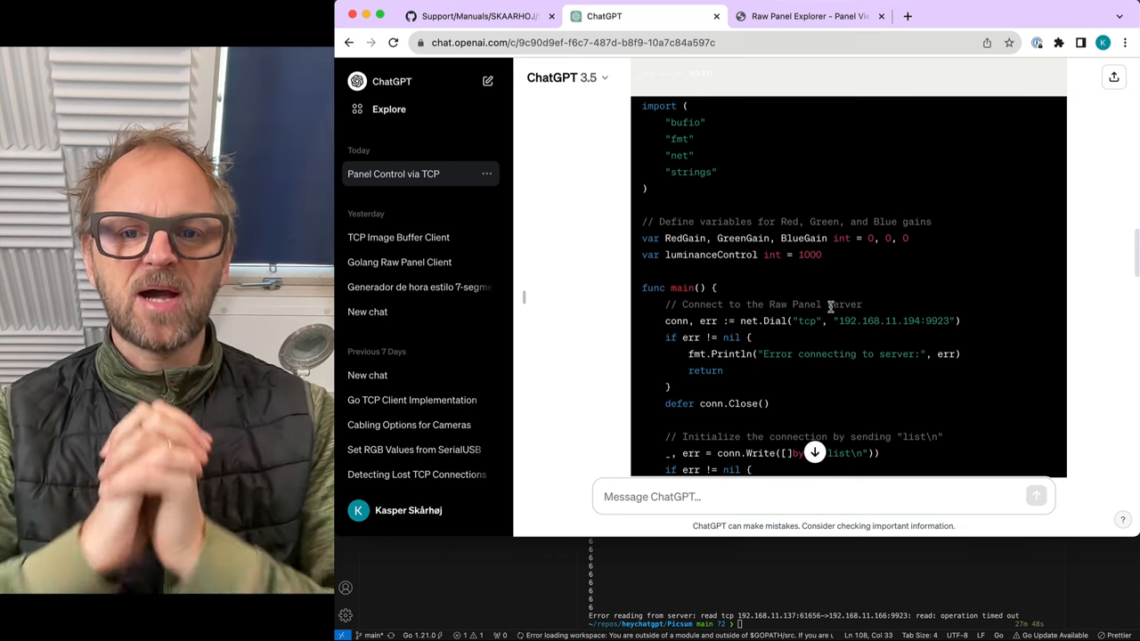
{"action": "scroll", "scroll_direction": "down", "scroll_amount": 3}
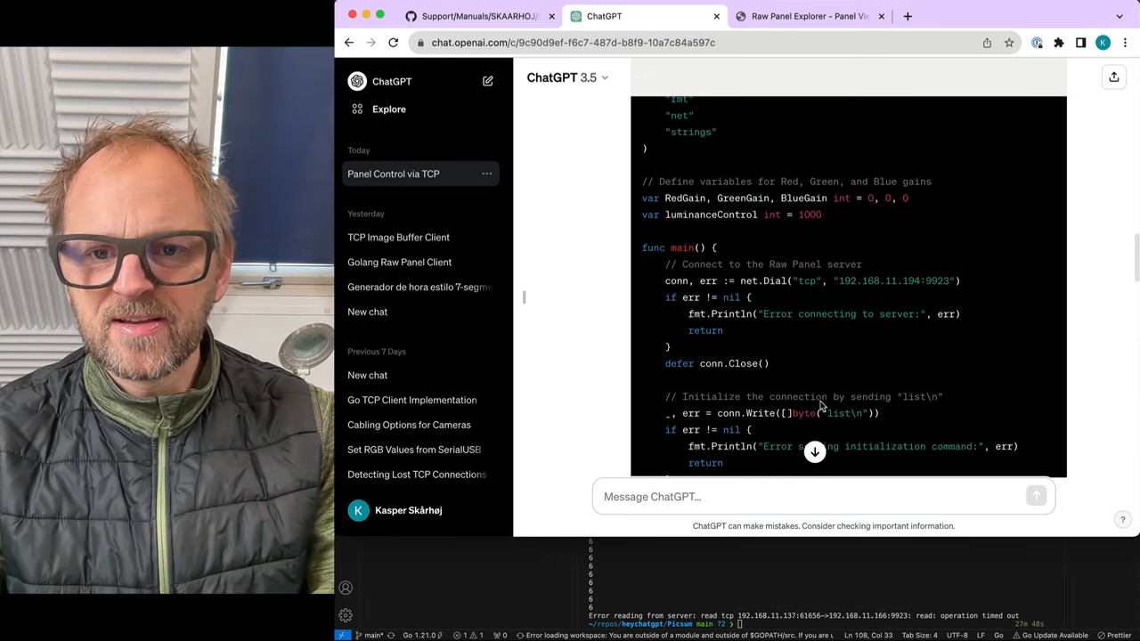
{"action": "scroll", "scroll_direction": "down", "scroll_amount": 3}
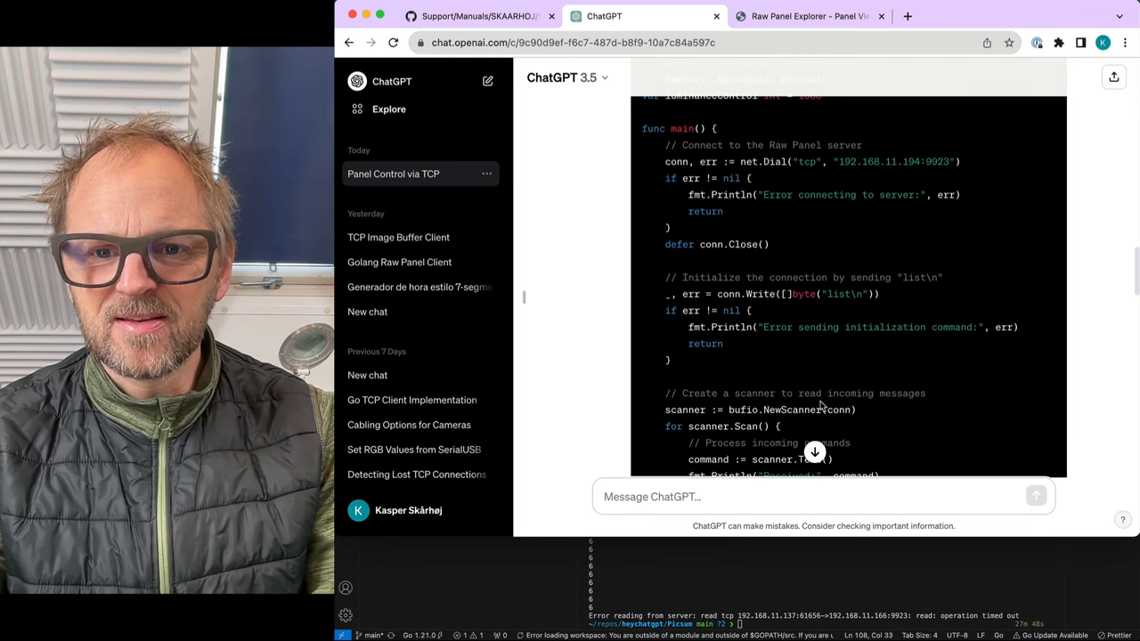
{"action": "scroll", "scroll_direction": "down", "scroll_amount": 3}
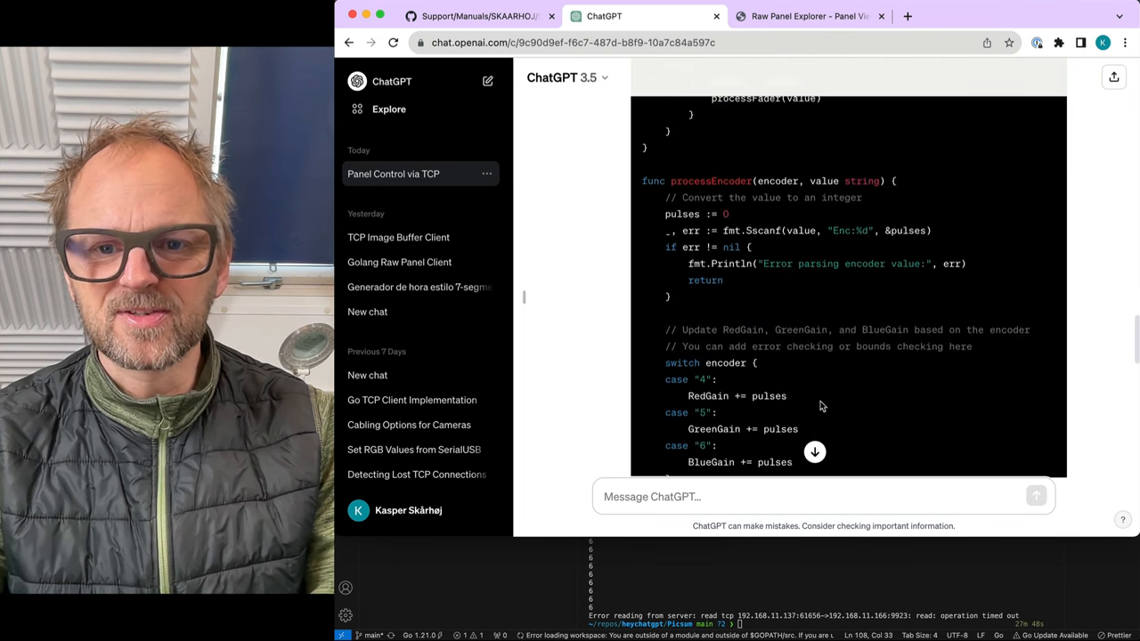
{"action": "scroll", "scroll_direction": "up", "scroll_amount": 3}
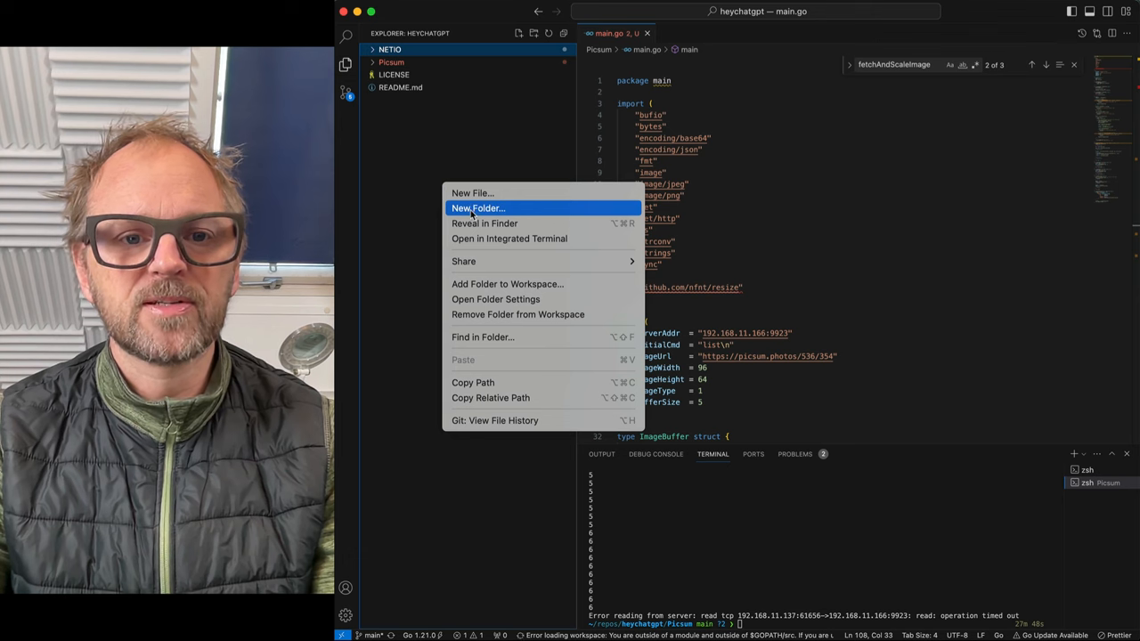
Create a Mini folder holding main.go with ChatGPT's pasted Go client code
{"action": "left_click", "coordinate": [479, 208]}
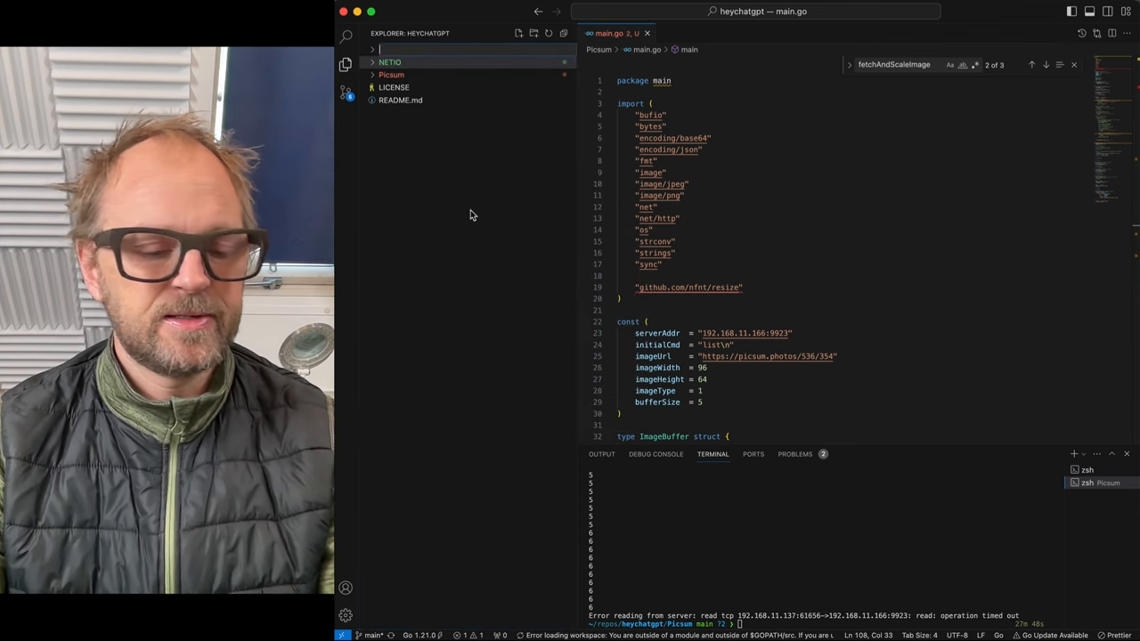
{"action": "type", "text": "Mini"}
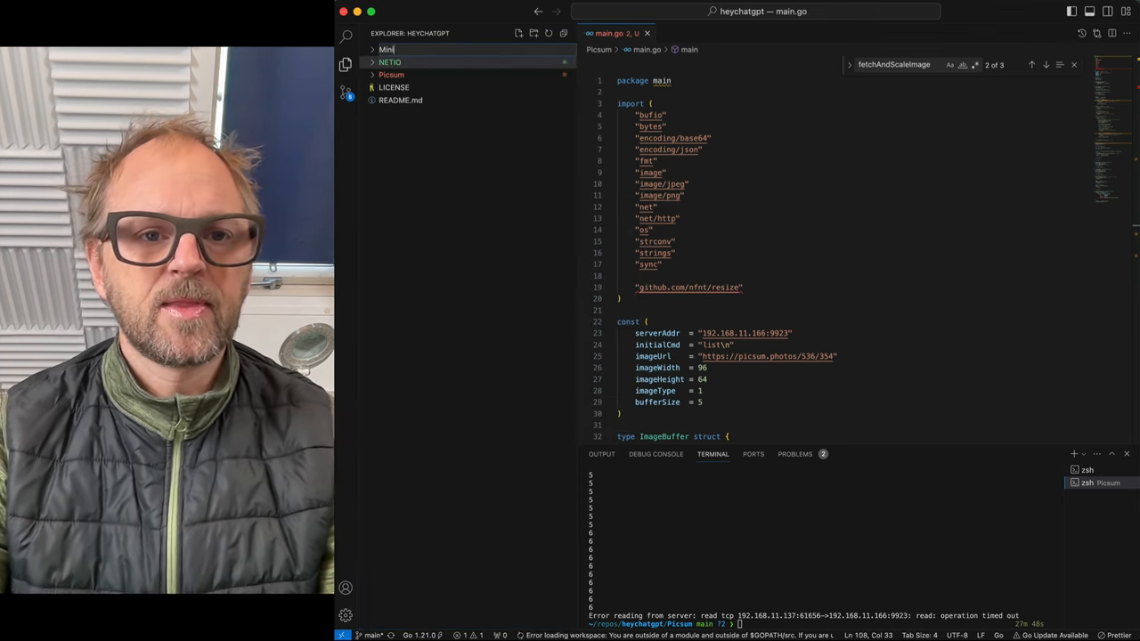
{"action": "left_click", "coordinate": [387, 49]}
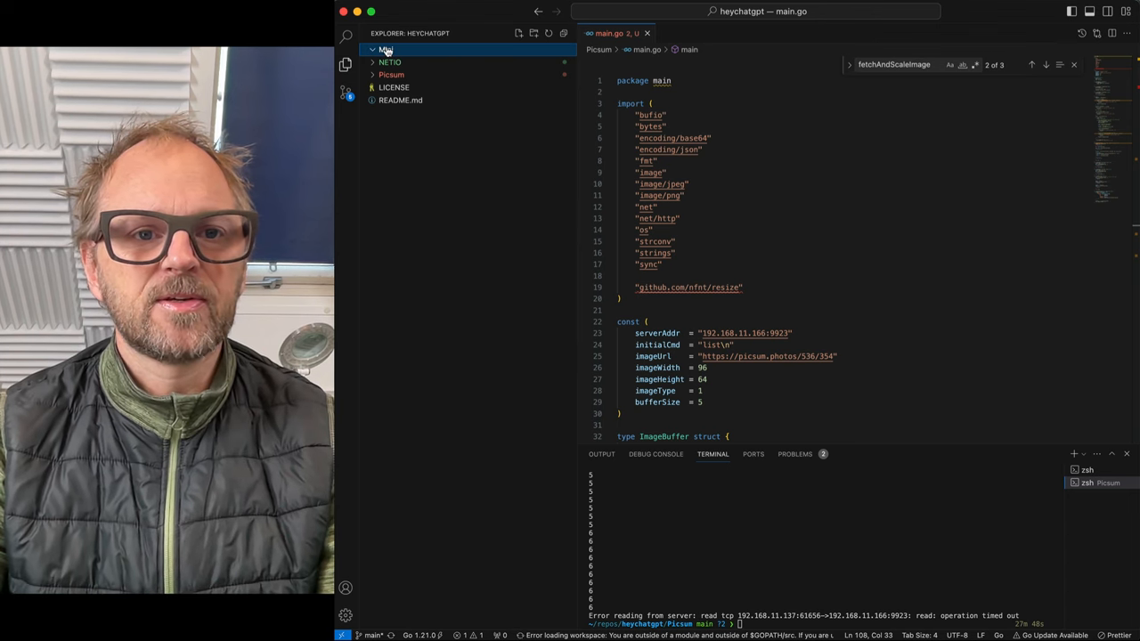
{"action": "right_click", "coordinate": [384, 50]}
{"action": "type", "text": "main.go"}
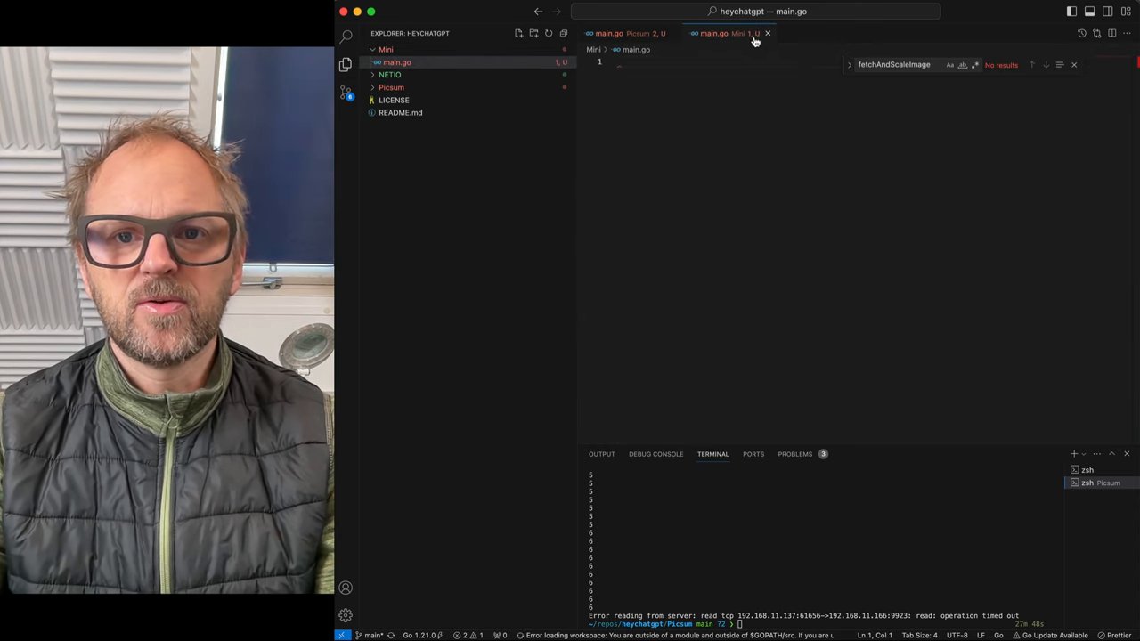
{"action": "left_click", "coordinate": [608, 33]}
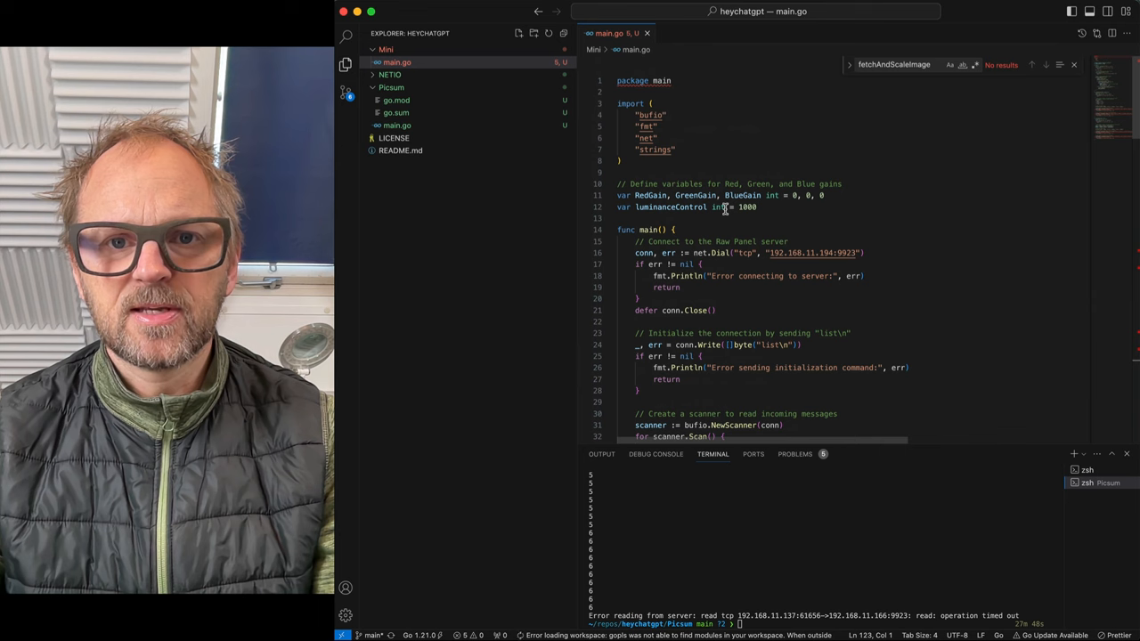
{"action": "mouse_move", "coordinate": [750, 534]}
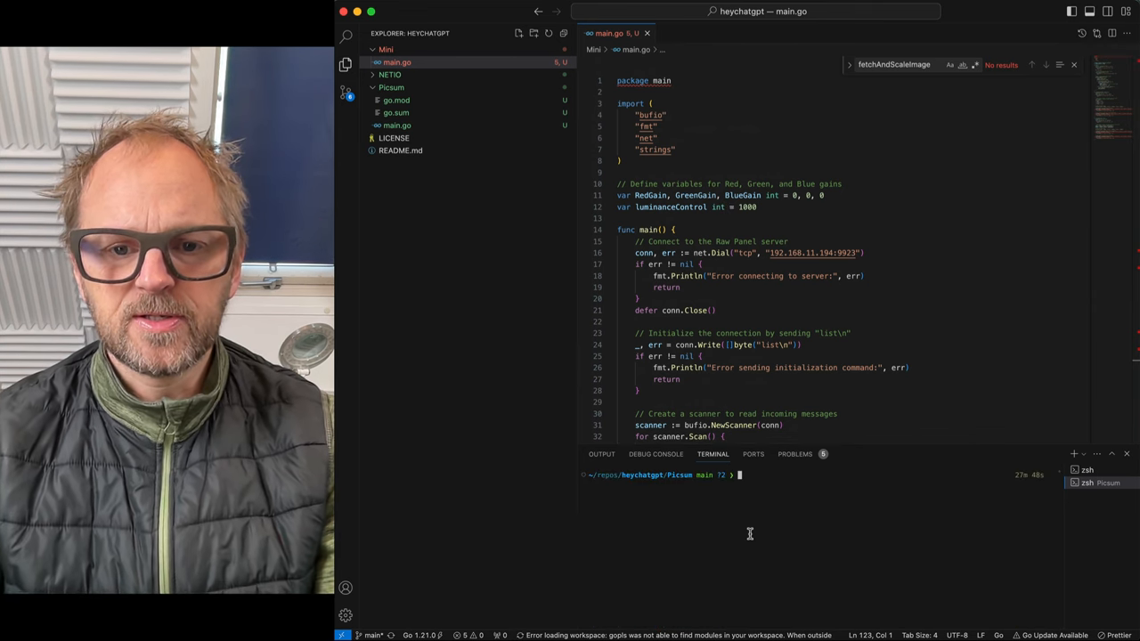
Run 'go mod init Mini' and build the program, reviewing undefined conn errors in main.go
{"action": "type", "text": "cd .."}
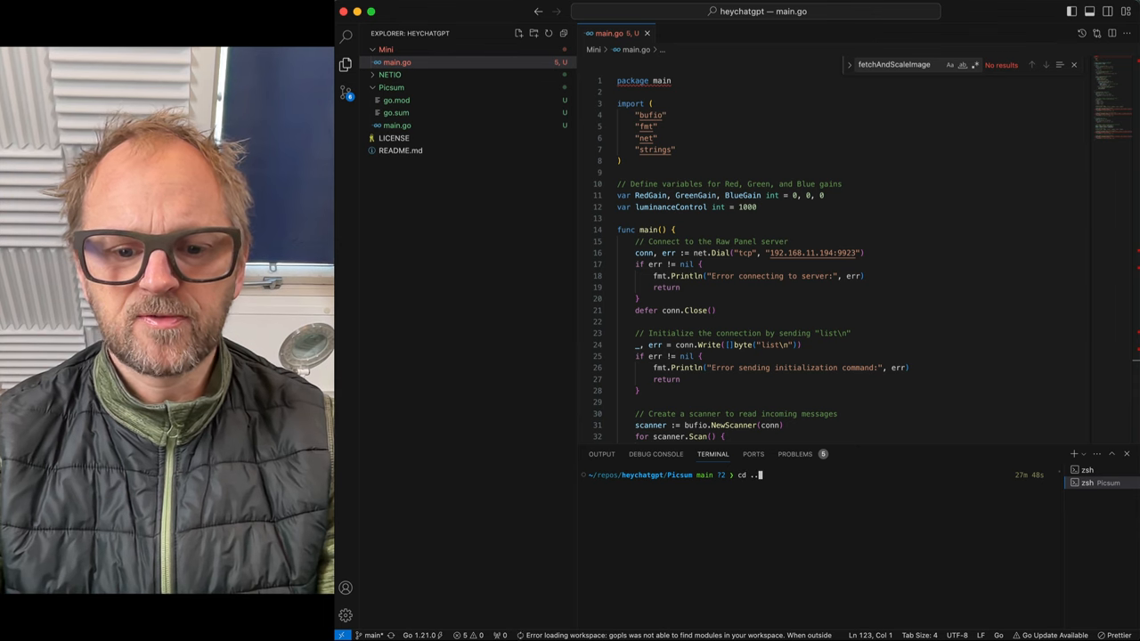
{"action": "key", "text": "Return"}
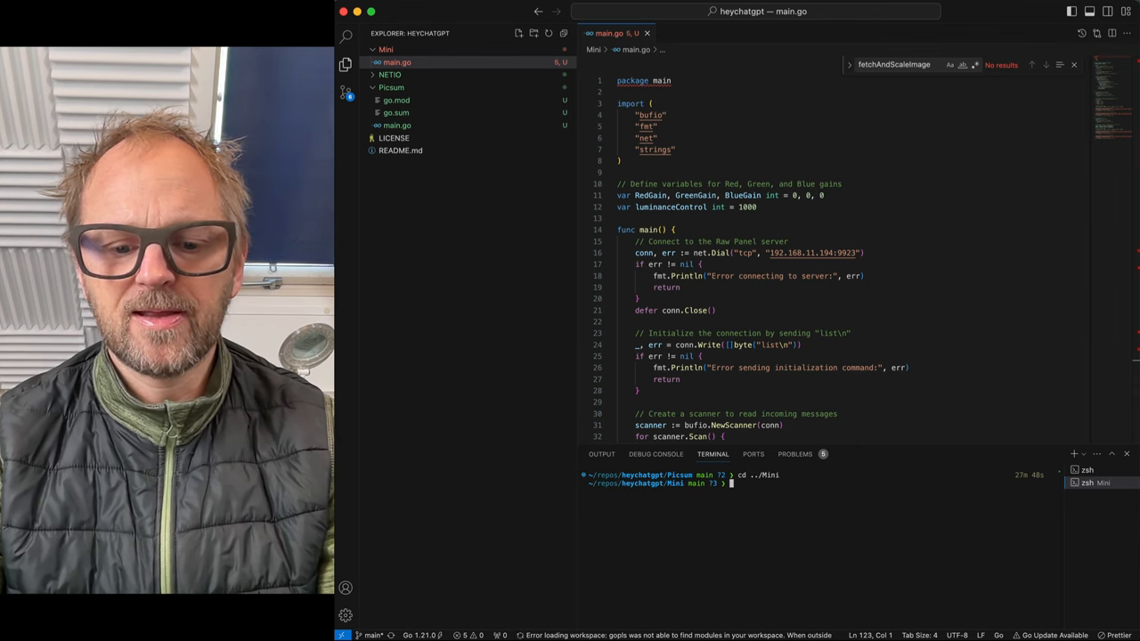
{"action": "type", "text": "go"}
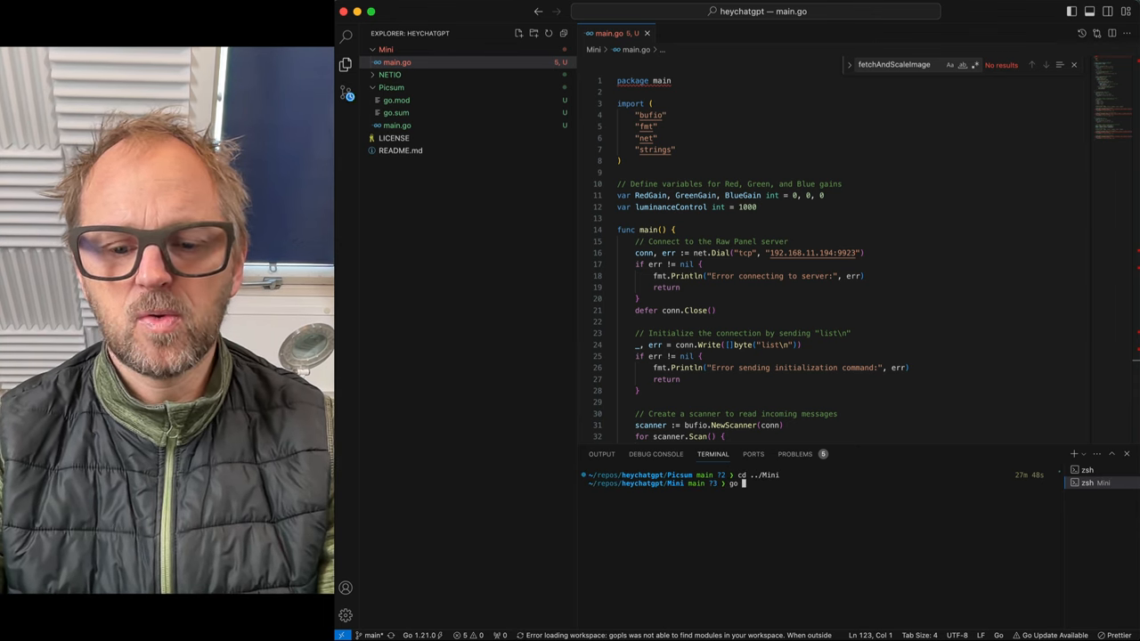
{"action": "type", "text": "mod"}
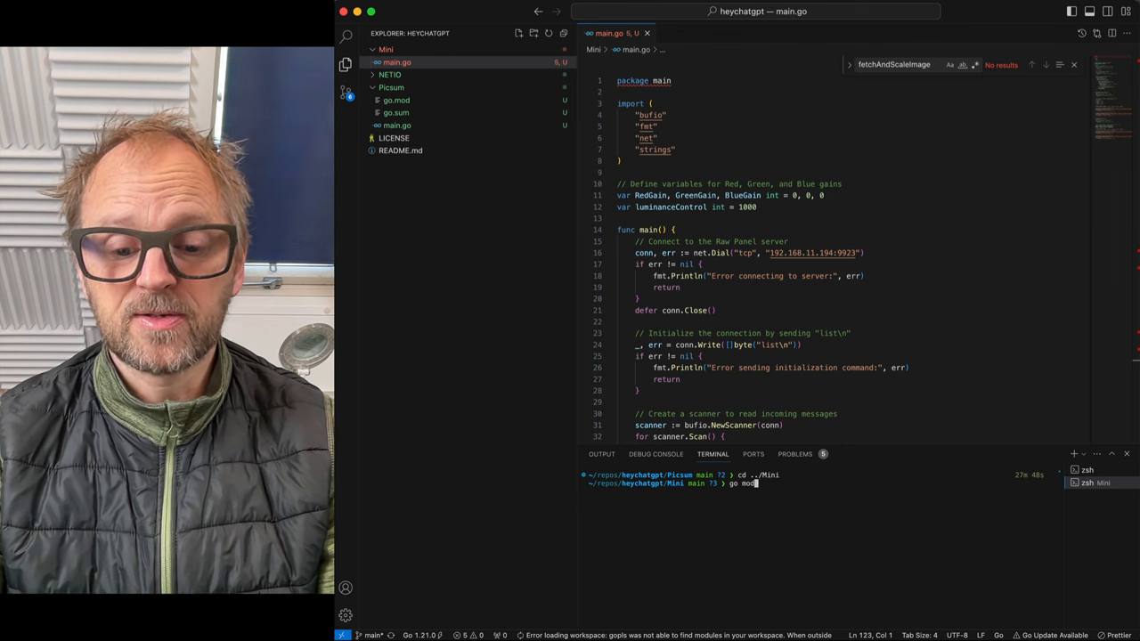
{"action": "type", "text": "init"}
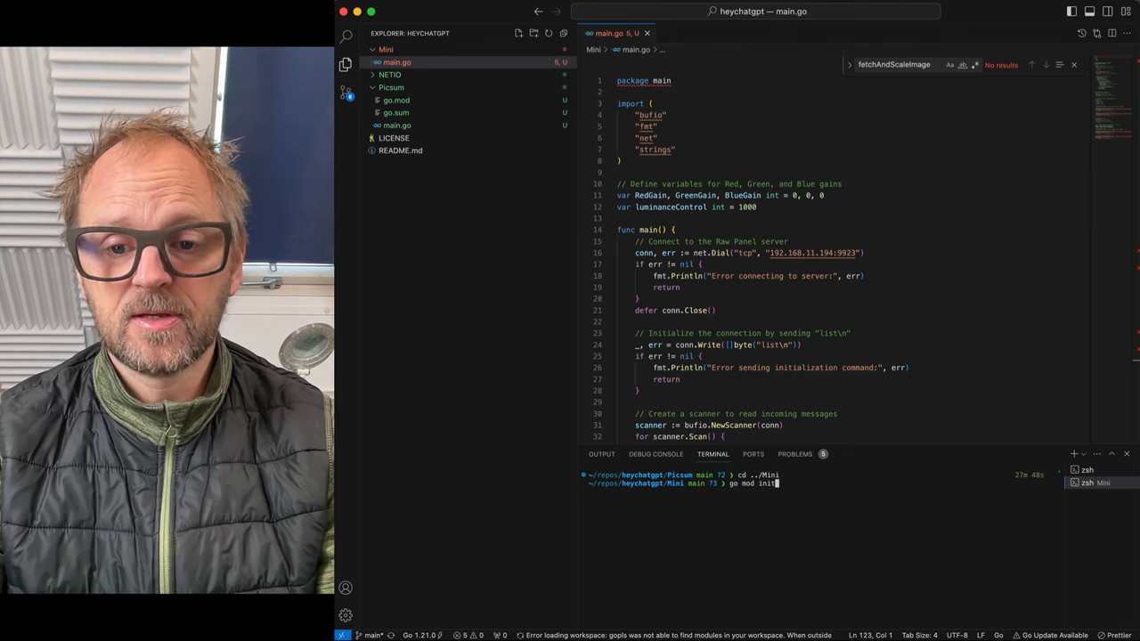
{"action": "type", "text": "Mini"}
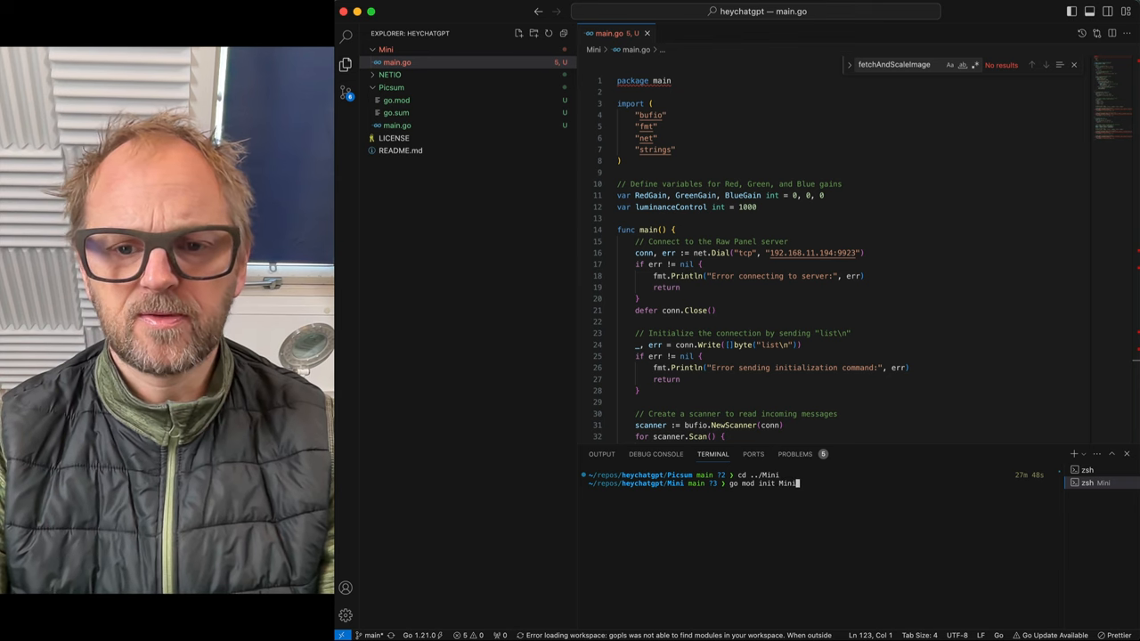
{"action": "key", "text": "Return"}
{"action": "type", "text": "go mod tidy"}
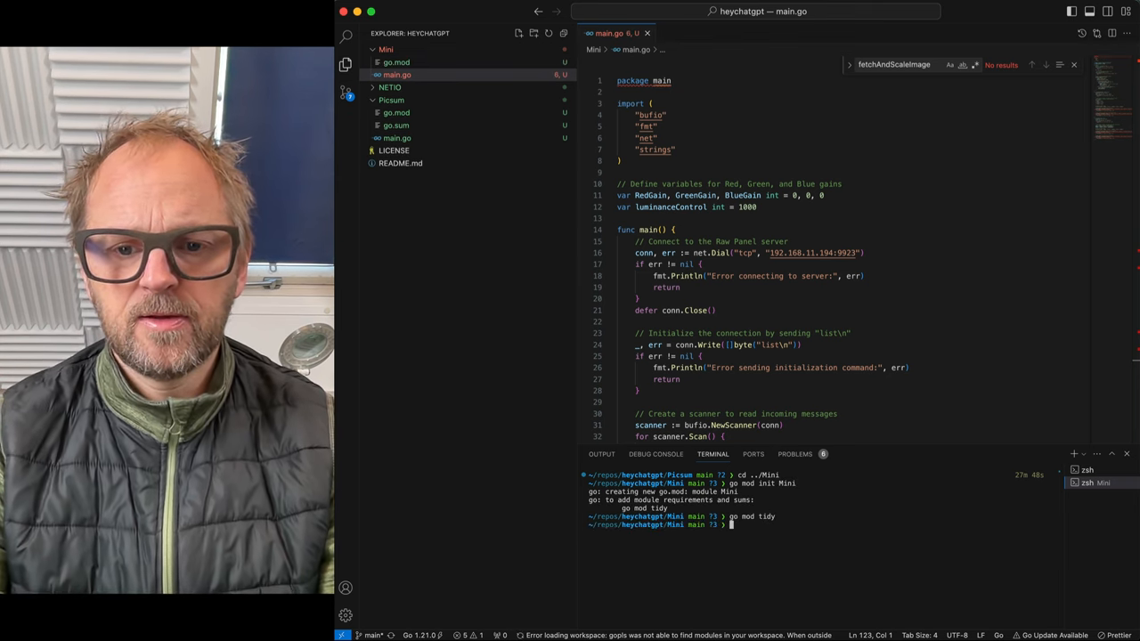
{"action": "type", "text": "go run ."}
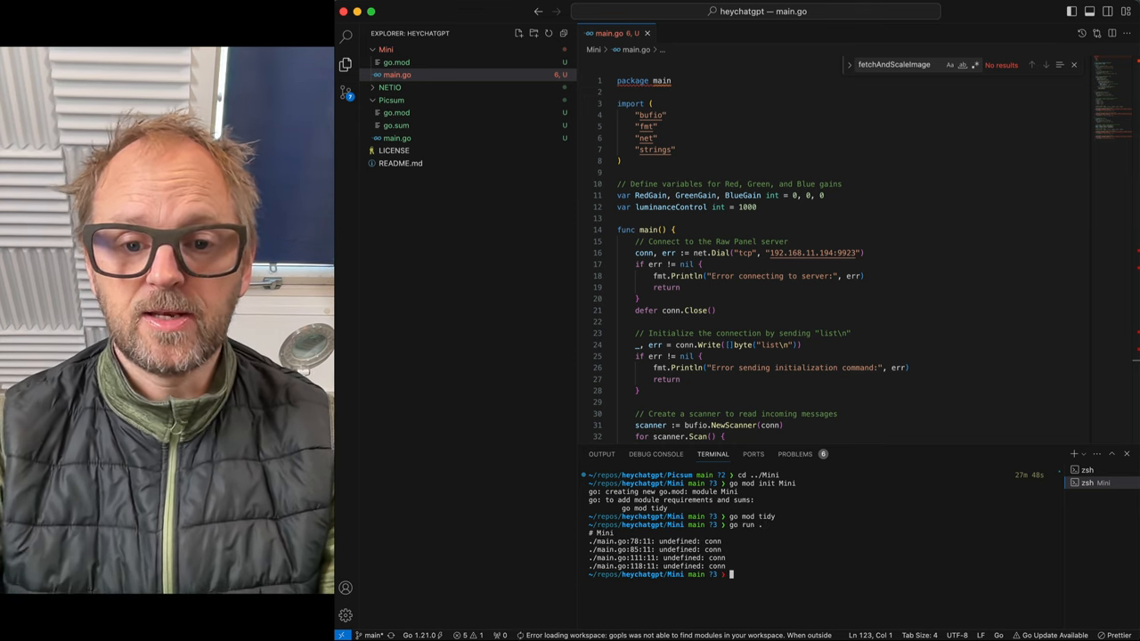
{"action": "left_click", "coordinate": [799, 195]}
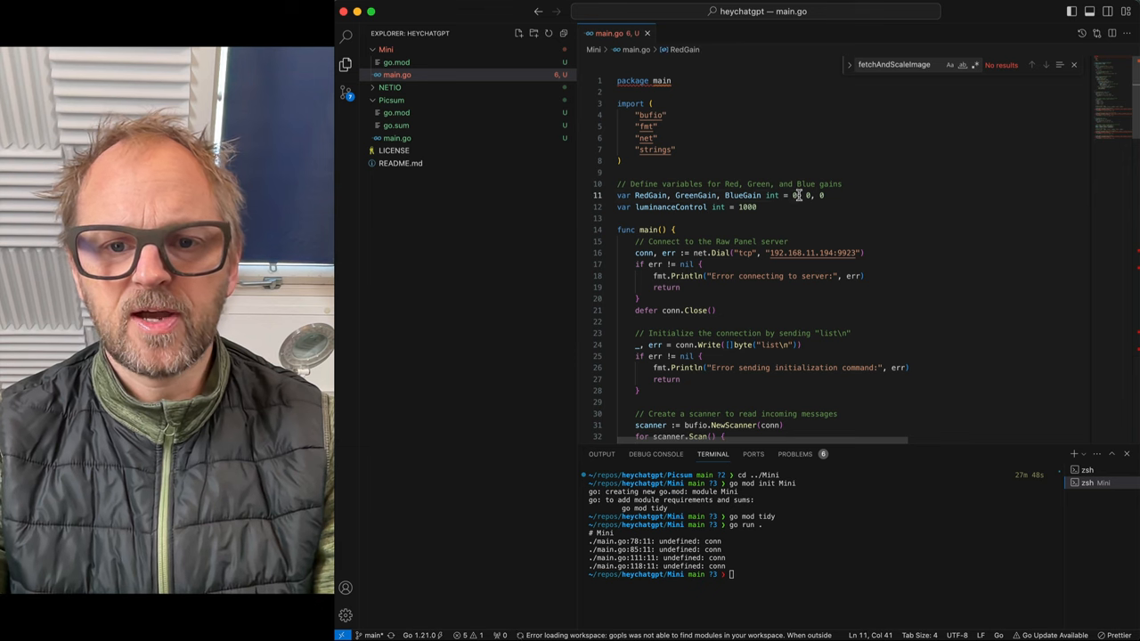
{"action": "scroll", "scroll_direction": "down", "scroll_amount": 3}
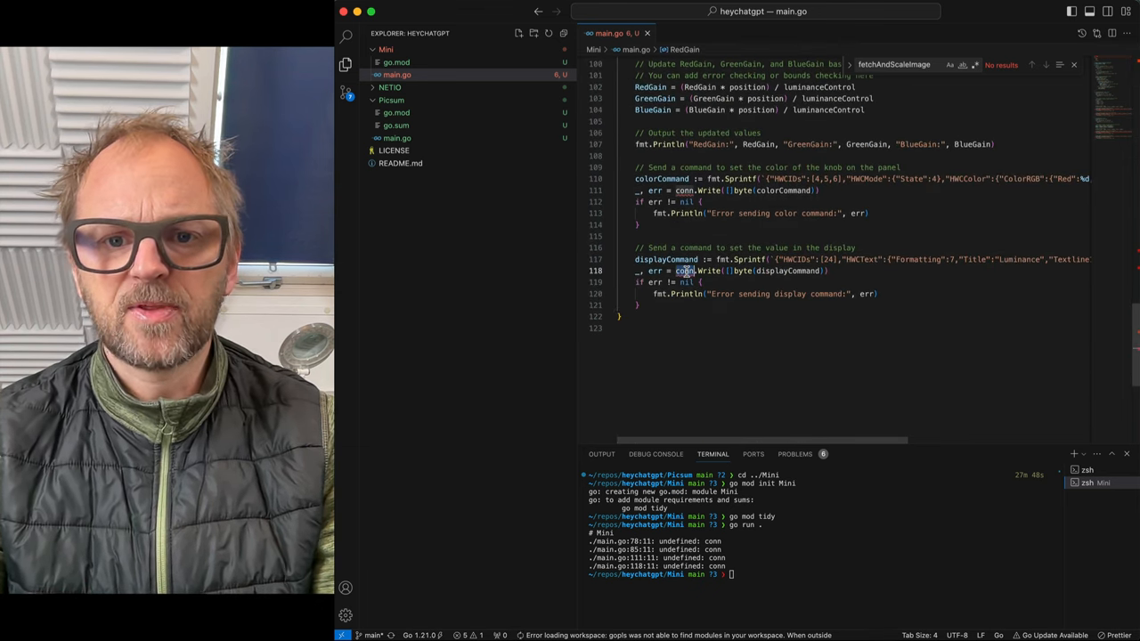
{"action": "scroll", "scroll_direction": "up", "scroll_amount": 3}
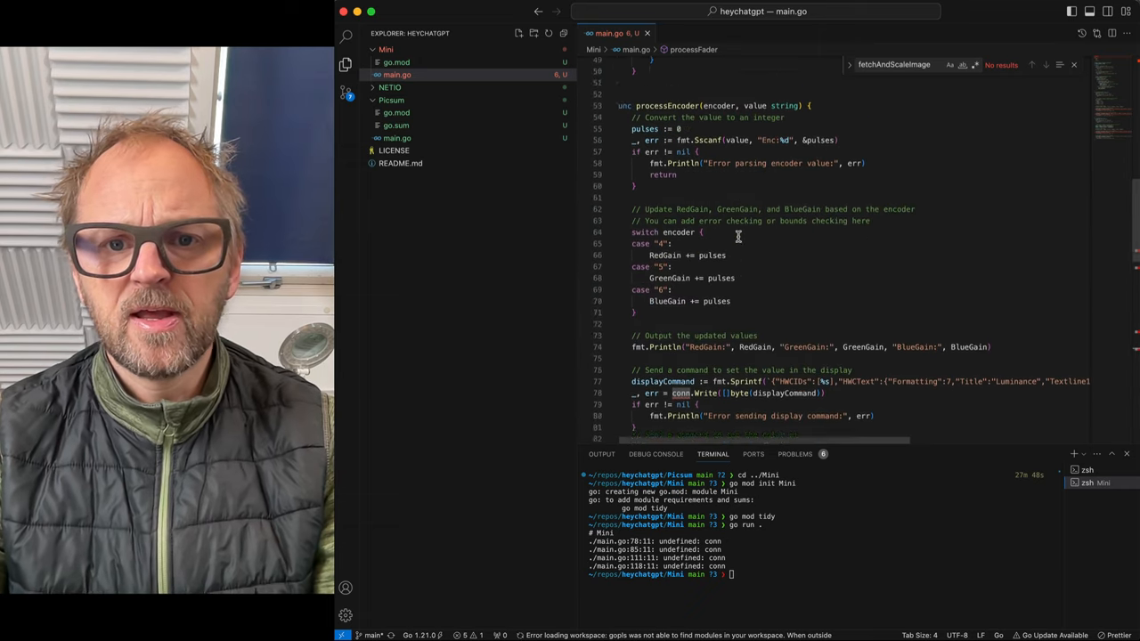
{"action": "scroll", "scroll_direction": "down", "scroll_amount": 3}
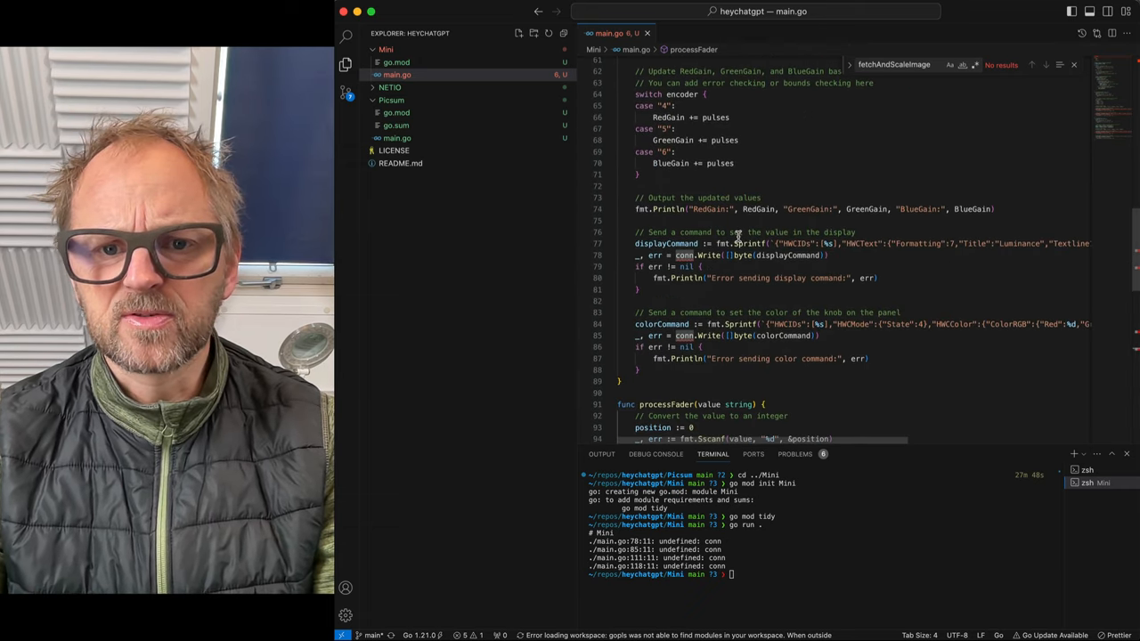
{"action": "scroll", "scroll_direction": "up", "scroll_amount": 3}
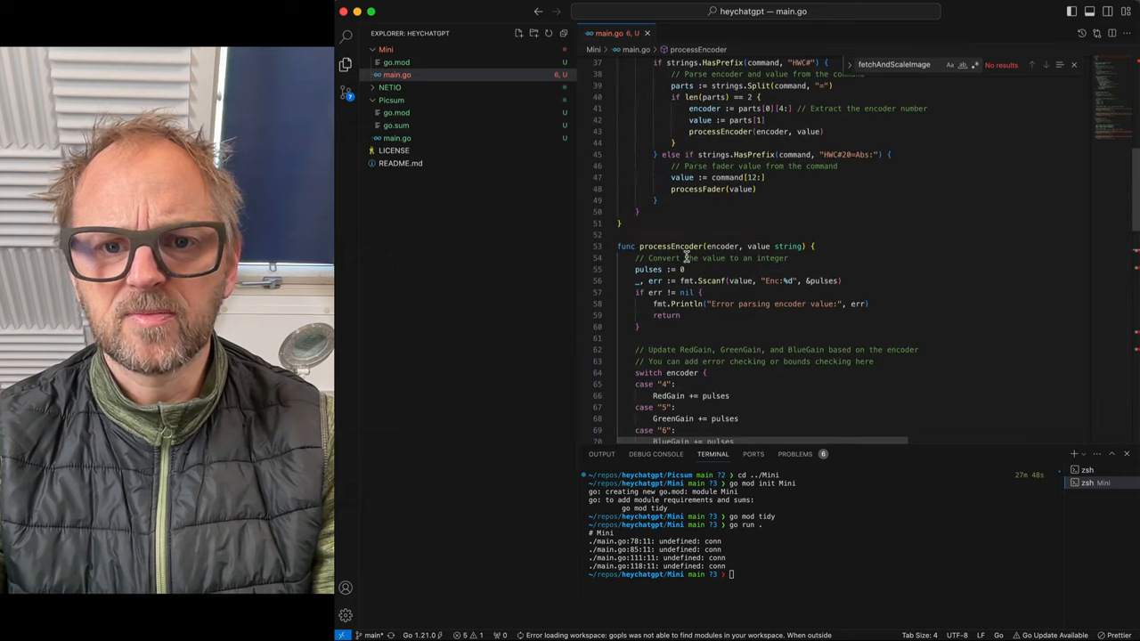
{"action": "scroll", "scroll_direction": "down", "scroll_amount": 3}
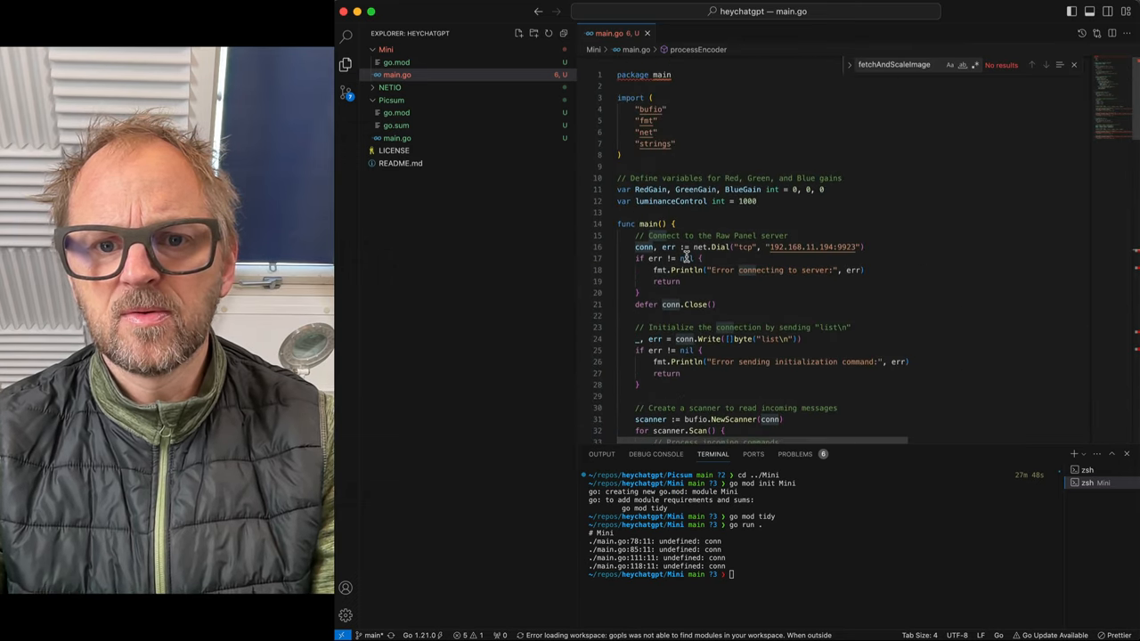
{"action": "scroll", "scroll_direction": "down", "scroll_amount": 3}
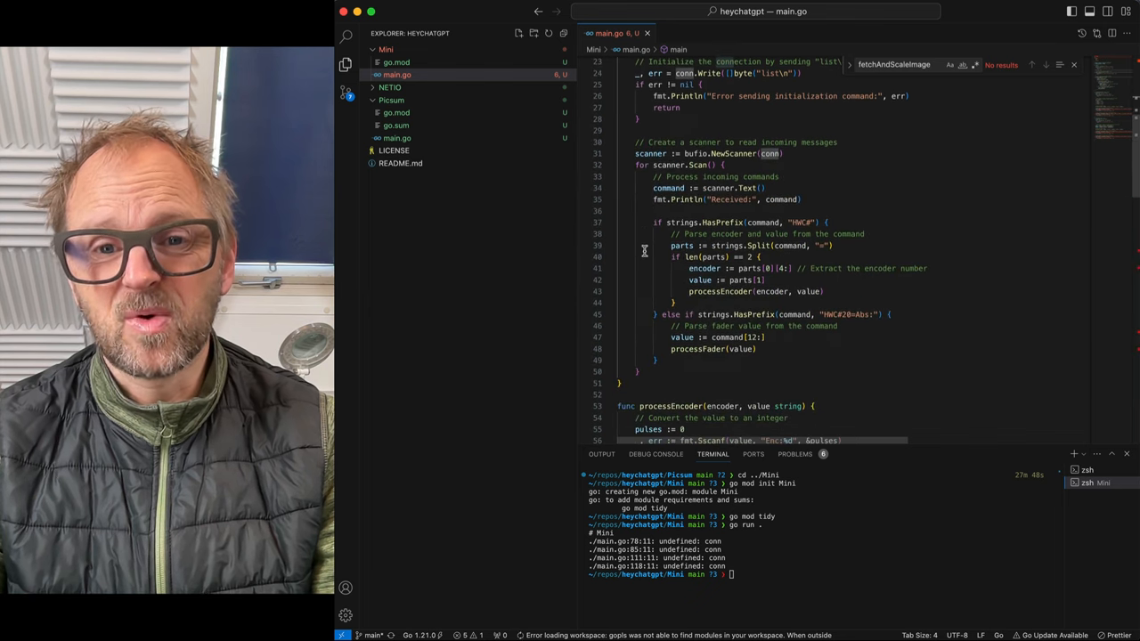
{"action": "scroll", "scroll_direction": "down", "scroll_amount": 3}
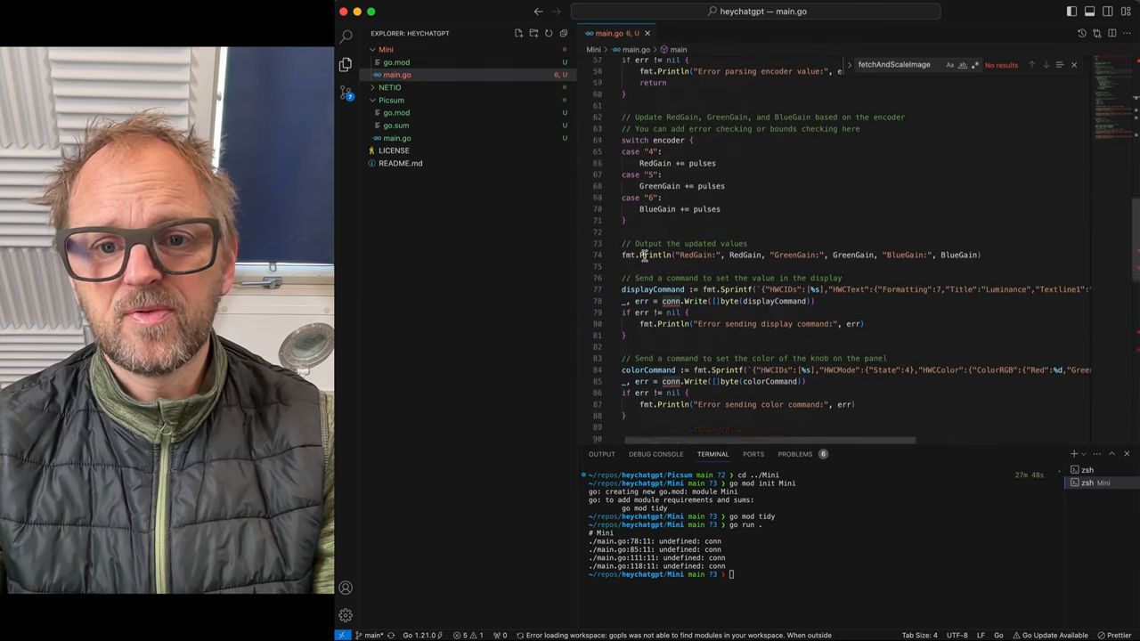
{"action": "scroll", "scroll_direction": "down", "scroll_amount": 3}
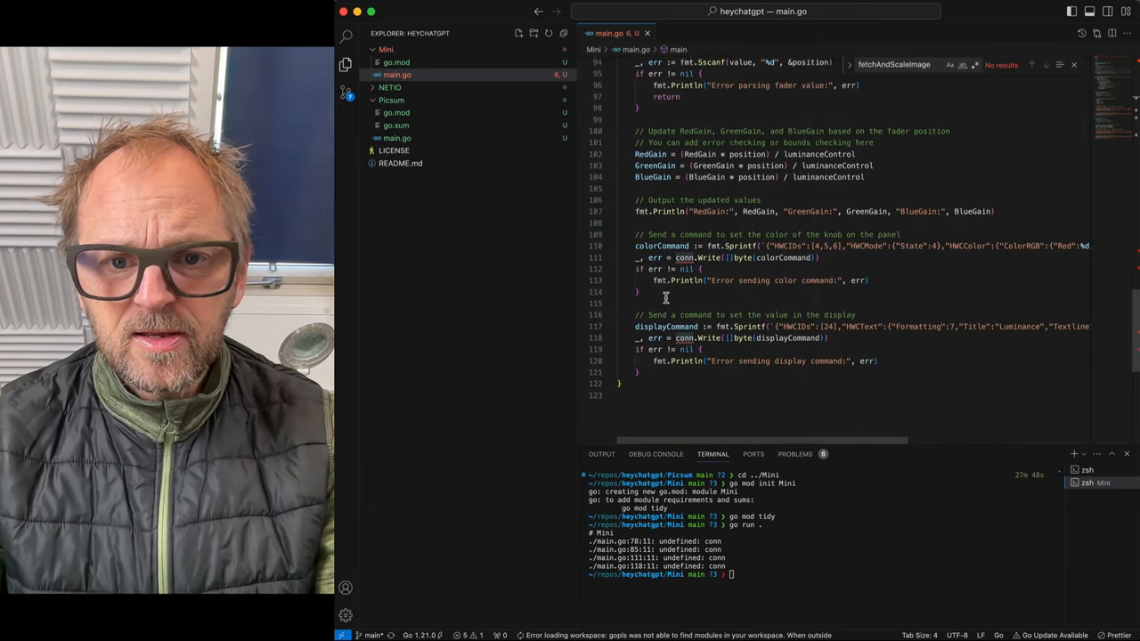
{"action": "scroll", "scroll_direction": "up", "scroll_amount": 3}
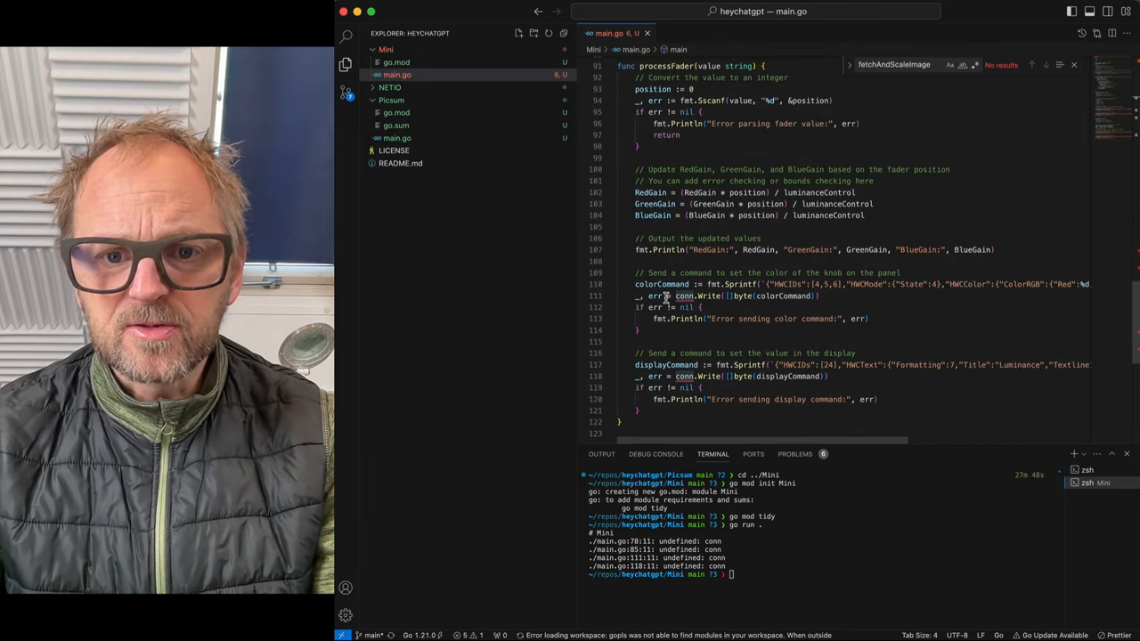
{"action": "scroll", "scroll_direction": "up", "scroll_amount": 3}
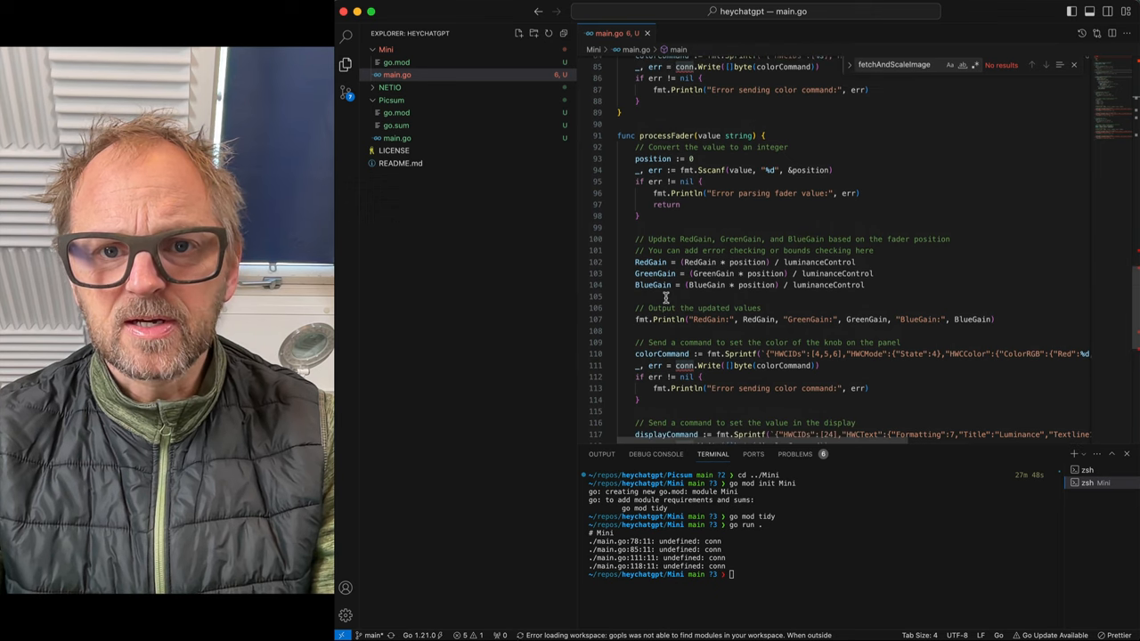
Tell ChatGPT it forgot something, paste the undefined conn errors, and ask for a fix
{"action": "left_click", "coordinate": [604, 16]}
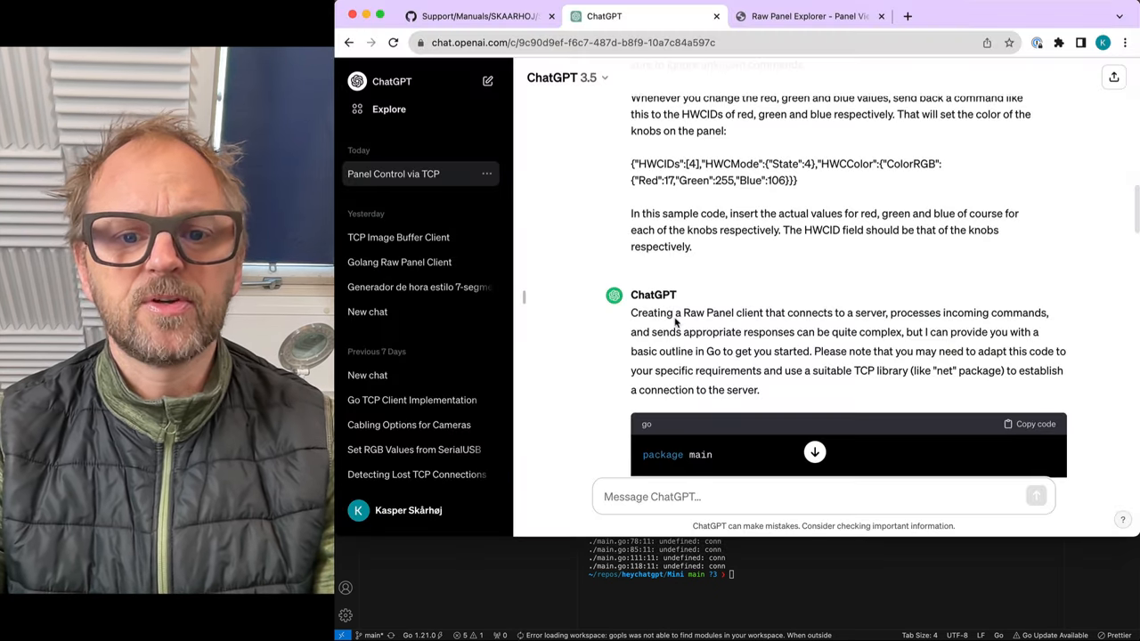
{"action": "type", "text": "H"}
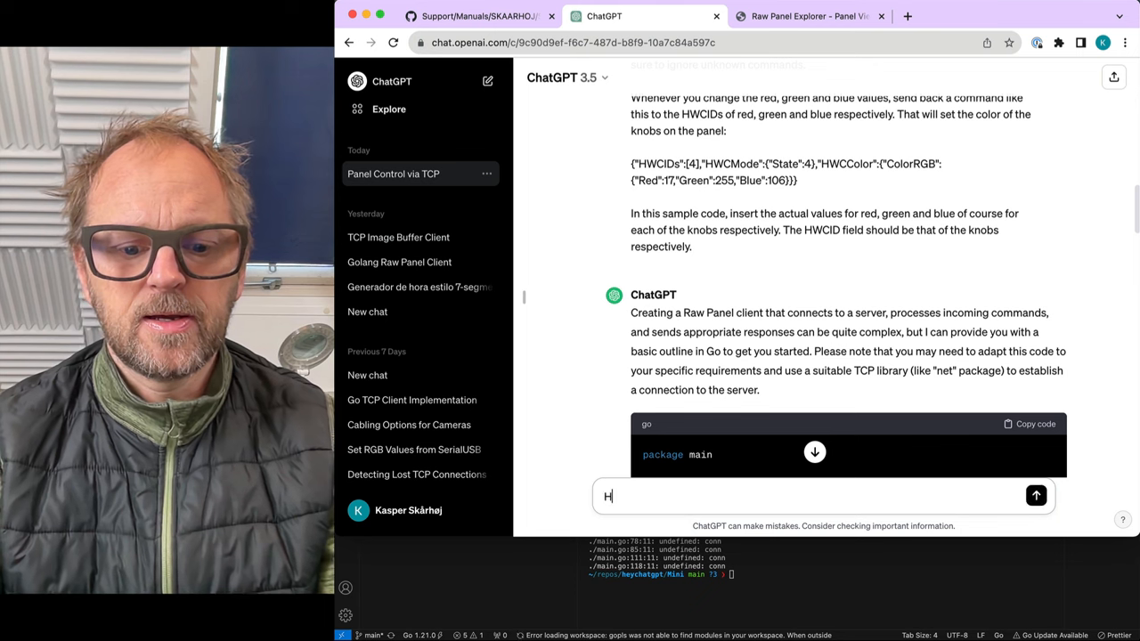
{"action": "type", "text": "ey, I think you"}
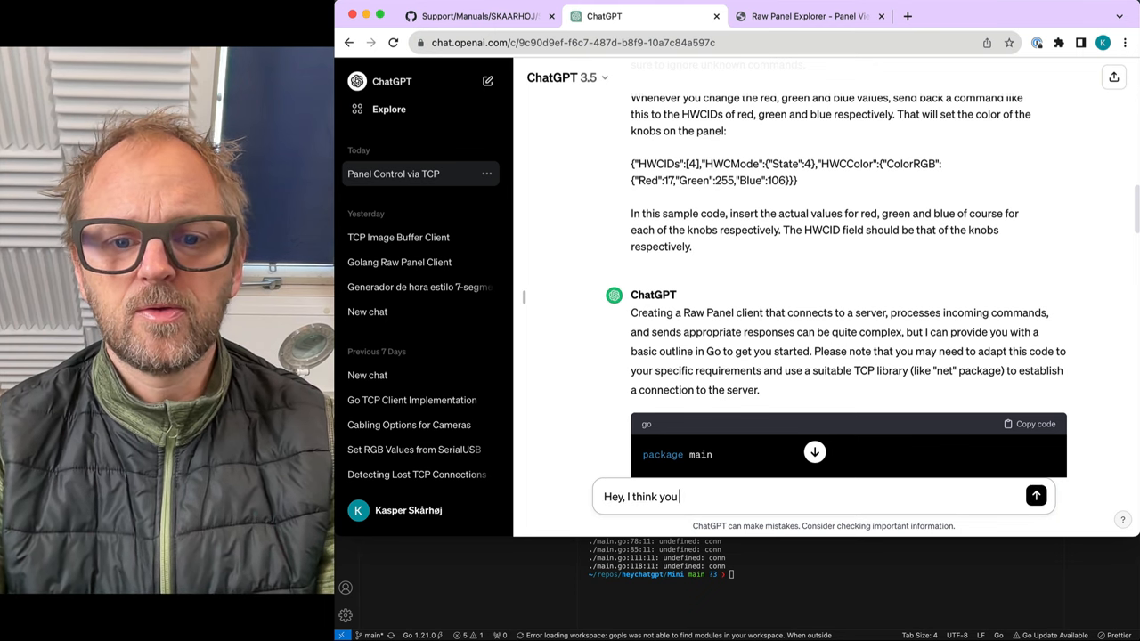
{"action": "type", "text": "forgot"}
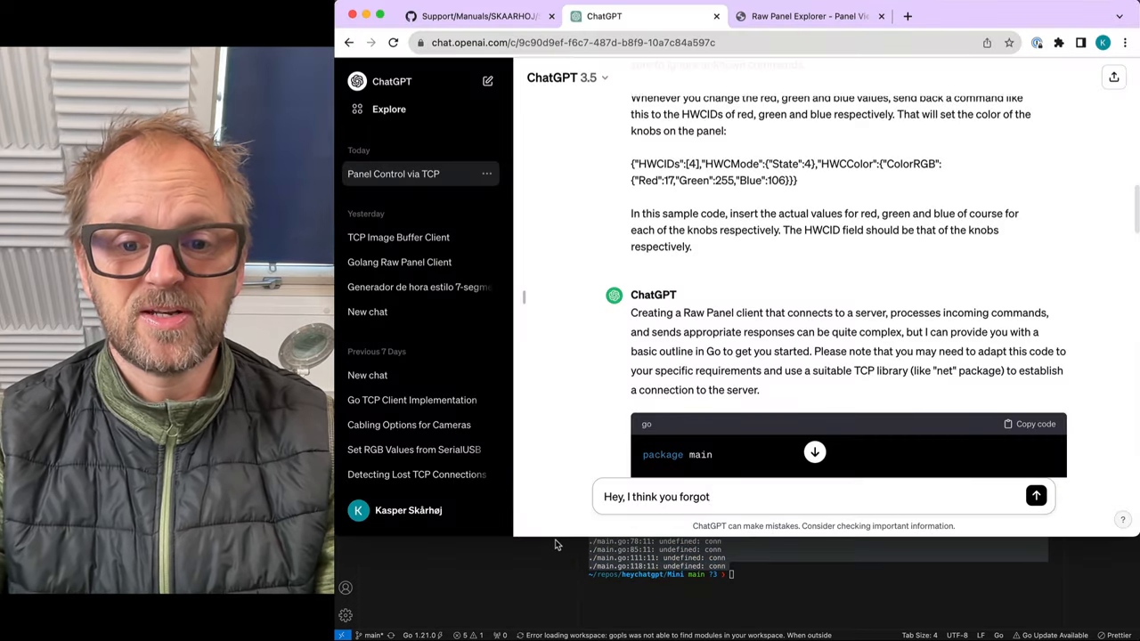
{"action": "type", "text": "I get t"}
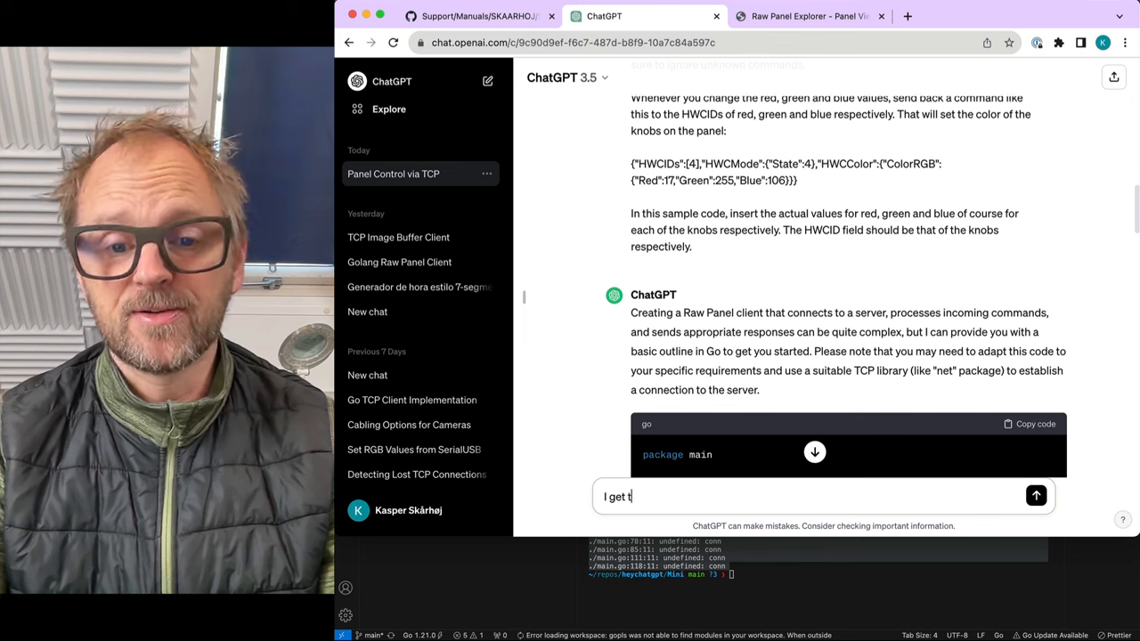
{"action": "type", "text": "hese errors:"}
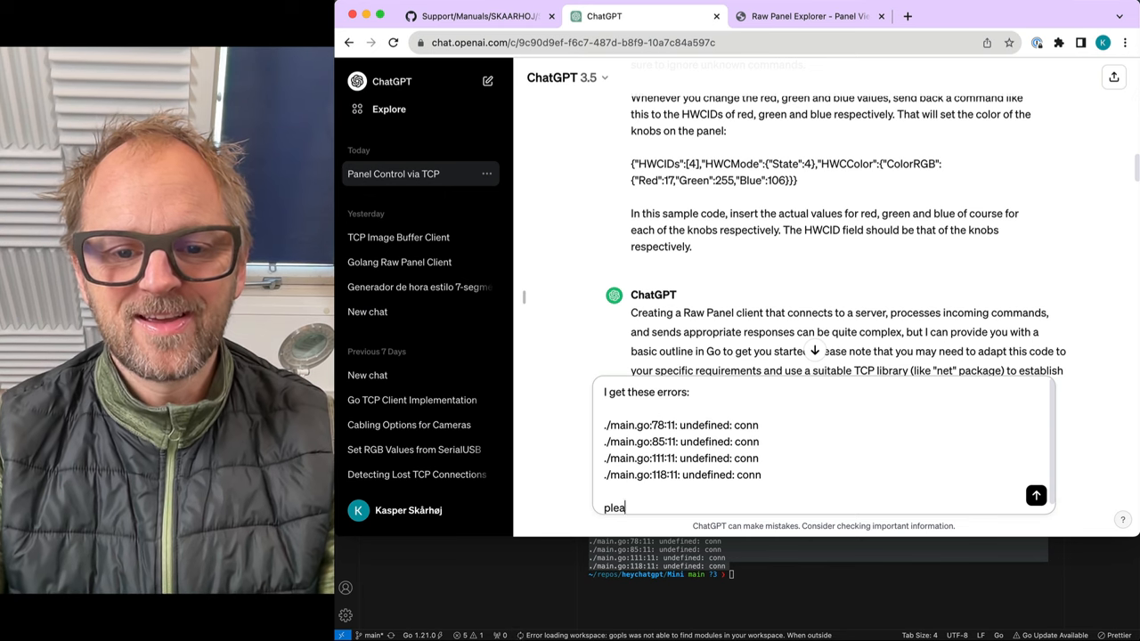
{"action": "left_click", "coordinate": [1036, 495]}
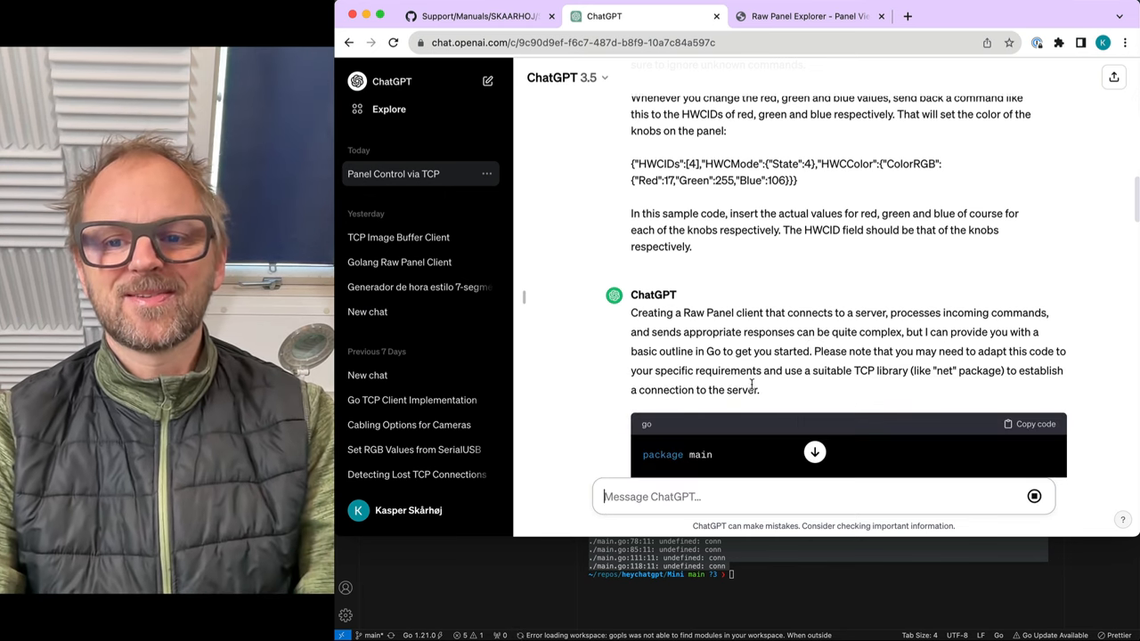
{"action": "scroll", "scroll_direction": "down", "scroll_amount": 3}
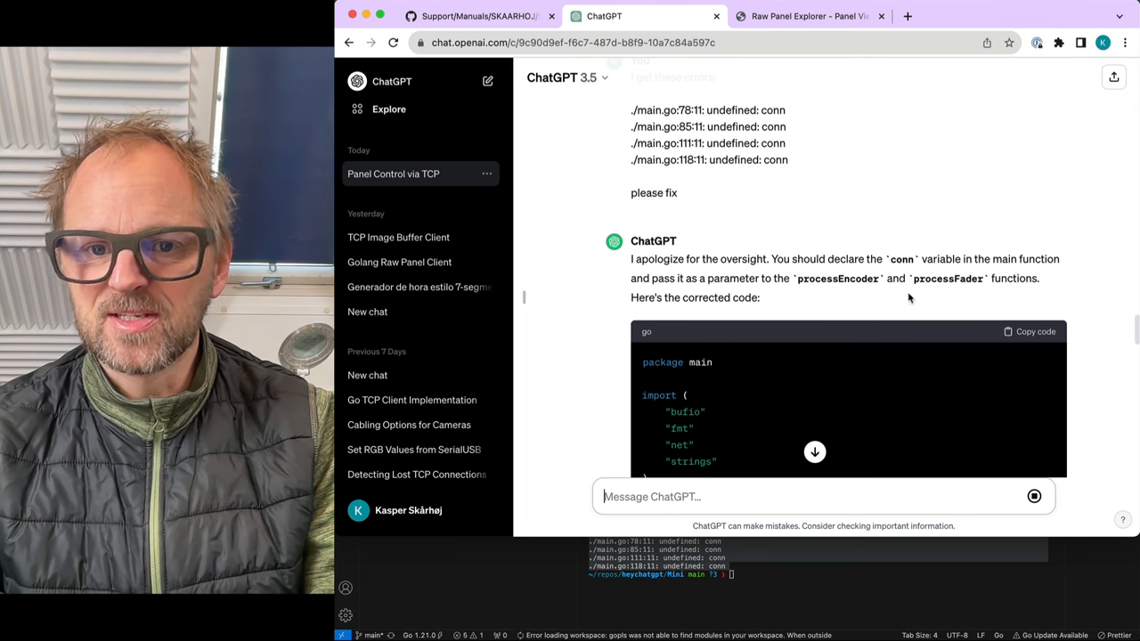
Read ChatGPT's corrected code that passes conn into processEncoder and processFader
{"action": "scroll", "scroll_direction": "down", "scroll_amount": 3}
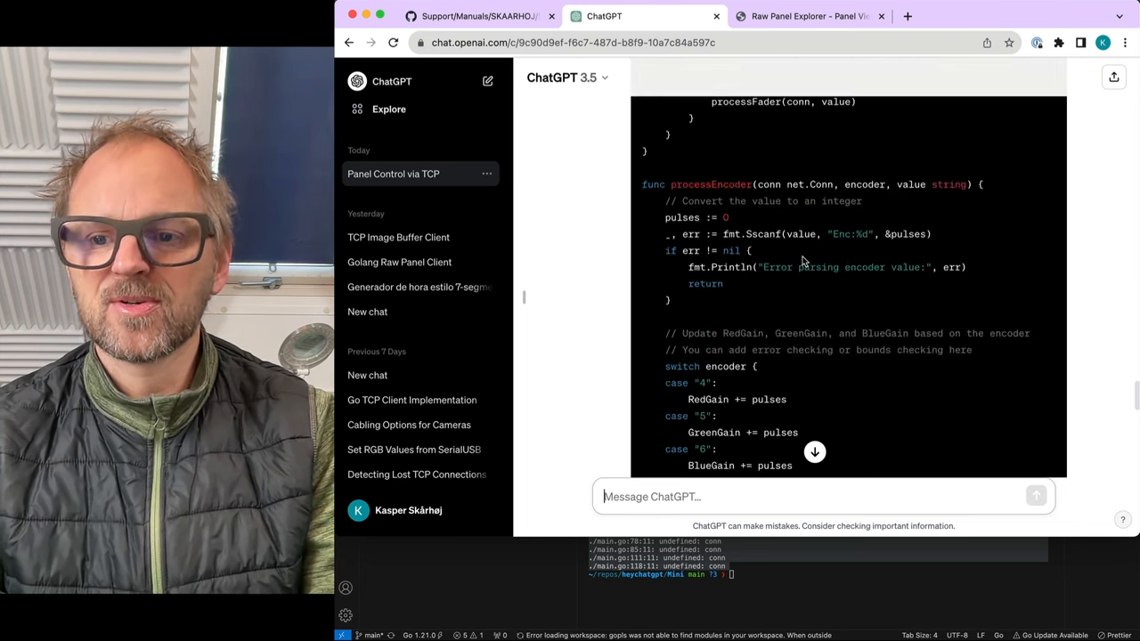
{"action": "scroll", "scroll_direction": "down", "scroll_amount": 3}
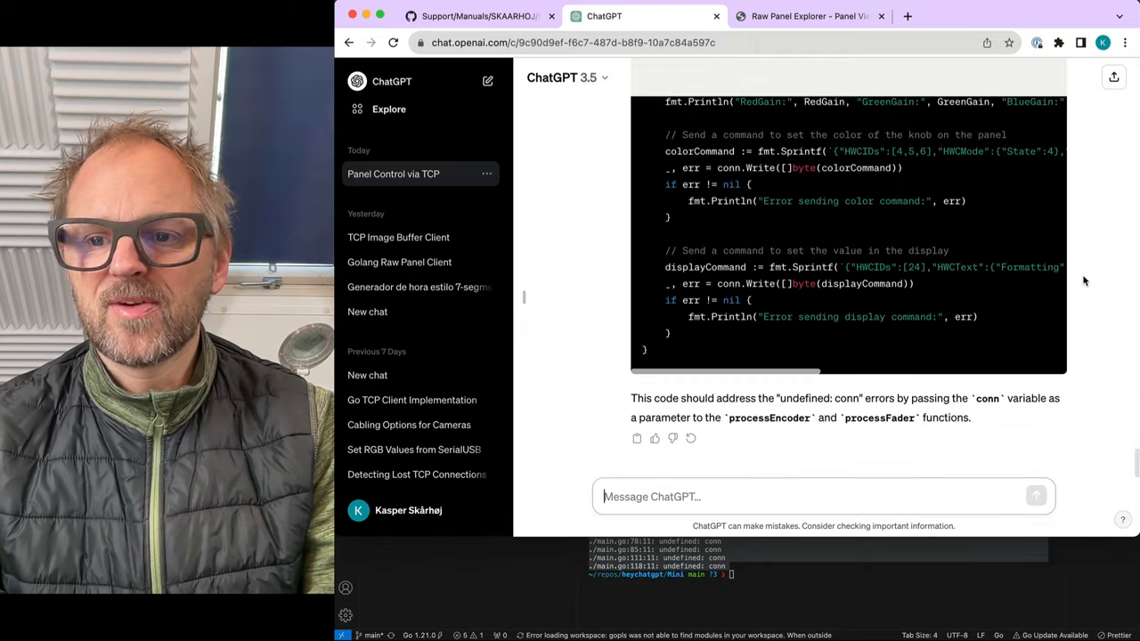
{"action": "scroll", "scroll_direction": "up", "scroll_amount": 3}
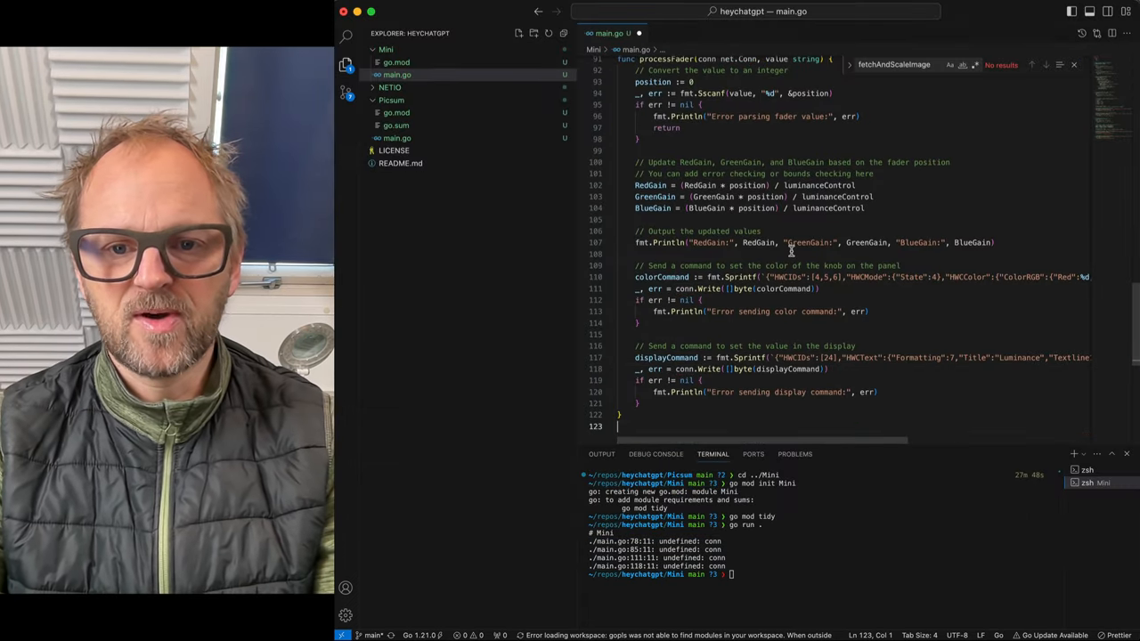
Rerun the Go client with 'go run .' and review the corrected main.go
{"action": "type", "text": "go run ."}
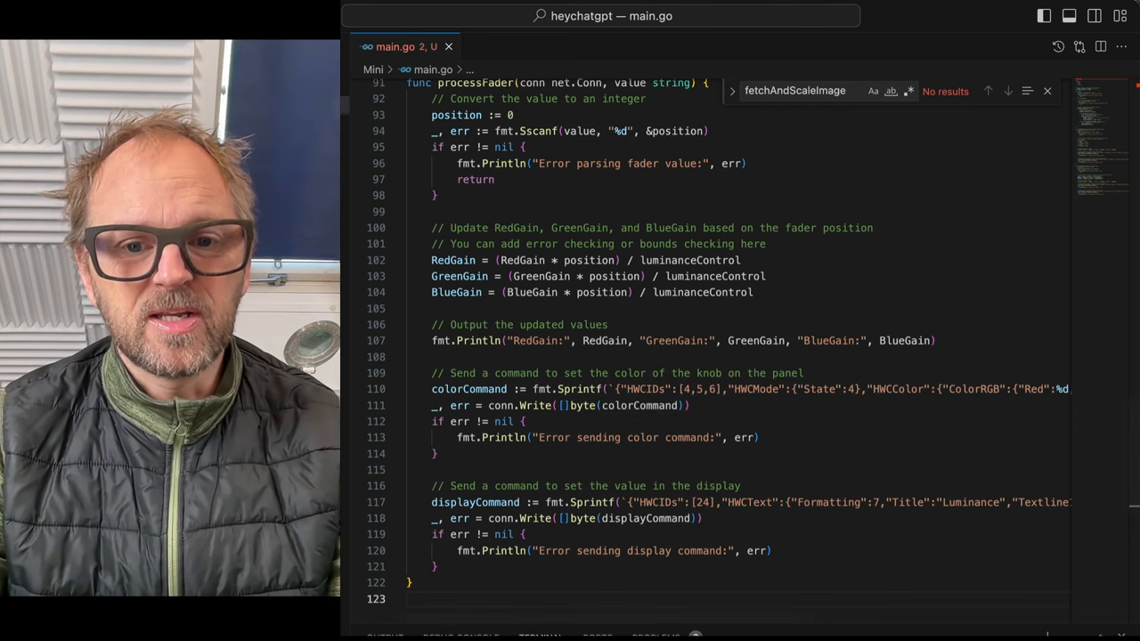
{"action": "mouse_move", "coordinate": [664, 406]}
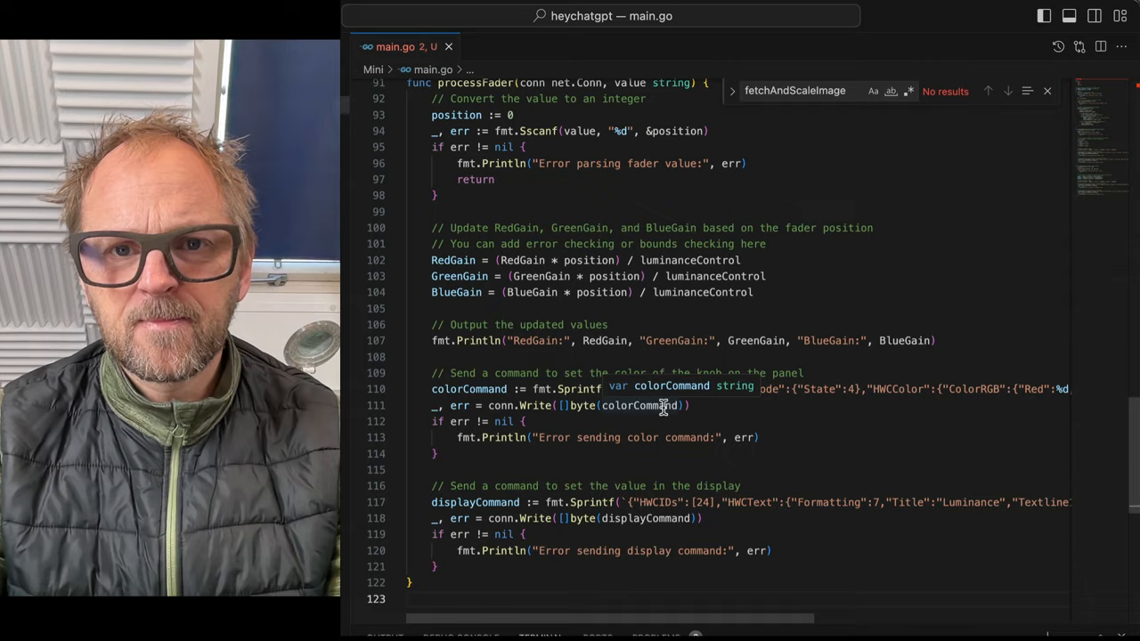
{"action": "scroll", "scroll_direction": "up", "scroll_amount": 3}
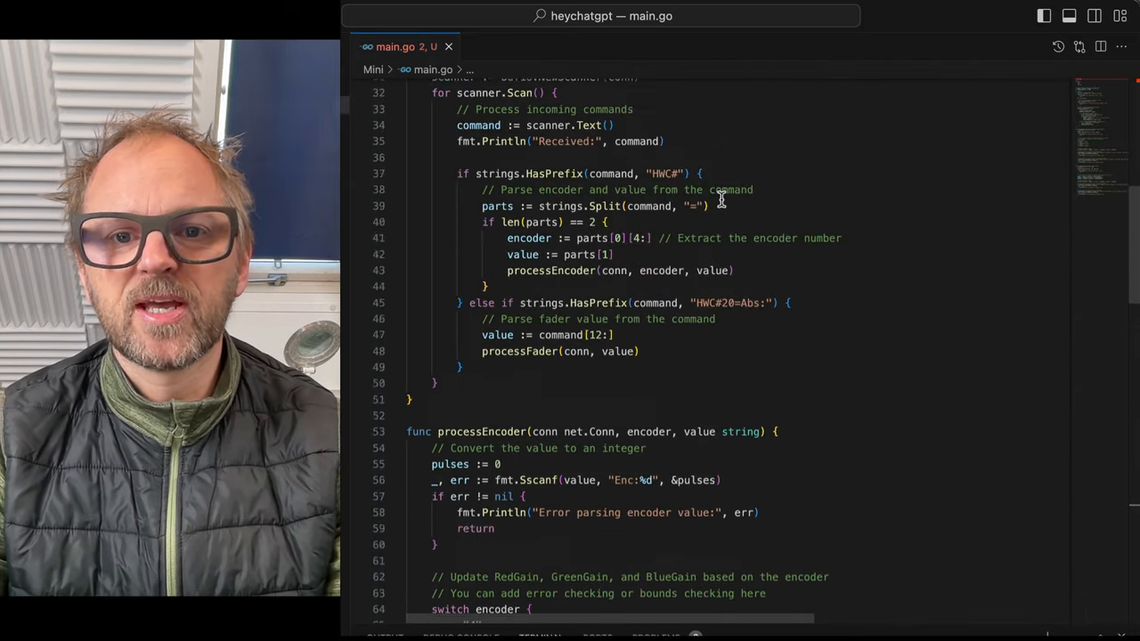
{"action": "scroll", "scroll_direction": "up", "scroll_amount": 3}
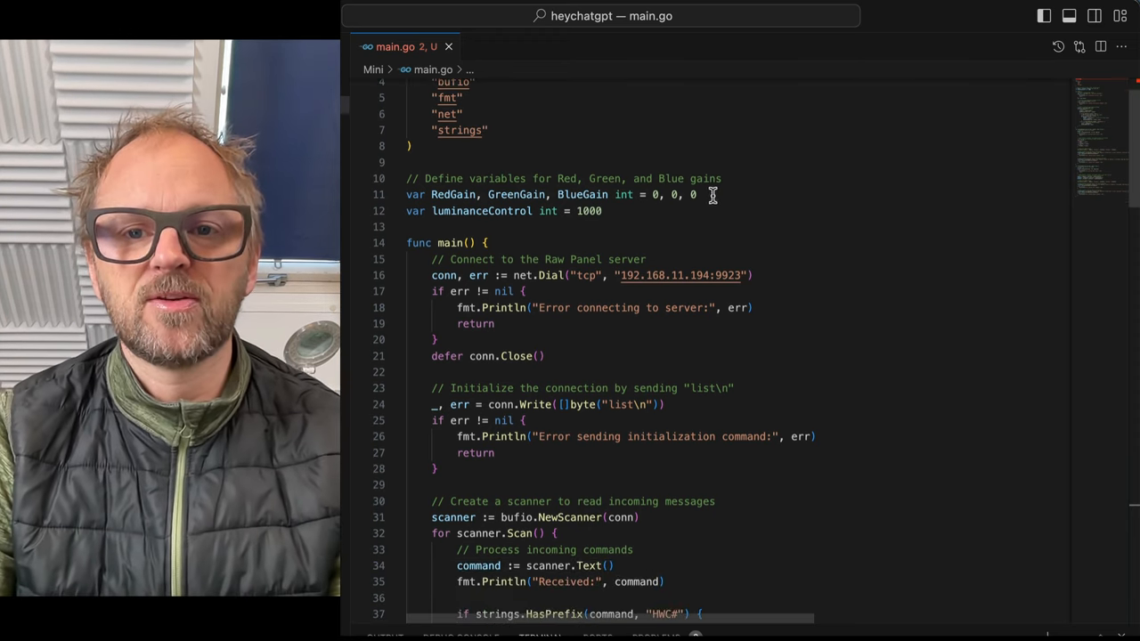
{"action": "scroll", "scroll_direction": "up", "scroll_amount": 3}
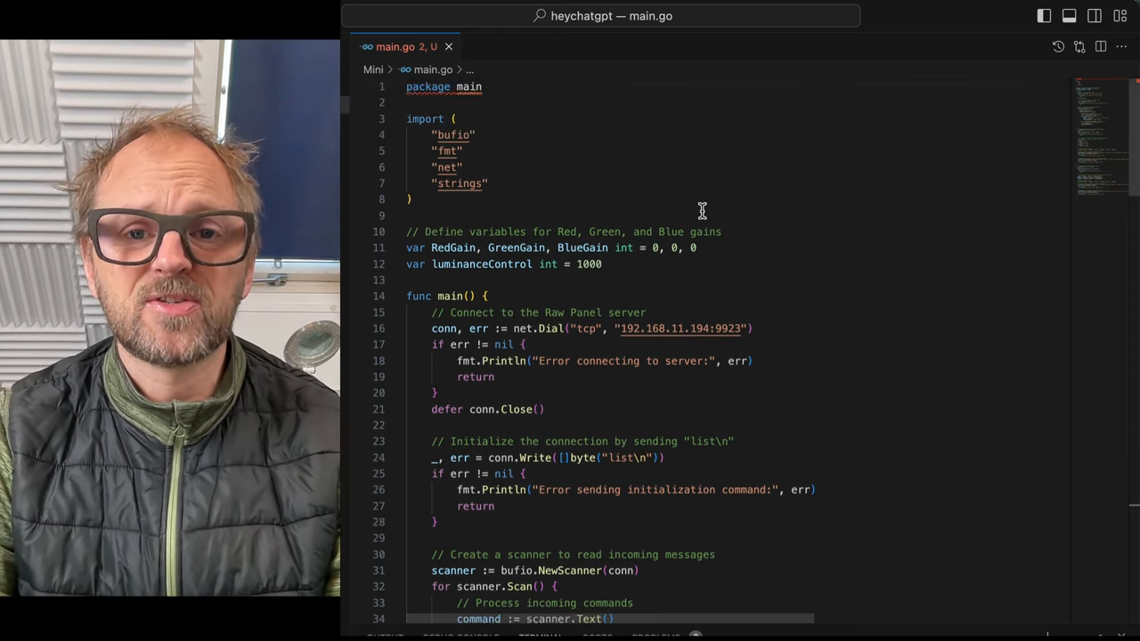
{"action": "mouse_move", "coordinate": [730, 292]}
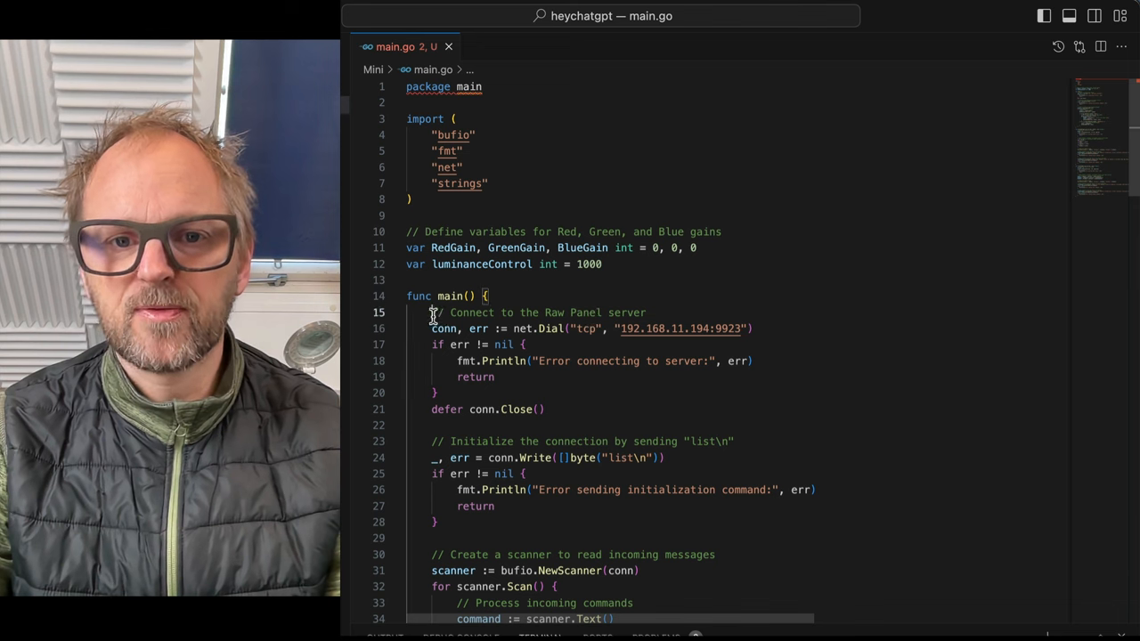
{"action": "left_click_drag", "start_coordinate": [432, 312], "coordinate": [564, 425]}
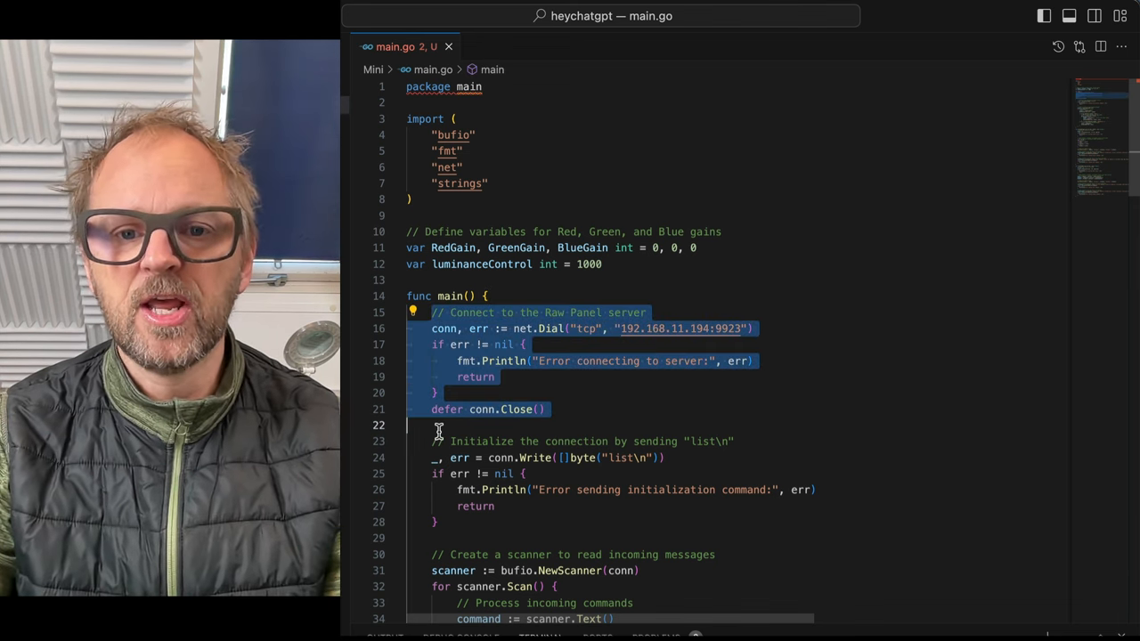
{"action": "scroll", "scroll_direction": "down", "scroll_amount": 3}
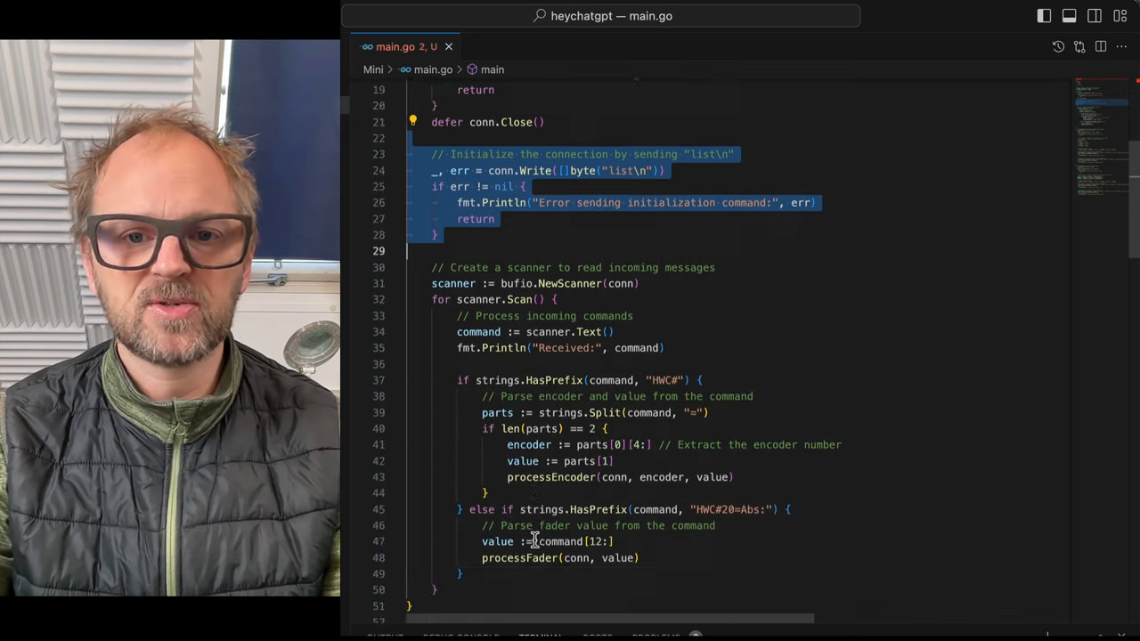
{"action": "scroll", "scroll_direction": "down", "scroll_amount": 3}
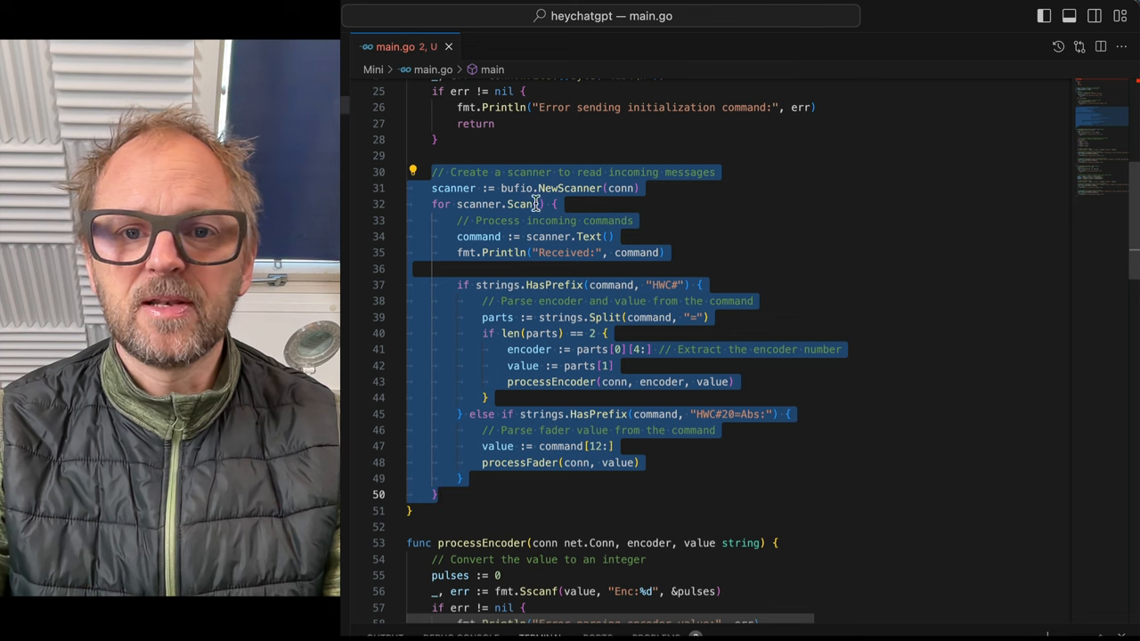
{"action": "left_click", "coordinate": [534, 204]}
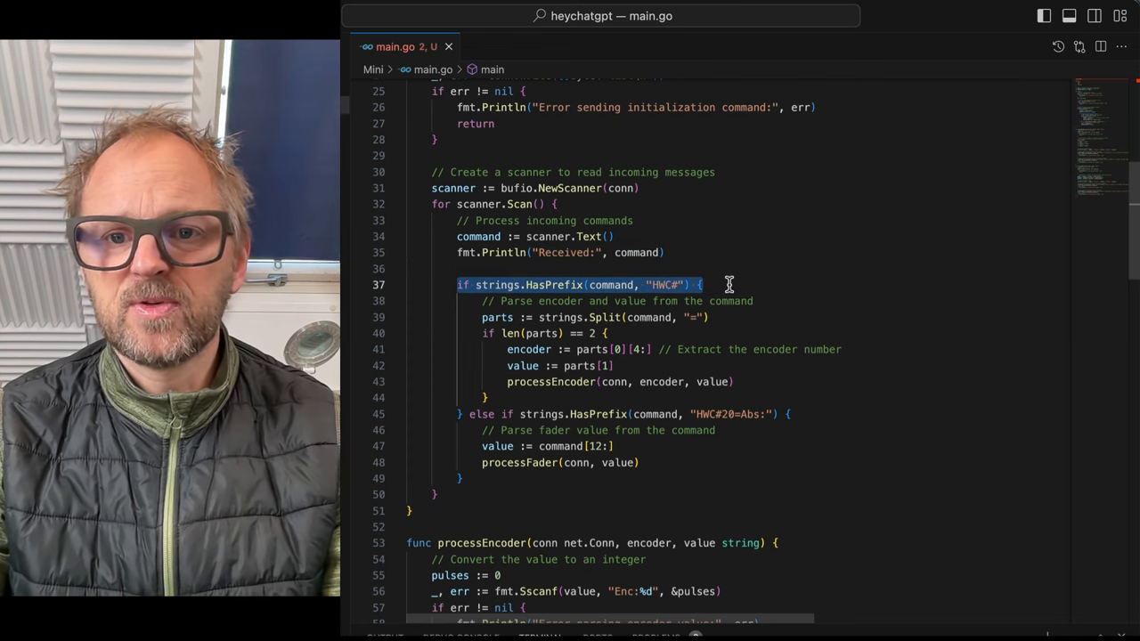
{"action": "mouse_move", "coordinate": [758, 287]}
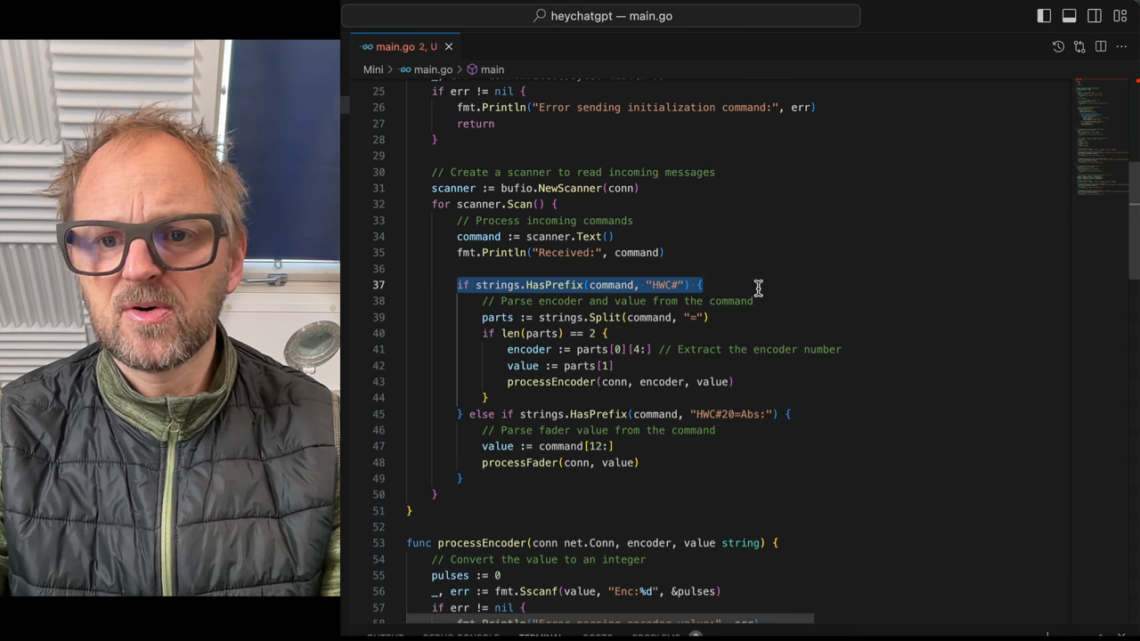
{"action": "mouse_move", "coordinate": [484, 413]}
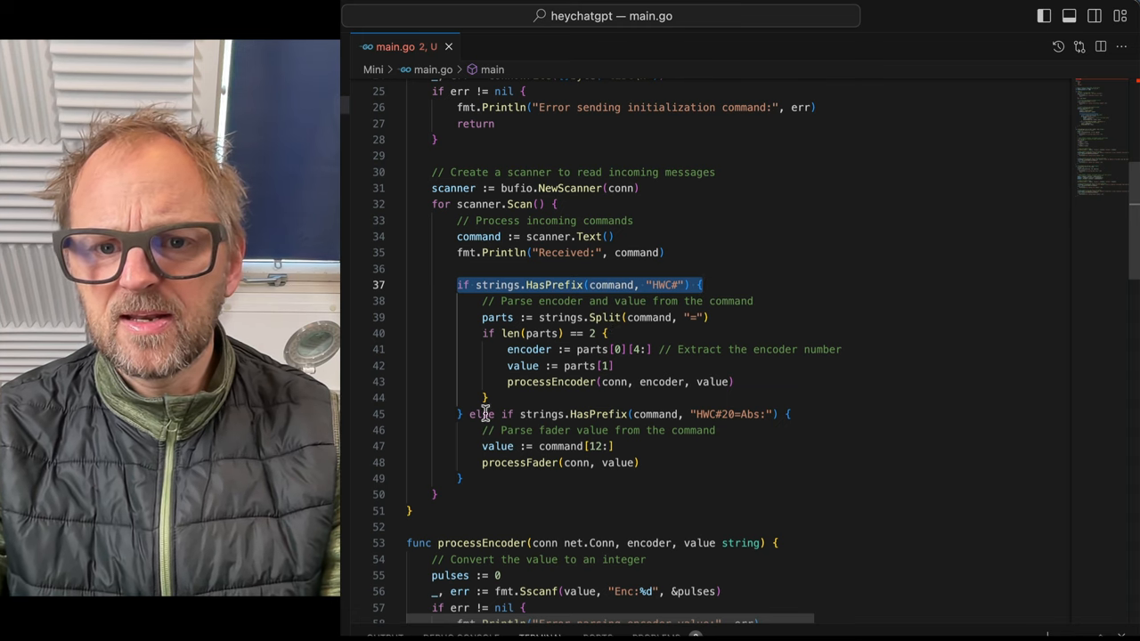
{"action": "mouse_move", "coordinate": [766, 425]}
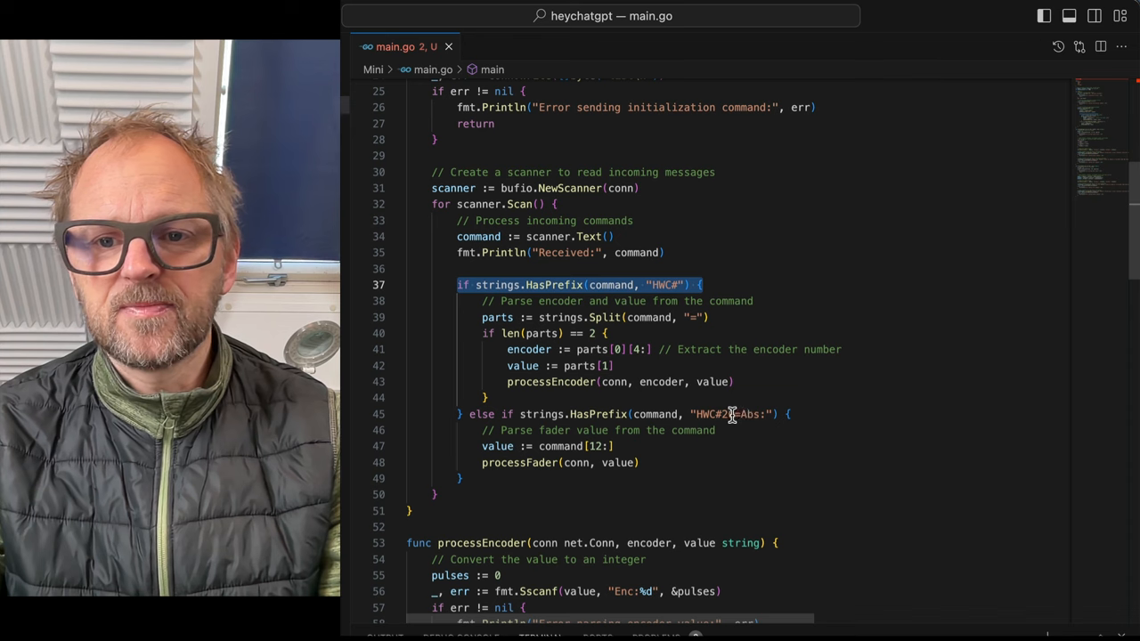
{"action": "mouse_move", "coordinate": [672, 285]}
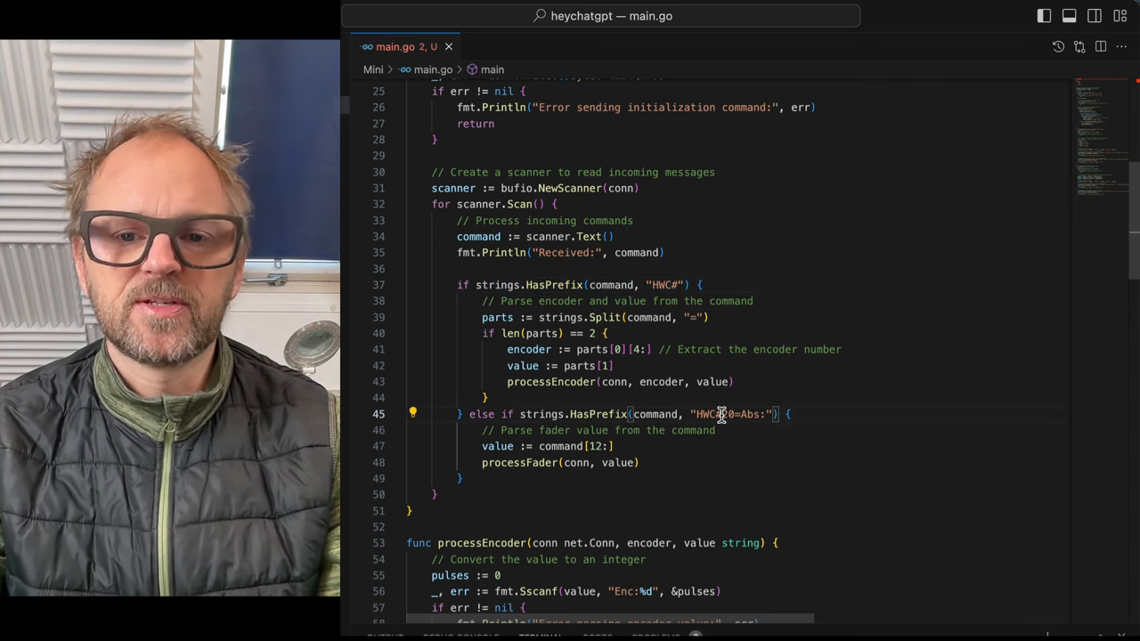
{"action": "mouse_move", "coordinate": [543, 415]}
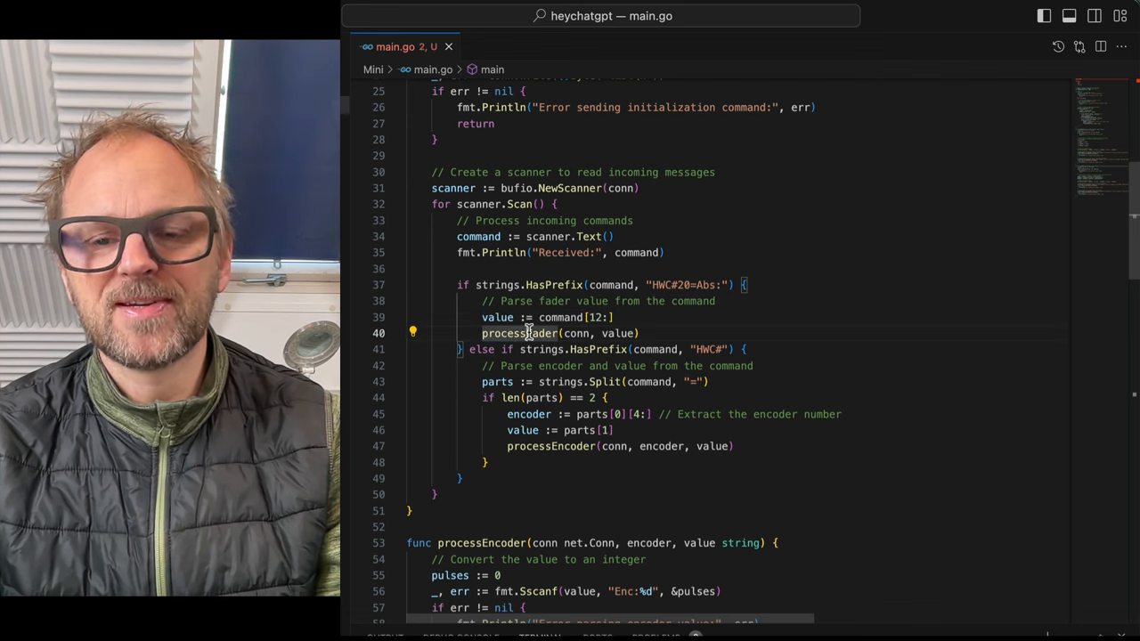
Move the HWC#20=Abs: fader else-if branch above the general HWC# encoder branch
{"action": "double_click", "coordinate": [683, 285]}
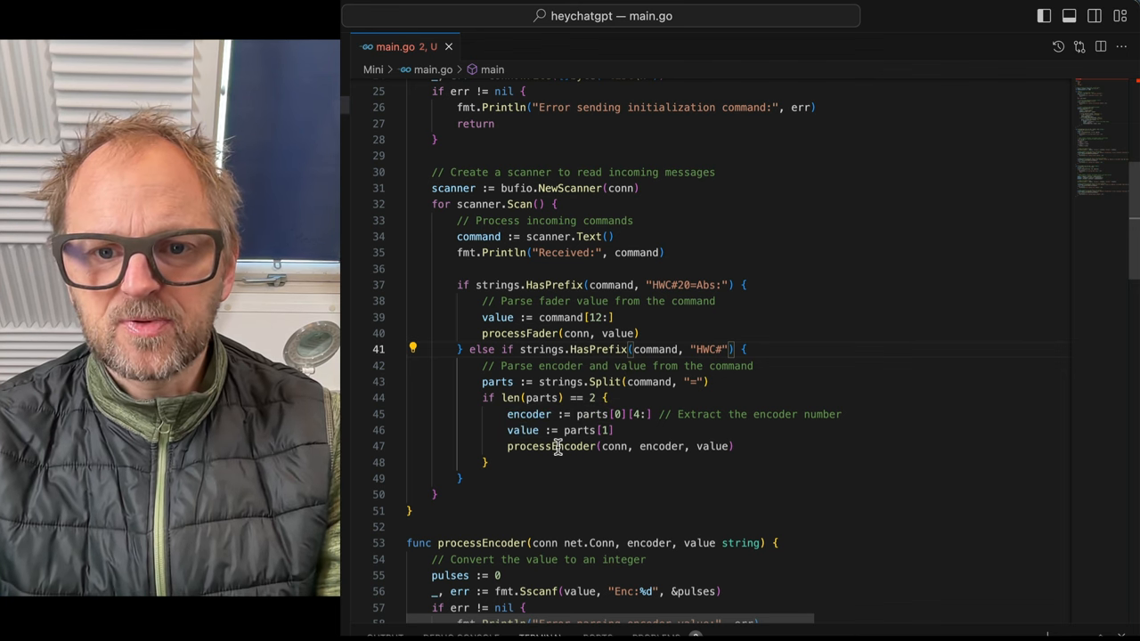
{"action": "scroll", "scroll_direction": "down", "scroll_amount": 3}
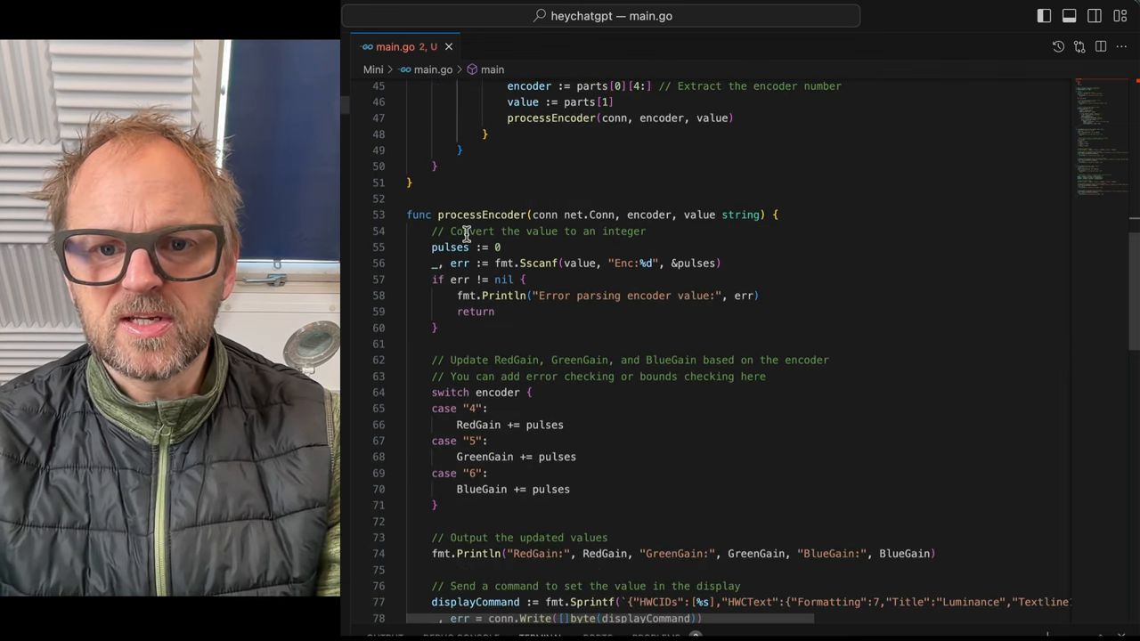
Replace the literal \n in the display and colour Sprintf strings with an appended +"\n", and save
{"action": "scroll", "scroll_direction": "down", "scroll_amount": 3}
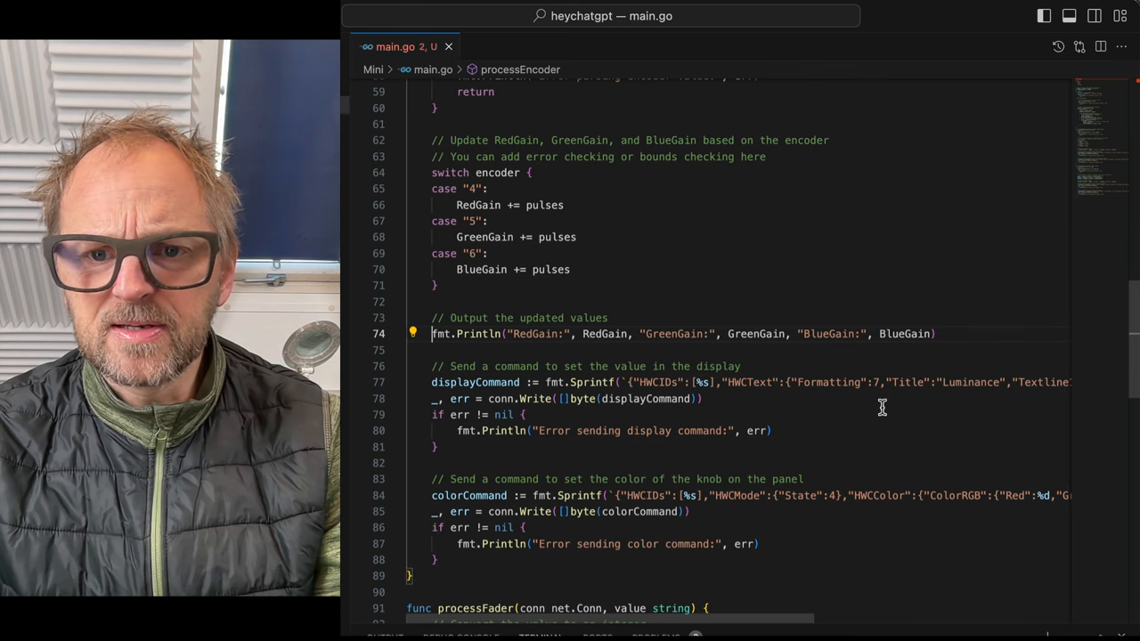
{"action": "mouse_move", "coordinate": [726, 394]}
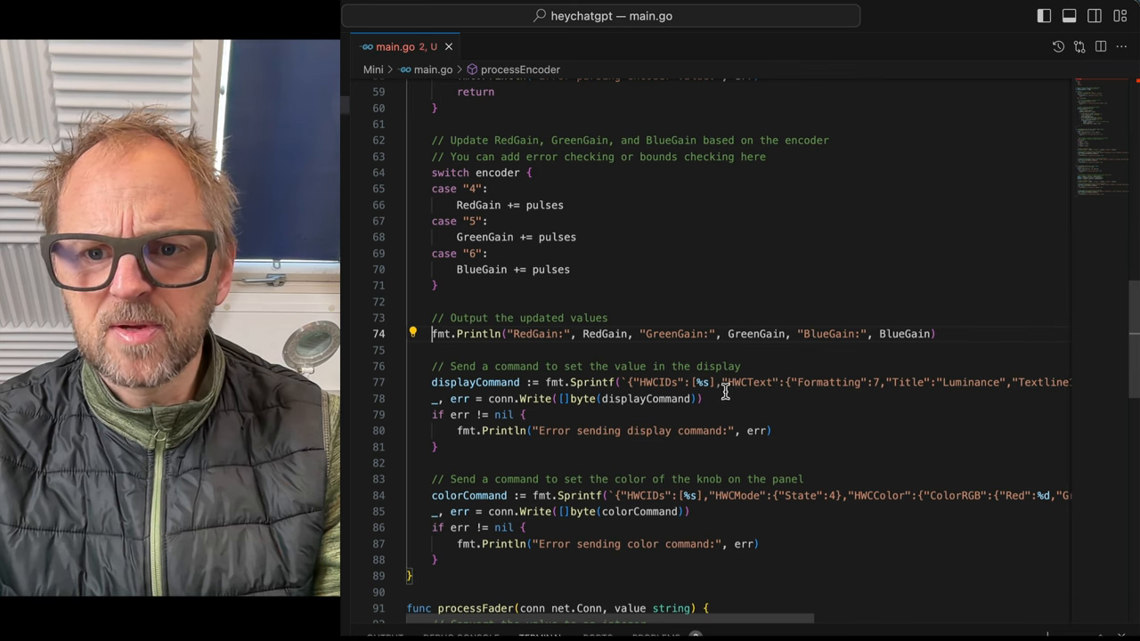
{"action": "scroll", "scroll_direction": "right", "scroll_amount": 3}
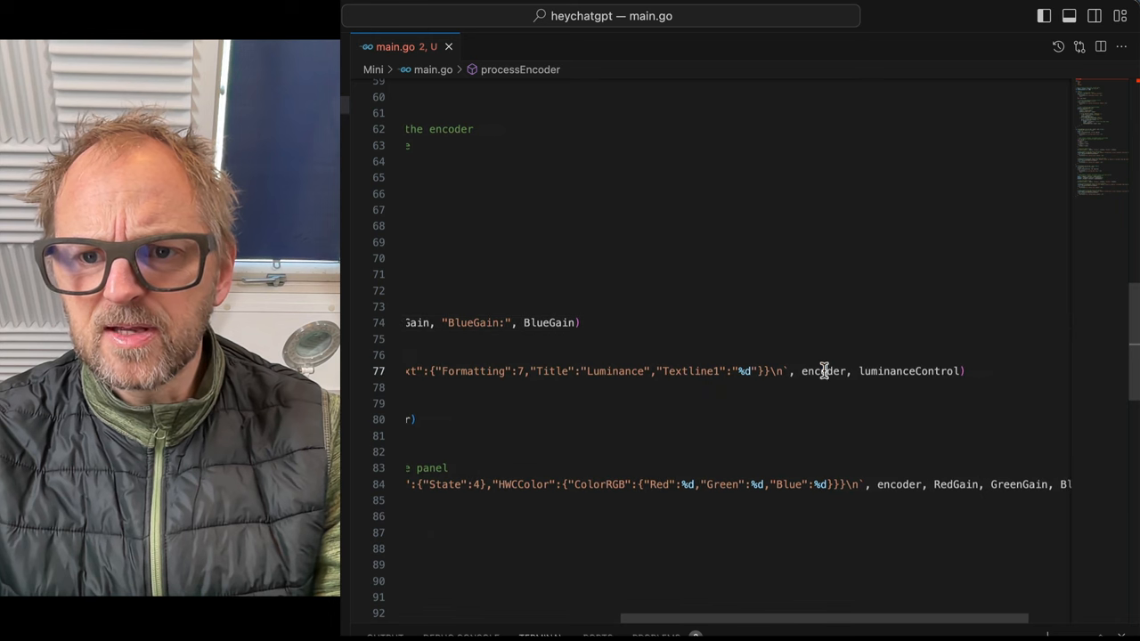
{"action": "double_click", "coordinate": [908, 371]}
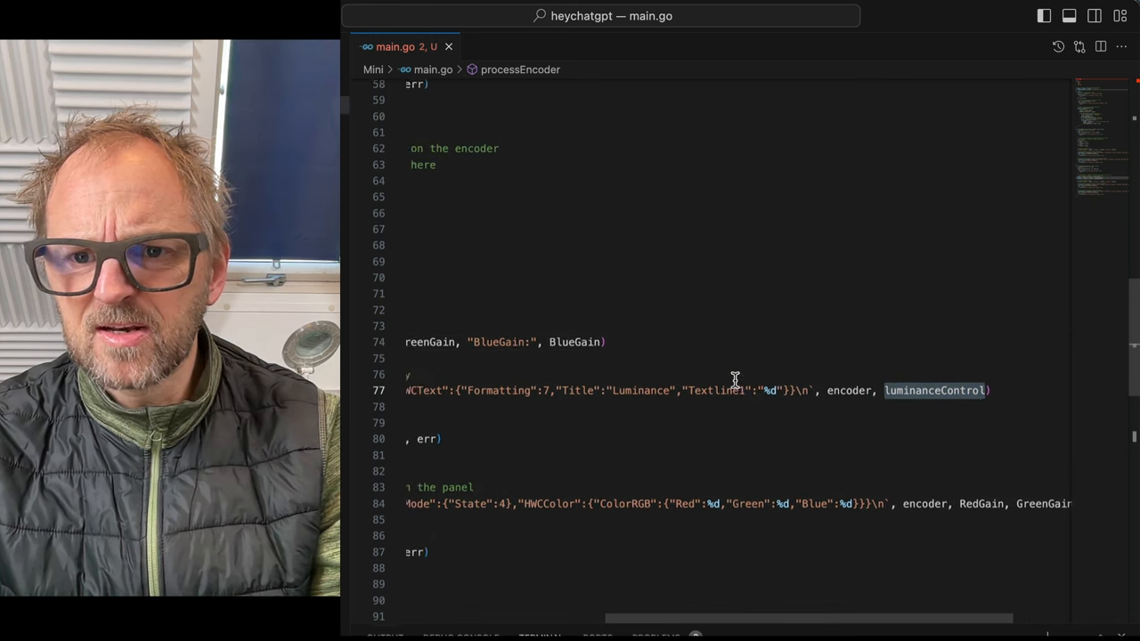
{"action": "scroll", "scroll_direction": "down", "scroll_amount": 3}
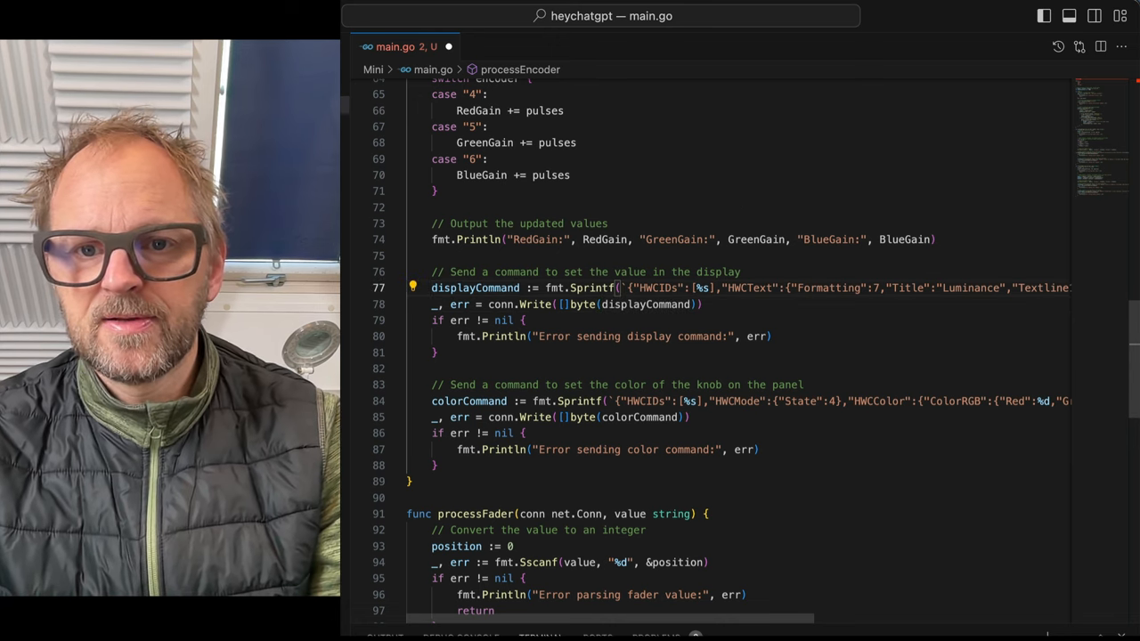
{"action": "scroll", "scroll_direction": "right", "scroll_amount": 3}
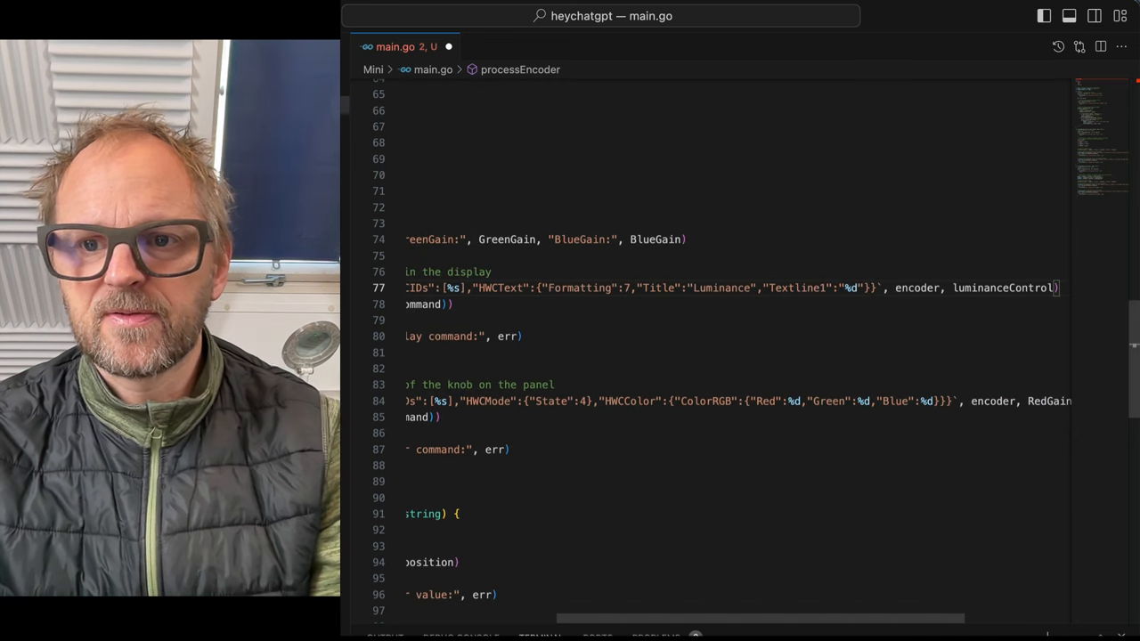
{"action": "type", "text": "+\"\\n\""}
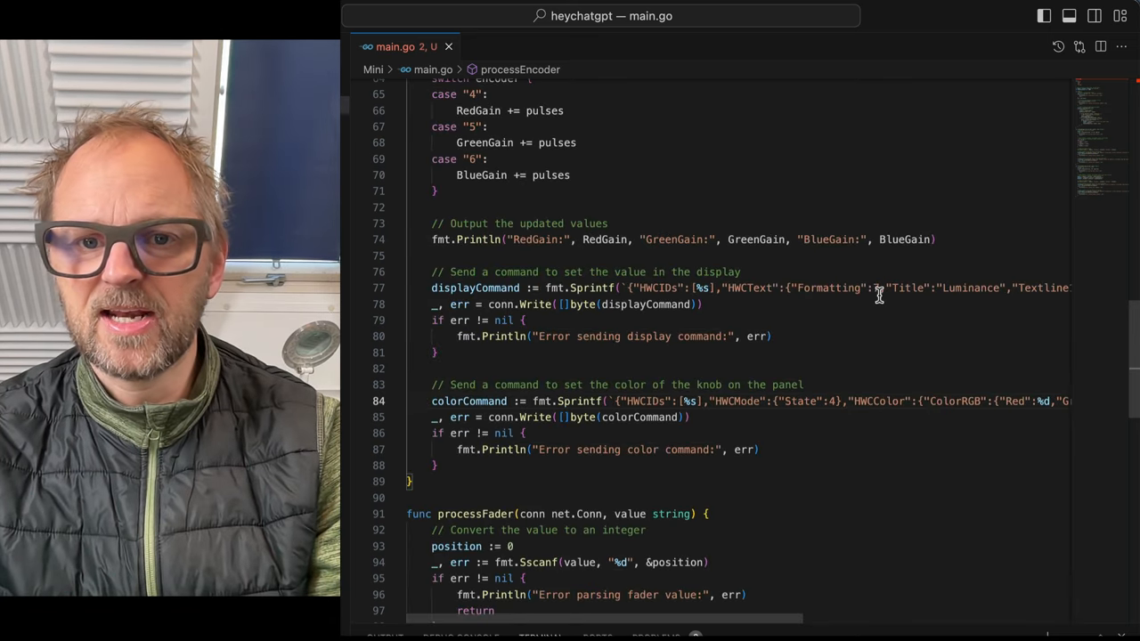
{"action": "scroll", "scroll_direction": "down", "scroll_amount": 3}
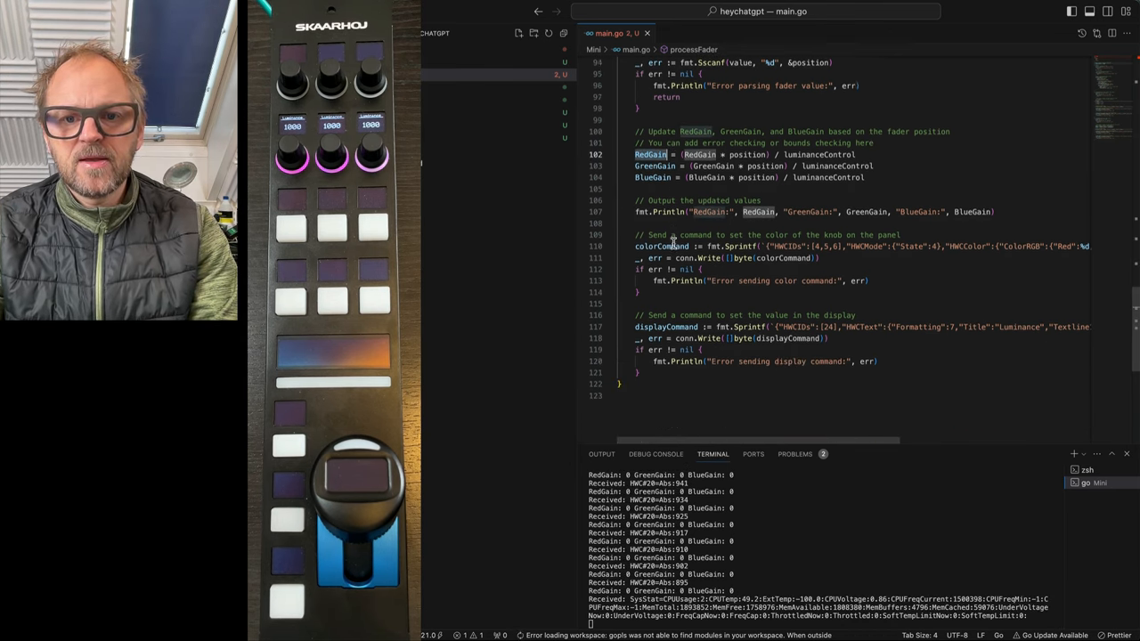
{"action": "scroll", "scroll_direction": "up", "scroll_amount": 3}
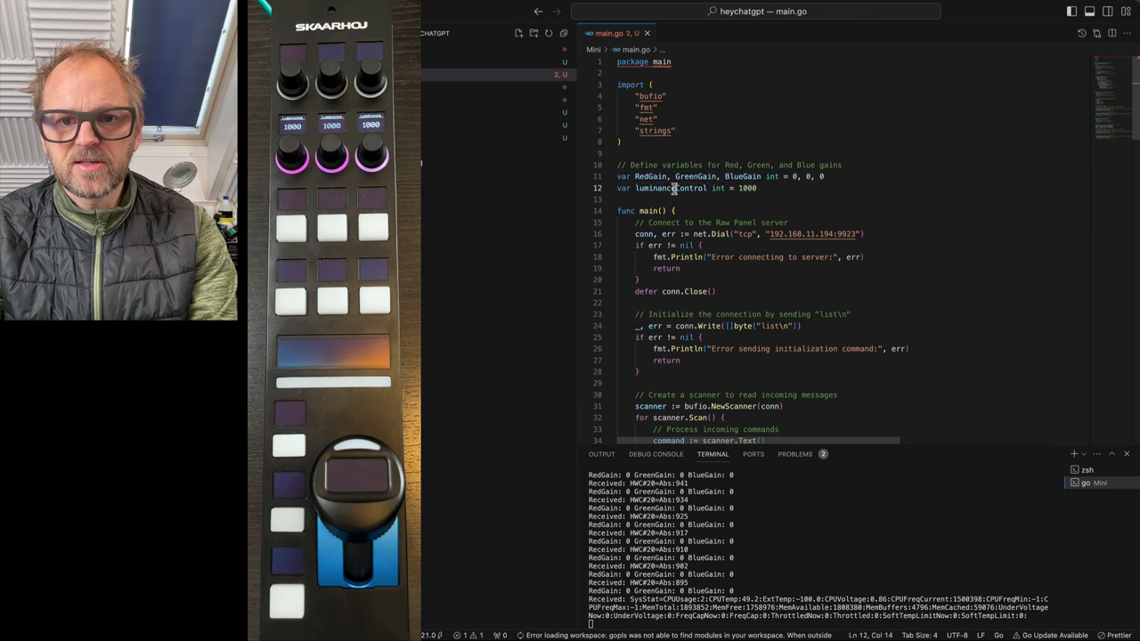
{"action": "scroll", "scroll_direction": "down", "scroll_amount": 3}
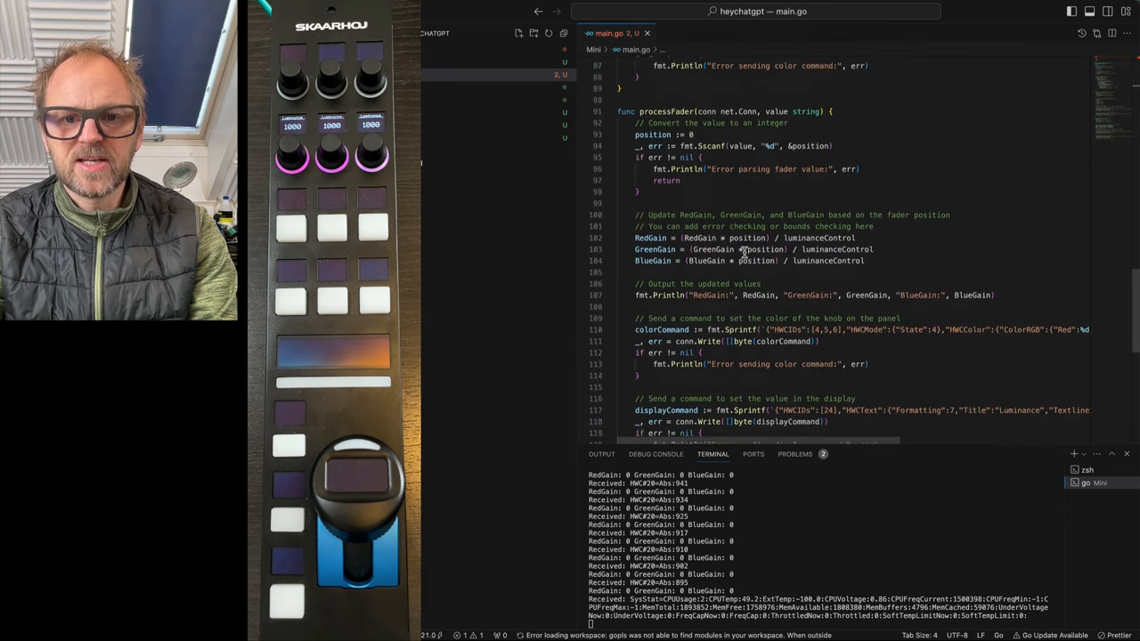
{"action": "scroll", "scroll_direction": "up", "scroll_amount": 3}
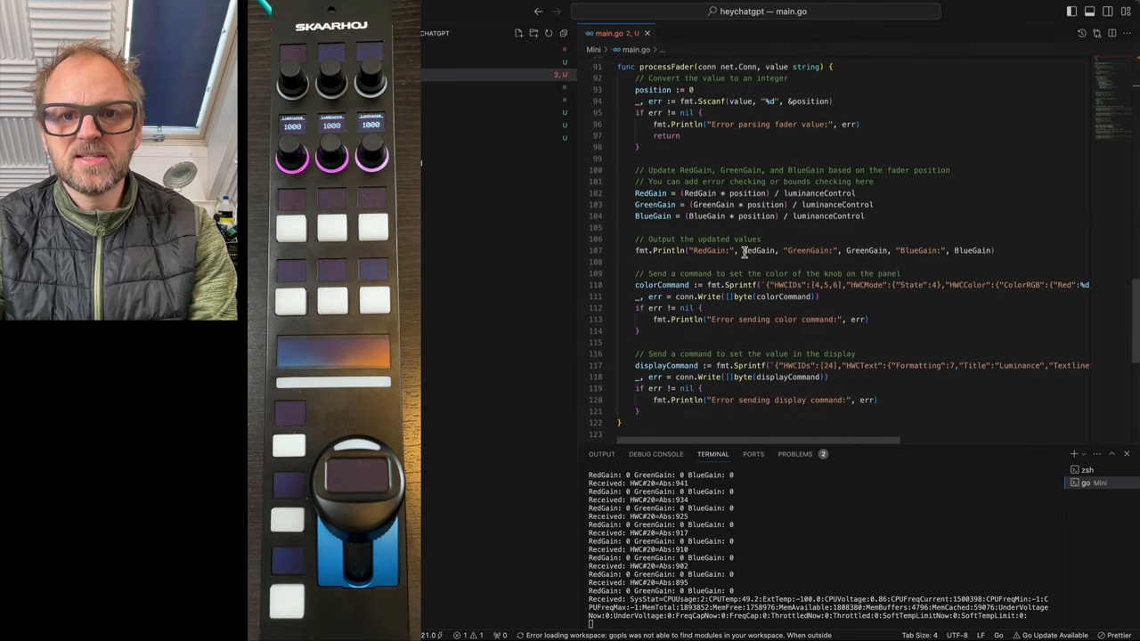
{"action": "scroll", "scroll_direction": "up", "scroll_amount": 3}
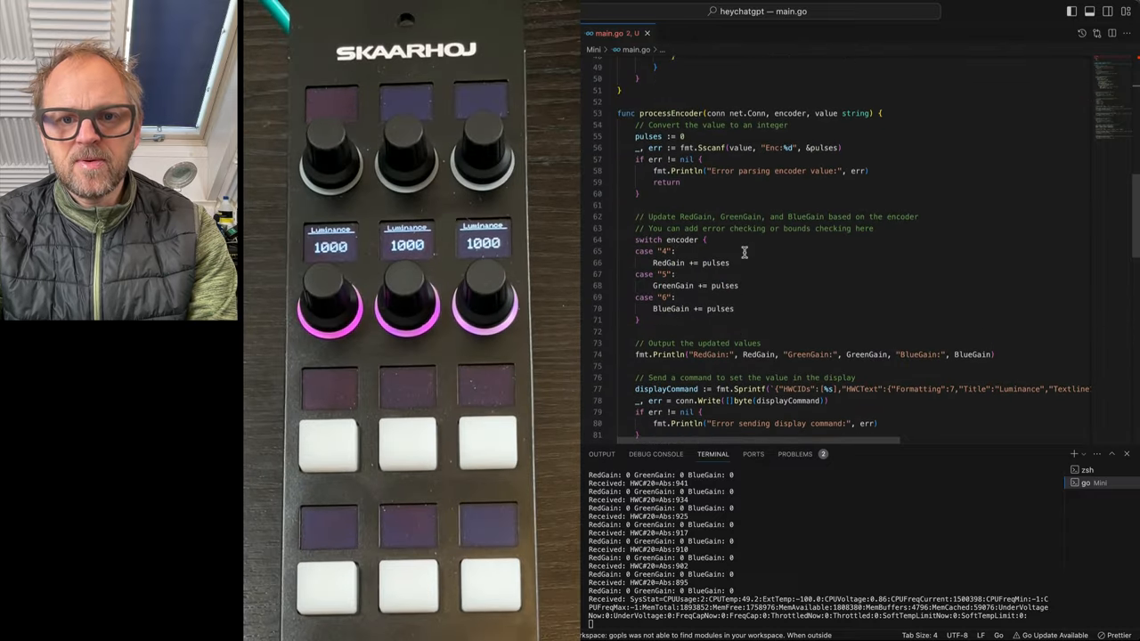
{"action": "scroll", "scroll_direction": "up", "scroll_amount": 3}
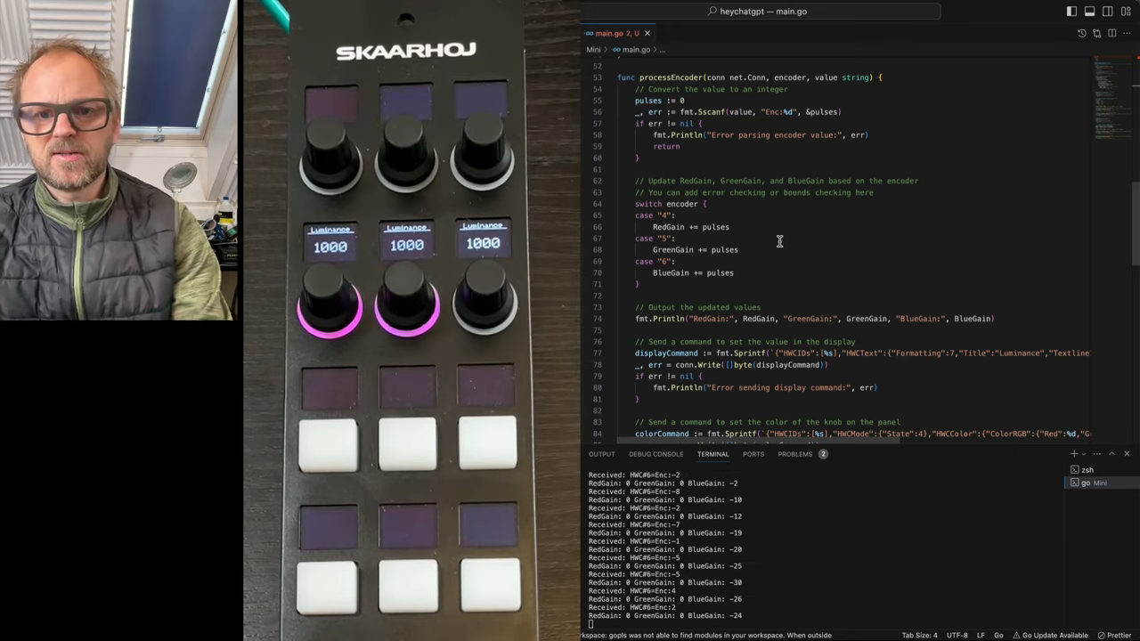
{"action": "scroll", "scroll_direction": "up", "scroll_amount": 3}
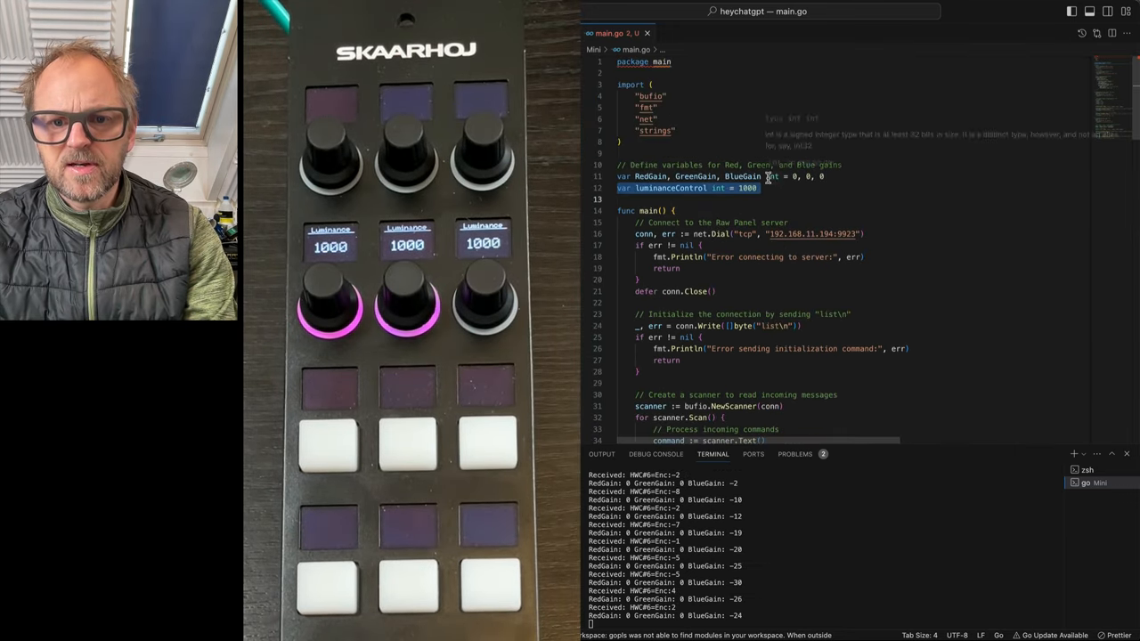
{"action": "scroll", "scroll_direction": "down", "scroll_amount": 3}
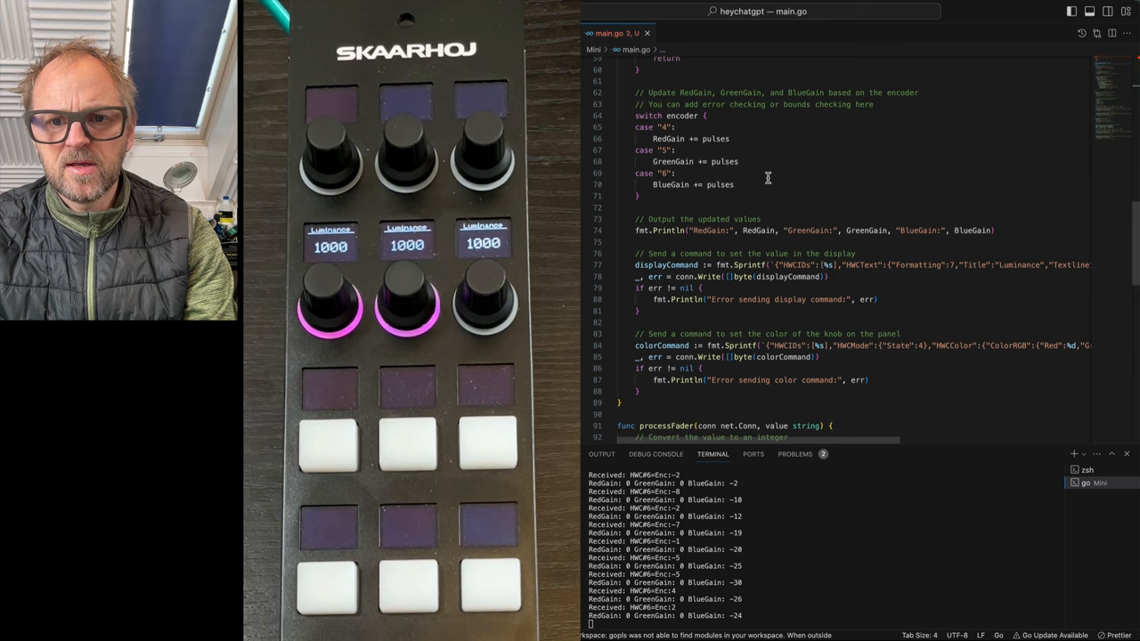
{"action": "scroll", "scroll_direction": "up", "scroll_amount": 3}
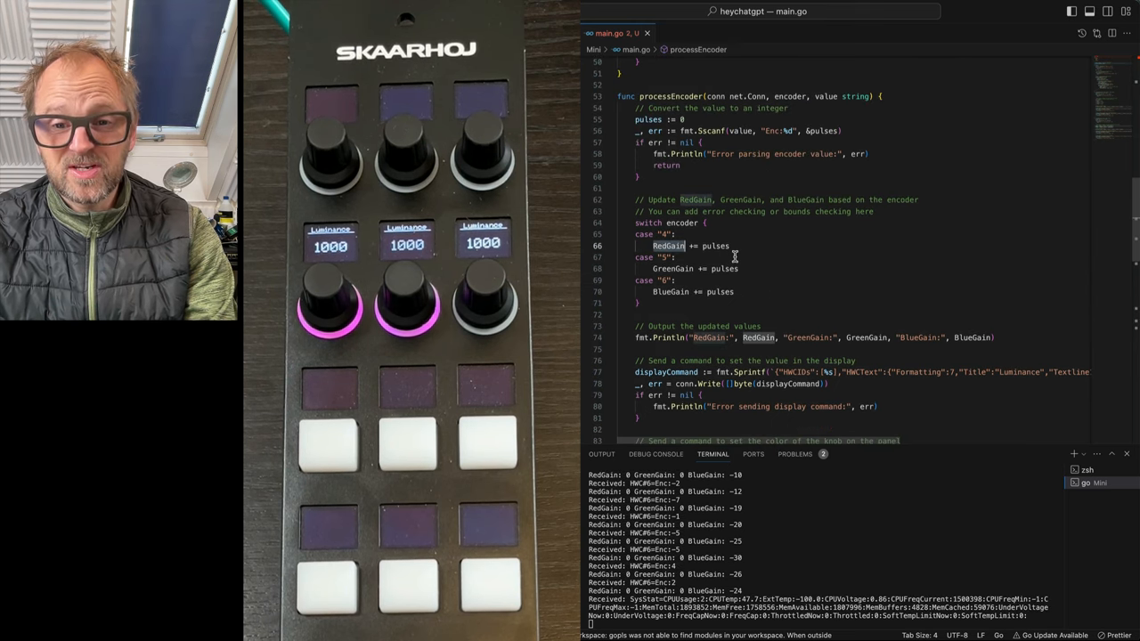
{"action": "scroll", "scroll_direction": "down", "scroll_amount": 3}
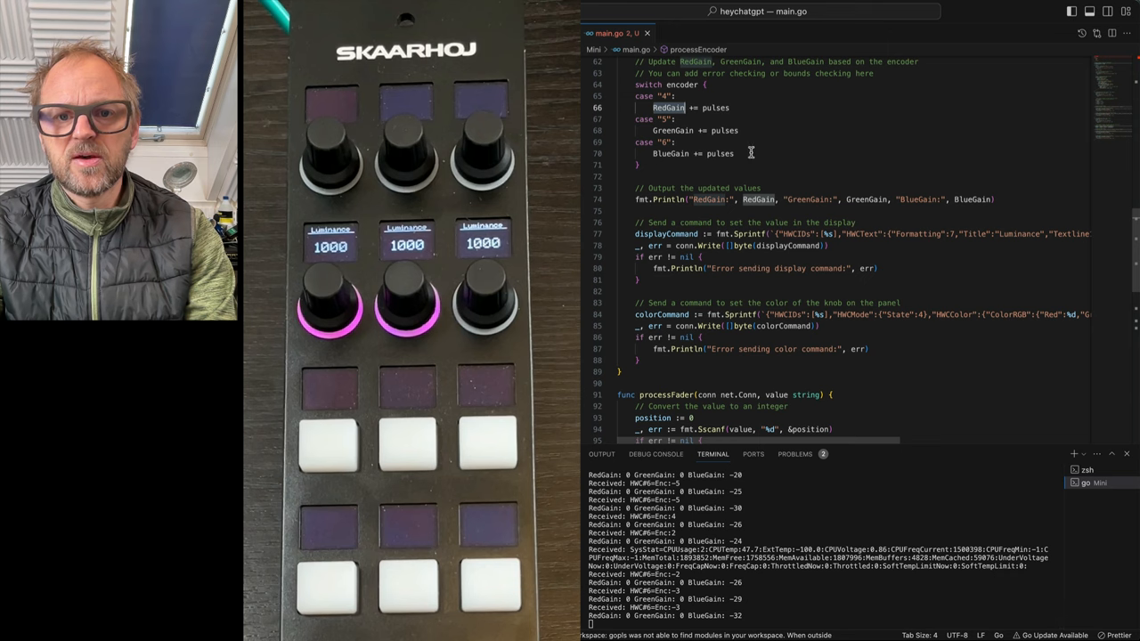
After the switch, add if-checks setting RedGain, GreenGain and BlueGain to 0 when negative
{"action": "left_click", "coordinate": [744, 210]}
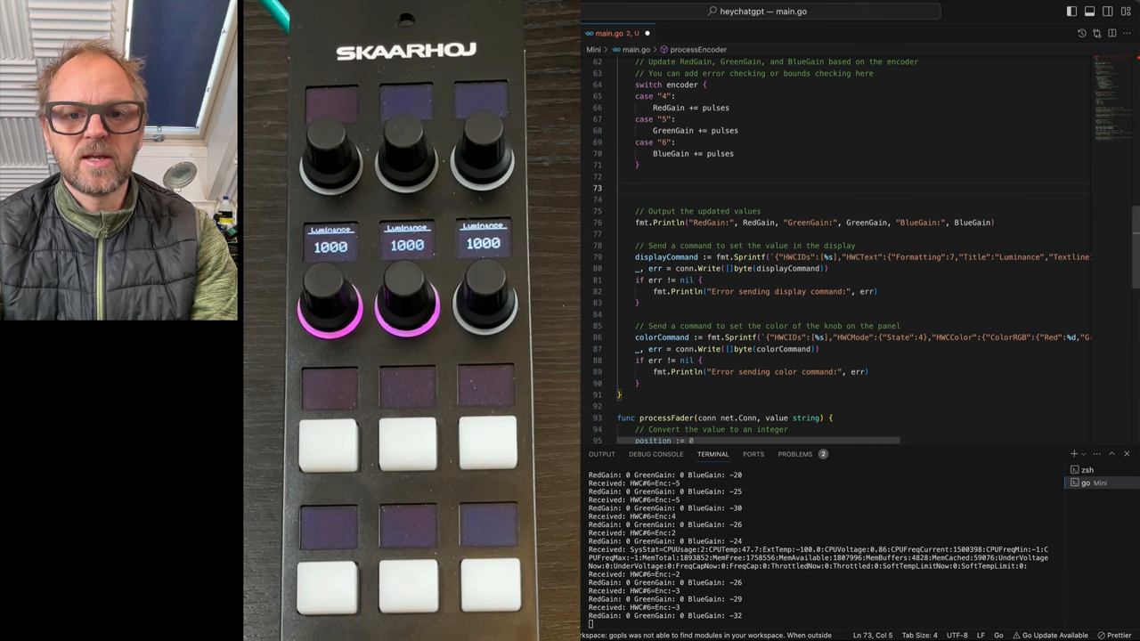
{"action": "type", "text": "If"}
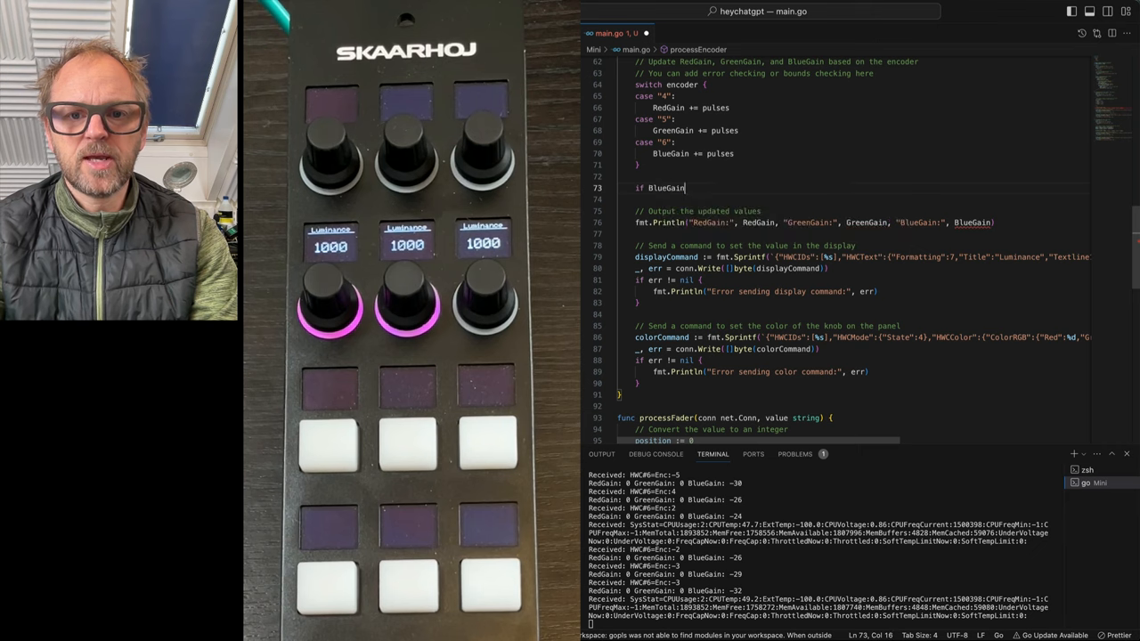
{"action": "type", "text": "< 0 {"}
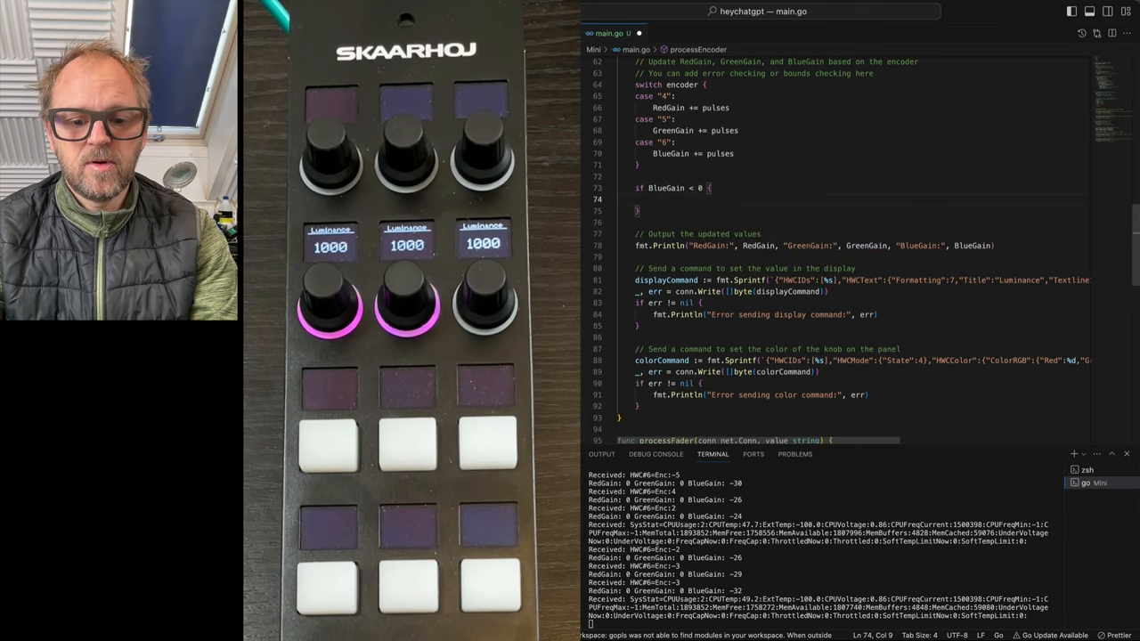
{"action": "type", "text": "BlueGain = 0"}
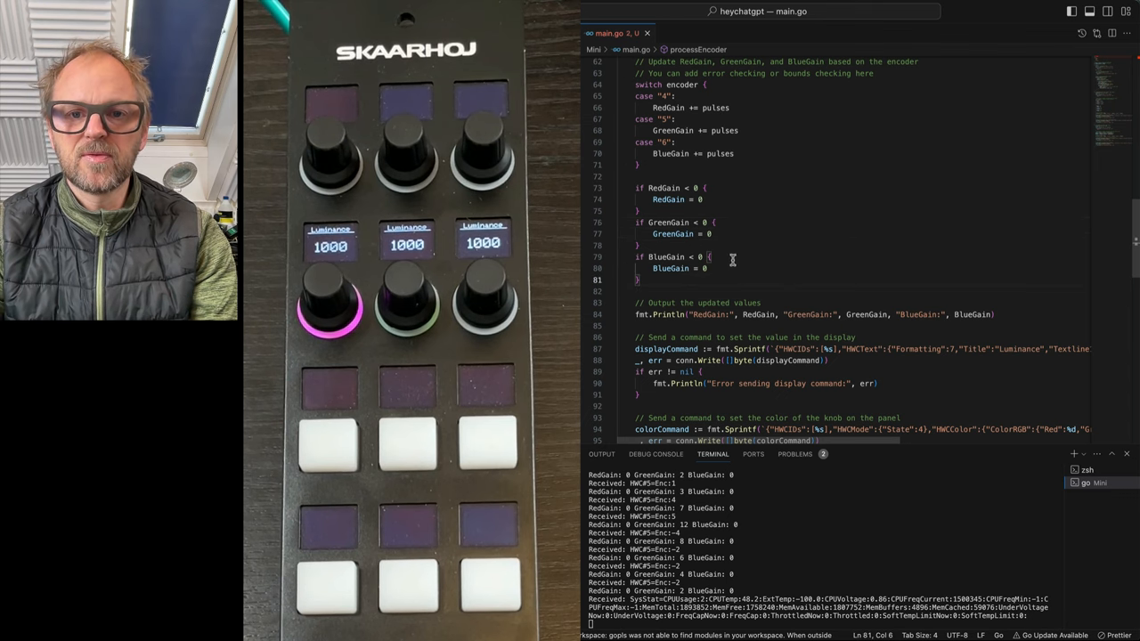
{"action": "scroll", "scroll_direction": "down", "scroll_amount": 3}
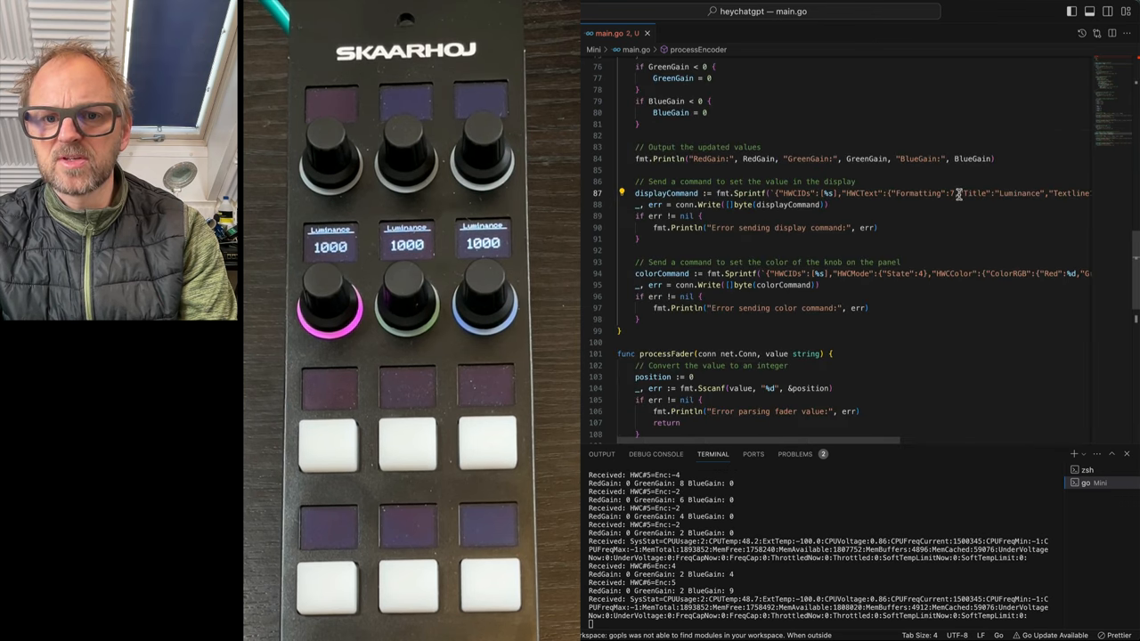
Move each gain's below-zero check into case "4", "5" or "6" after its += pulses line
{"action": "scroll", "scroll_direction": "up", "scroll_amount": 3}
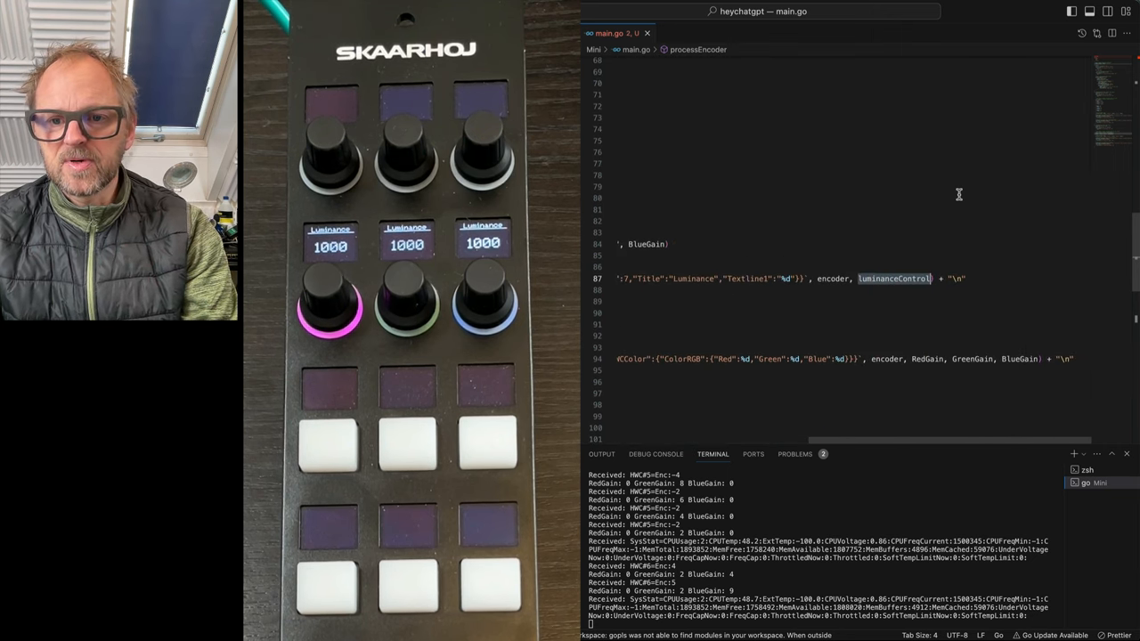
{"action": "scroll", "scroll_direction": "up", "scroll_amount": 3}
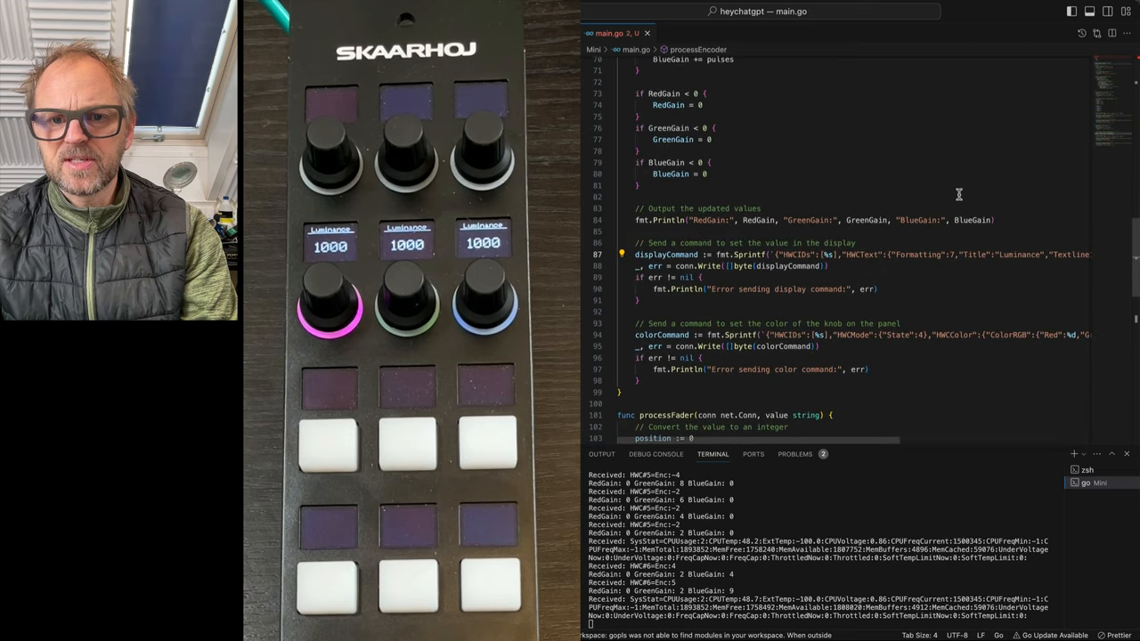
{"action": "scroll", "scroll_direction": "up", "scroll_amount": 3}
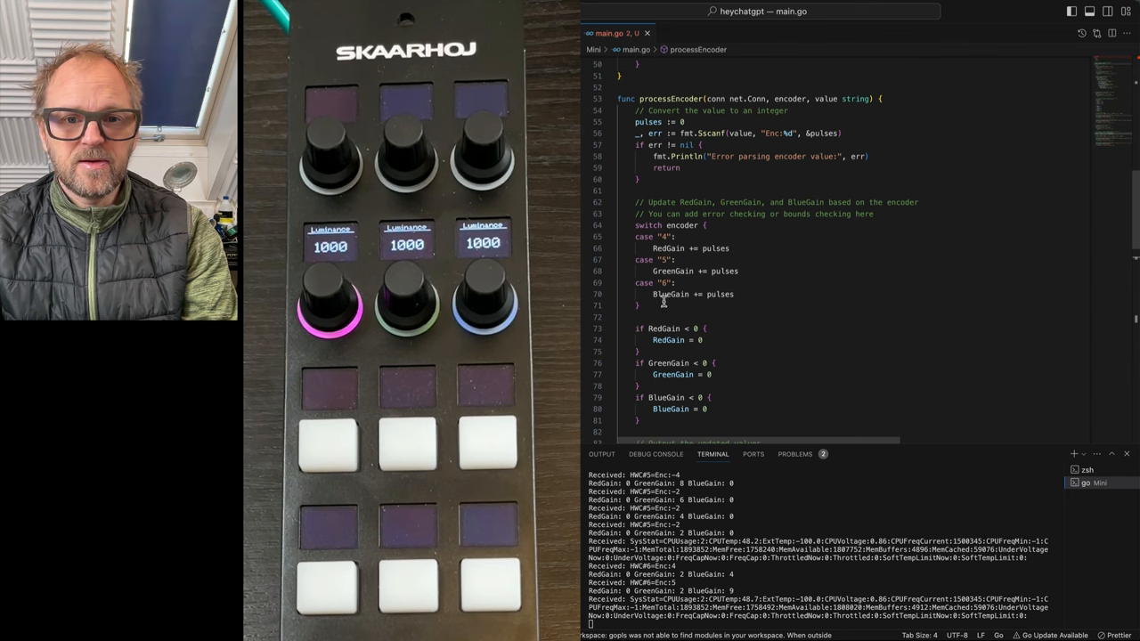
{"action": "scroll", "scroll_direction": "down", "scroll_amount": 3}
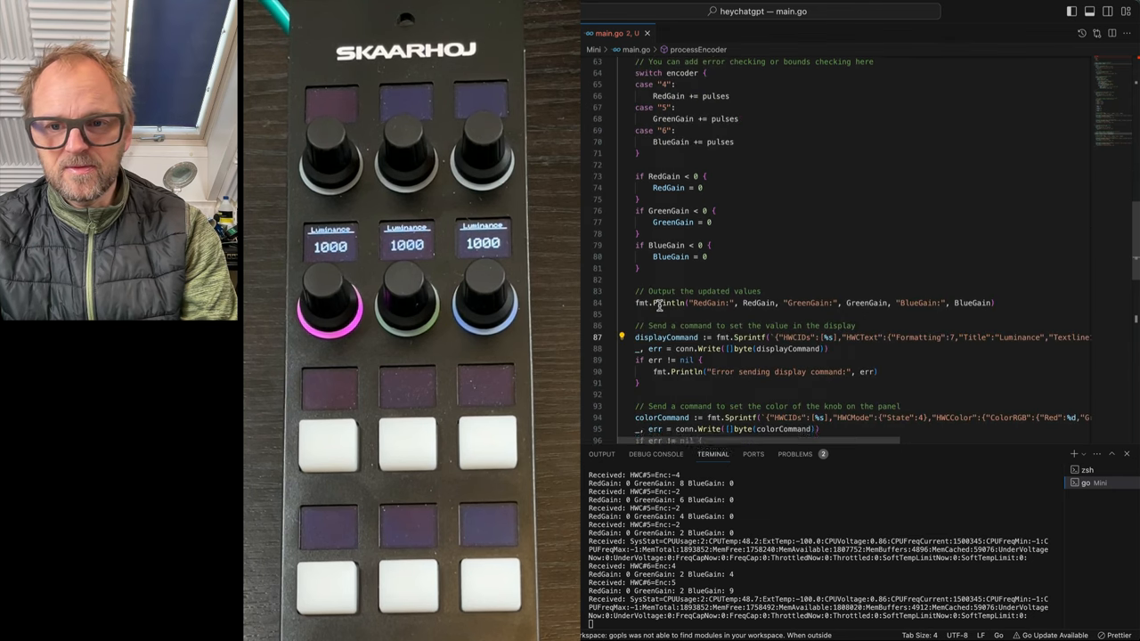
{"action": "scroll", "scroll_direction": "down", "scroll_amount": 3}
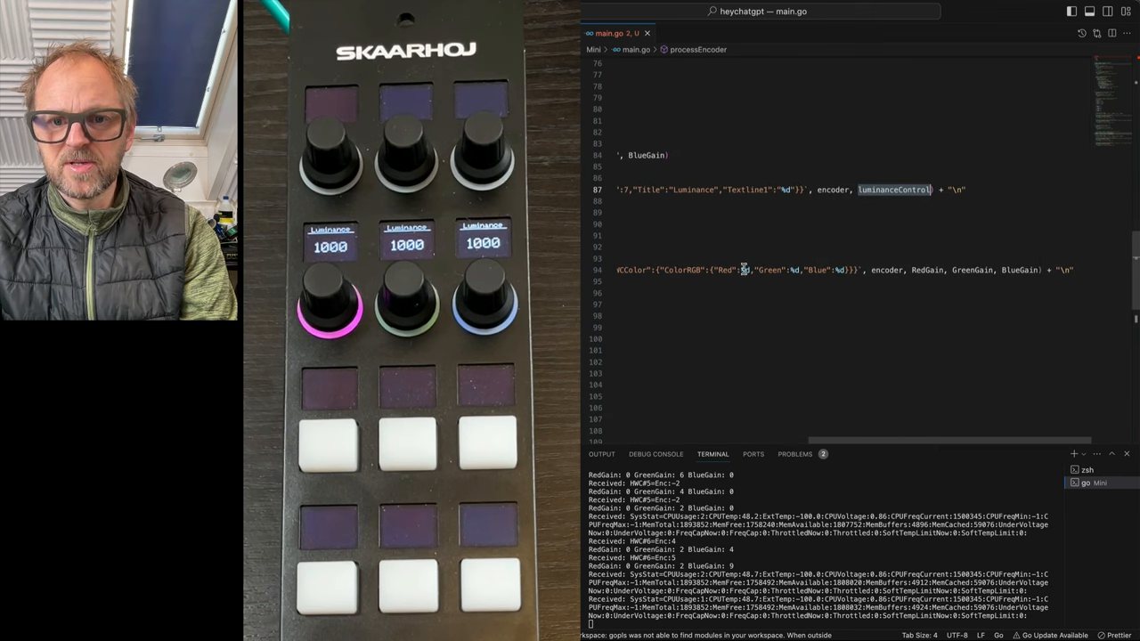
{"action": "scroll", "scroll_direction": "up", "scroll_amount": 3}
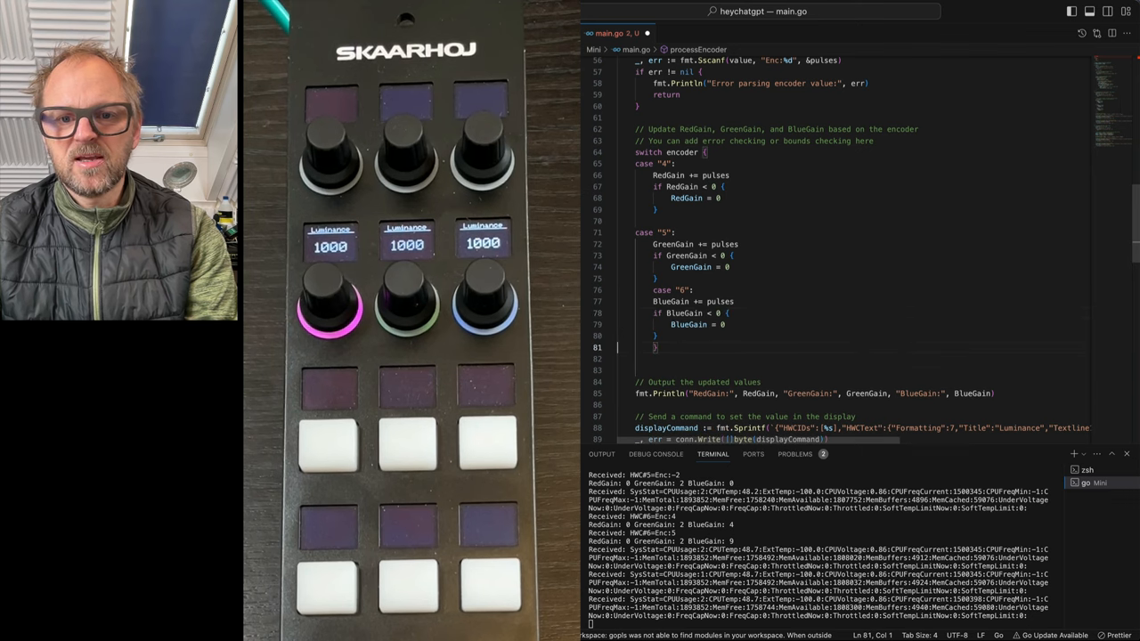
{"action": "scroll", "scroll_direction": "down", "scroll_amount": 3}
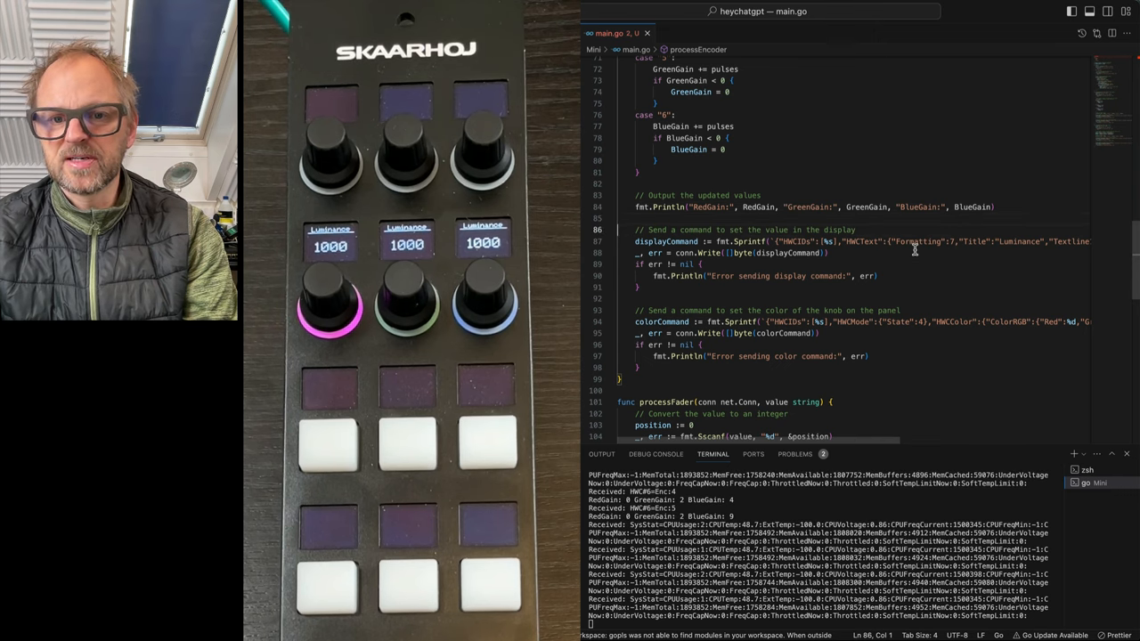
{"action": "scroll", "scroll_direction": "up", "scroll_amount": 3}
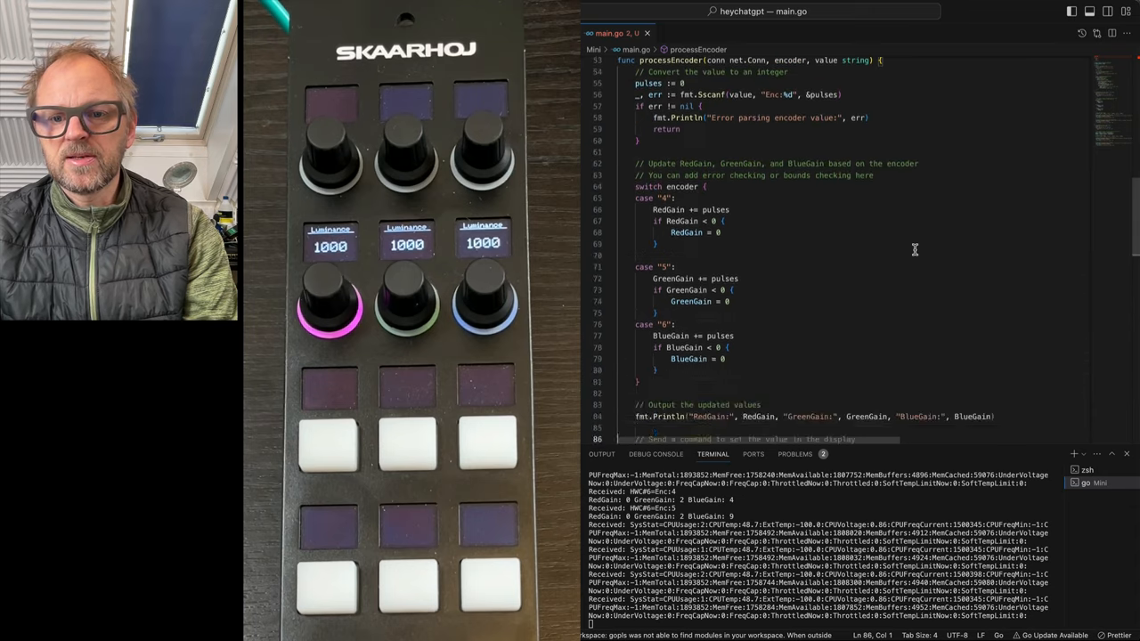
{"action": "scroll", "scroll_direction": "down", "scroll_amount": 3}
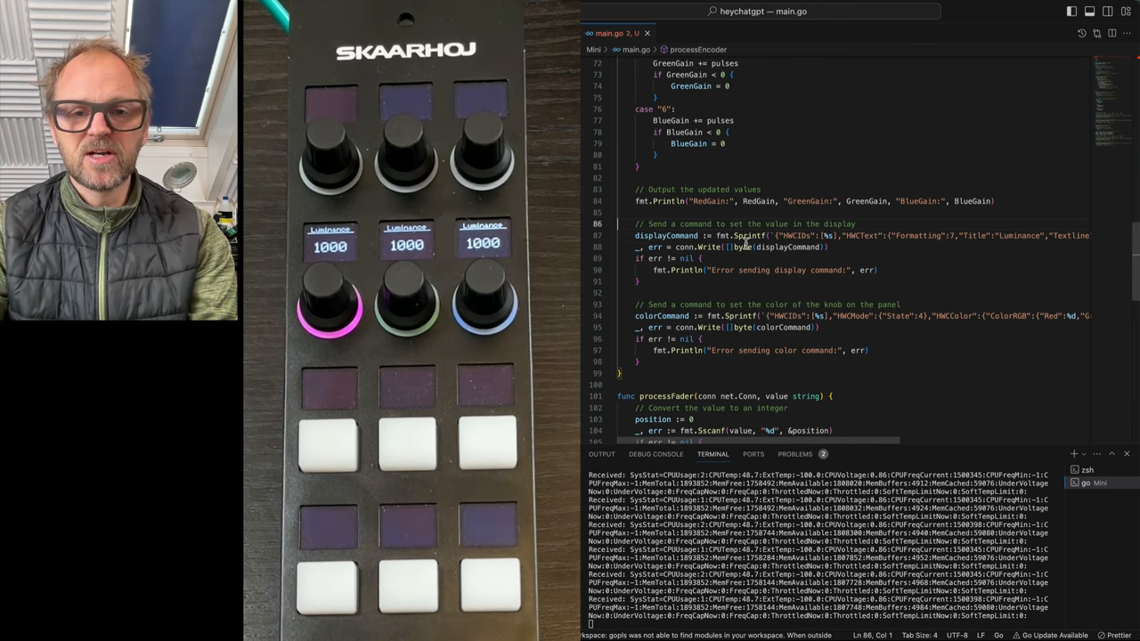
{"action": "scroll", "scroll_direction": "down", "scroll_amount": 3}
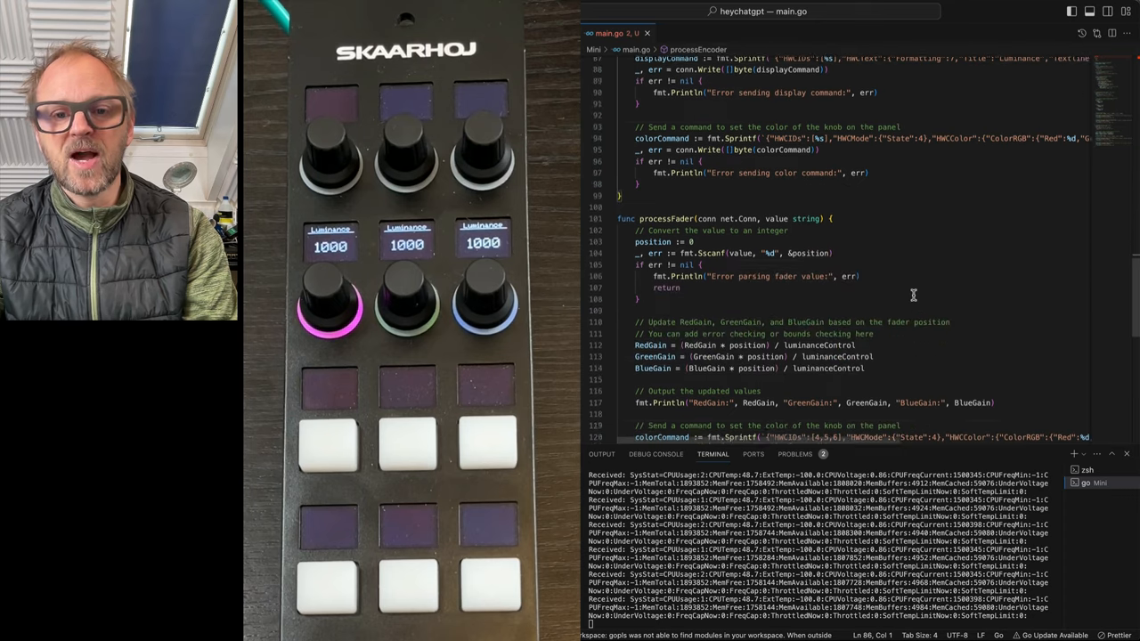
{"action": "scroll", "scroll_direction": "down", "scroll_amount": 3}
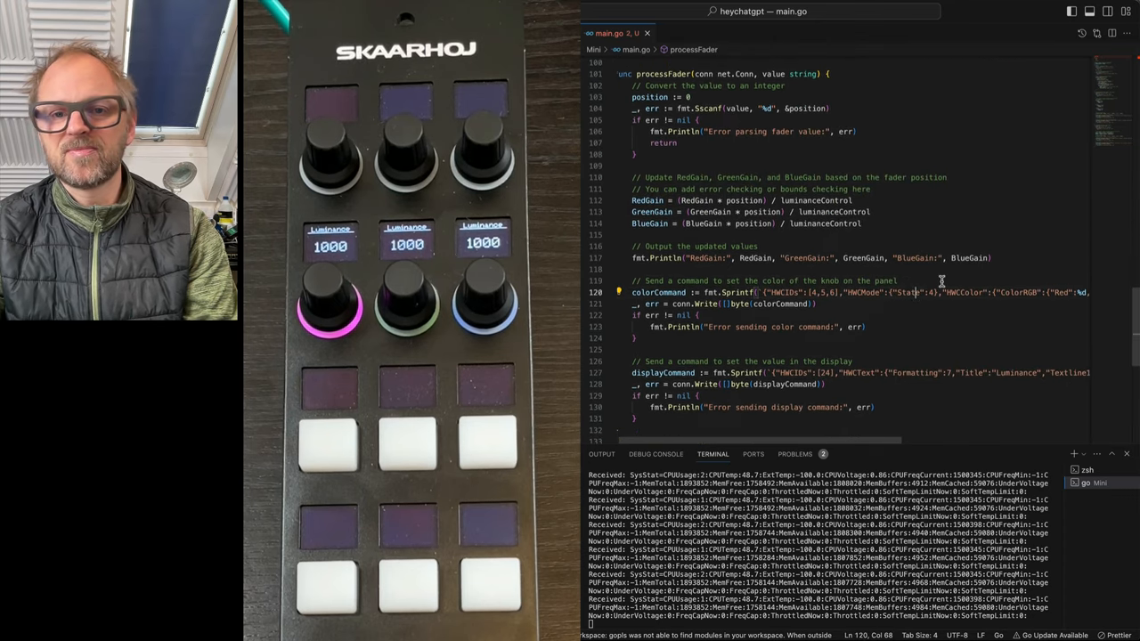
{"action": "scroll", "scroll_direction": "up", "scroll_amount": 3}
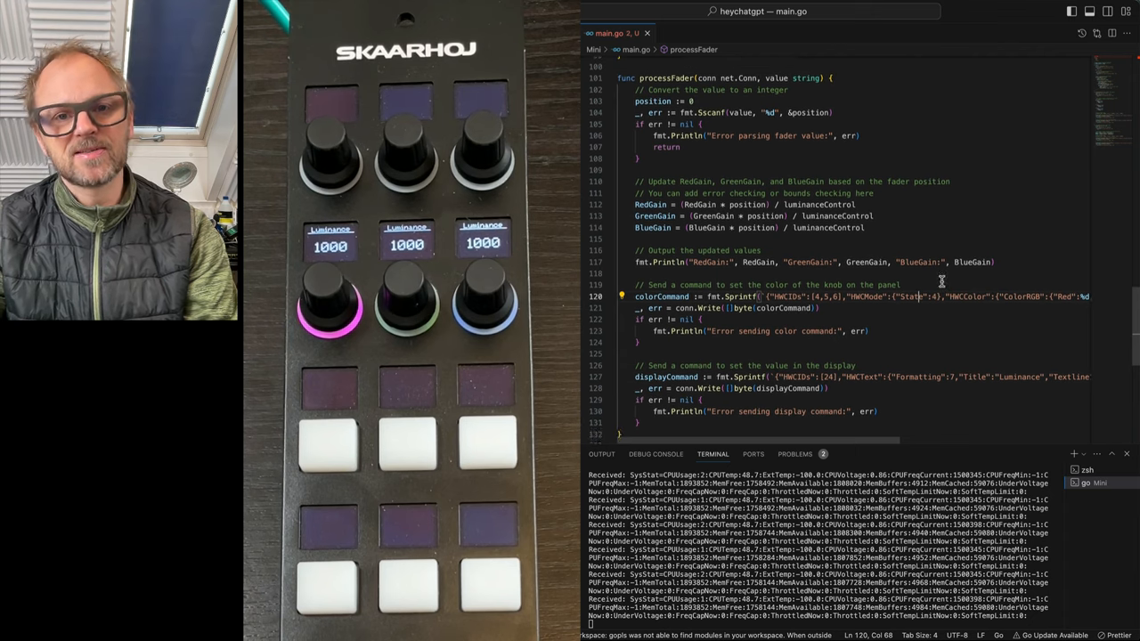
Test the fader, then search main.go for luminanceControl, reaching match 2 of 5
{"action": "scroll", "scroll_direction": "up", "scroll_amount": 3}
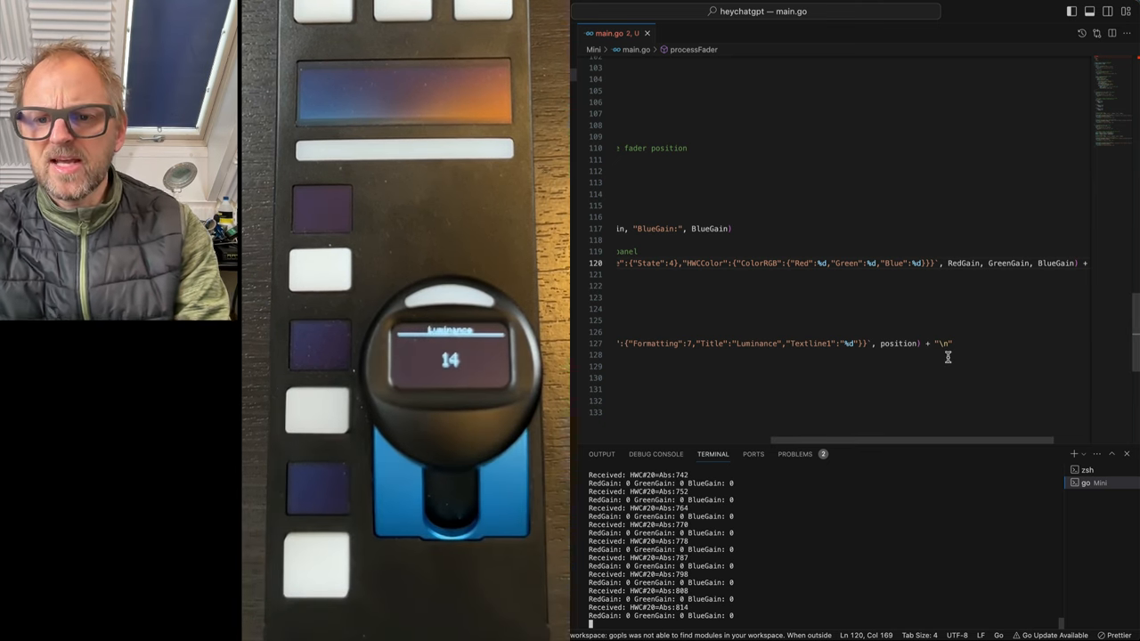
{"action": "scroll", "scroll_direction": "up", "scroll_amount": 3}
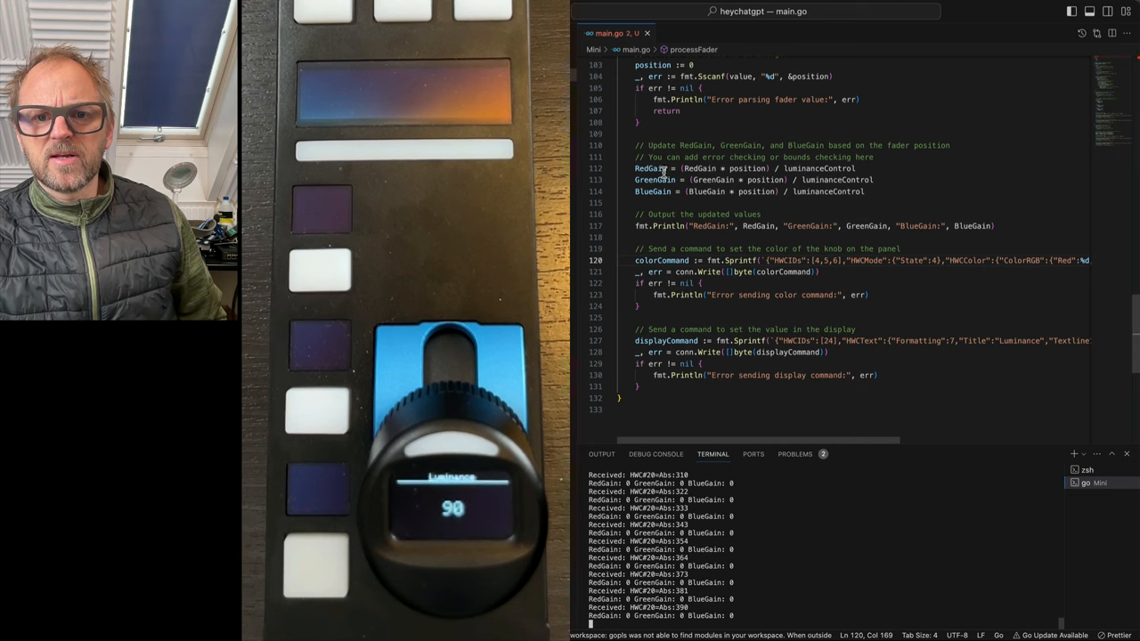
{"action": "scroll", "scroll_direction": "up", "scroll_amount": 3}
{"action": "type", "text": "luminanceControl"}
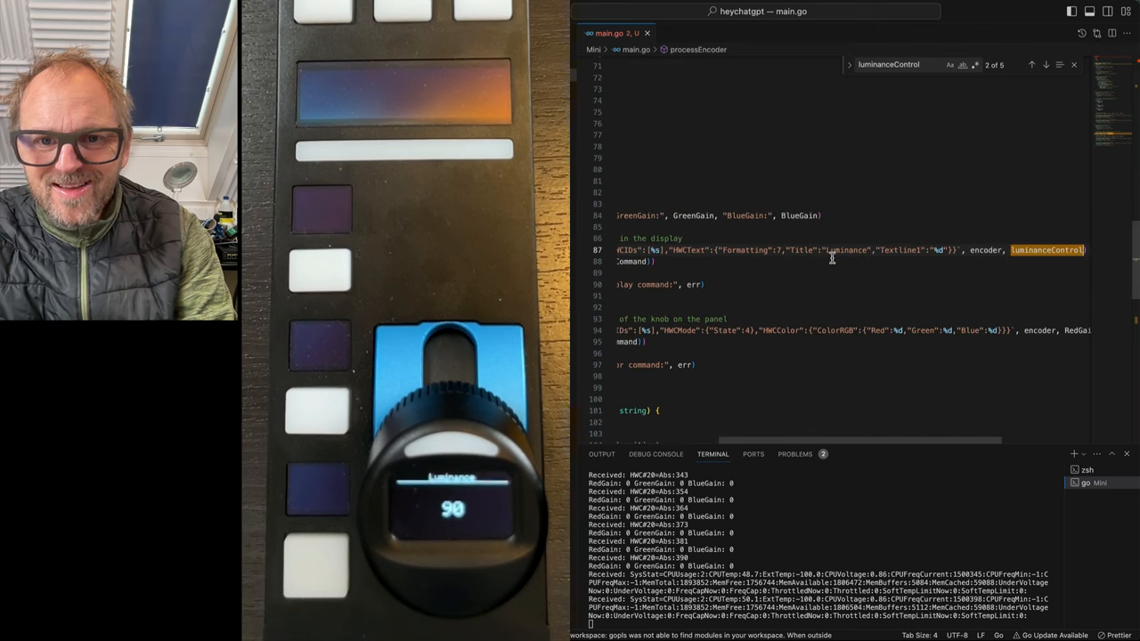
Use displayValue instead of luminanceControl in the encoder display command
{"action": "left_click", "coordinate": [1032, 65]}
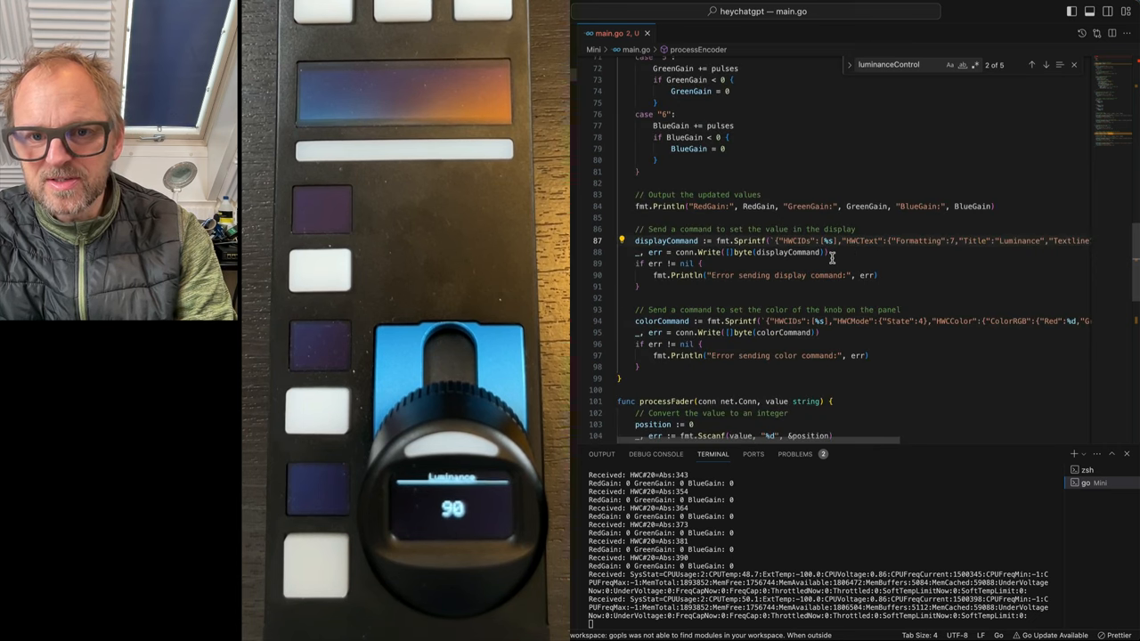
{"action": "scroll", "scroll_direction": "up", "scroll_amount": 3}
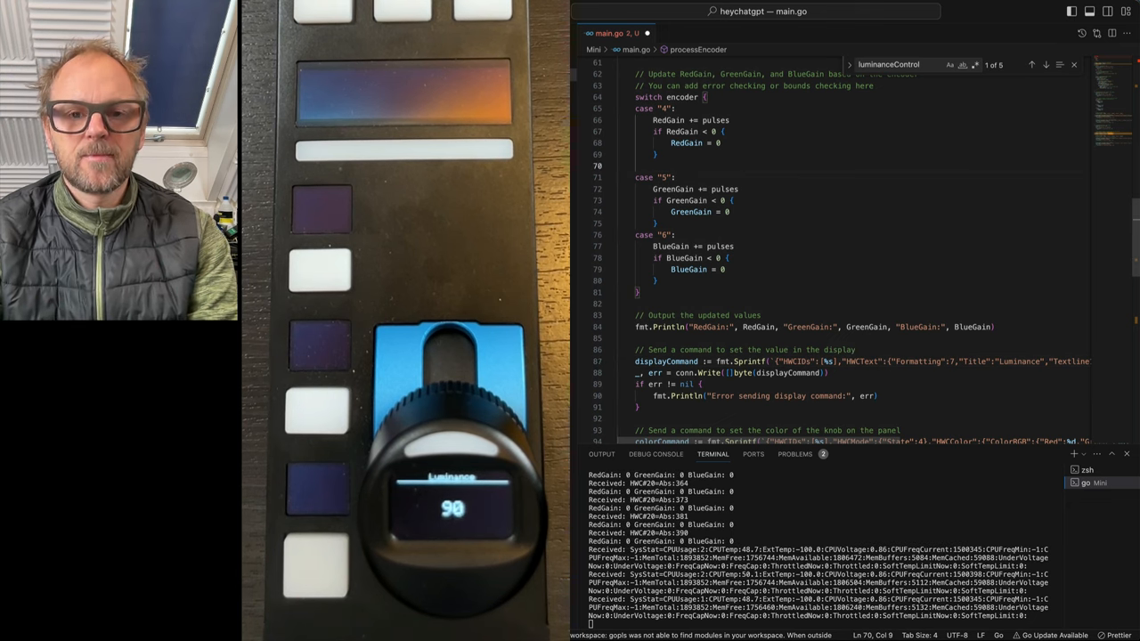
{"action": "type", "text": "displayValue ="}
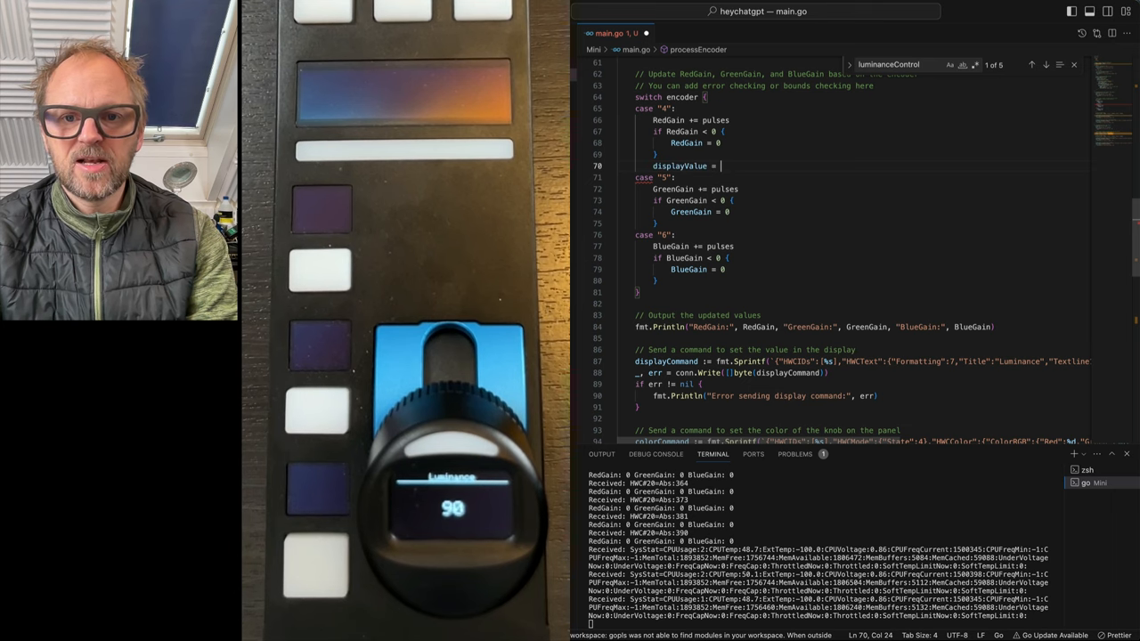
Declare displayValue above the encoder switch and assign each case's gain to it
{"action": "left_click", "coordinate": [682, 96]}
{"action": "type", "text": "var "}
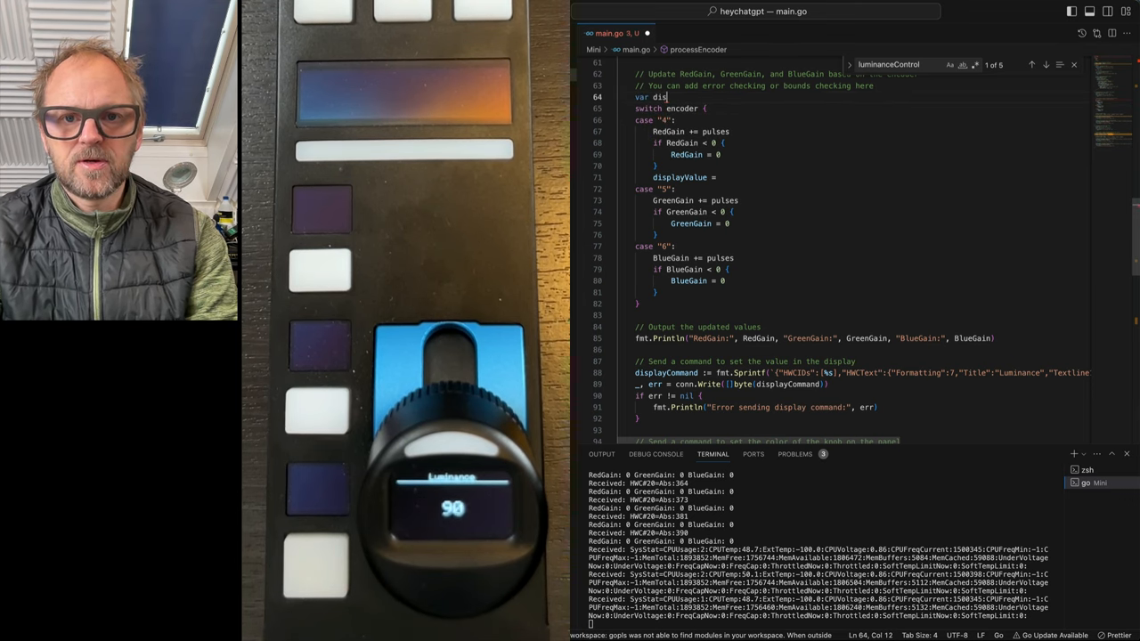
{"action": "type", "text": "displayValue int"}
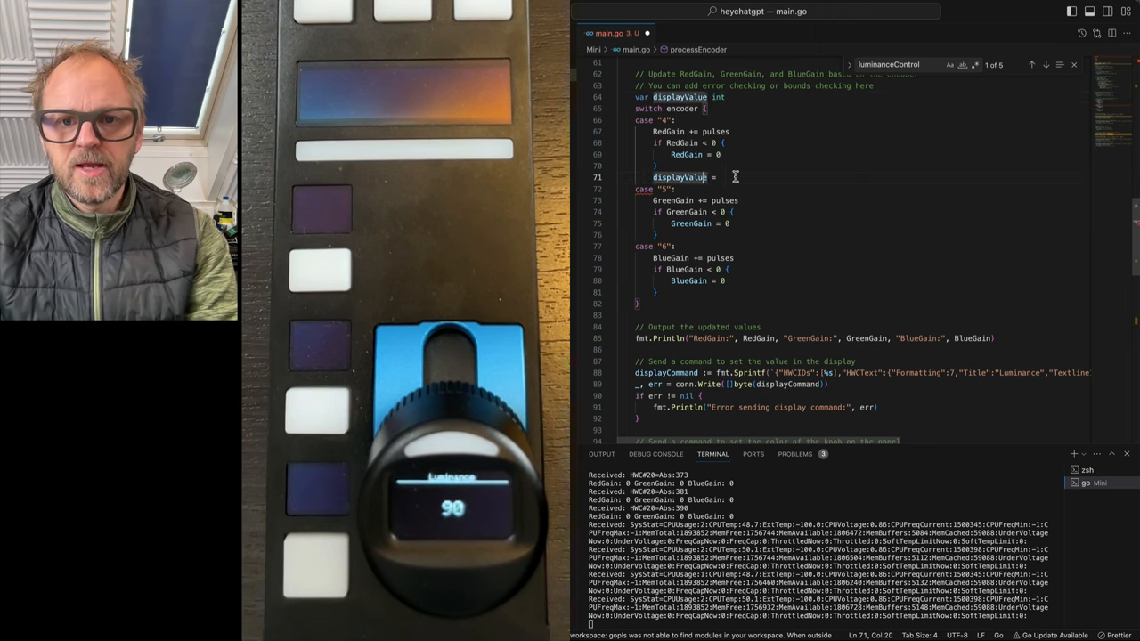
{"action": "type", "text": "RedGain"}
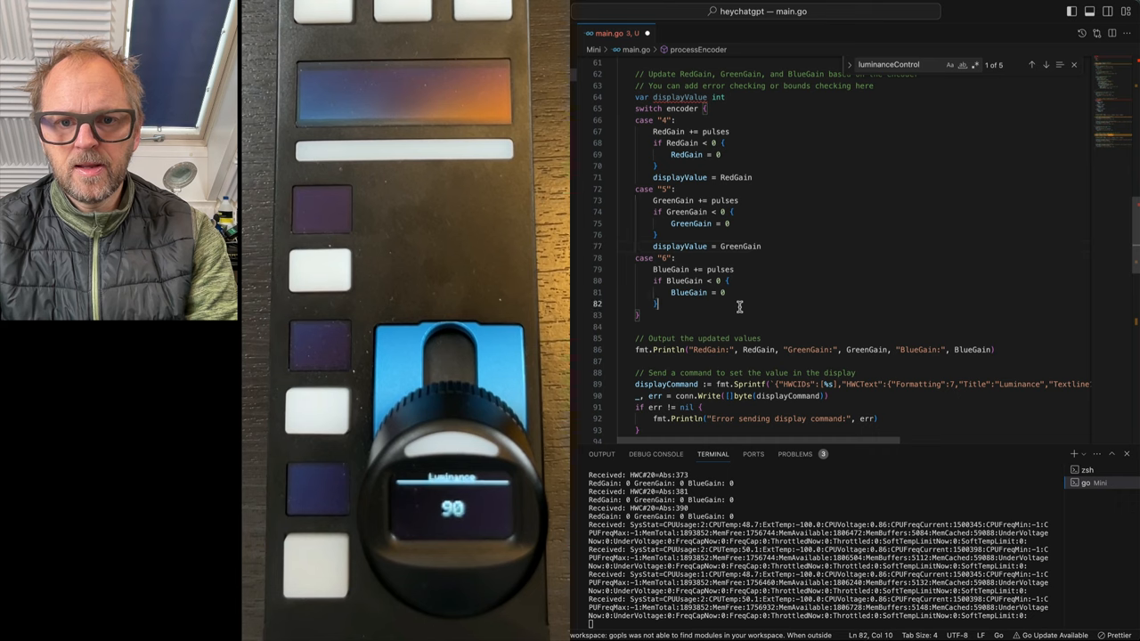
{"action": "type", "text": "displayValue = RedGain"}
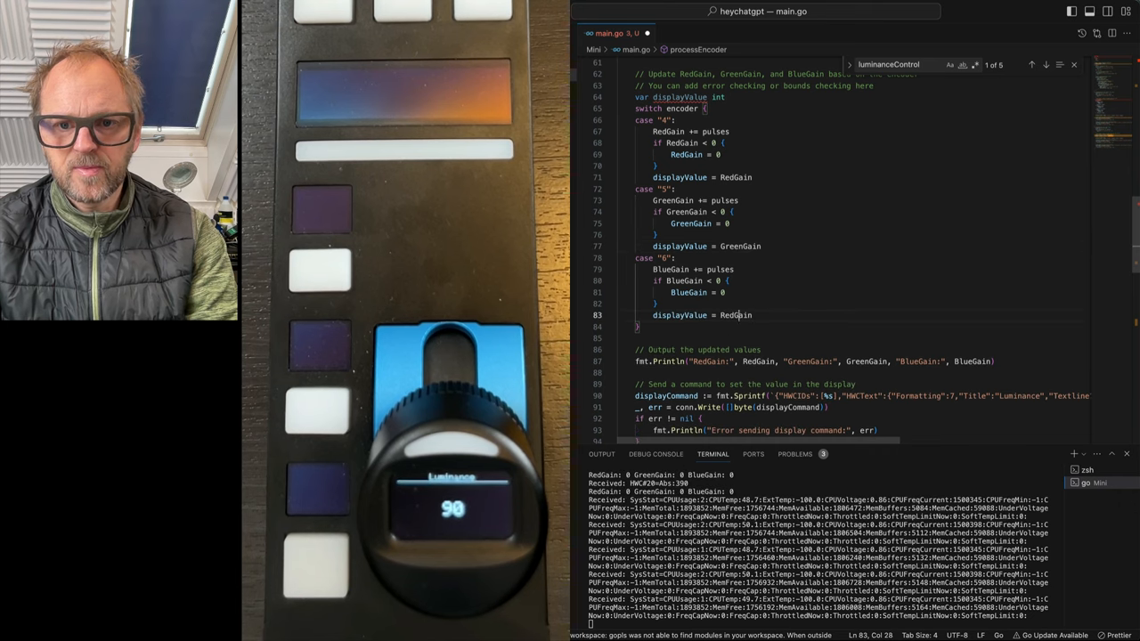
{"action": "type", "text": "BlueGain"}
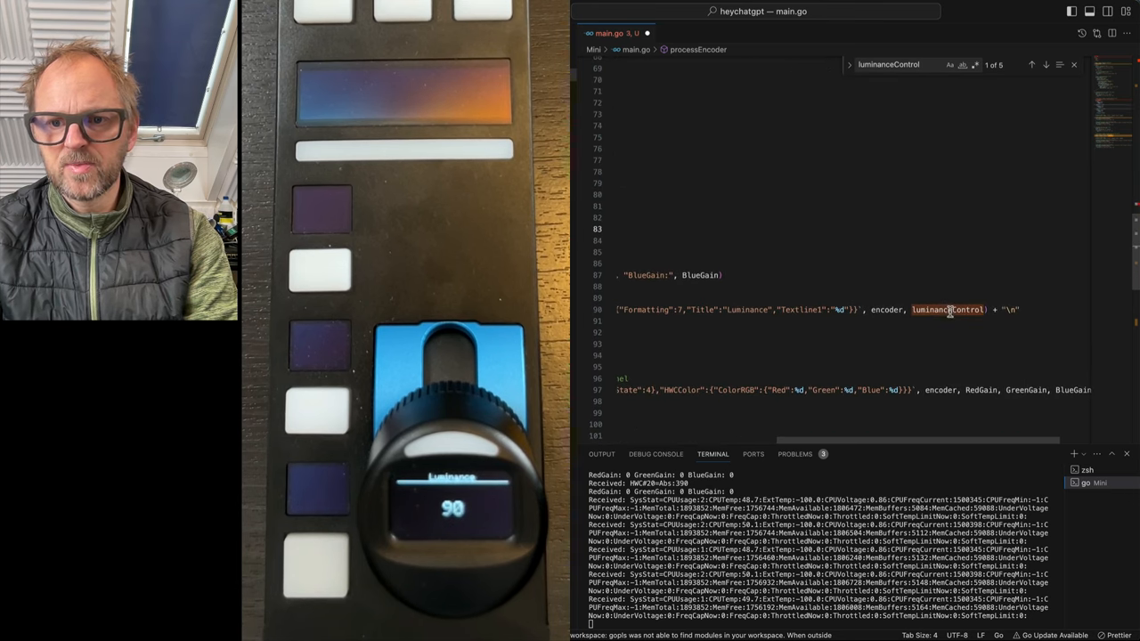
{"action": "type", "text": "displayValue"}
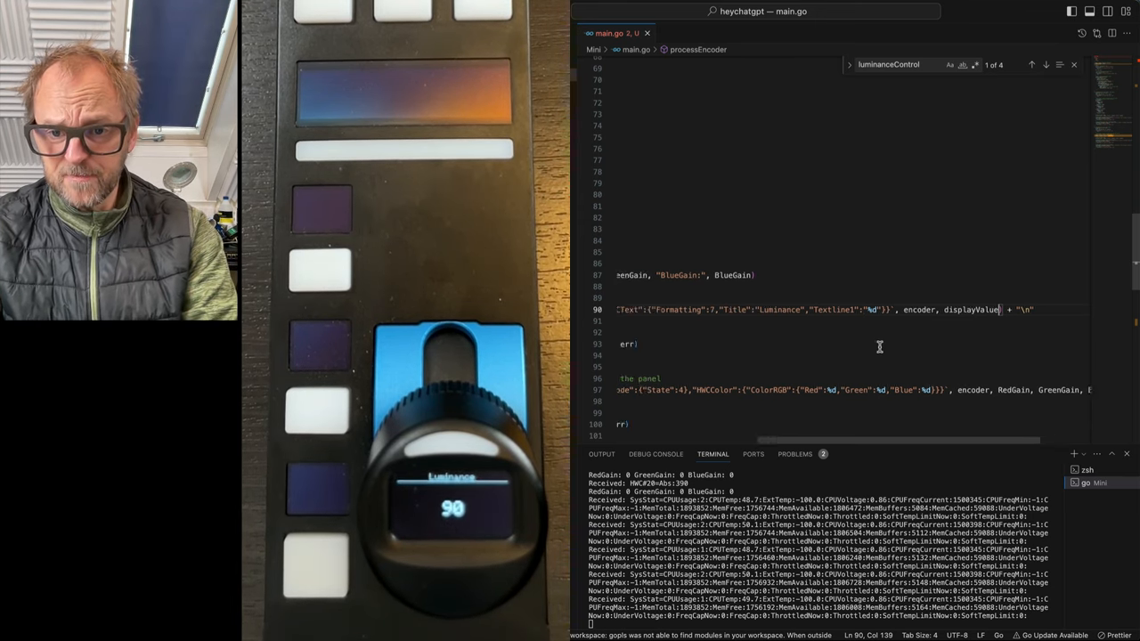
Set luminanceControl = position in processFader and scale the three gains by luminanceControl/1000
{"action": "scroll", "scroll_direction": "down", "scroll_amount": 3}
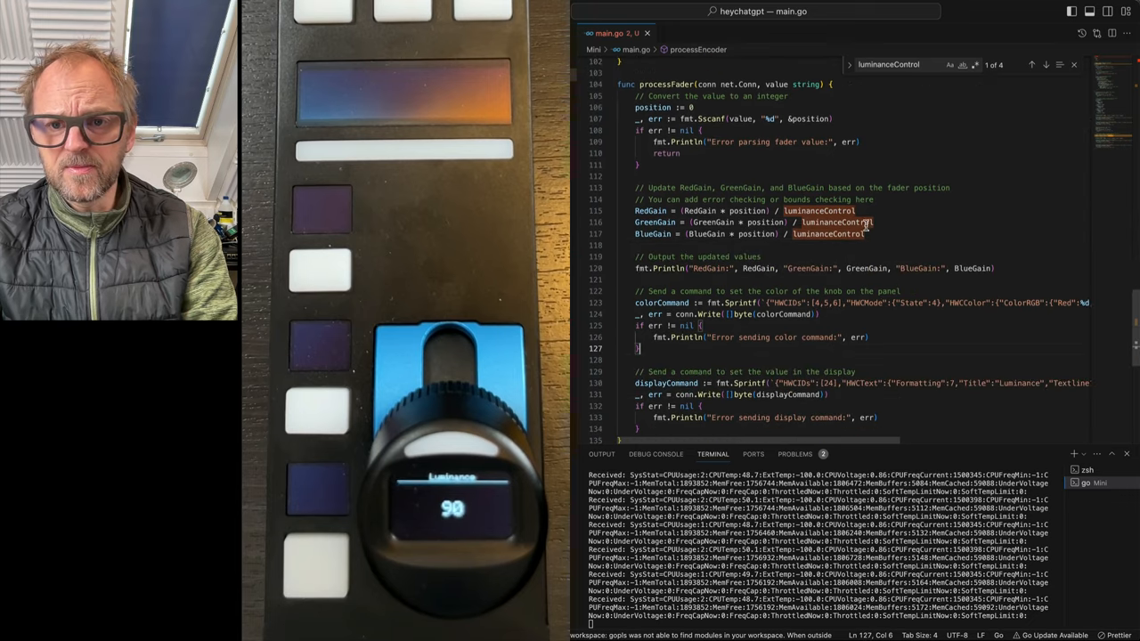
{"action": "left_click", "coordinate": [1045, 64]}
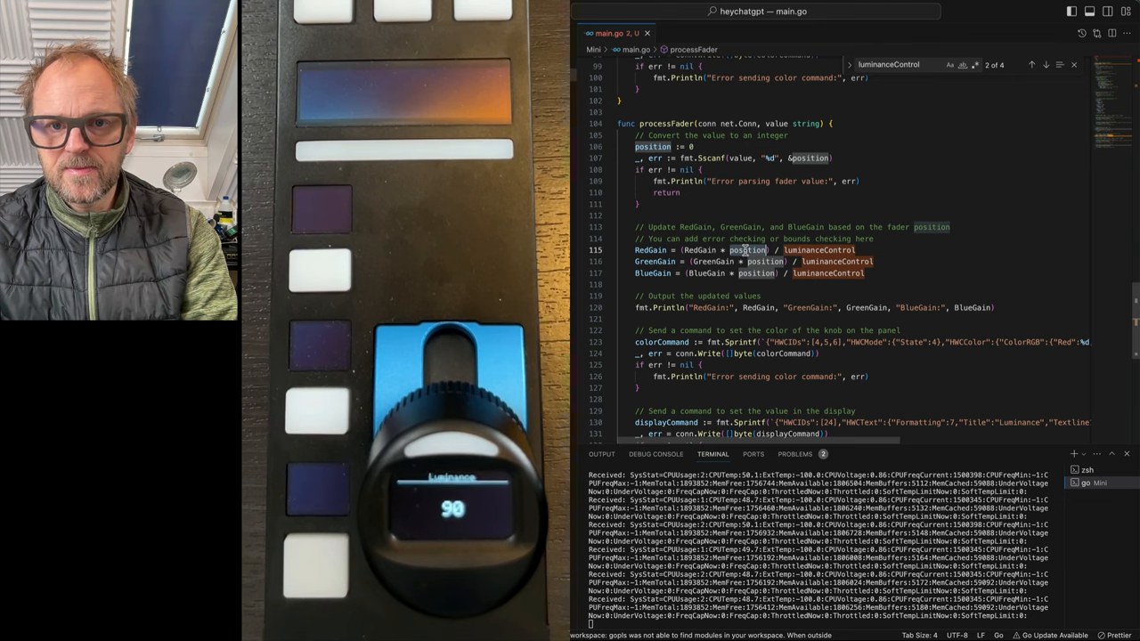
{"action": "type", "text": "displayValue"}
{"action": "left_click", "coordinate": [859, 216]}
{"action": "type", "text": "luminanceControl ="}
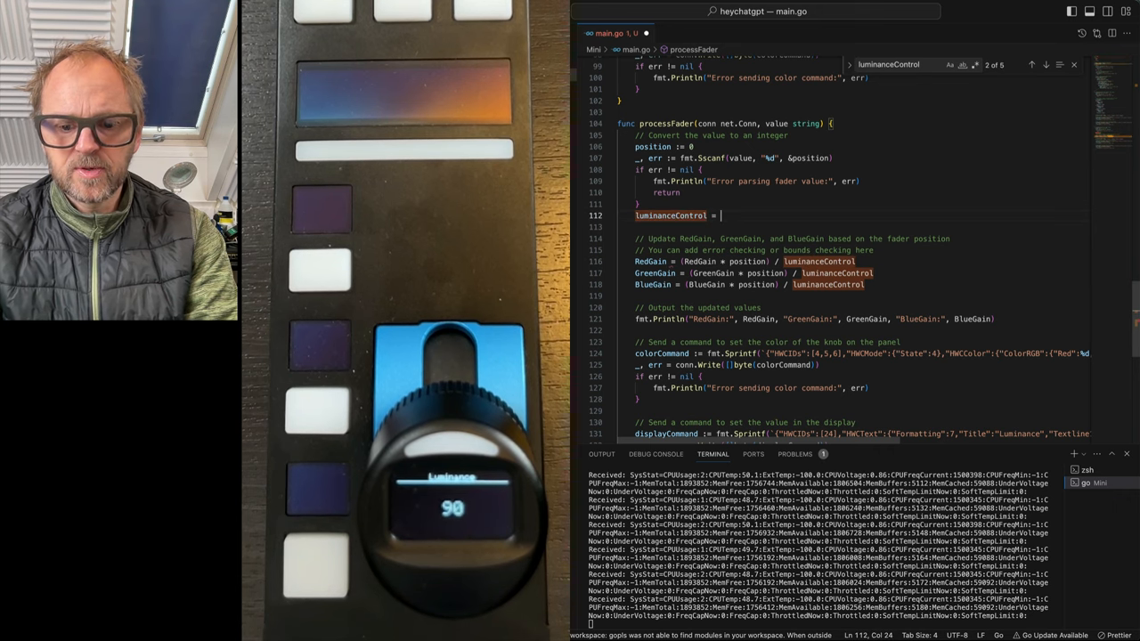
{"action": "type", "text": "position"}
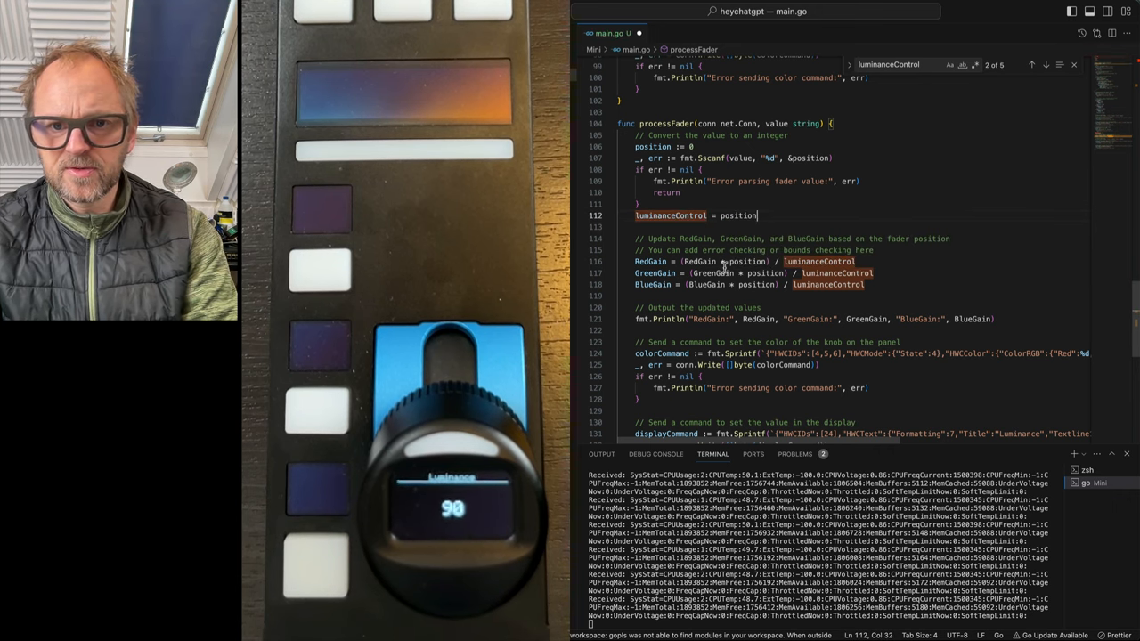
{"action": "double_click", "coordinate": [672, 216]}
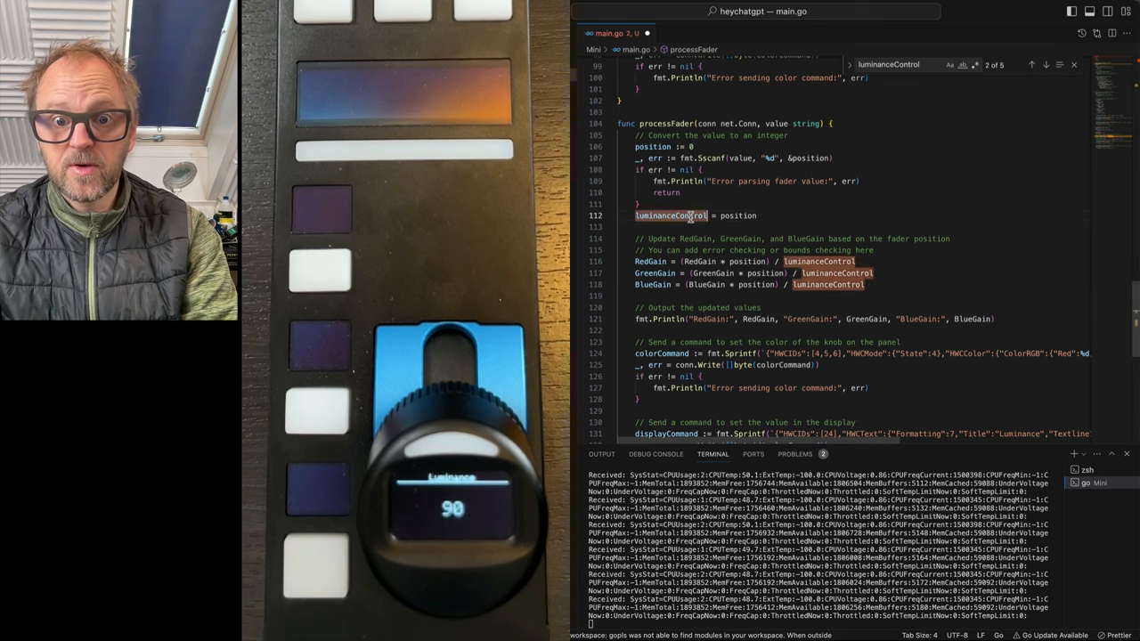
{"action": "left_click", "coordinate": [707, 215]}
{"action": "type", "text": ") / 1000"}
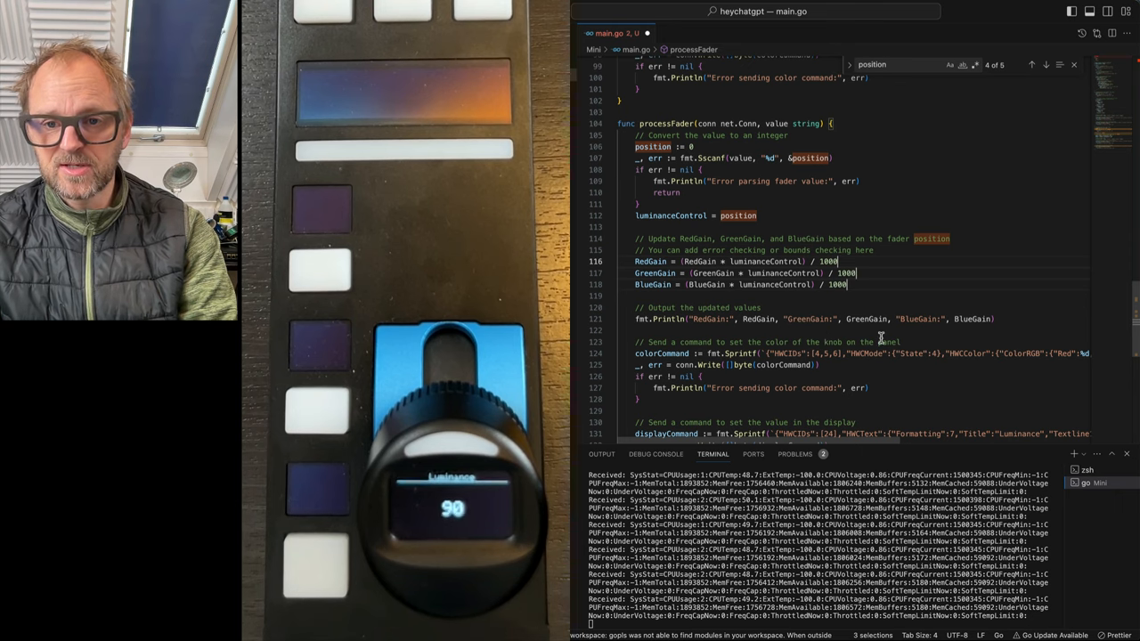
{"action": "scroll", "scroll_direction": "down", "scroll_amount": 3}
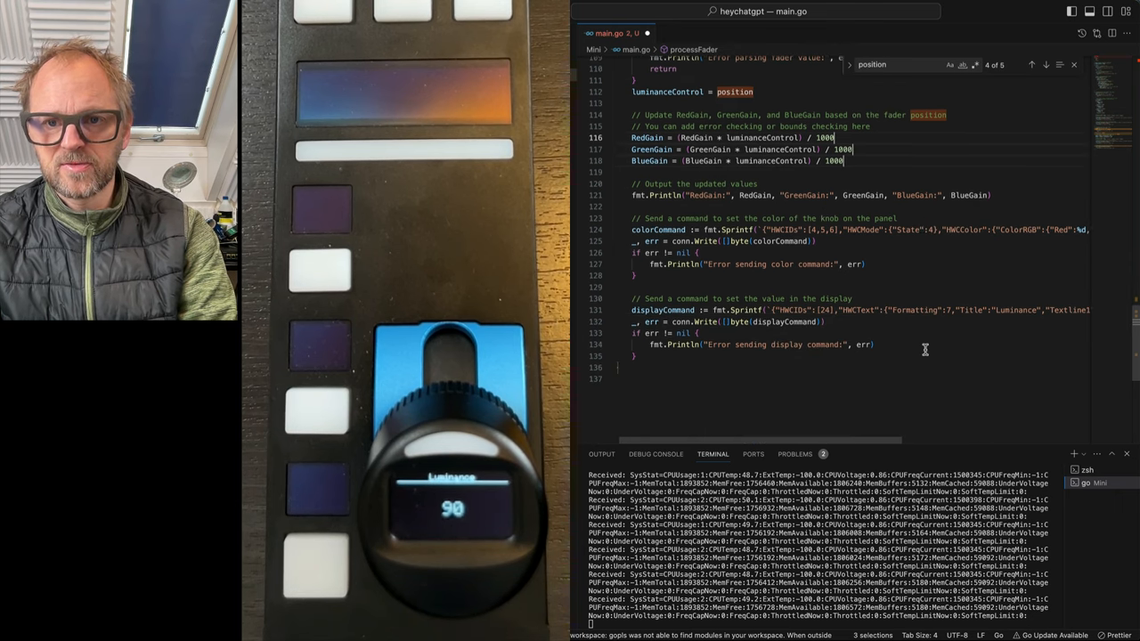
Add fmt.Println(value) at the top of processFader, rerun, and watch fader readings
{"action": "scroll", "scroll_direction": "right", "scroll_amount": 3}
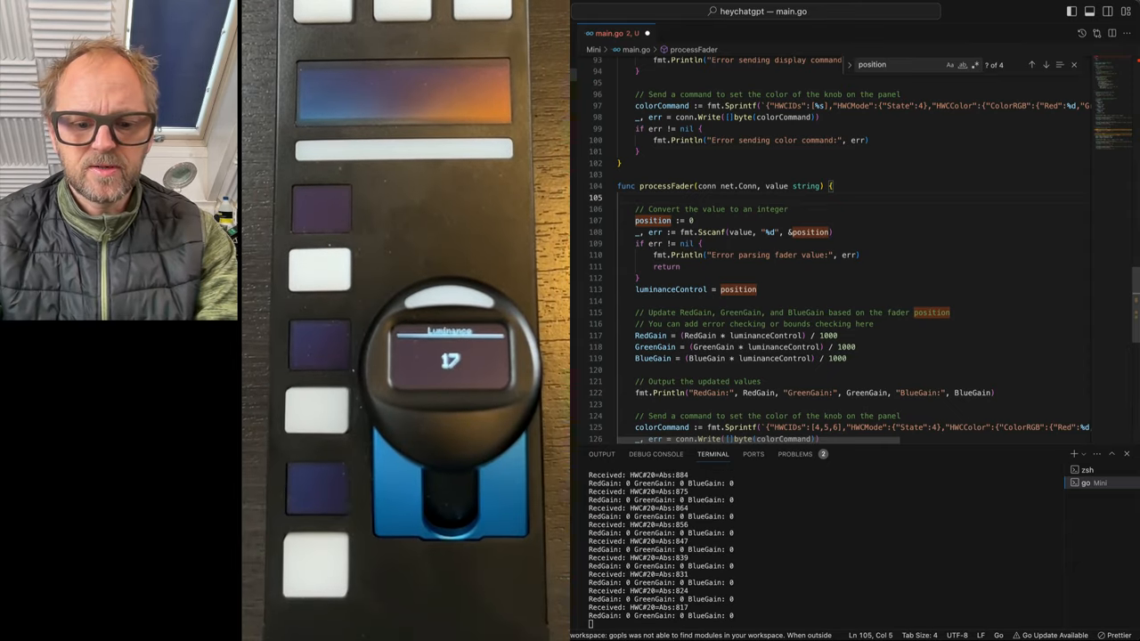
{"action": "type", "text": "fmt.Println(value"}
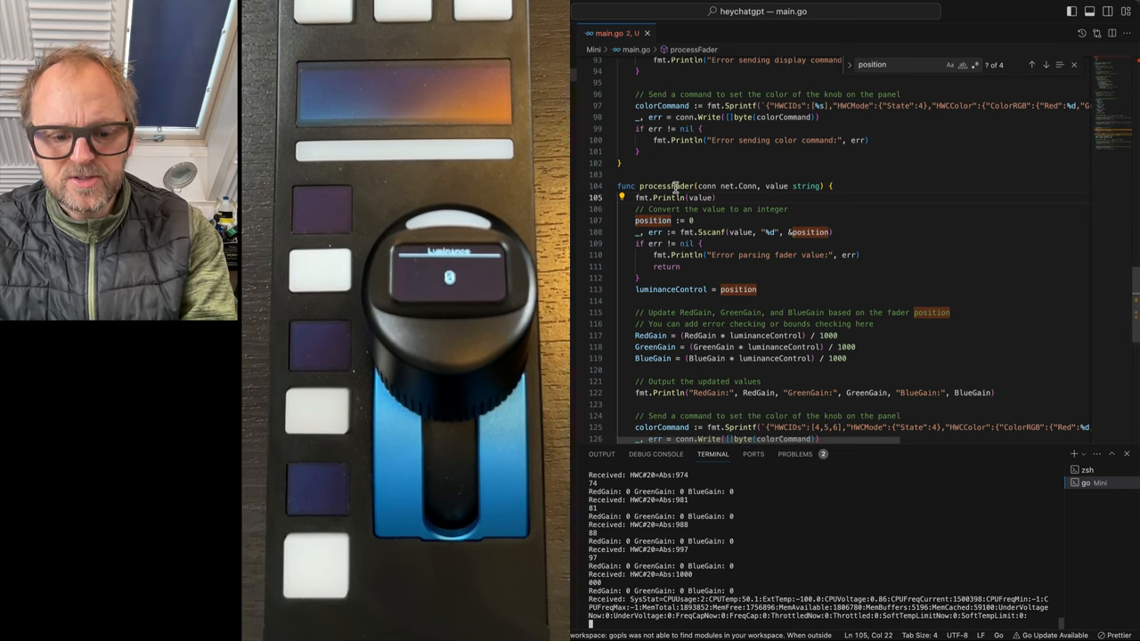
Change the fader value slice from command[12:] to command[11:], then save and rerun
{"action": "scroll", "scroll_direction": "up", "scroll_amount": 3}
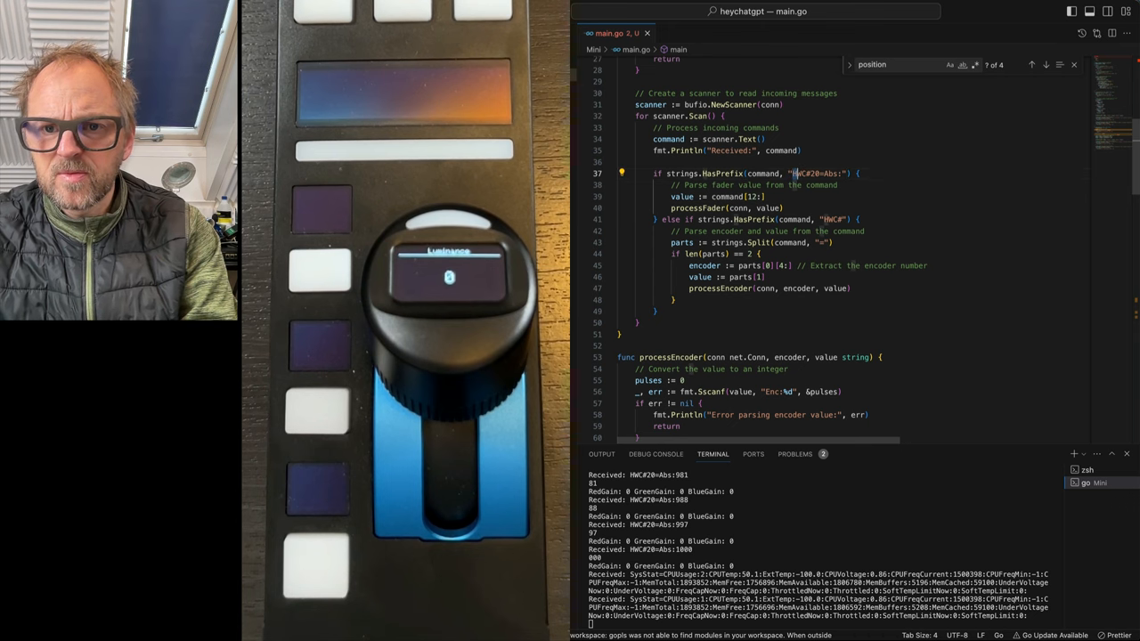
{"action": "double_click", "coordinate": [812, 173]}
{"action": "type", "text": "1"}
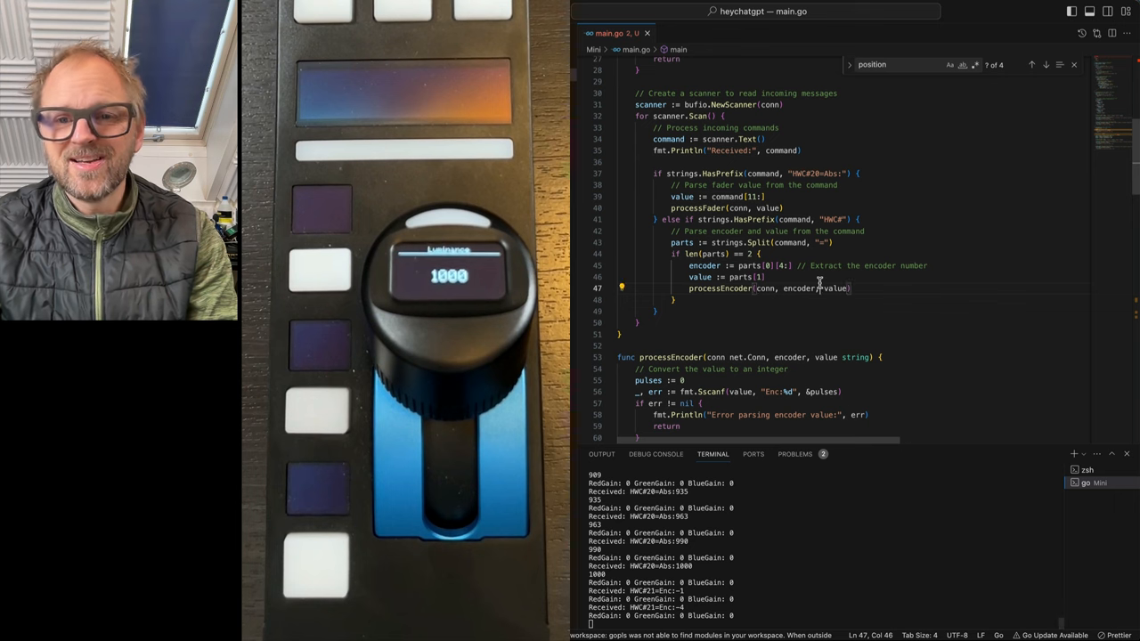
{"action": "scroll", "scroll_direction": "down", "scroll_amount": 3}
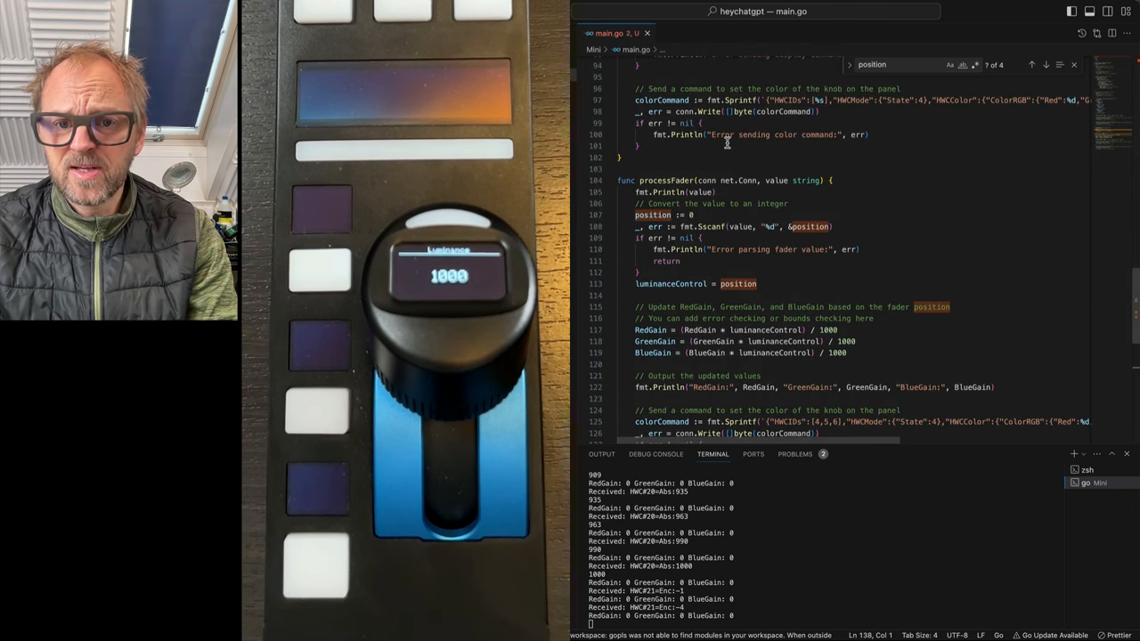
{"action": "scroll", "scroll_direction": "down", "scroll_amount": 3}
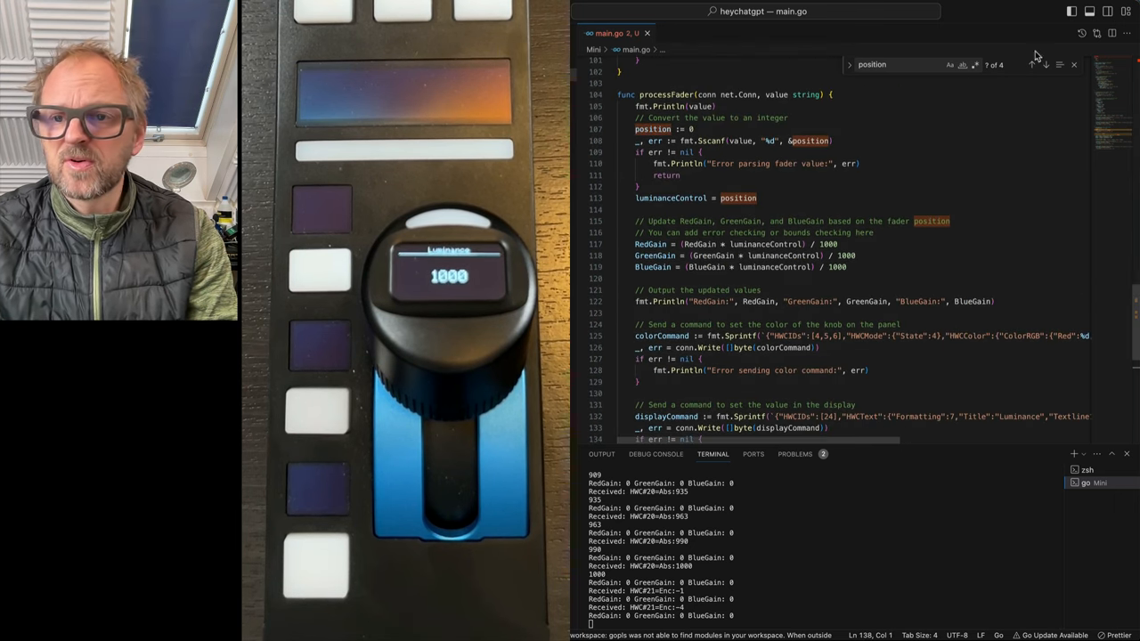
{"action": "left_click", "coordinate": [1074, 64]}
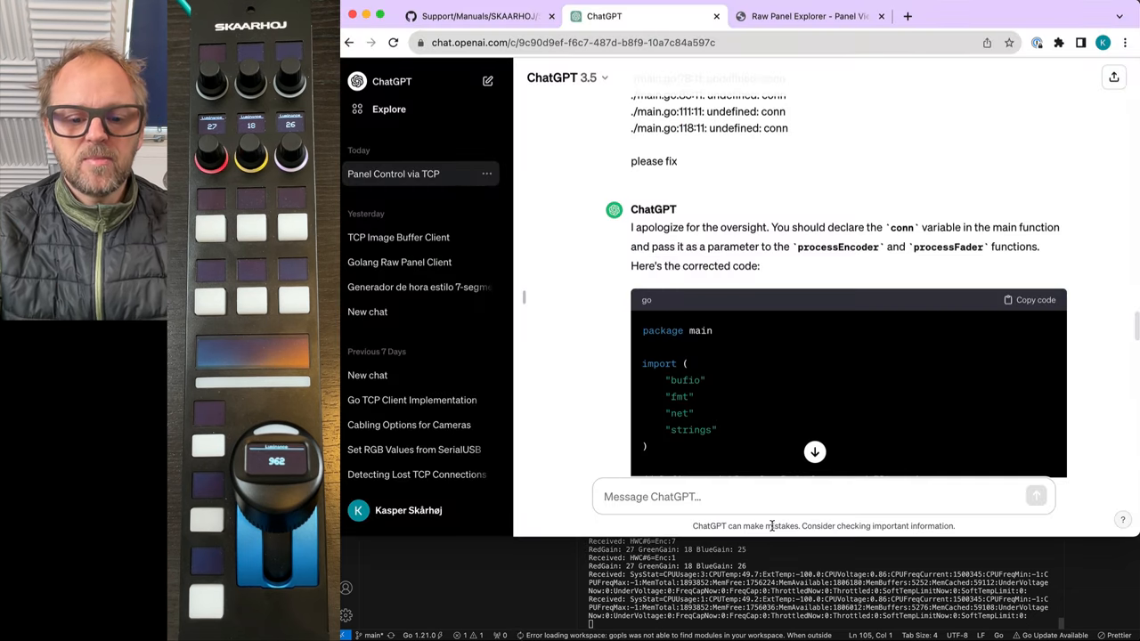
Enable ListenOnSocket, disable ListenOnPort in hardware-manager, then save and restart it
{"action": "left_click", "coordinate": [907, 16]}
{"action": "type", "text": "192.168.11.194"}
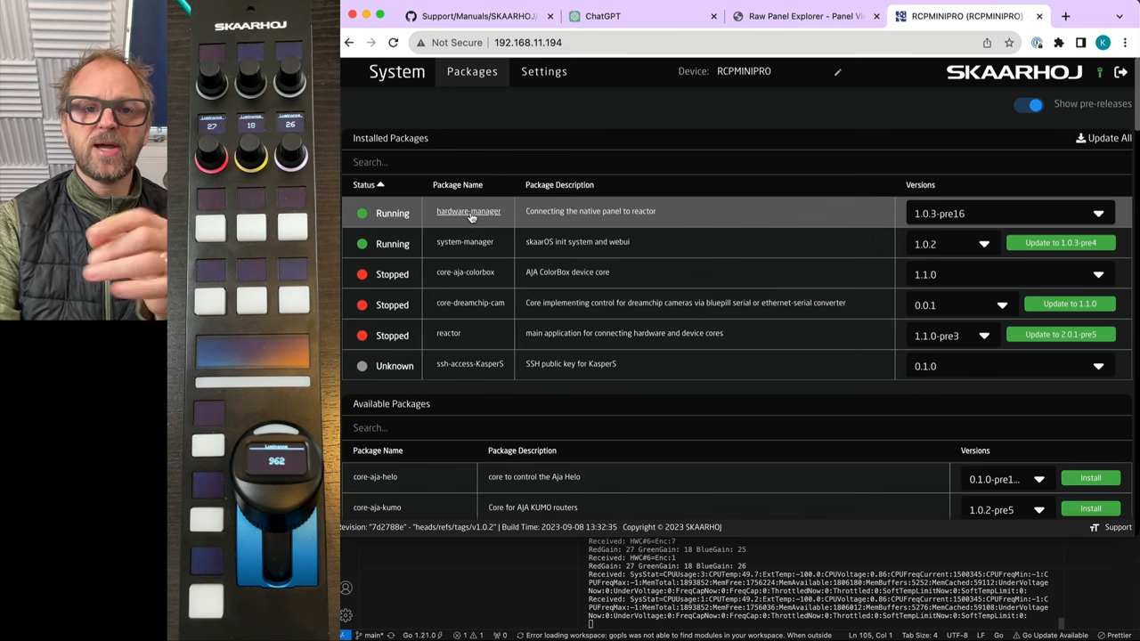
{"action": "left_click", "coordinate": [469, 211]}
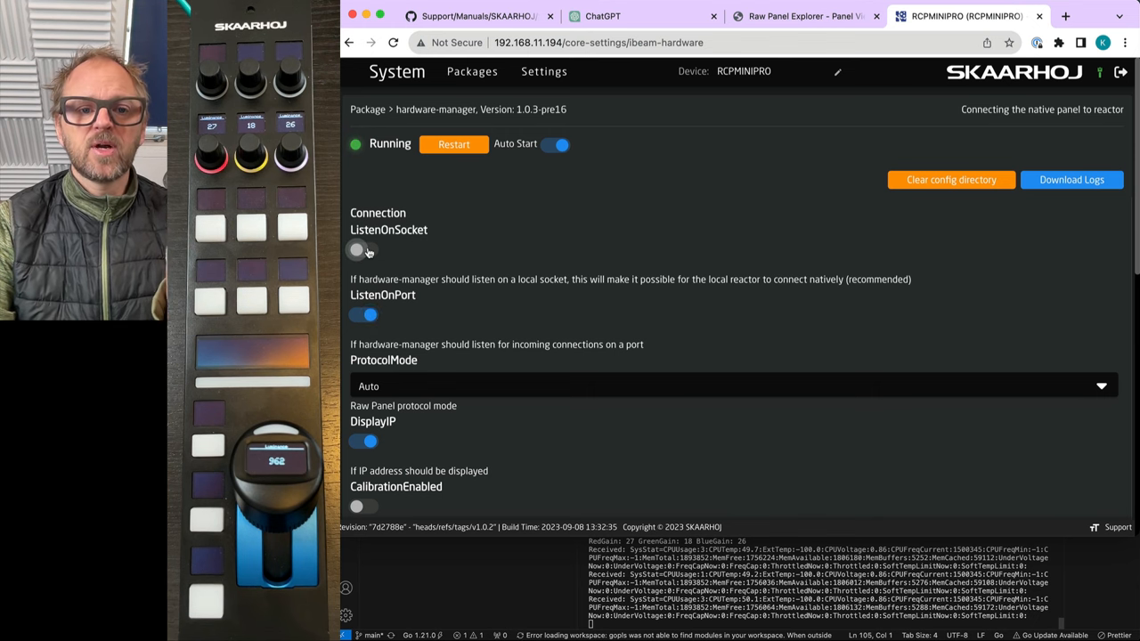
{"action": "left_click", "coordinate": [363, 249]}
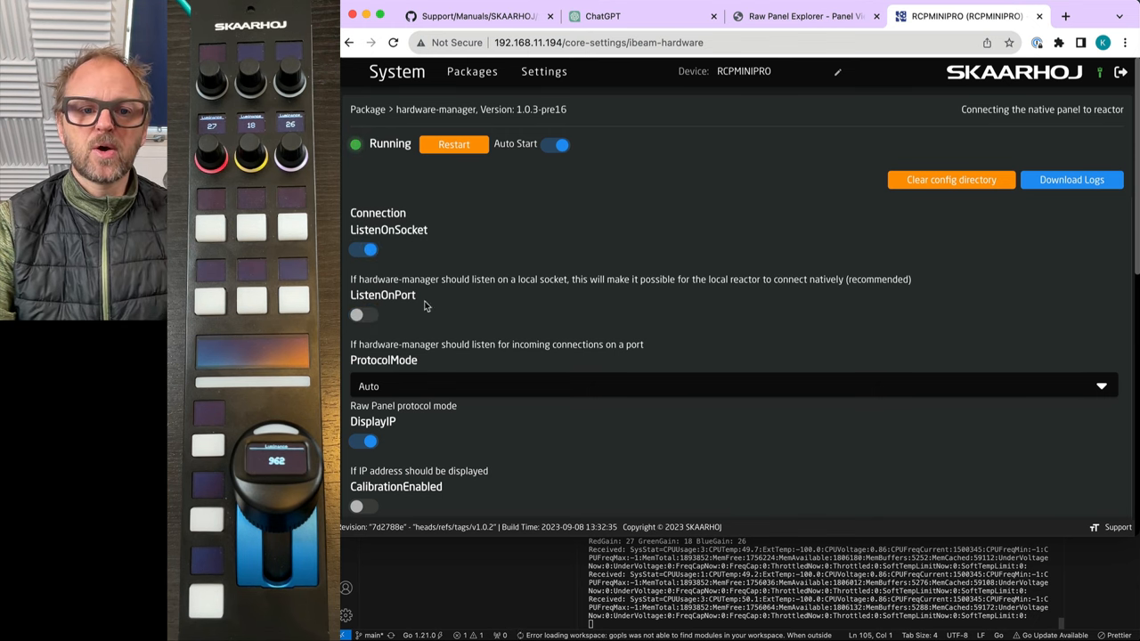
{"action": "scroll", "scroll_direction": "down", "scroll_amount": 3}
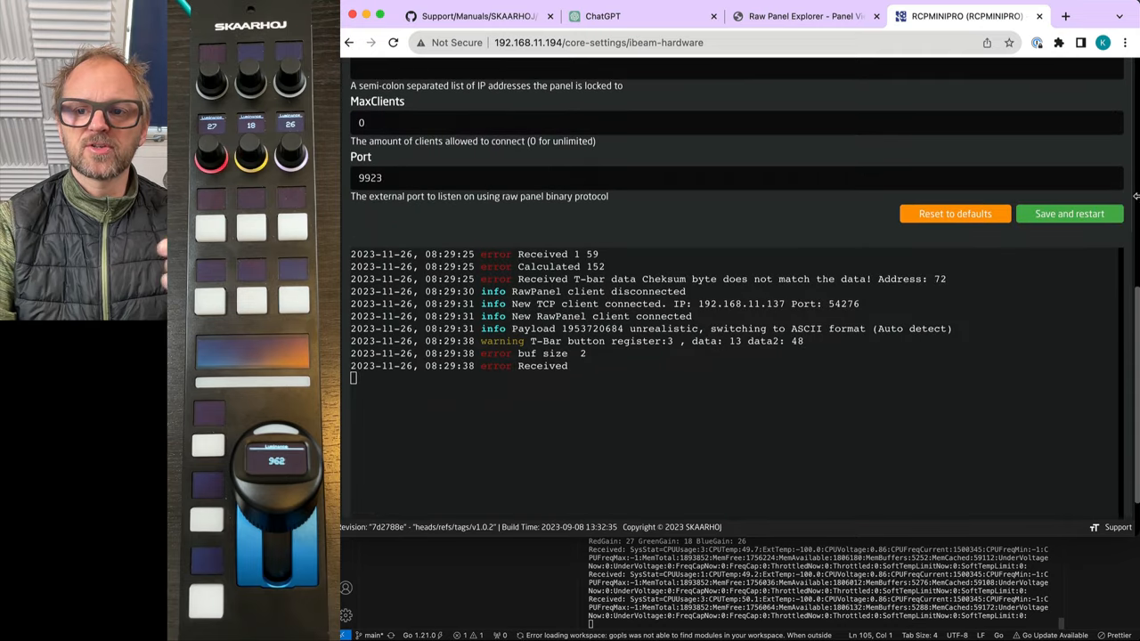
{"action": "left_click", "coordinate": [1069, 214]}
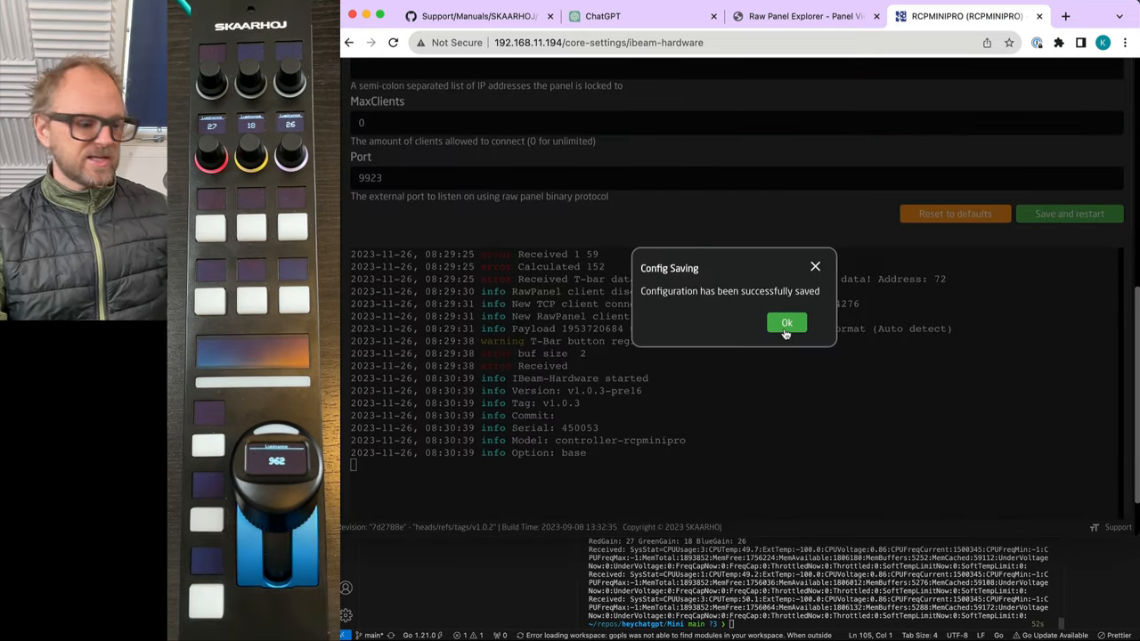
{"action": "left_click", "coordinate": [786, 322]}
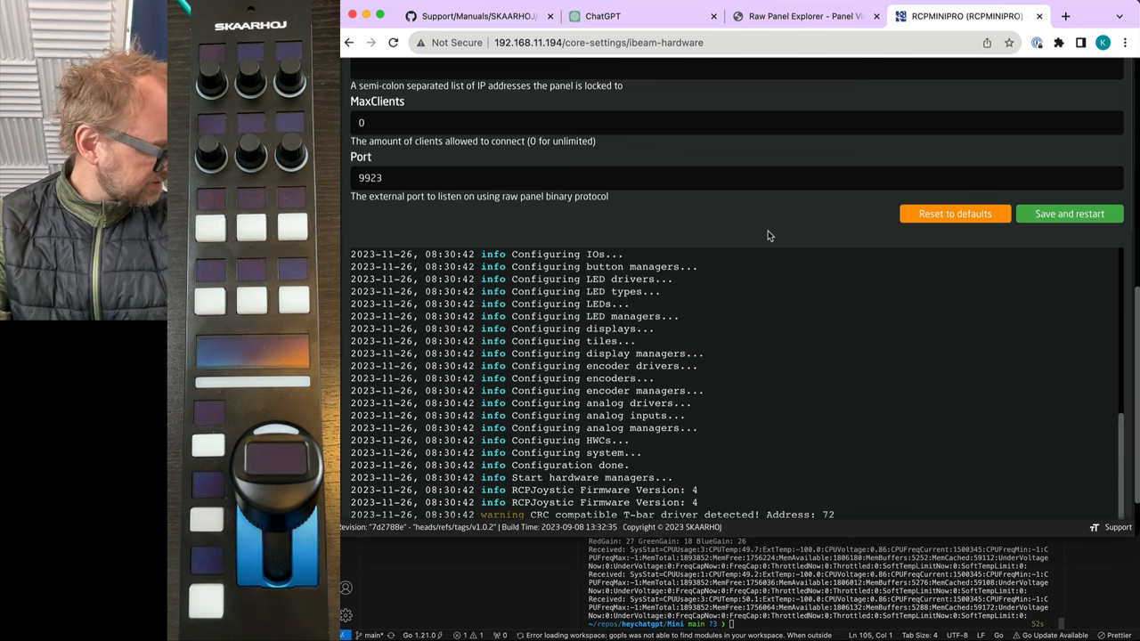
{"action": "mouse_move", "coordinate": [648, 438]}
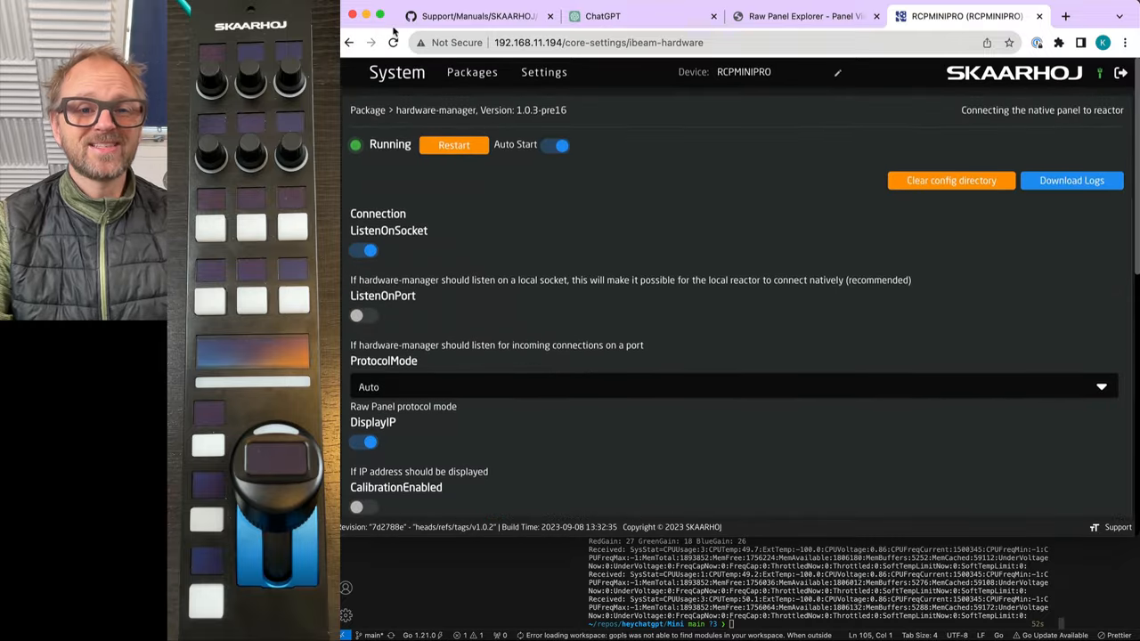
Filter the installed packages for 'reac' and launch the reactor package
{"action": "left_click", "coordinate": [472, 71]}
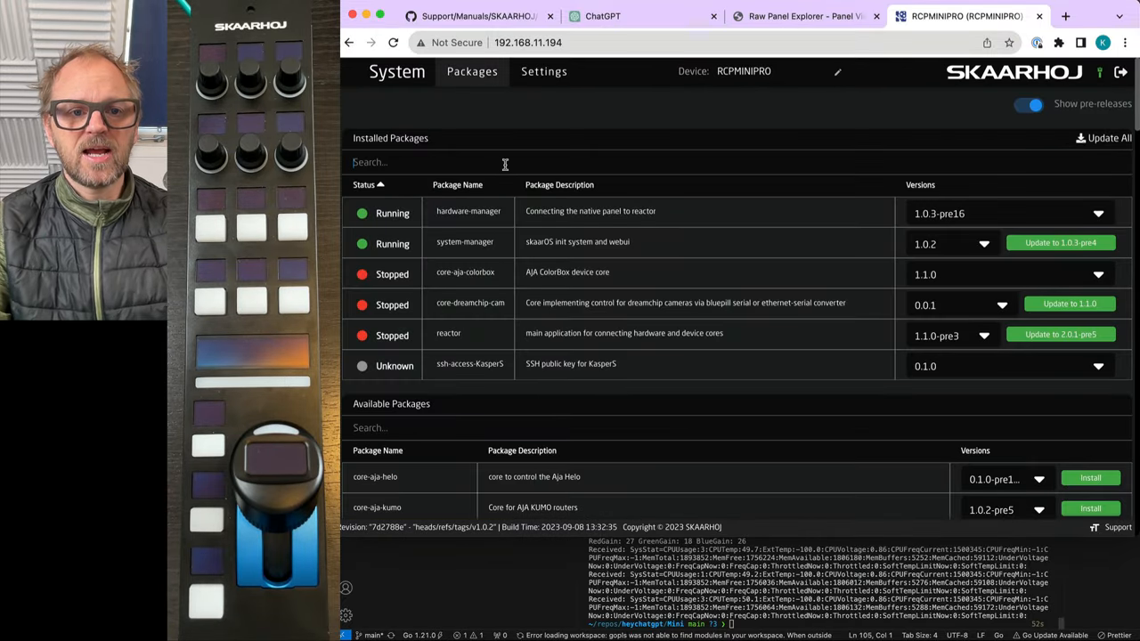
{"action": "type", "text": "reaxc"}
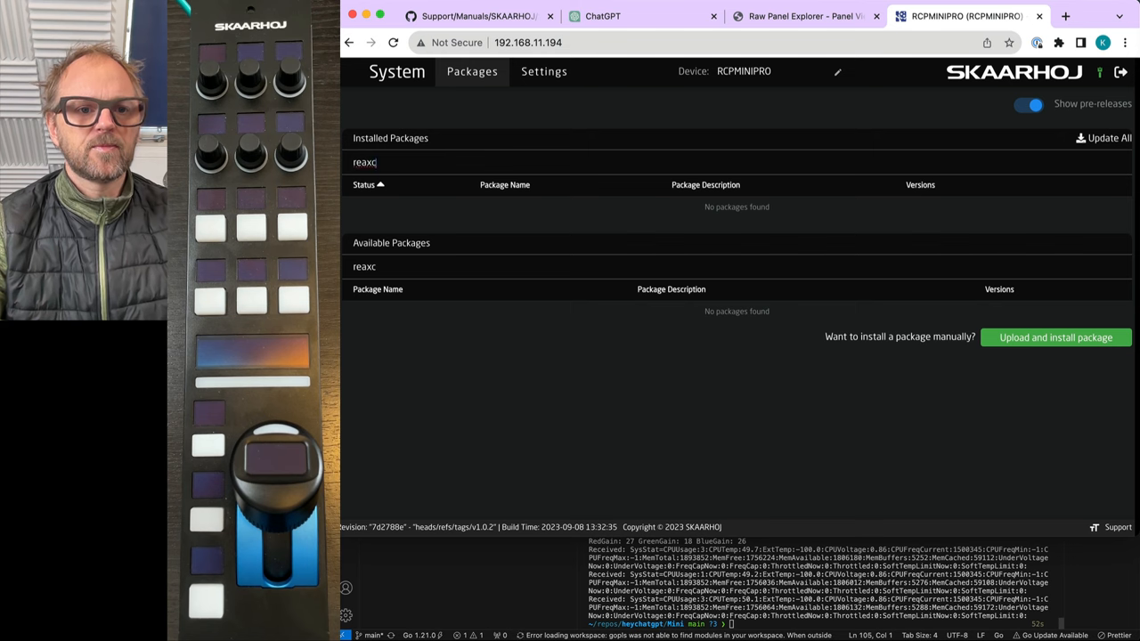
{"action": "key", "text": "Backspace"}
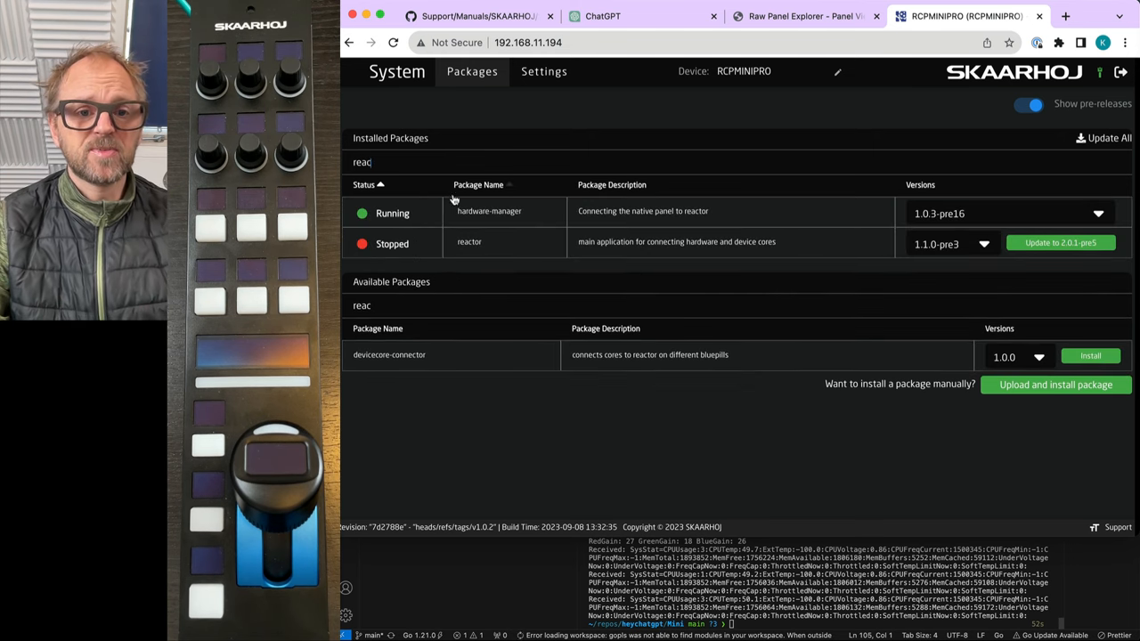
{"action": "left_click", "coordinate": [469, 241]}
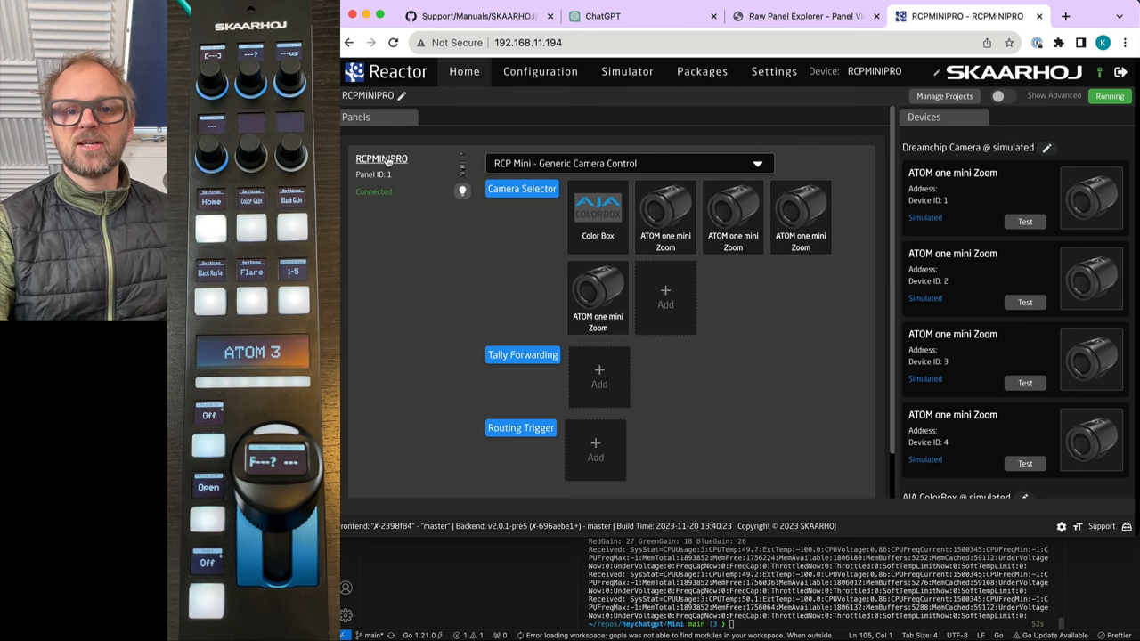
{"action": "mouse_move", "coordinate": [553, 171]}
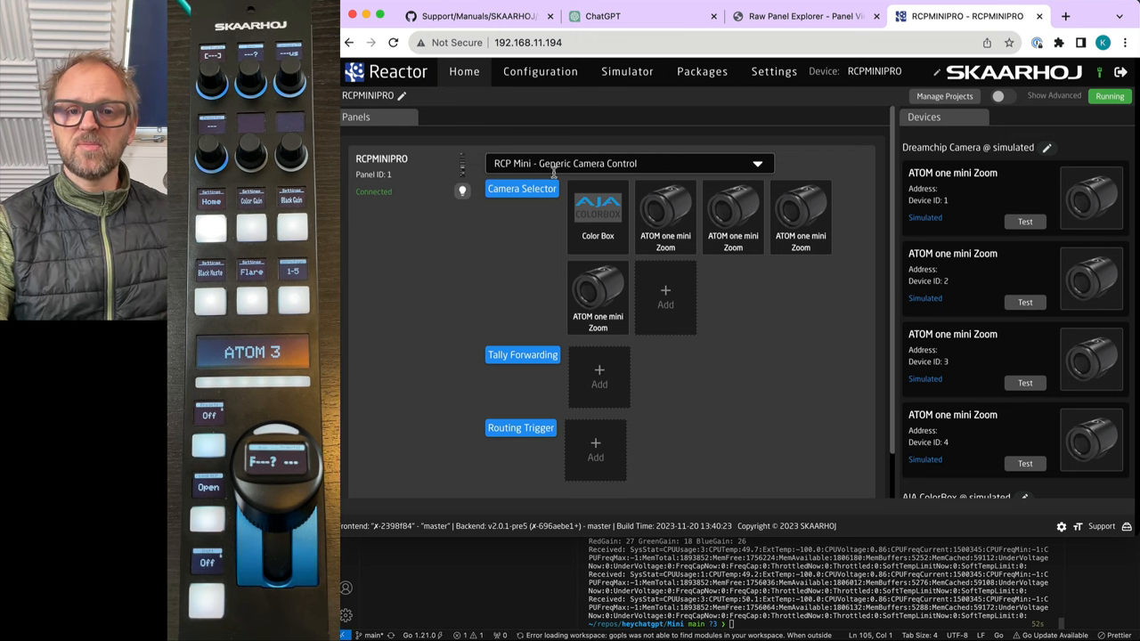
{"action": "mouse_move", "coordinate": [604, 281]}
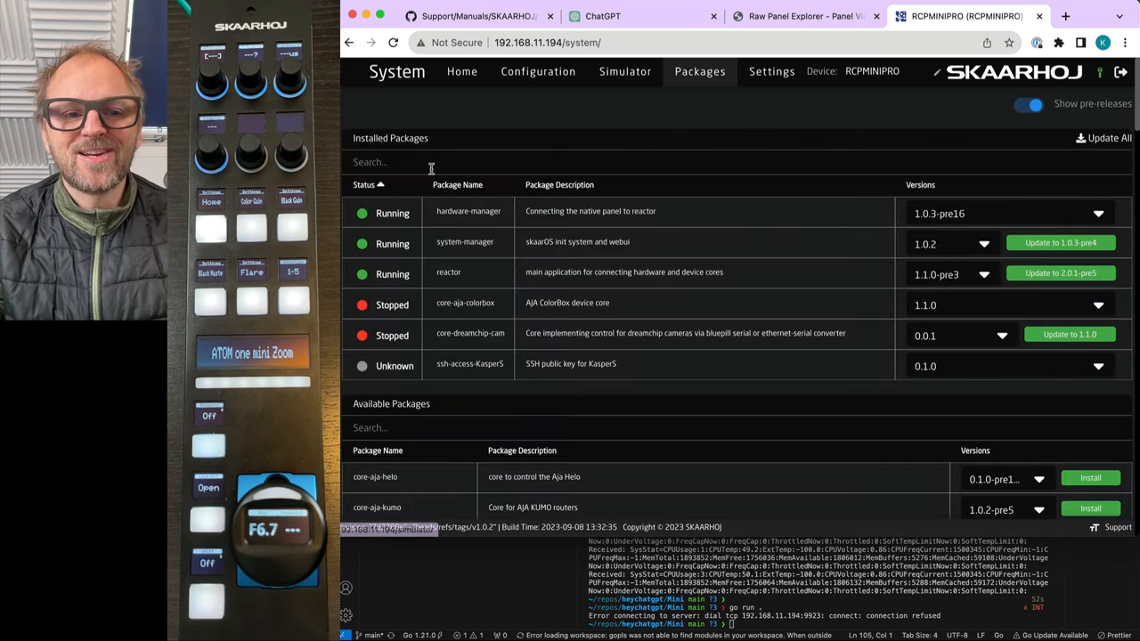
Install and start the core-skaarhoj-rawpanel Raw Panel Server core, then return to Reactor home
{"action": "type", "text": "raw"}
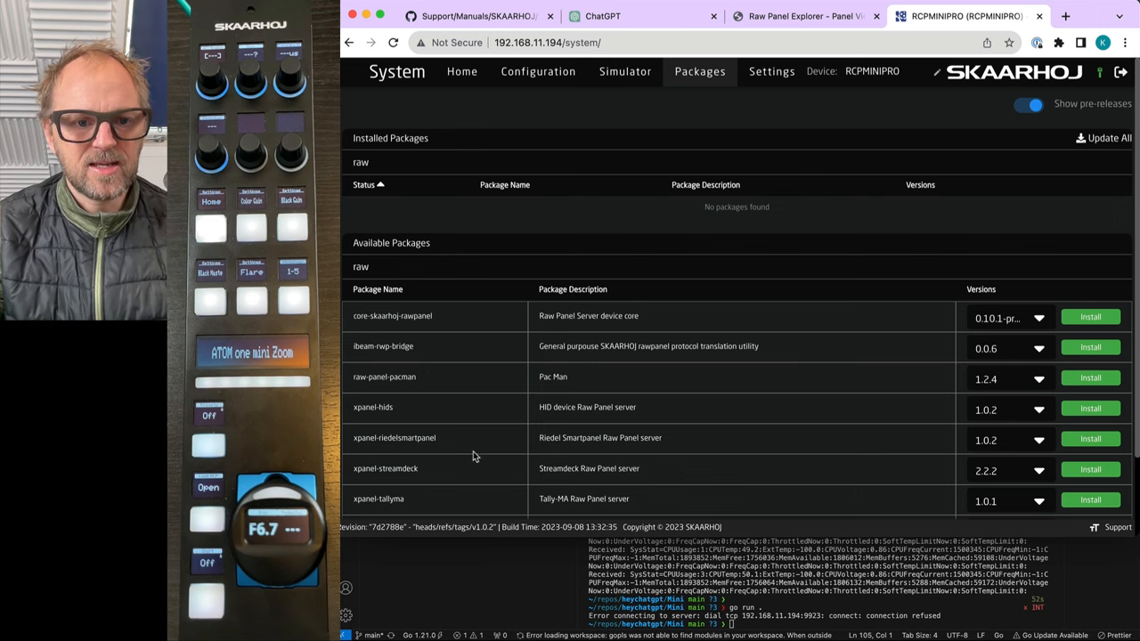
{"action": "mouse_move", "coordinate": [976, 315]}
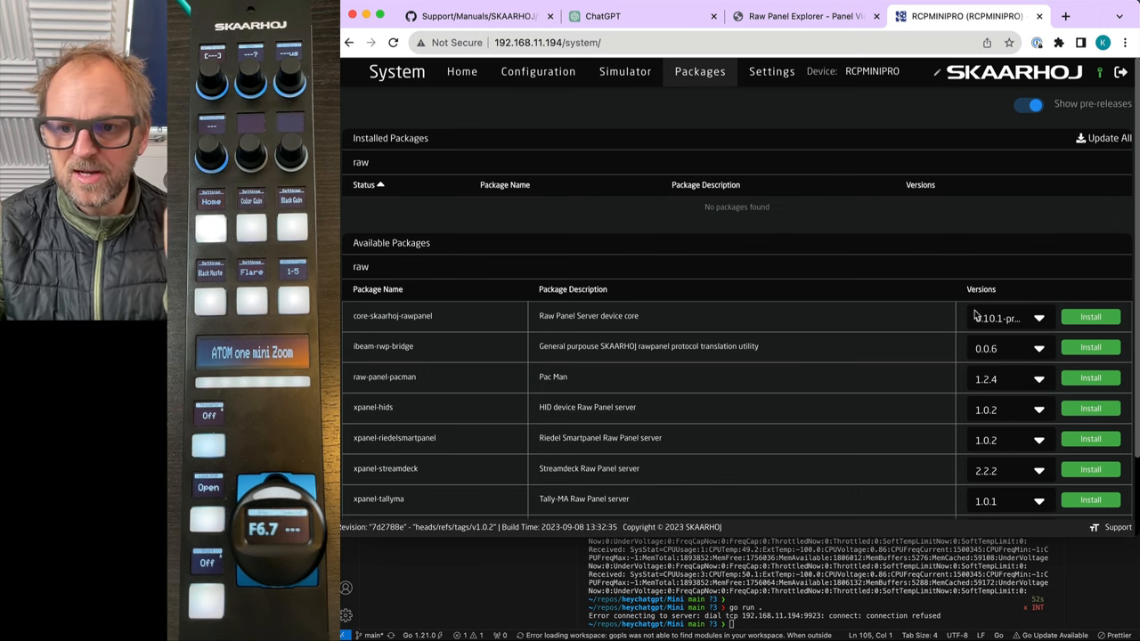
{"action": "left_click", "coordinate": [1090, 318]}
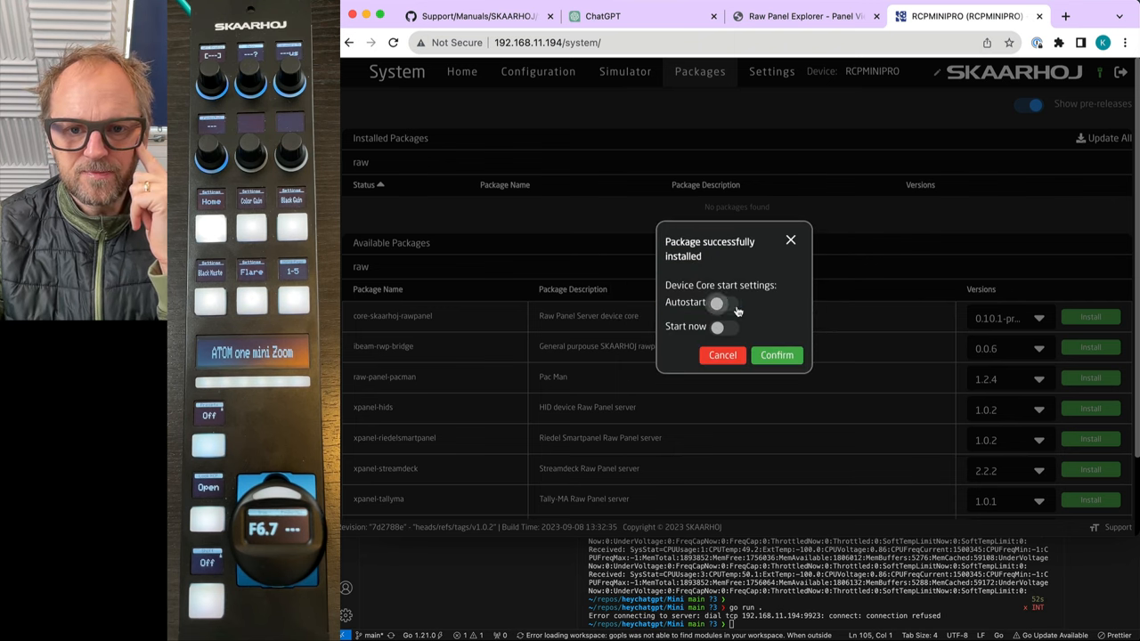
{"action": "left_click", "coordinate": [776, 354]}
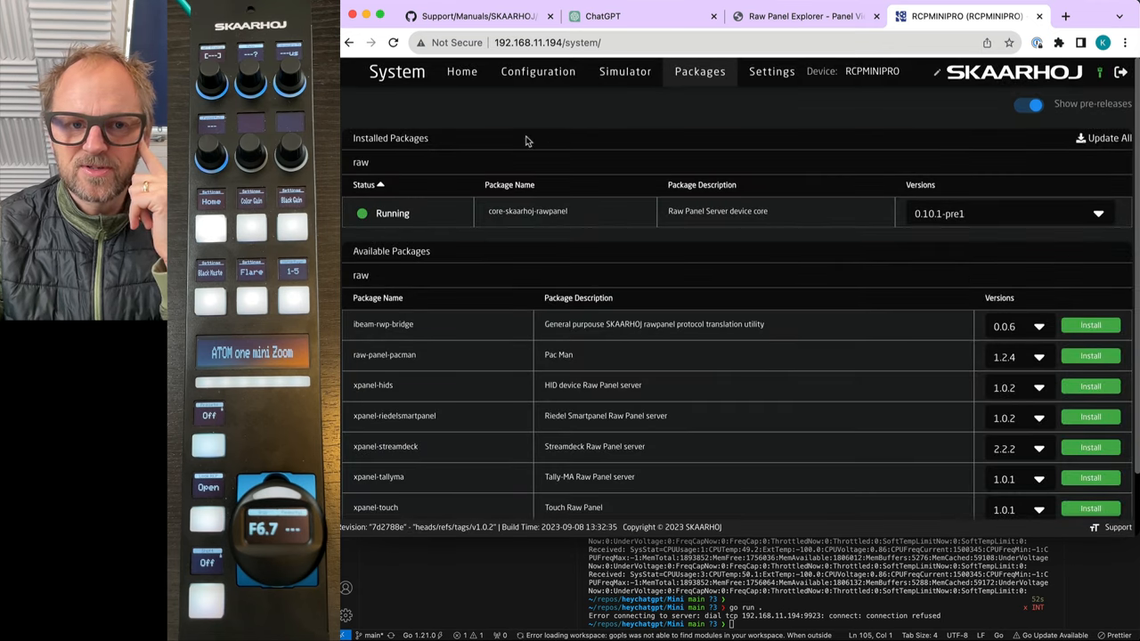
{"action": "mouse_move", "coordinate": [461, 72]}
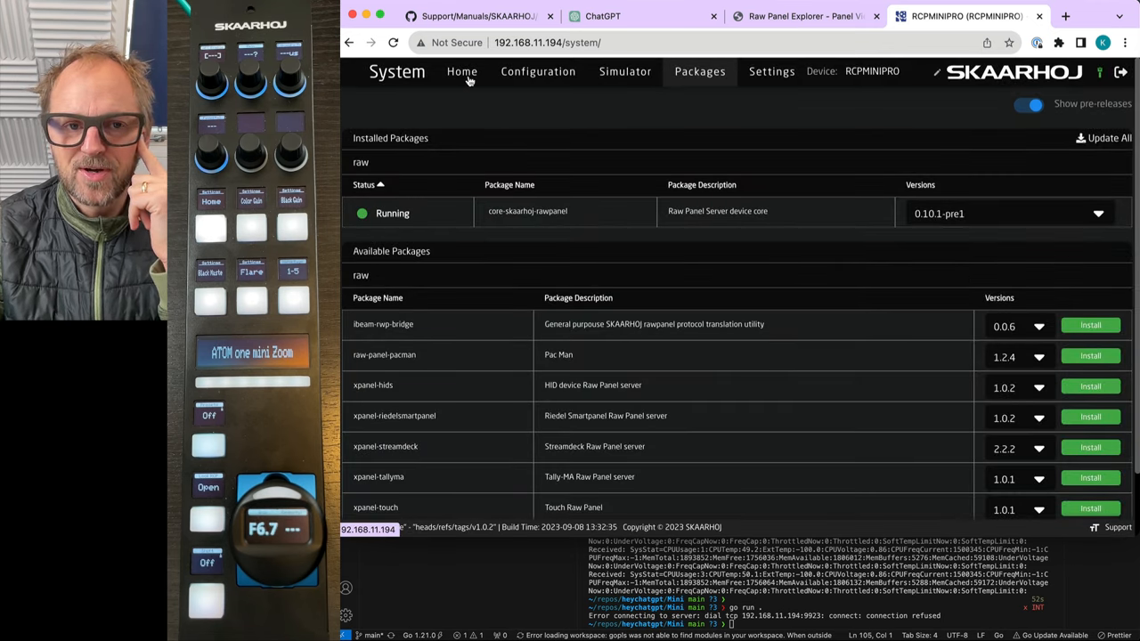
{"action": "left_click", "coordinate": [462, 72]}
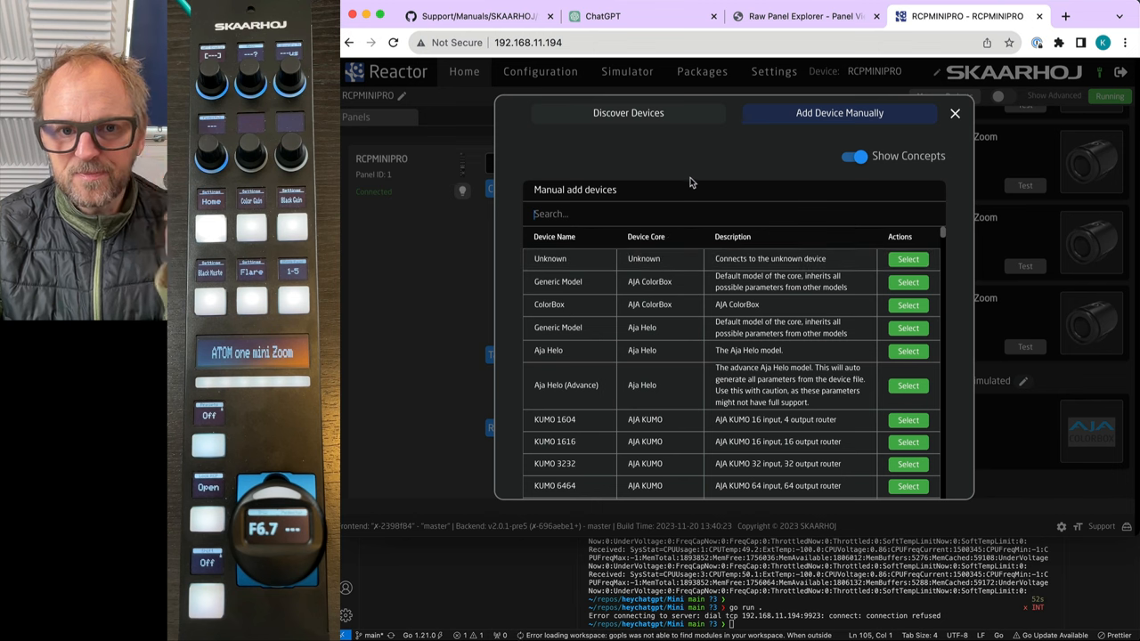
Search 'rawp' and select Raw Panel Server to open its device settings
{"action": "type", "text": "rawp"}
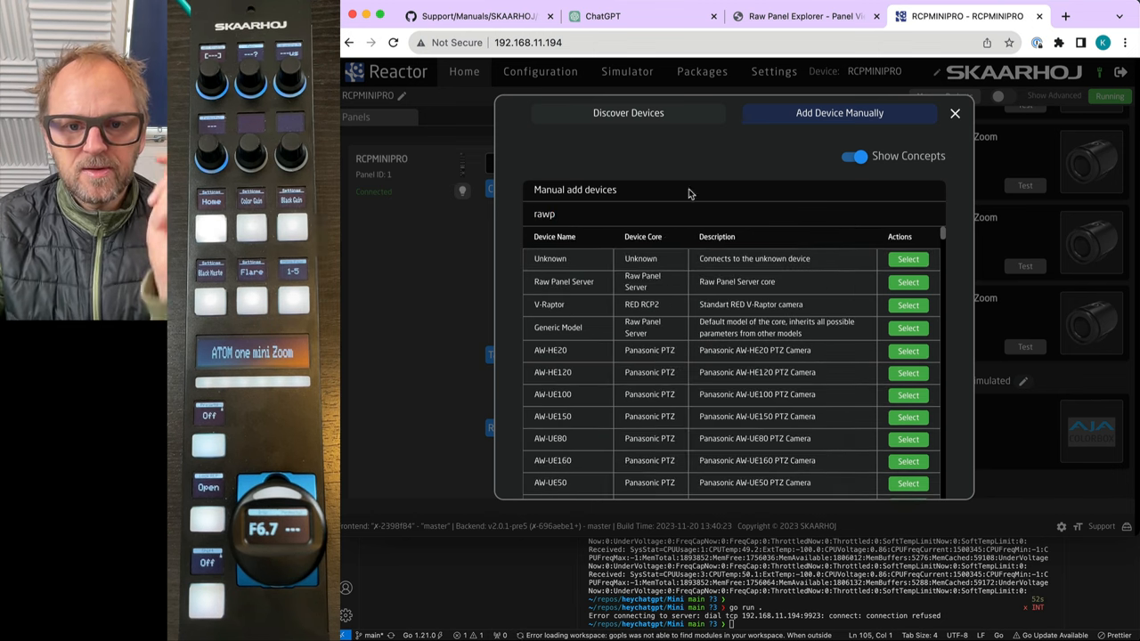
{"action": "mouse_move", "coordinate": [740, 282]}
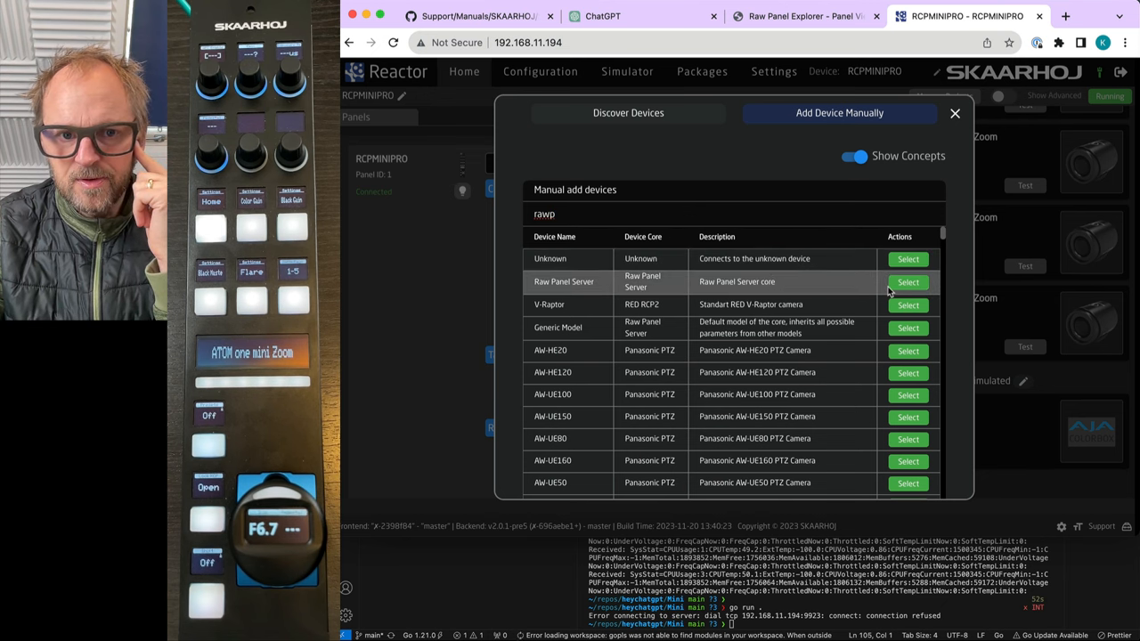
{"action": "left_click", "coordinate": [907, 282]}
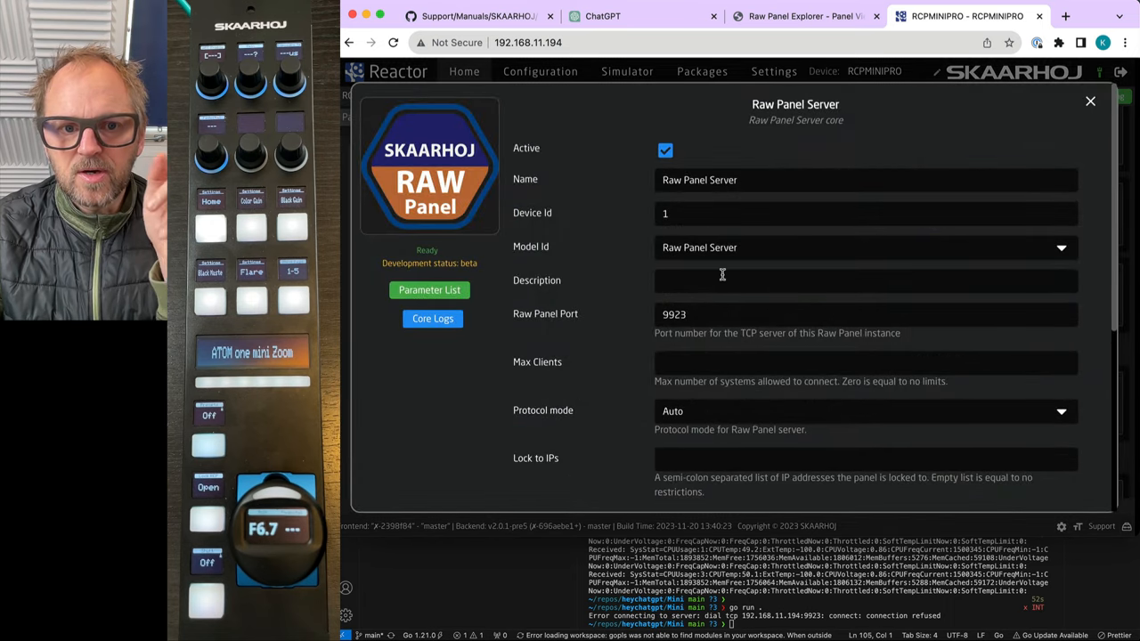
{"action": "mouse_move", "coordinate": [699, 443]}
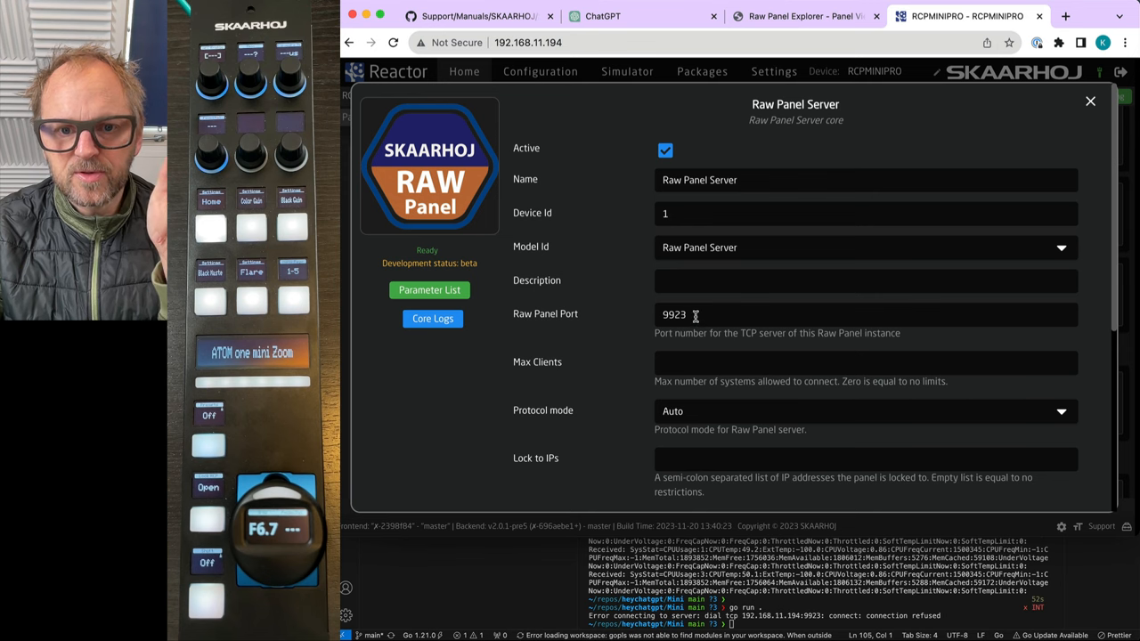
{"action": "mouse_move", "coordinate": [709, 196]}
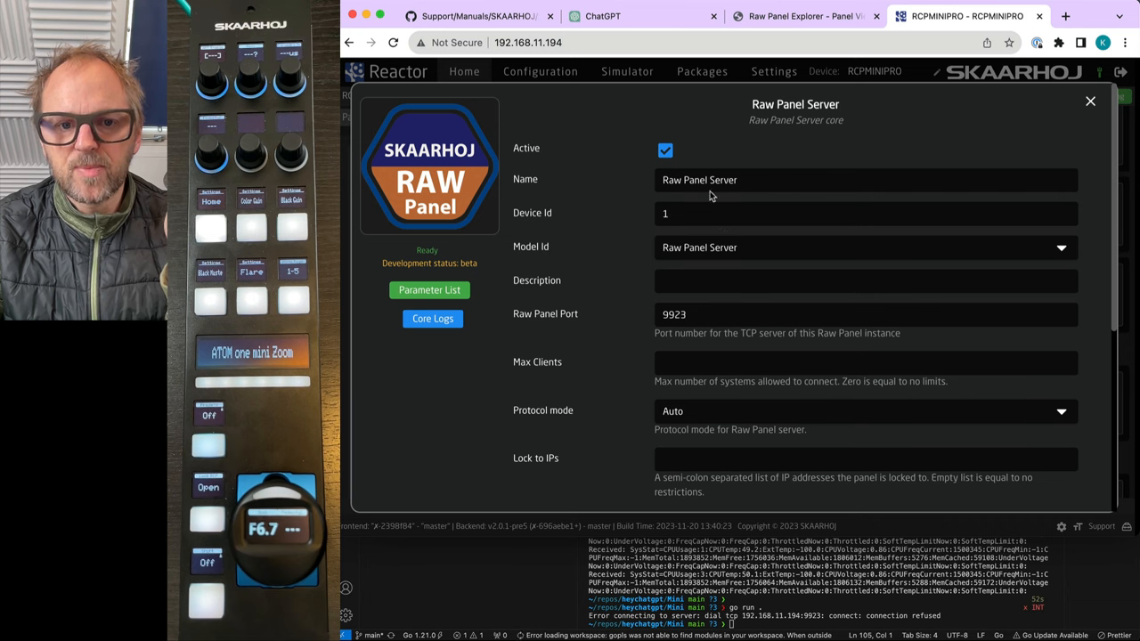
Scroll through the Raw Panel Server settings, leaving Use Embedded Topology as Not set
{"action": "scroll", "scroll_direction": "down", "scroll_amount": 3}
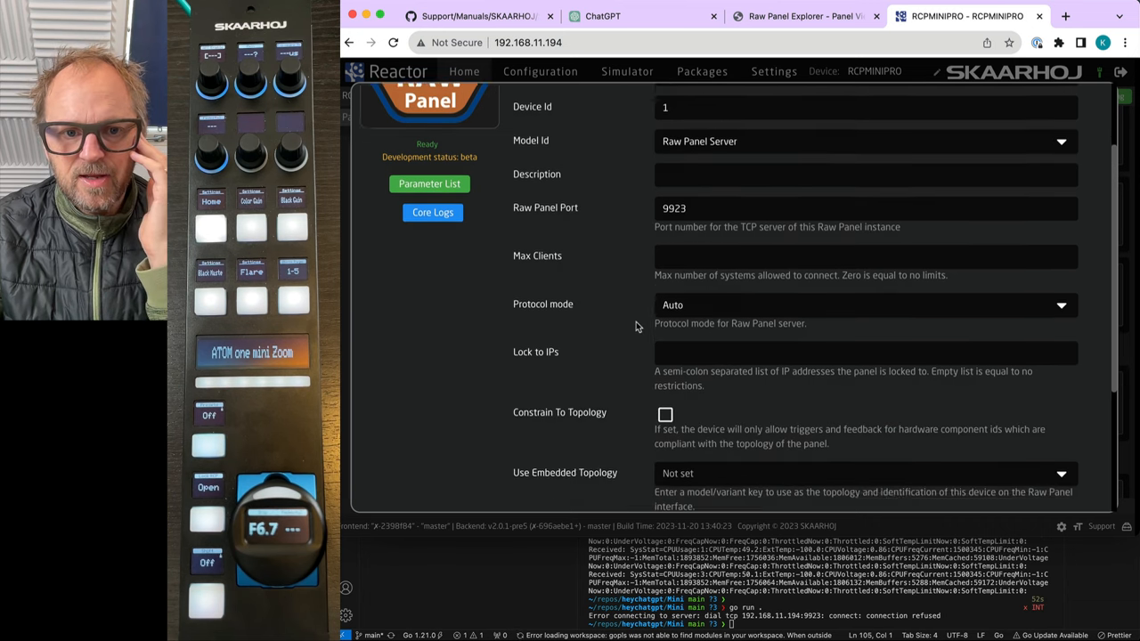
{"action": "scroll", "scroll_direction": "down", "scroll_amount": 3}
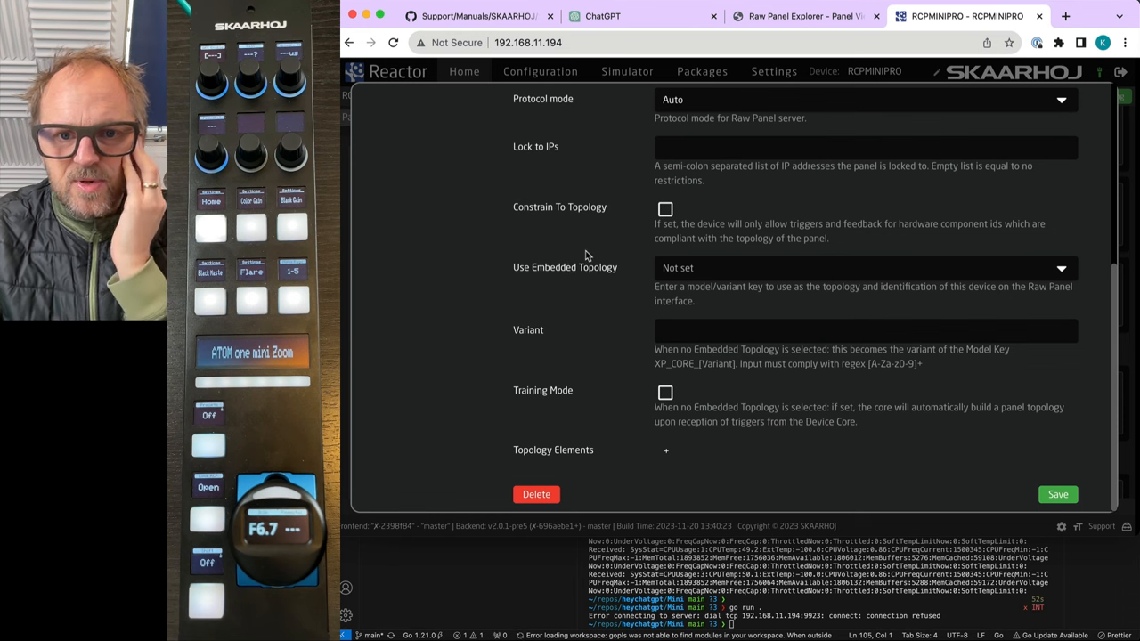
{"action": "mouse_move", "coordinate": [691, 230]}
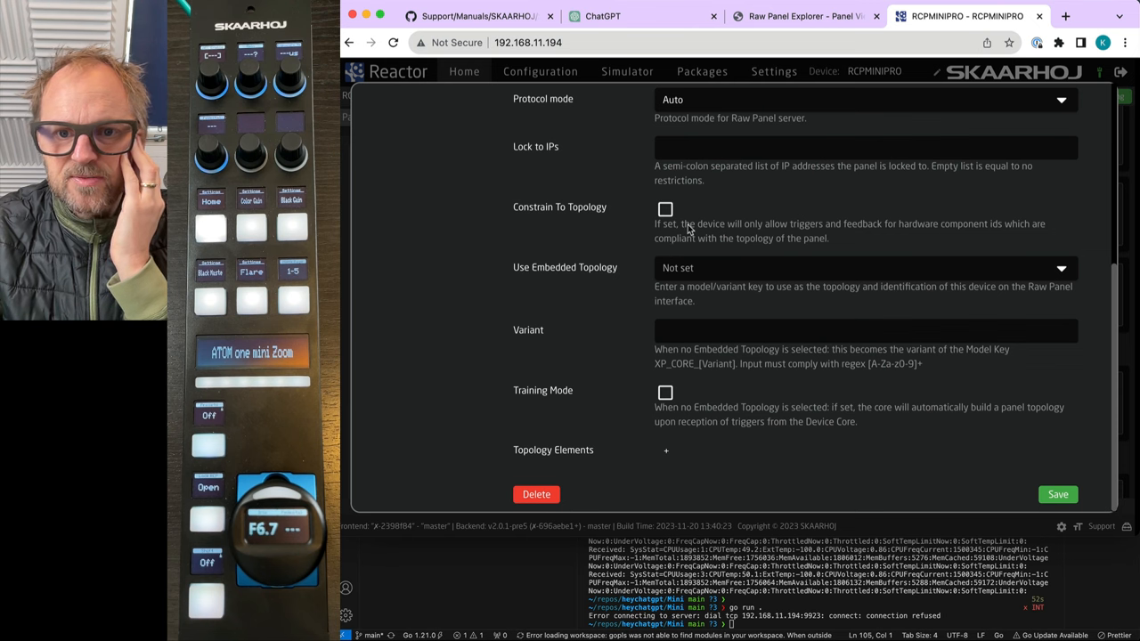
{"action": "mouse_move", "coordinate": [909, 228]}
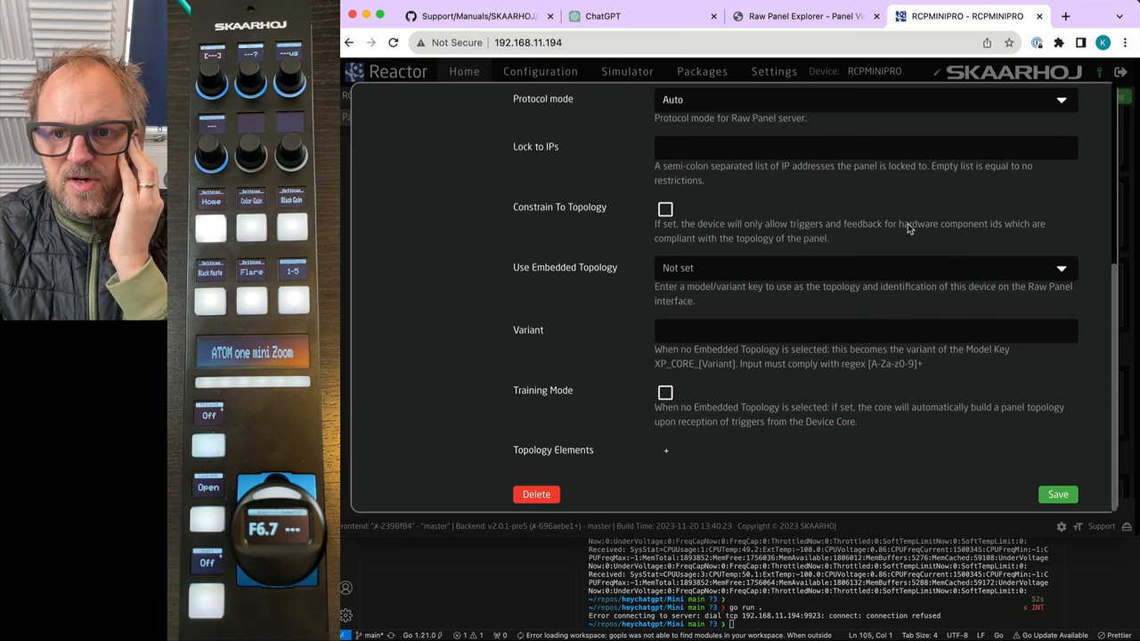
{"action": "mouse_move", "coordinate": [837, 243]}
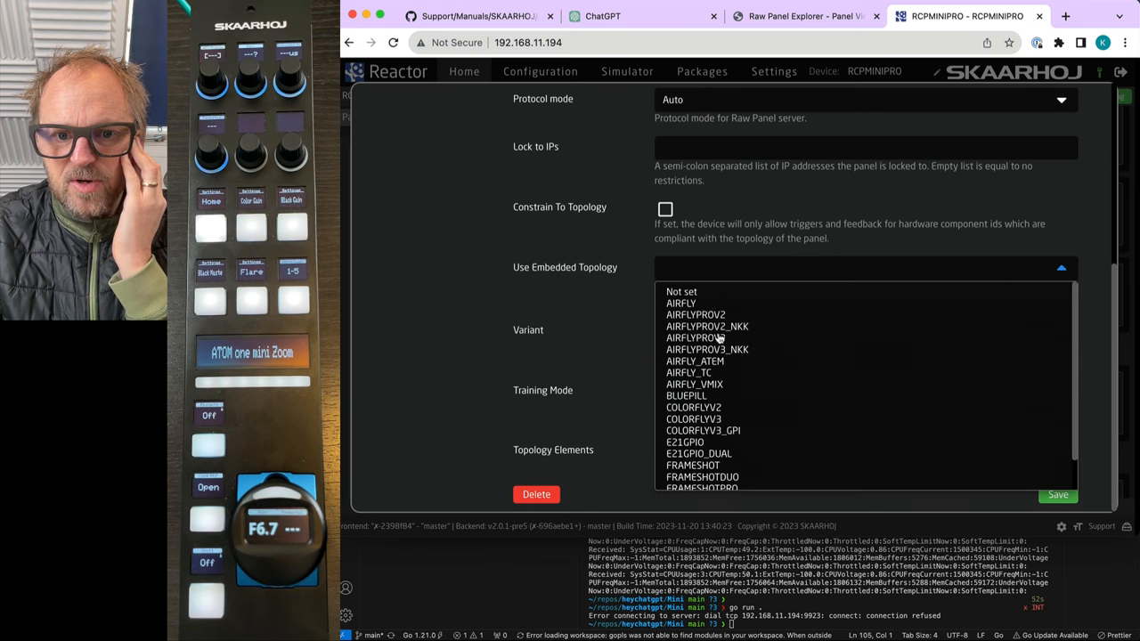
{"action": "scroll", "scroll_direction": "down", "scroll_amount": 3}
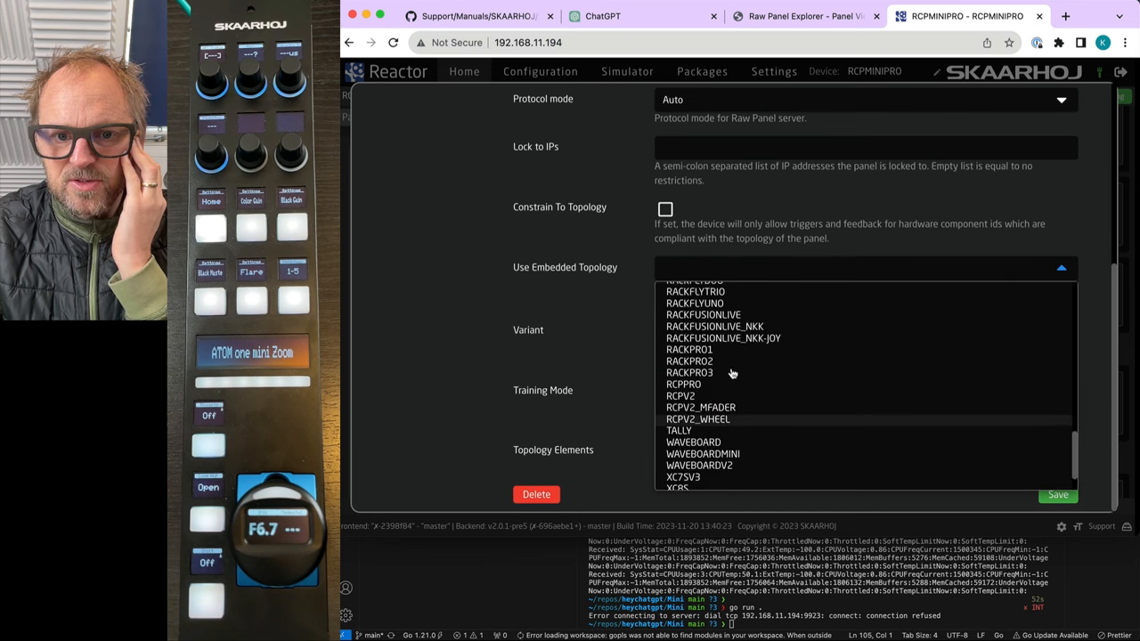
{"action": "scroll", "scroll_direction": "up", "scroll_amount": 3}
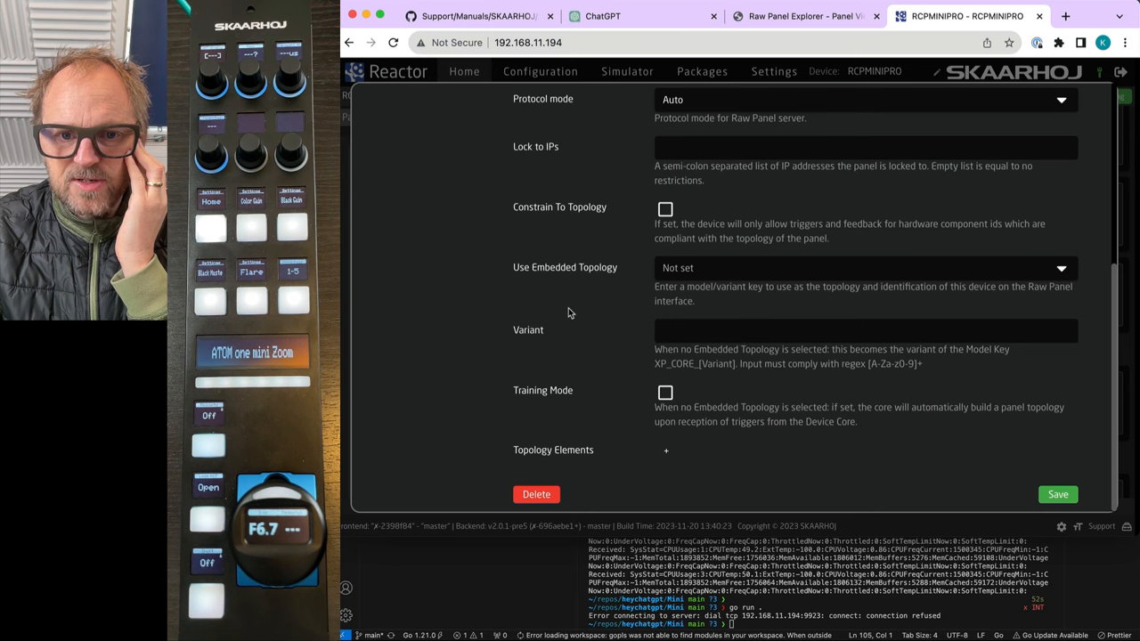
{"action": "mouse_move", "coordinate": [691, 362]}
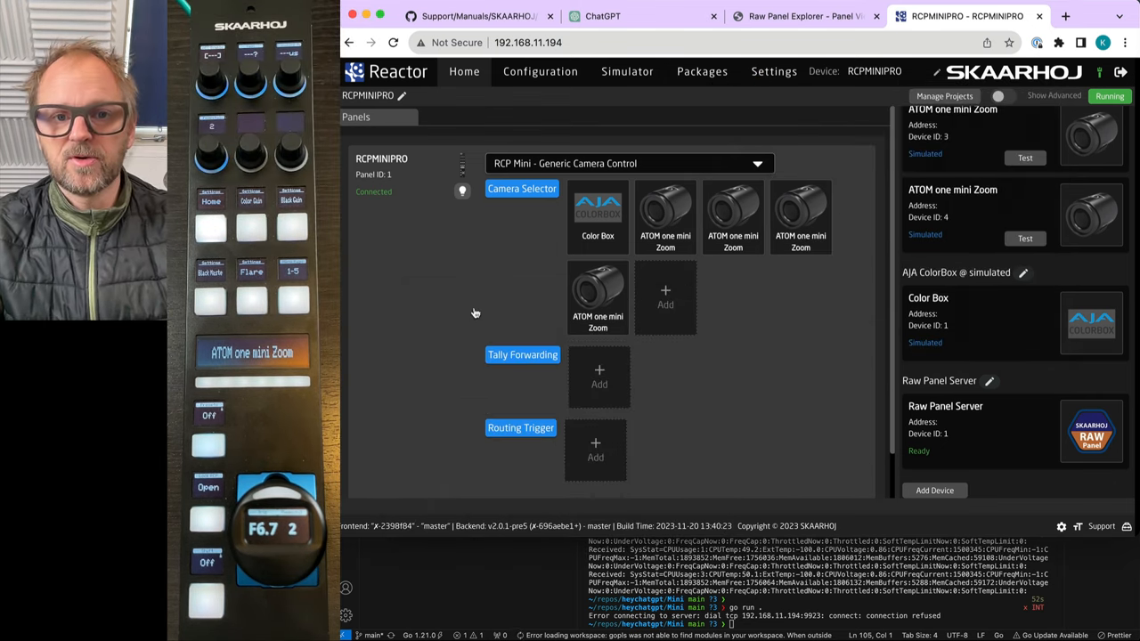
Open Configuration and switch the Section dropdown to User Section to reach Enc4
{"action": "left_click", "coordinate": [540, 71]}
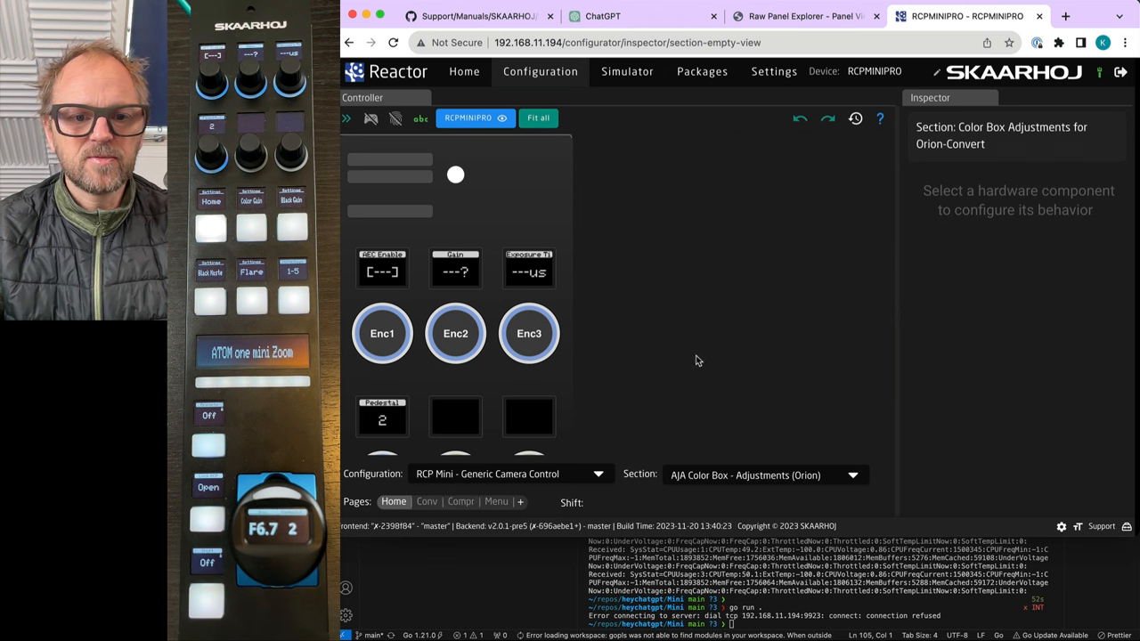
{"action": "mouse_move", "coordinate": [732, 474]}
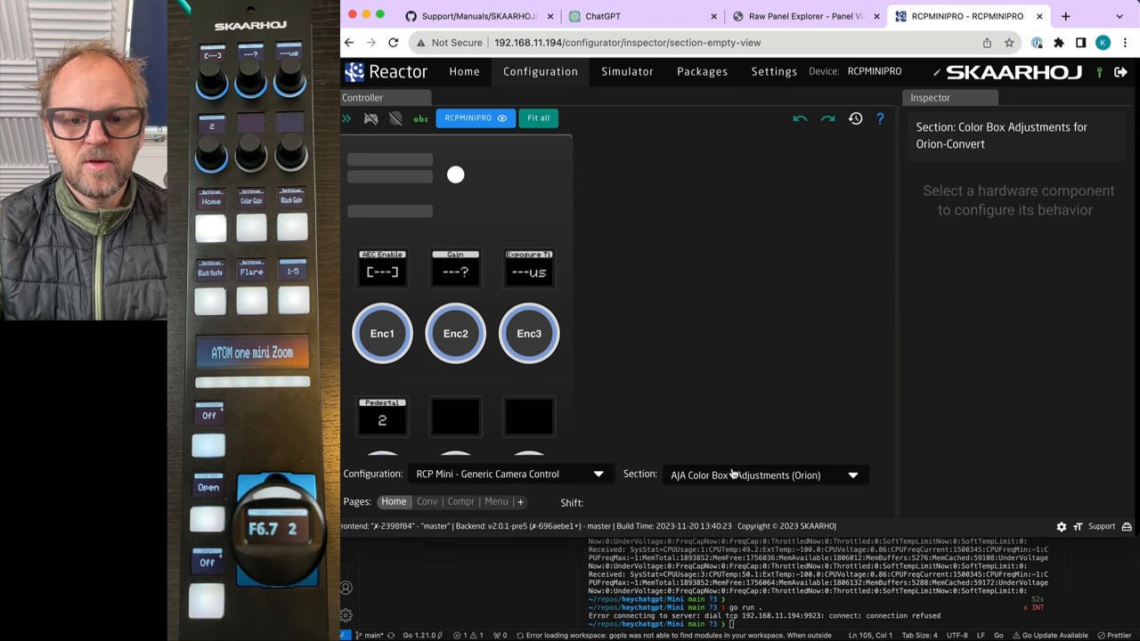
{"action": "left_click", "coordinate": [762, 474]}
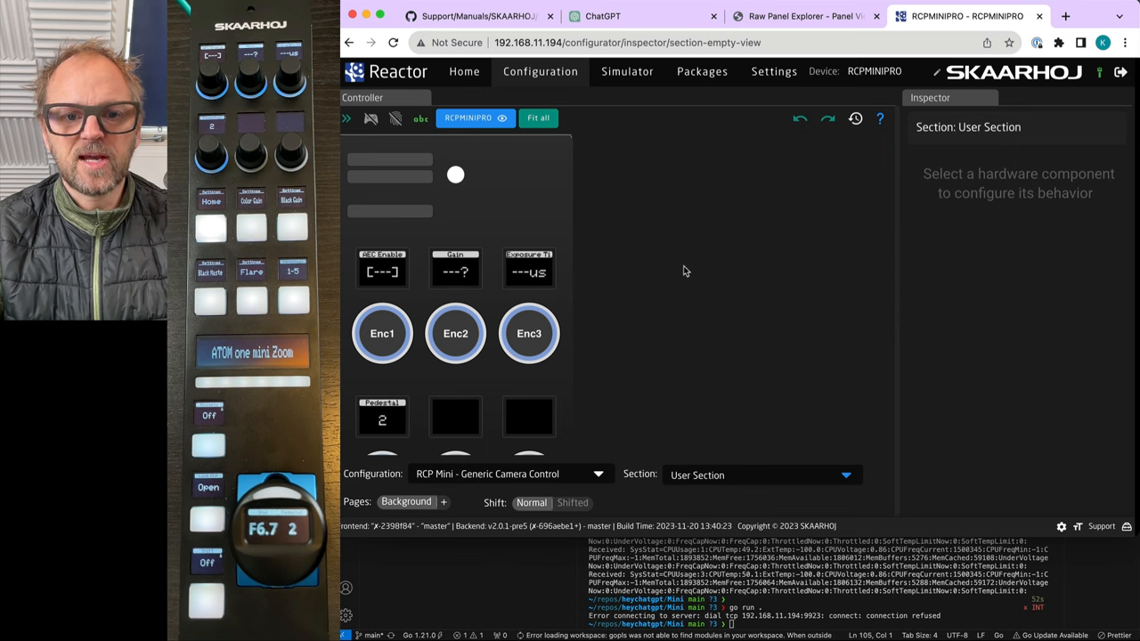
{"action": "scroll", "scroll_direction": "down", "scroll_amount": 3}
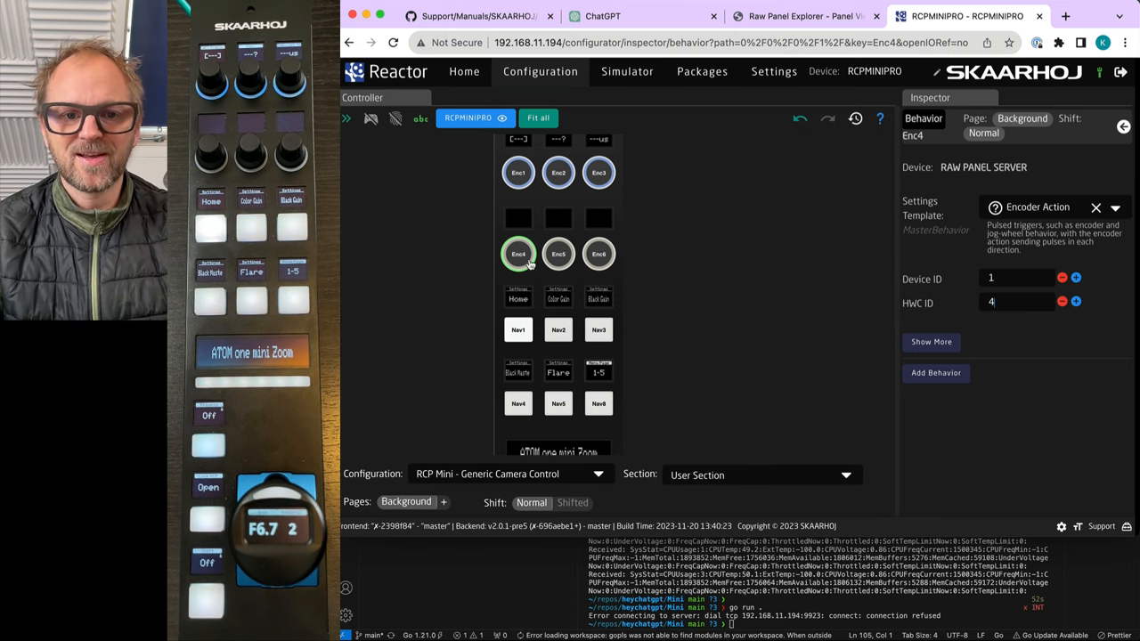
Give Enc5 a Raw Panel Server Encoder Action with HWC ID 5, then reopen Configuration
{"action": "left_click", "coordinate": [558, 253]}
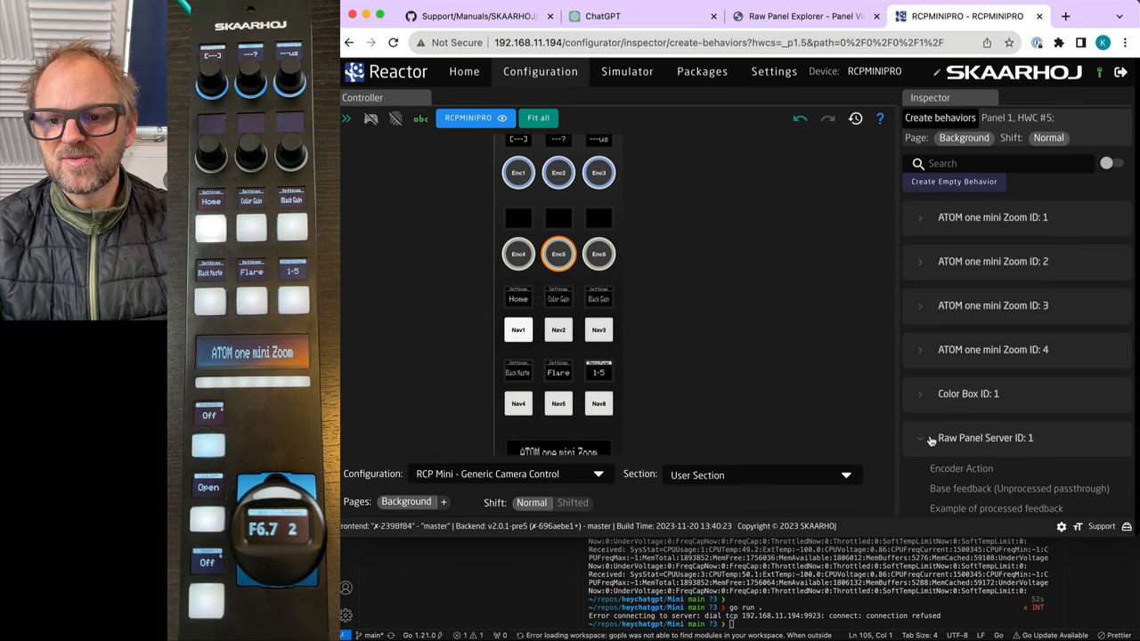
{"action": "left_click", "coordinate": [961, 469]}
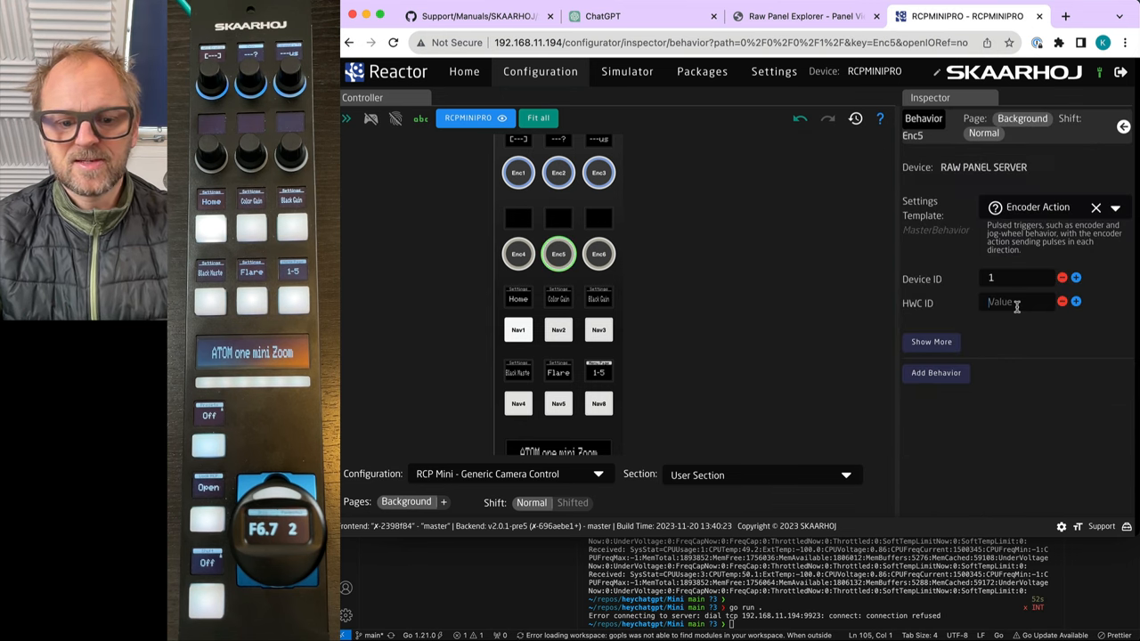
{"action": "type", "text": "5"}
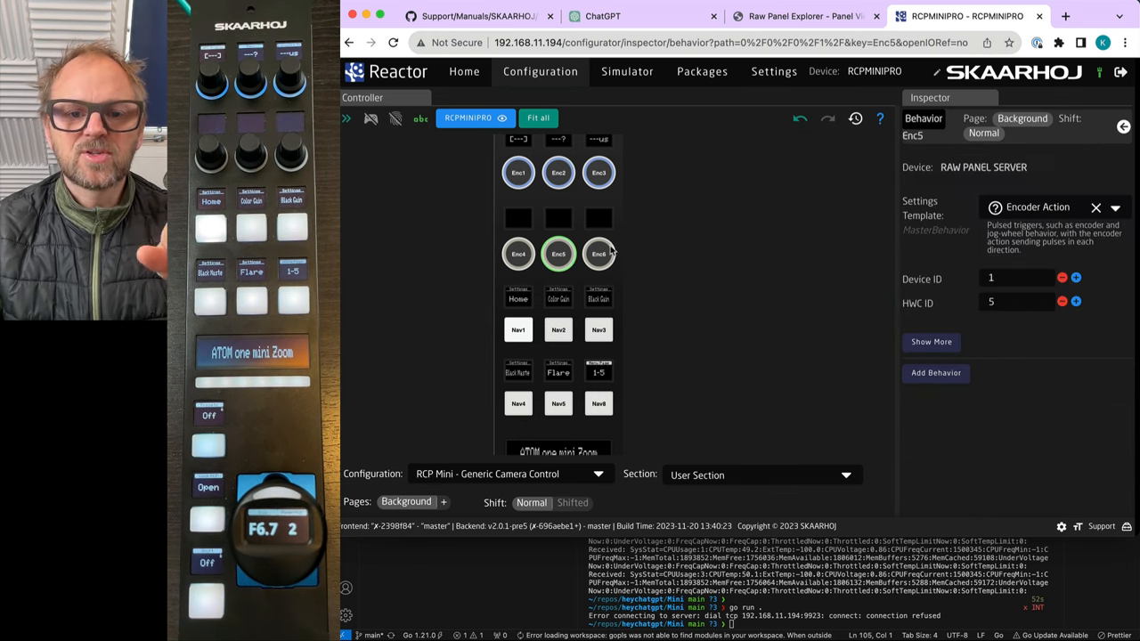
{"action": "left_click", "coordinate": [598, 254]}
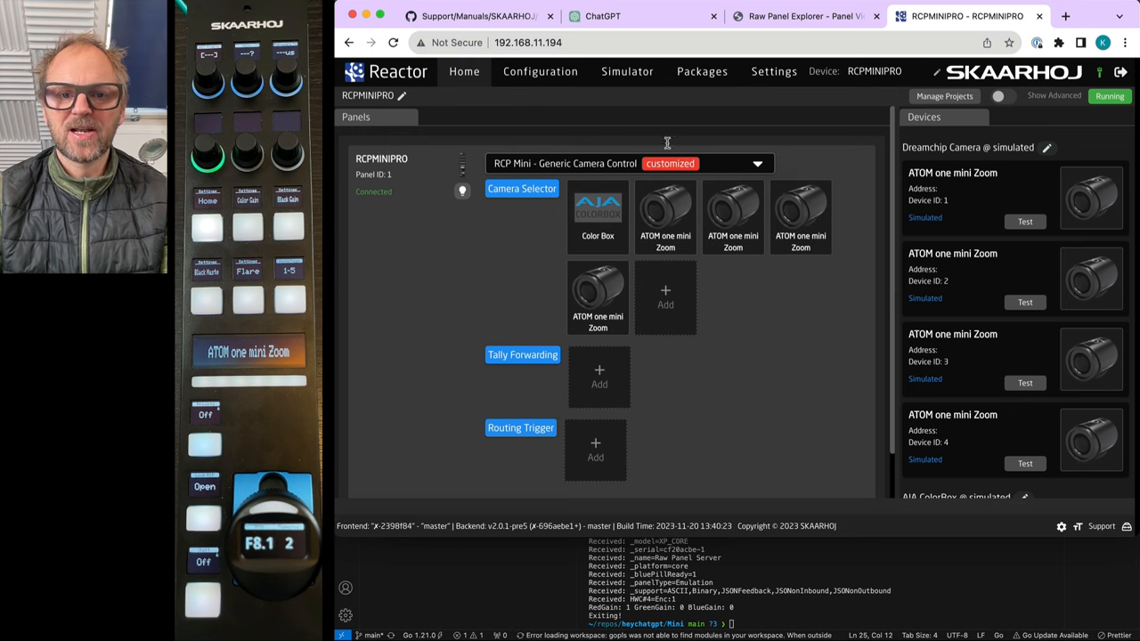
{"action": "left_click", "coordinate": [540, 71]}
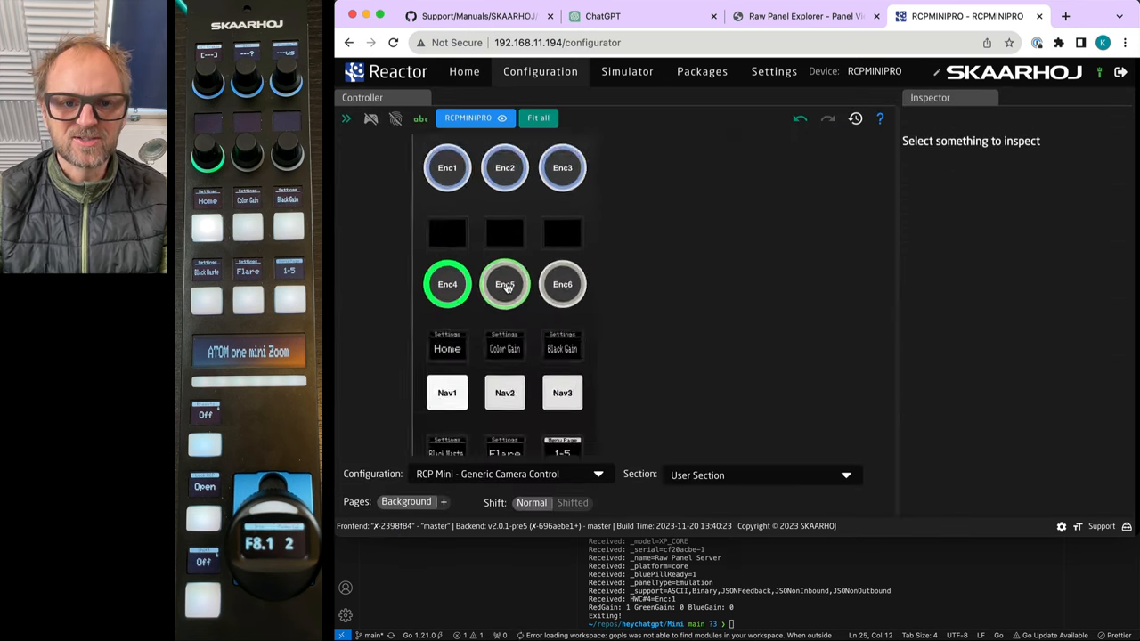